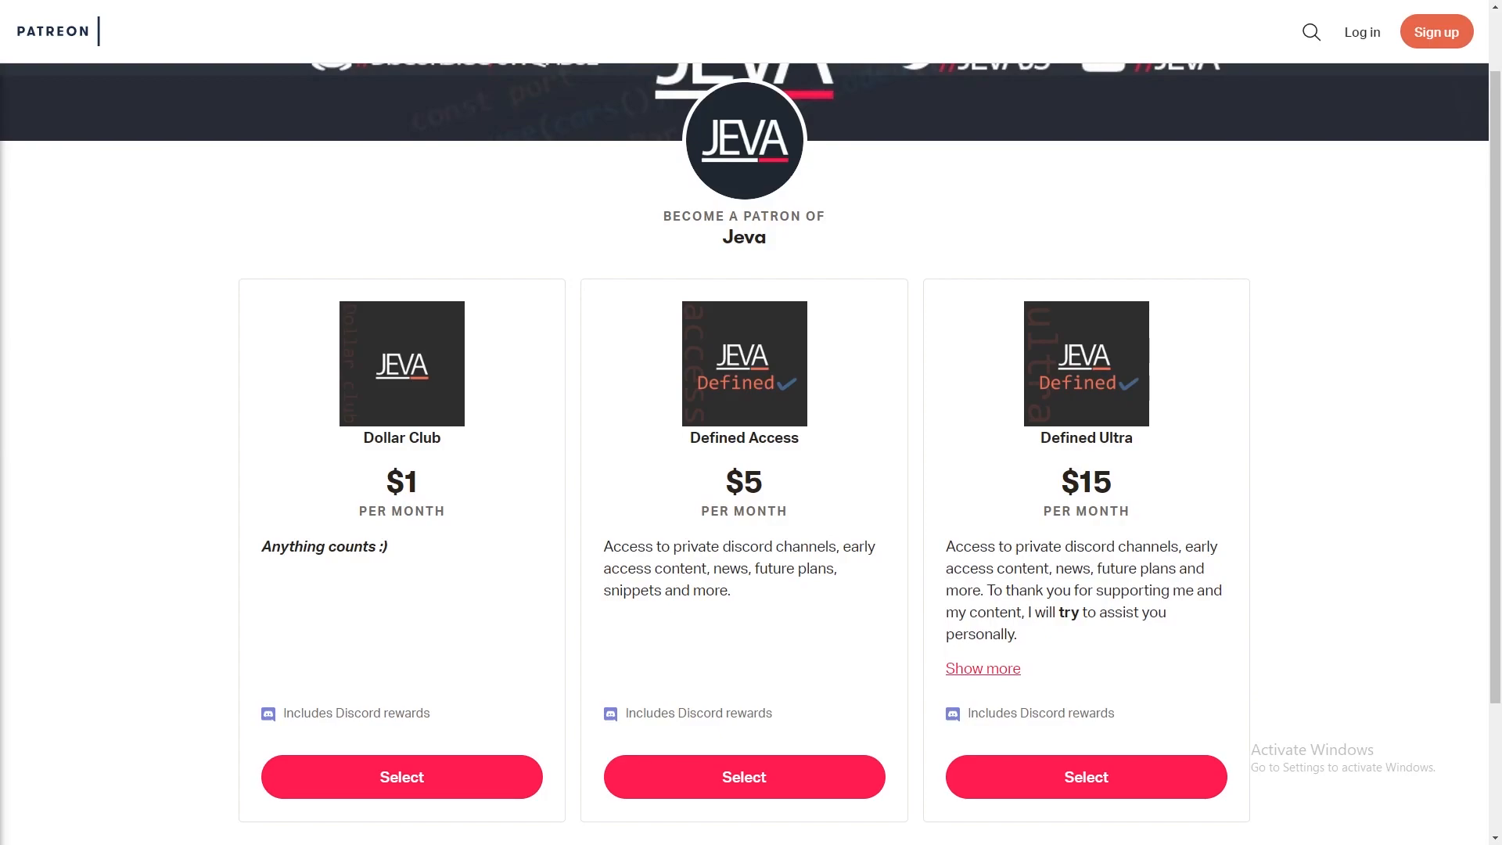
mouse_move(631, 441)
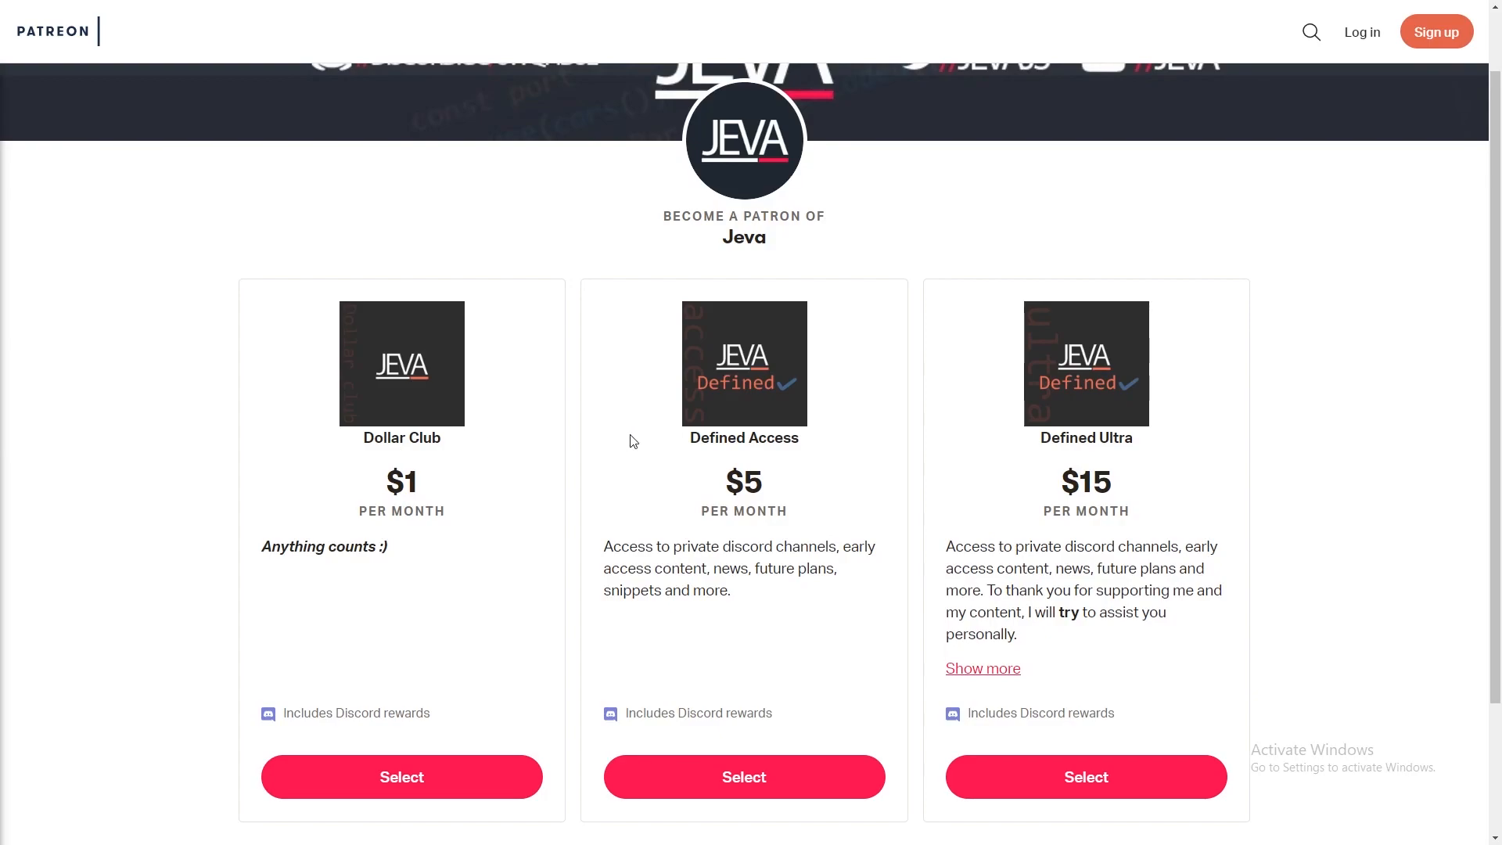
Scroll the resources folder to reach the empty traffic folder.
scroll("down", 3)
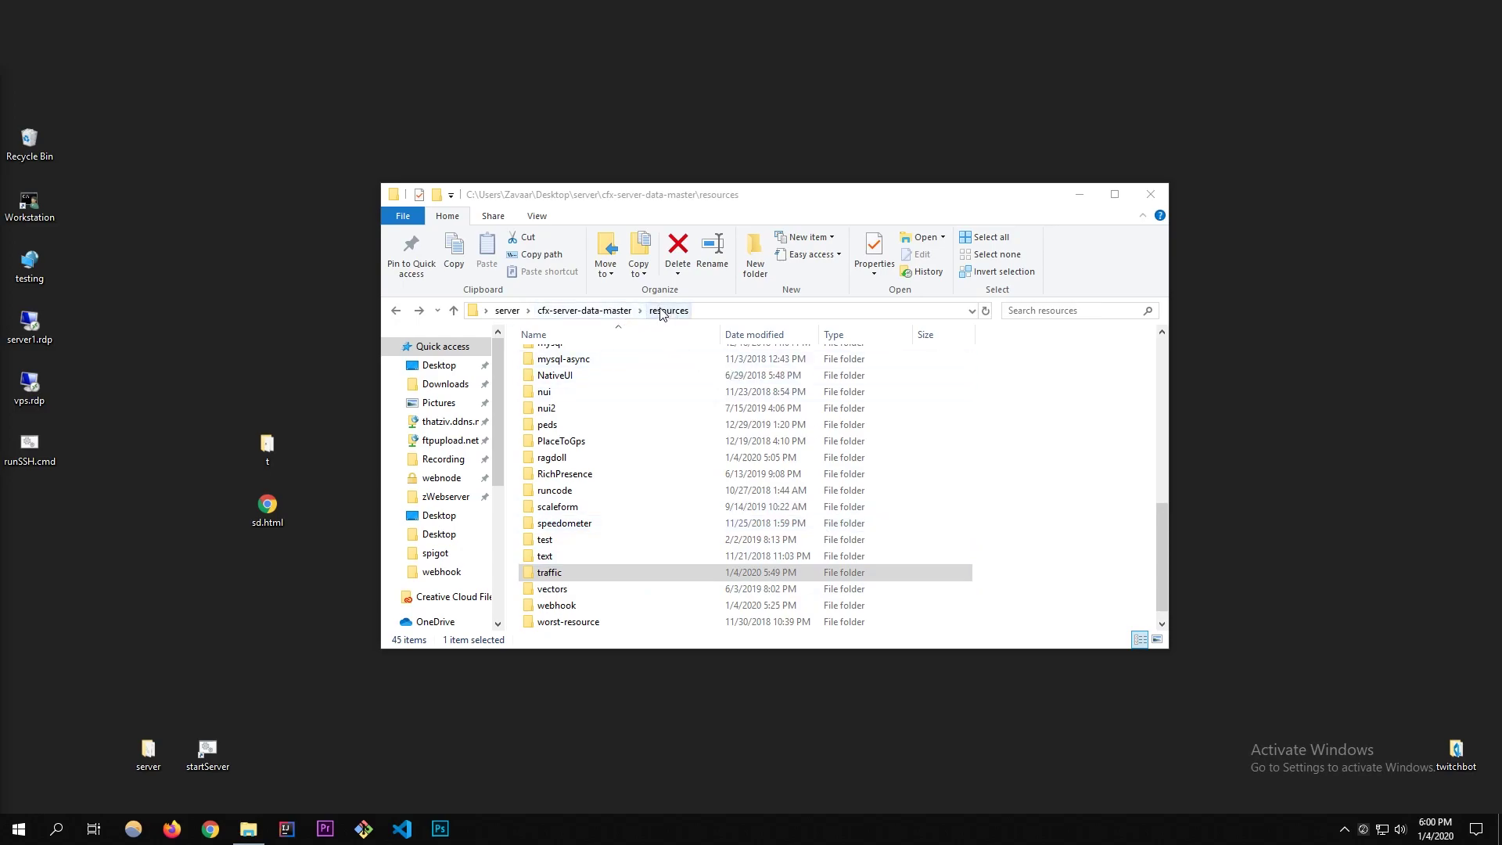
mouse_move(690, 313)
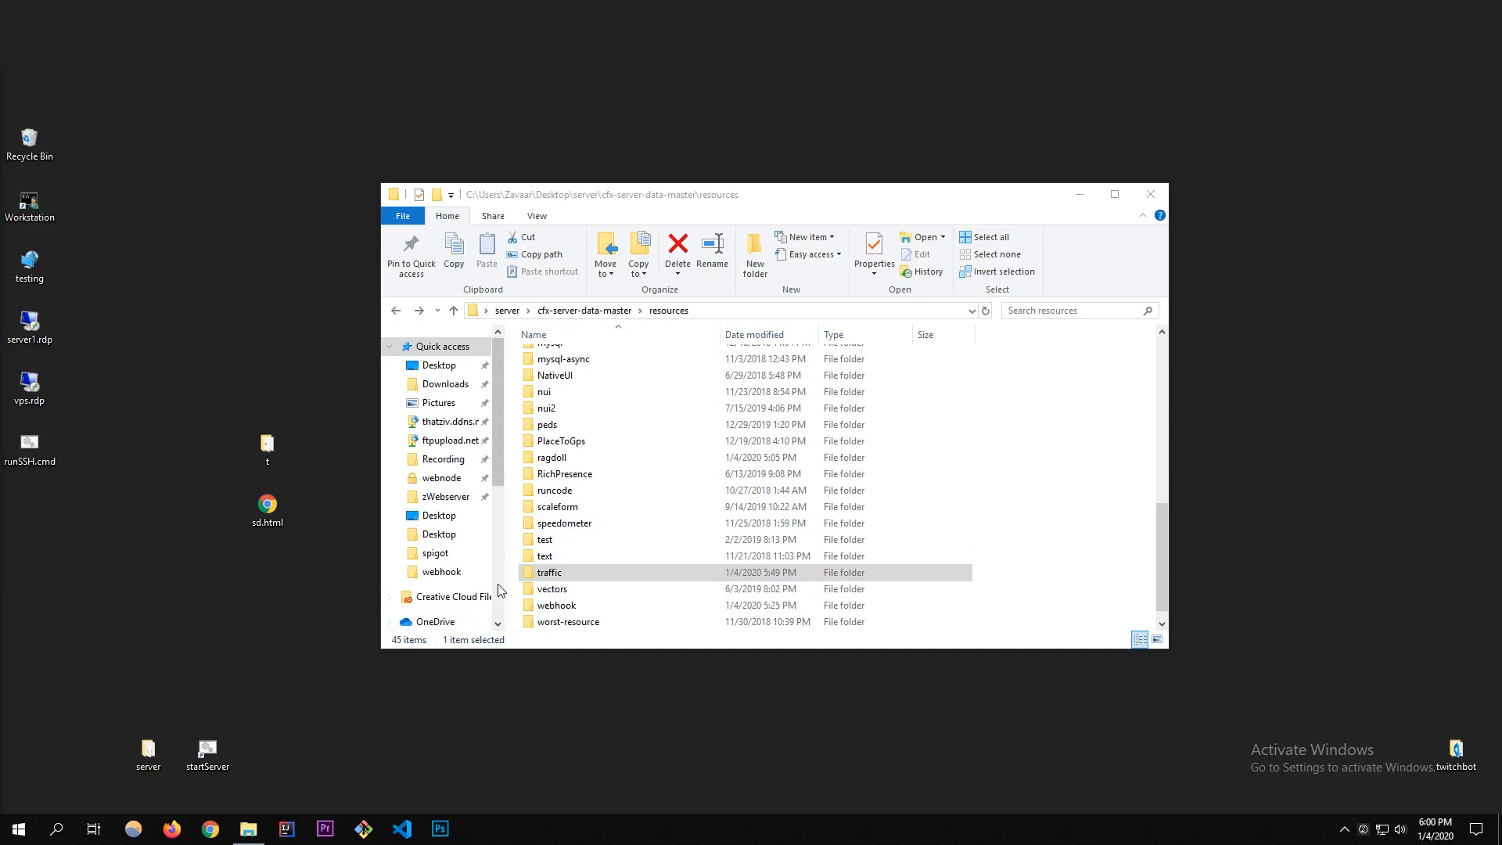
mouse_move(501, 583)
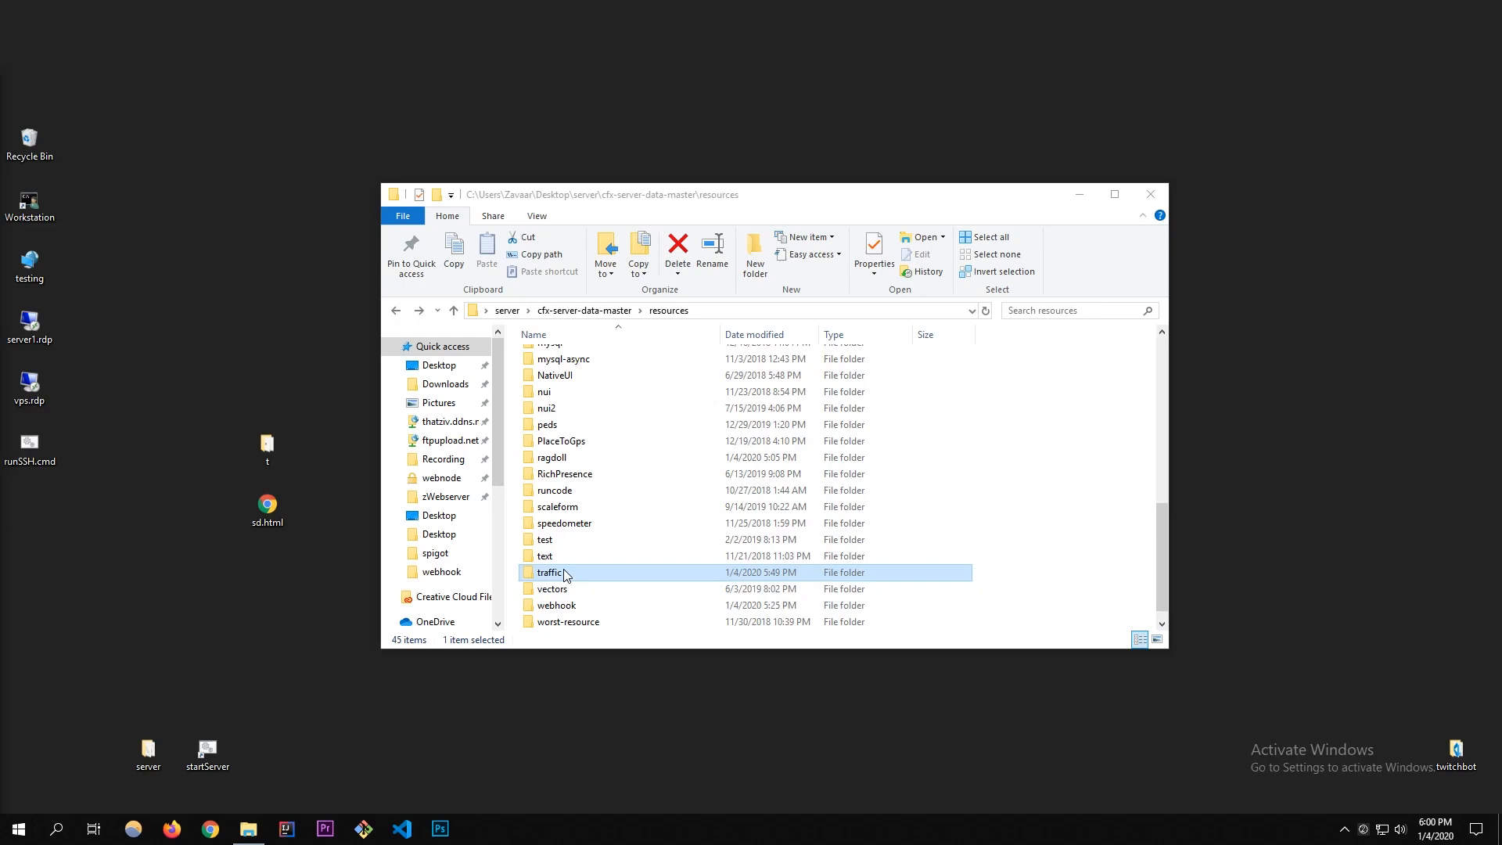
mouse_move(570, 578)
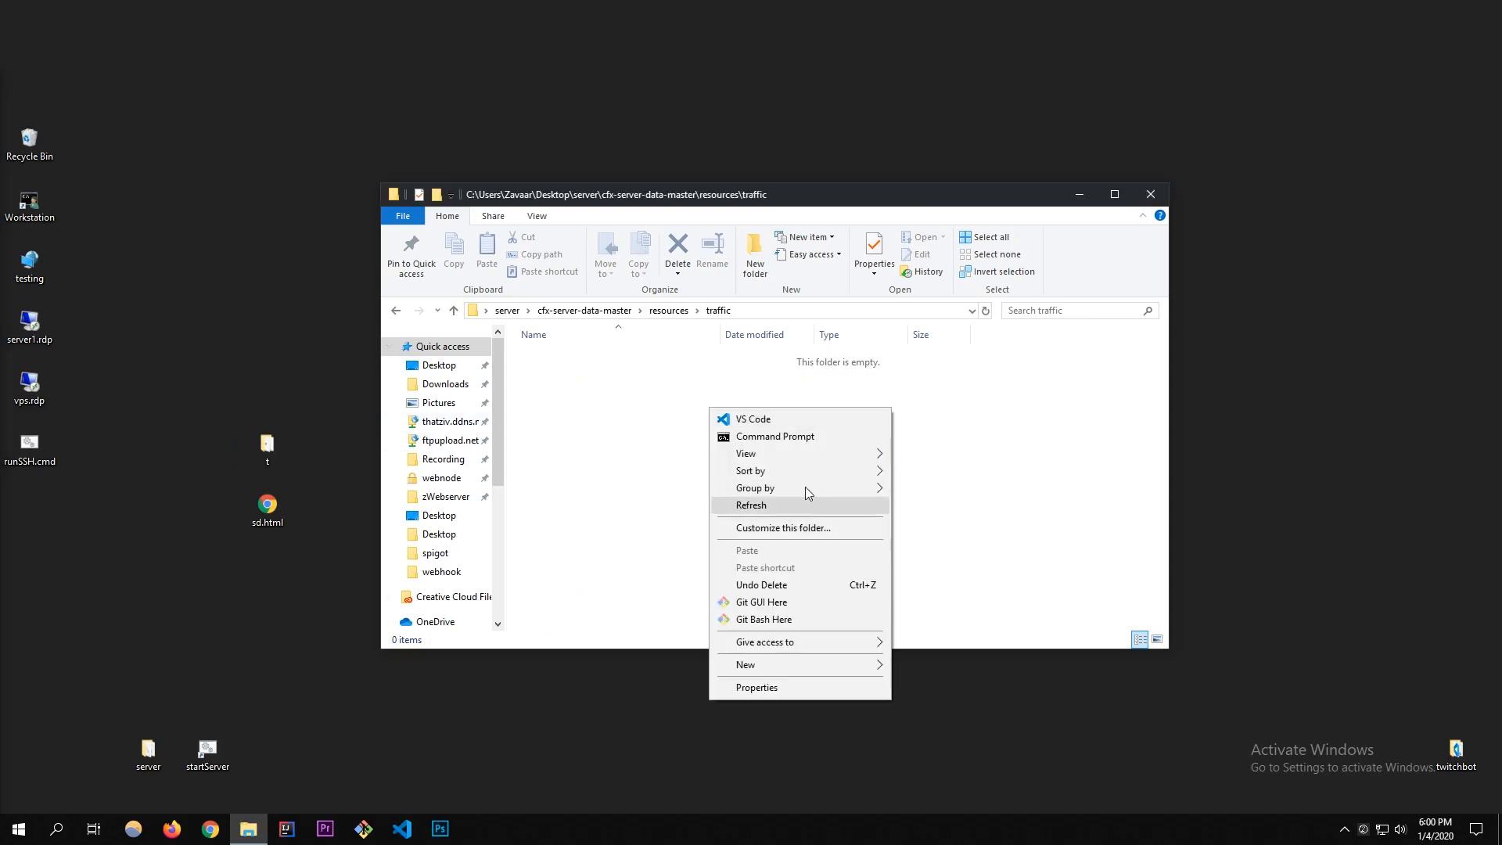
Open the traffic folder in VS Code and create a new __resource.lua file.
left_click(752, 419)
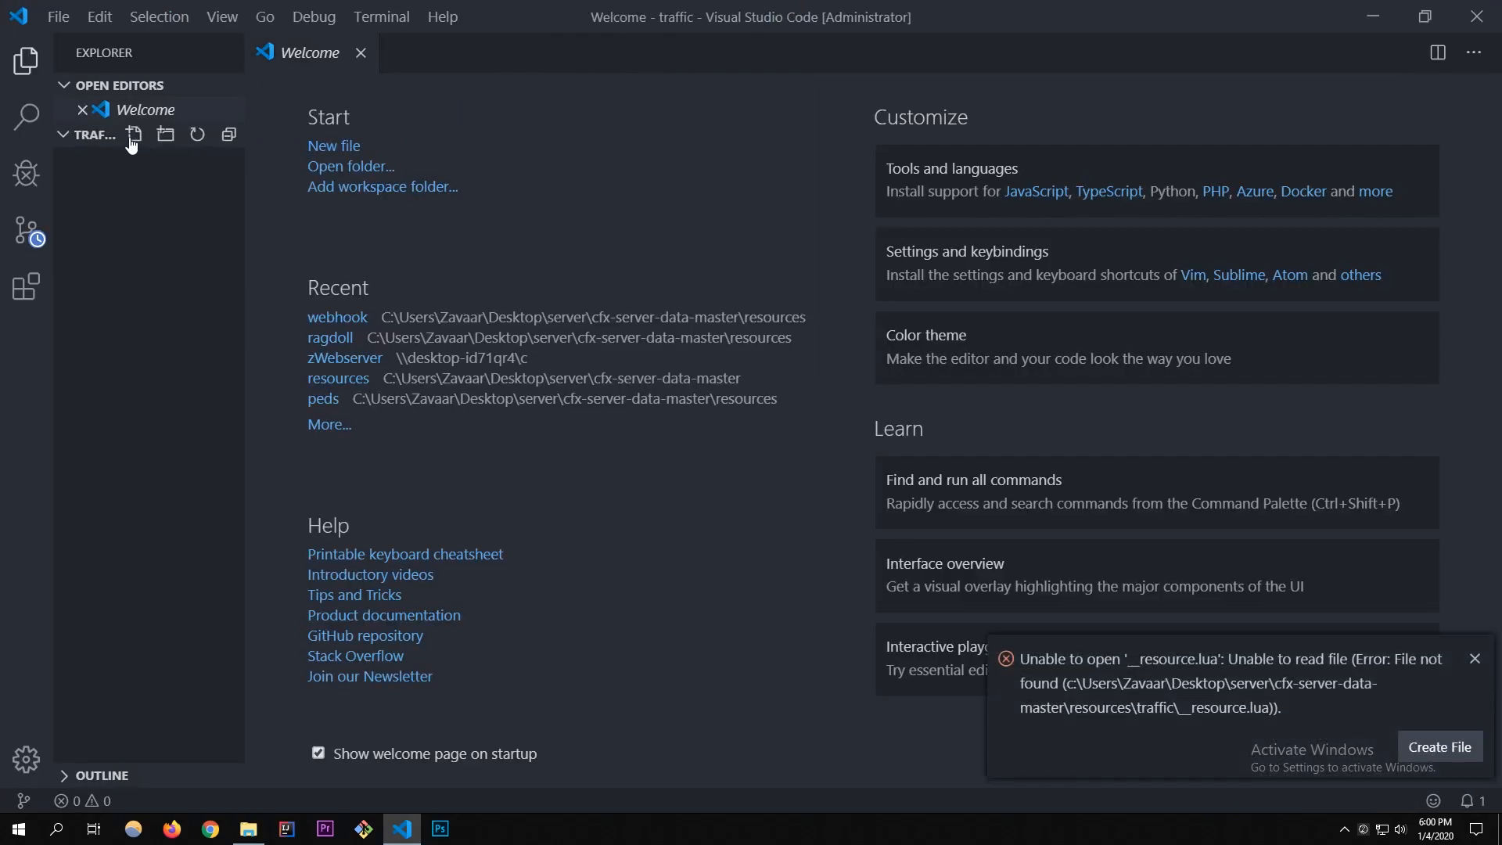
left_click(133, 135)
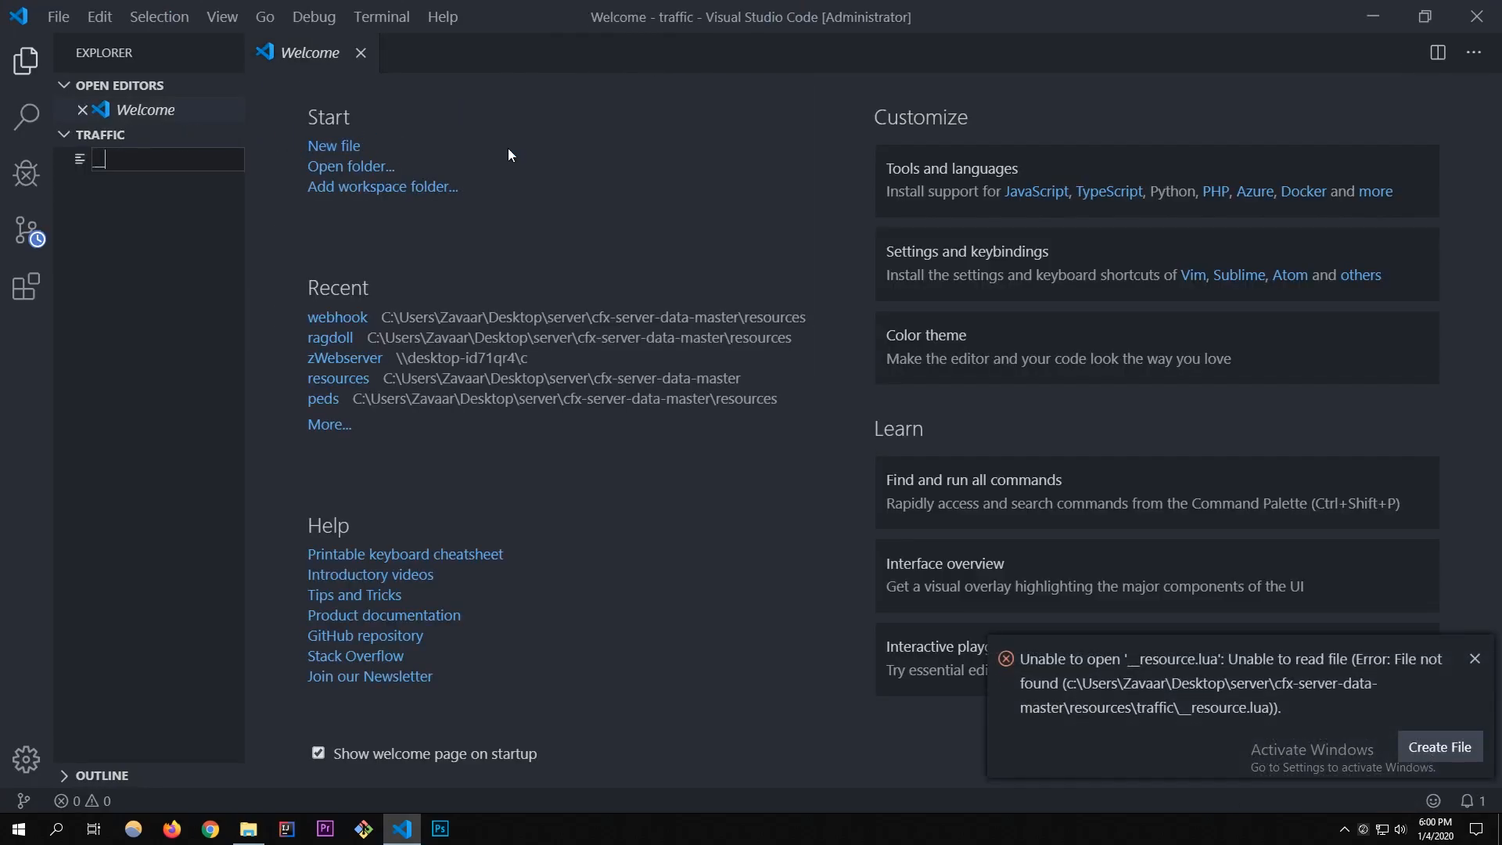
type("__resouce,")
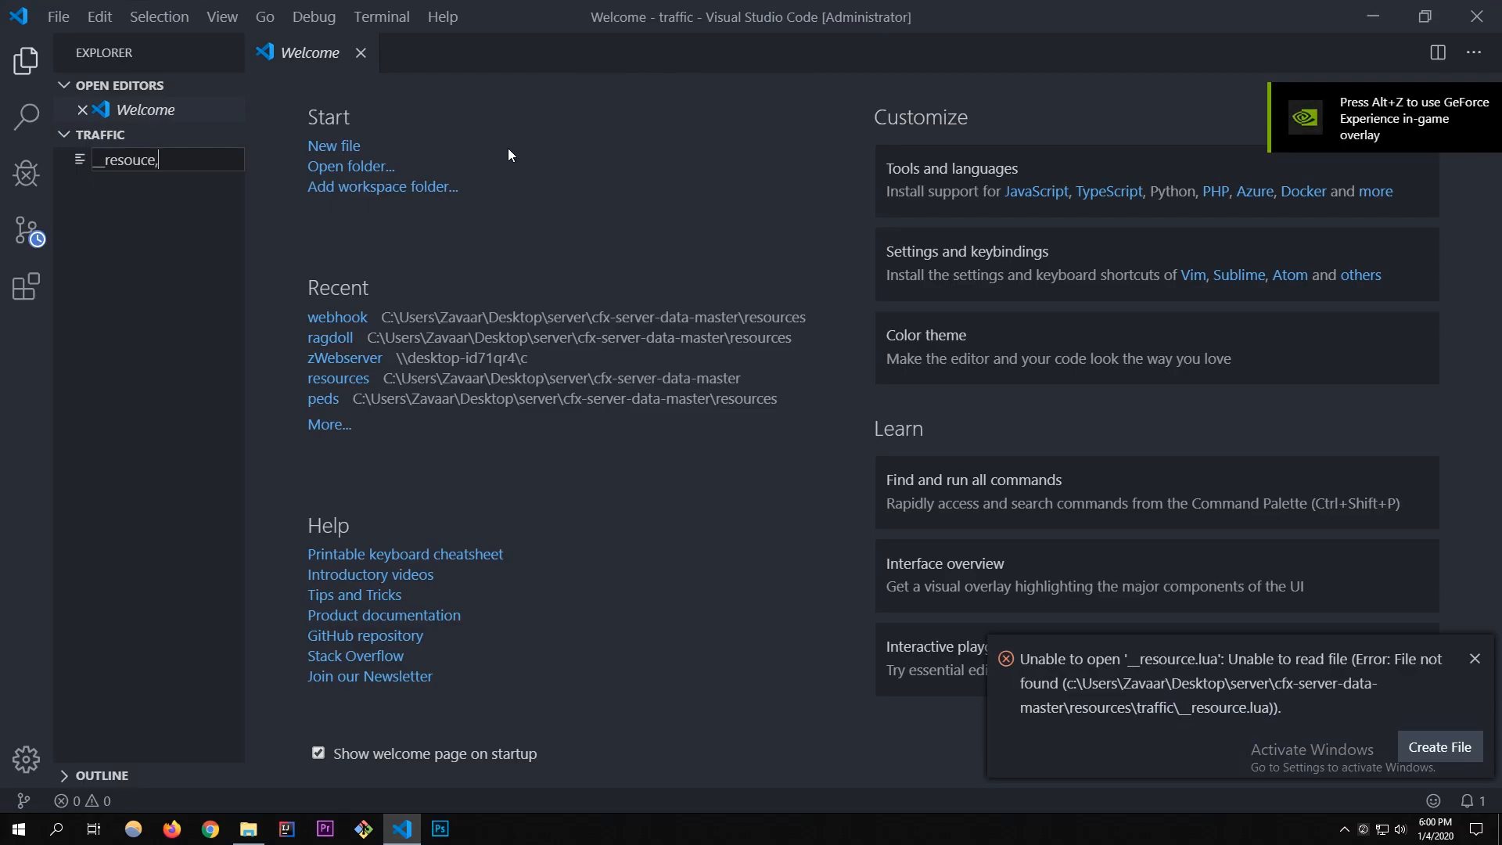
key("Backspace")
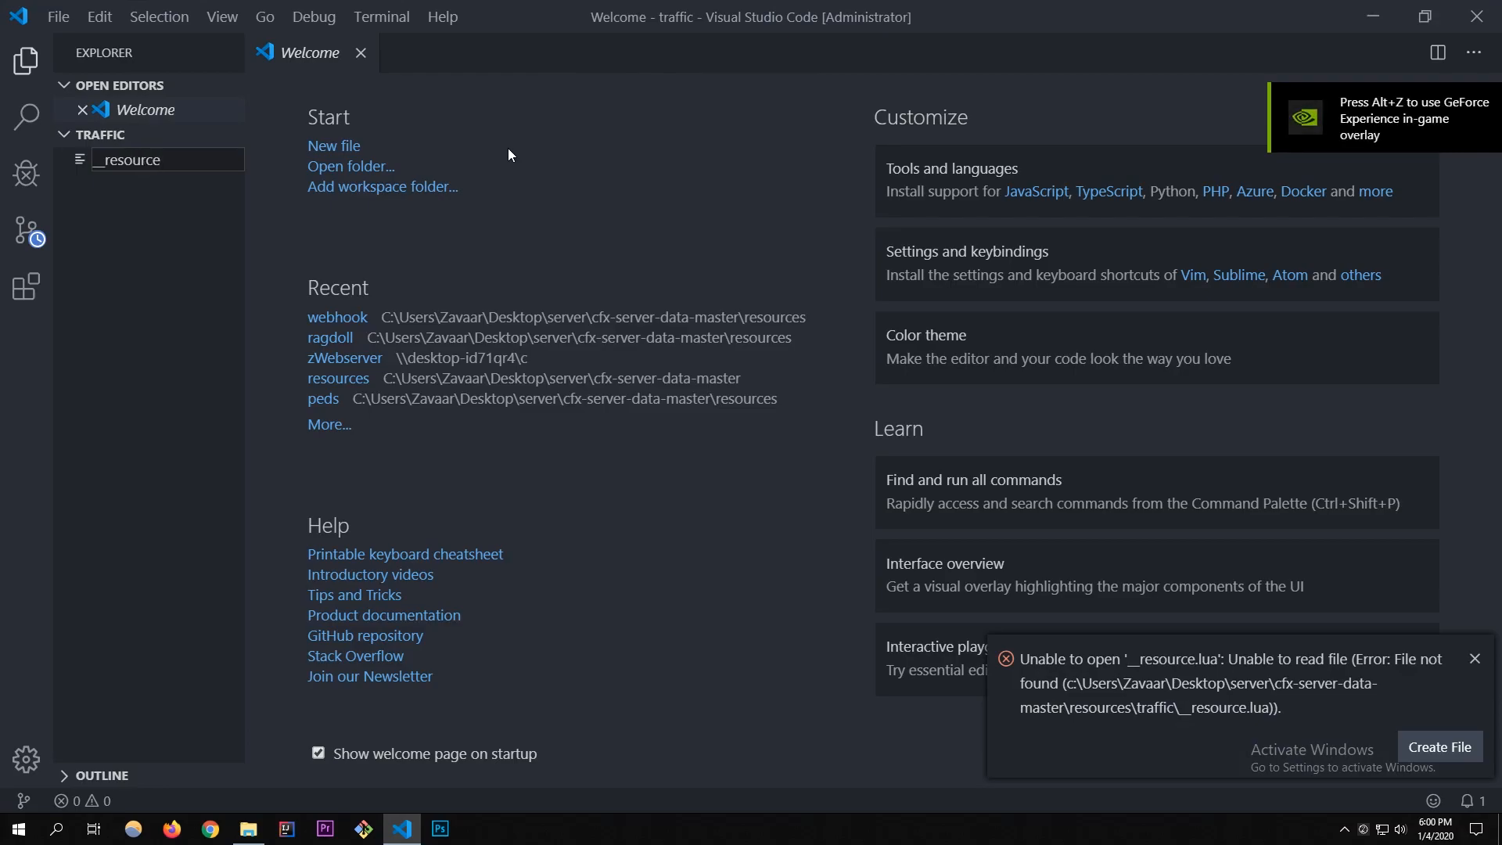
left_click(1438, 748)
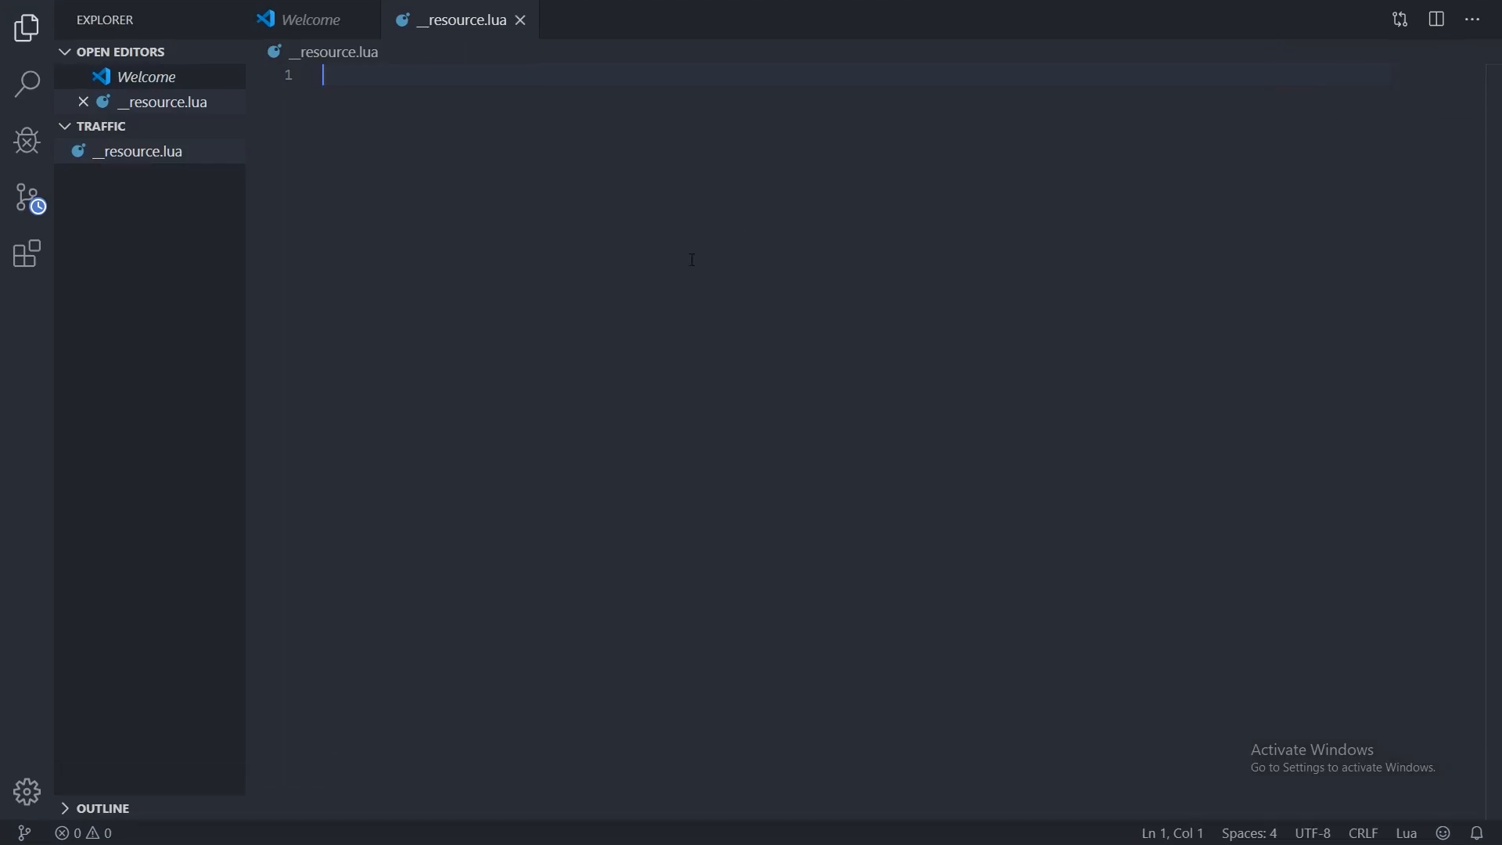
mouse_move(148, 138)
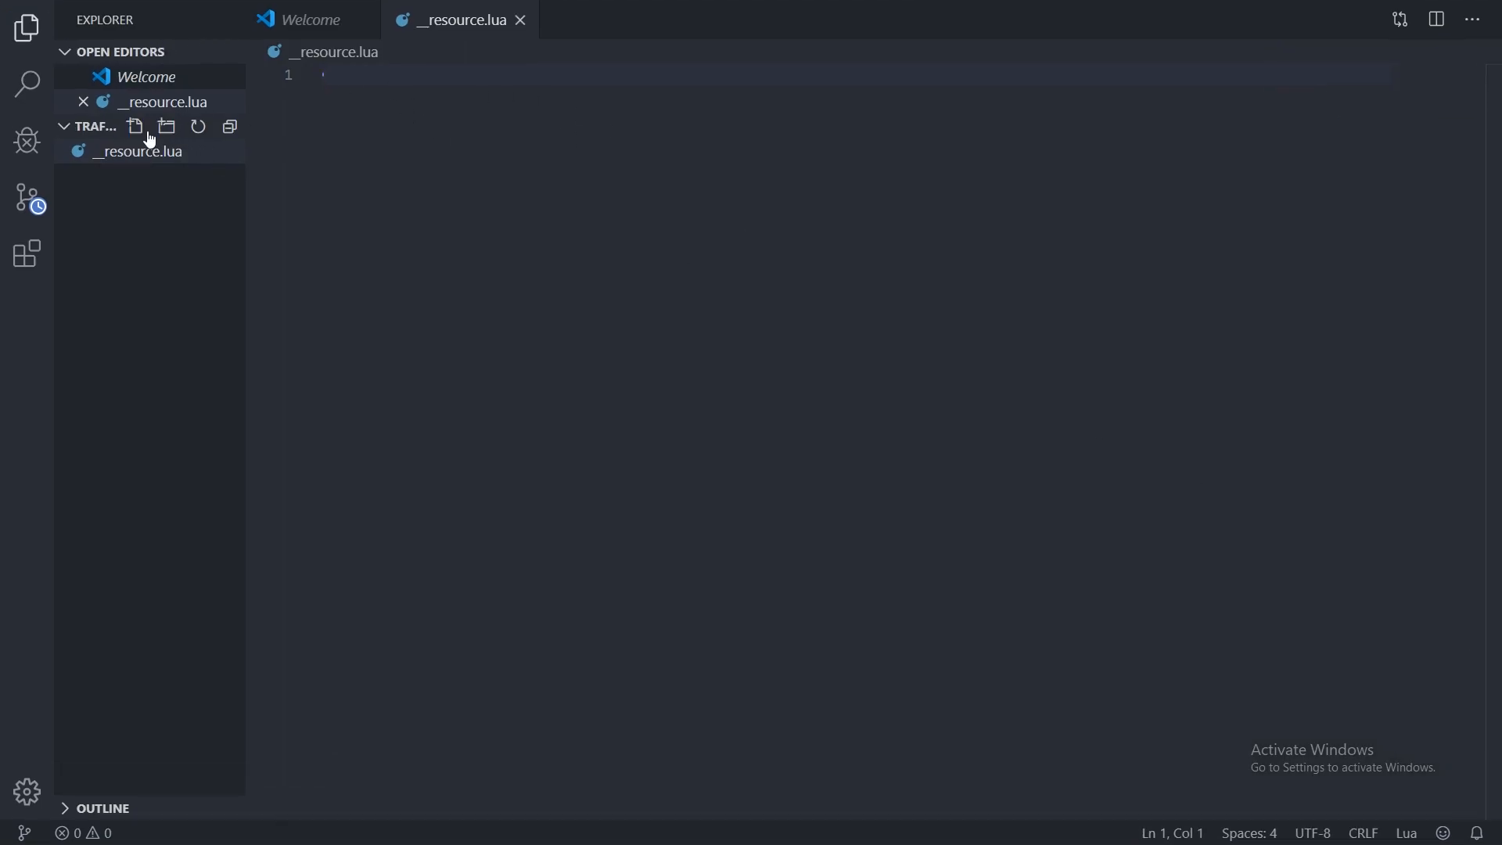
Create traffic.lua and declare client_script "traffic.lua" in __resource.lua.
left_click(135, 125)
type("traffic.lua")
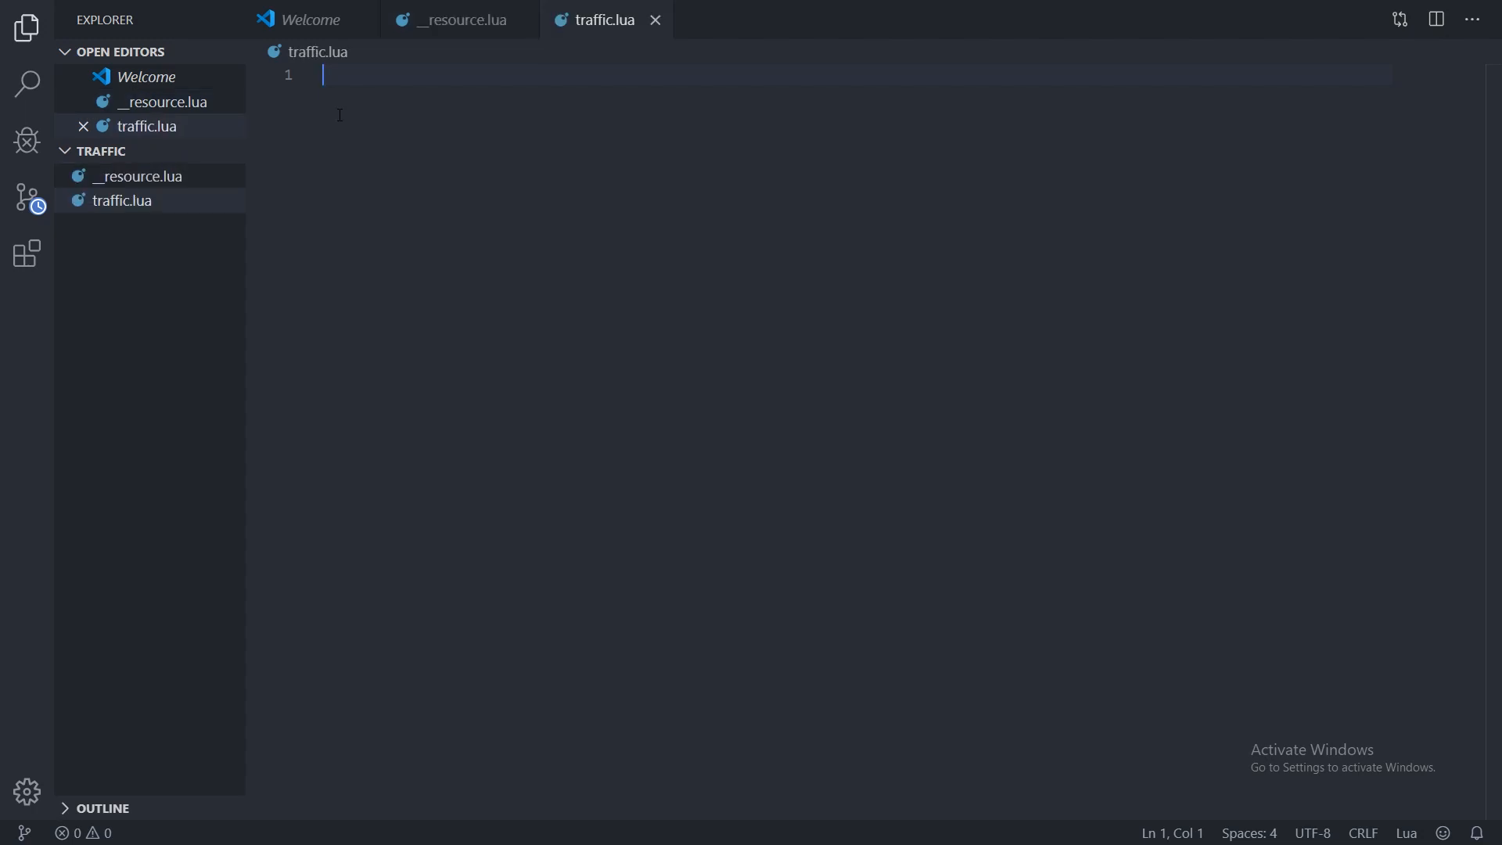
left_click(459, 19)
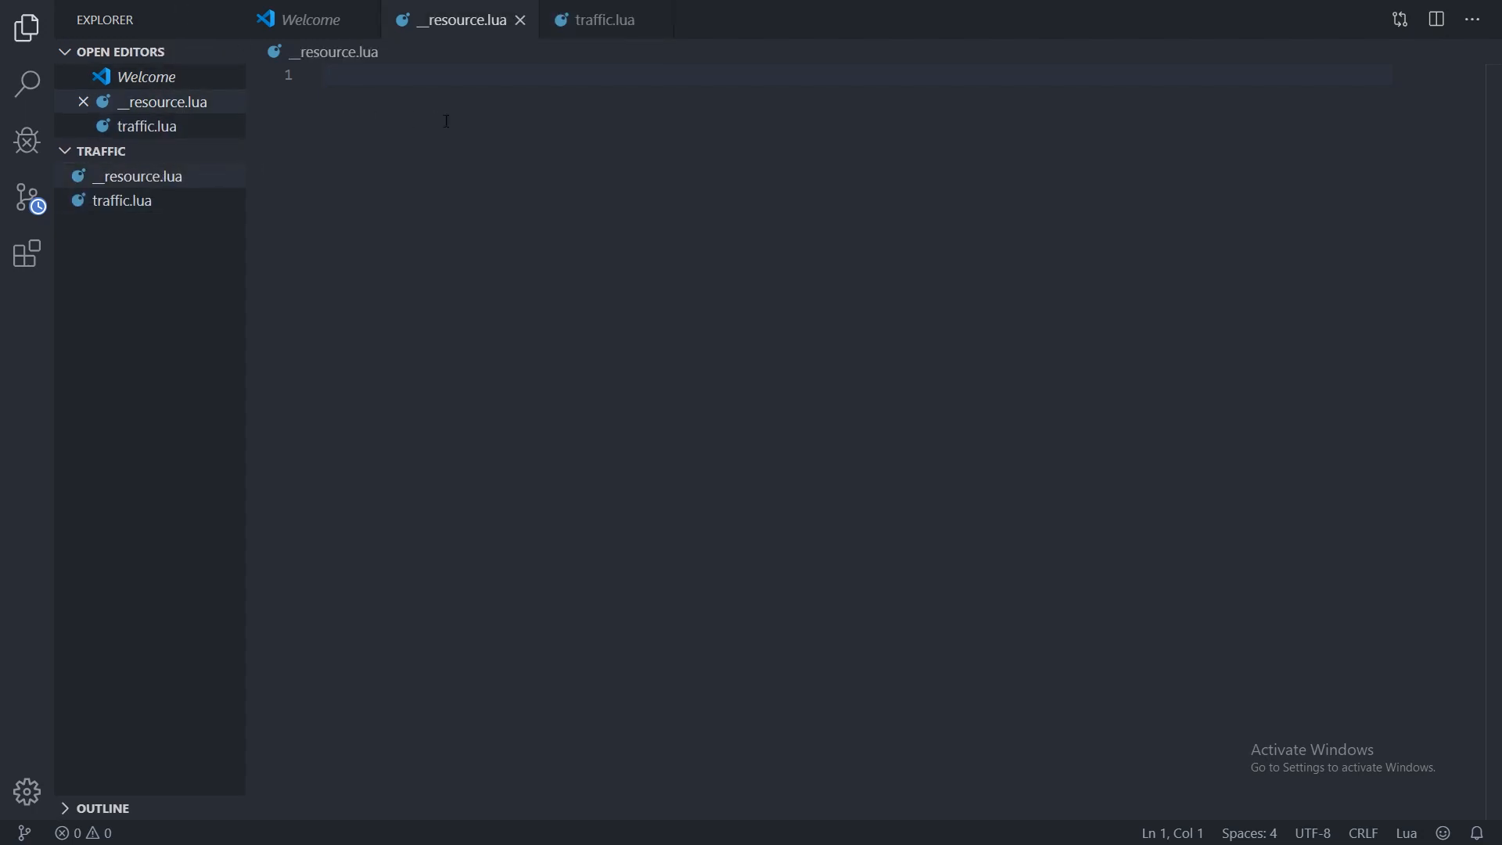
type("client_script \"tr")
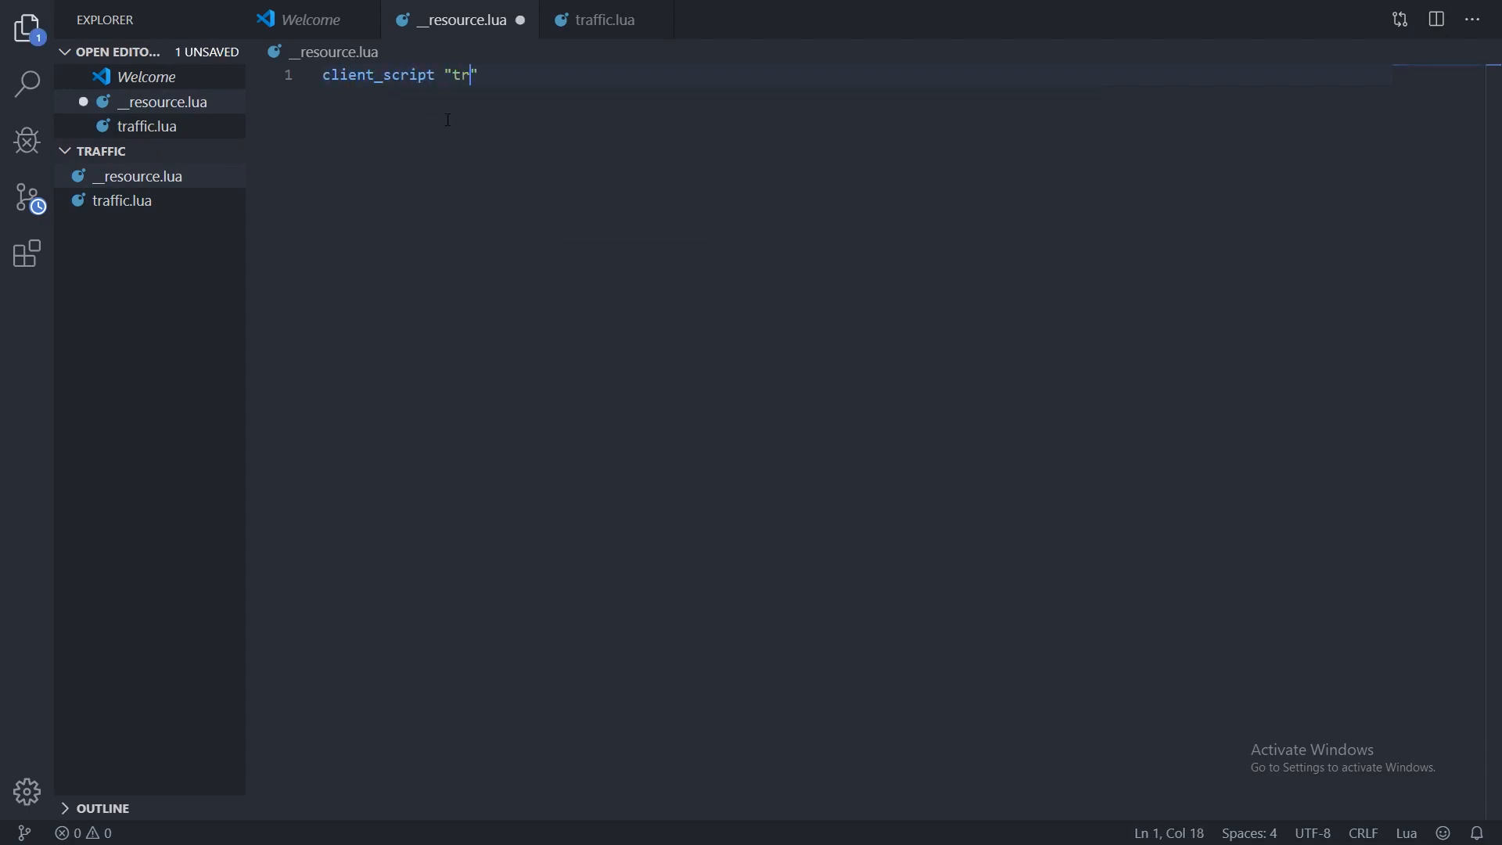
type("affic.lua")
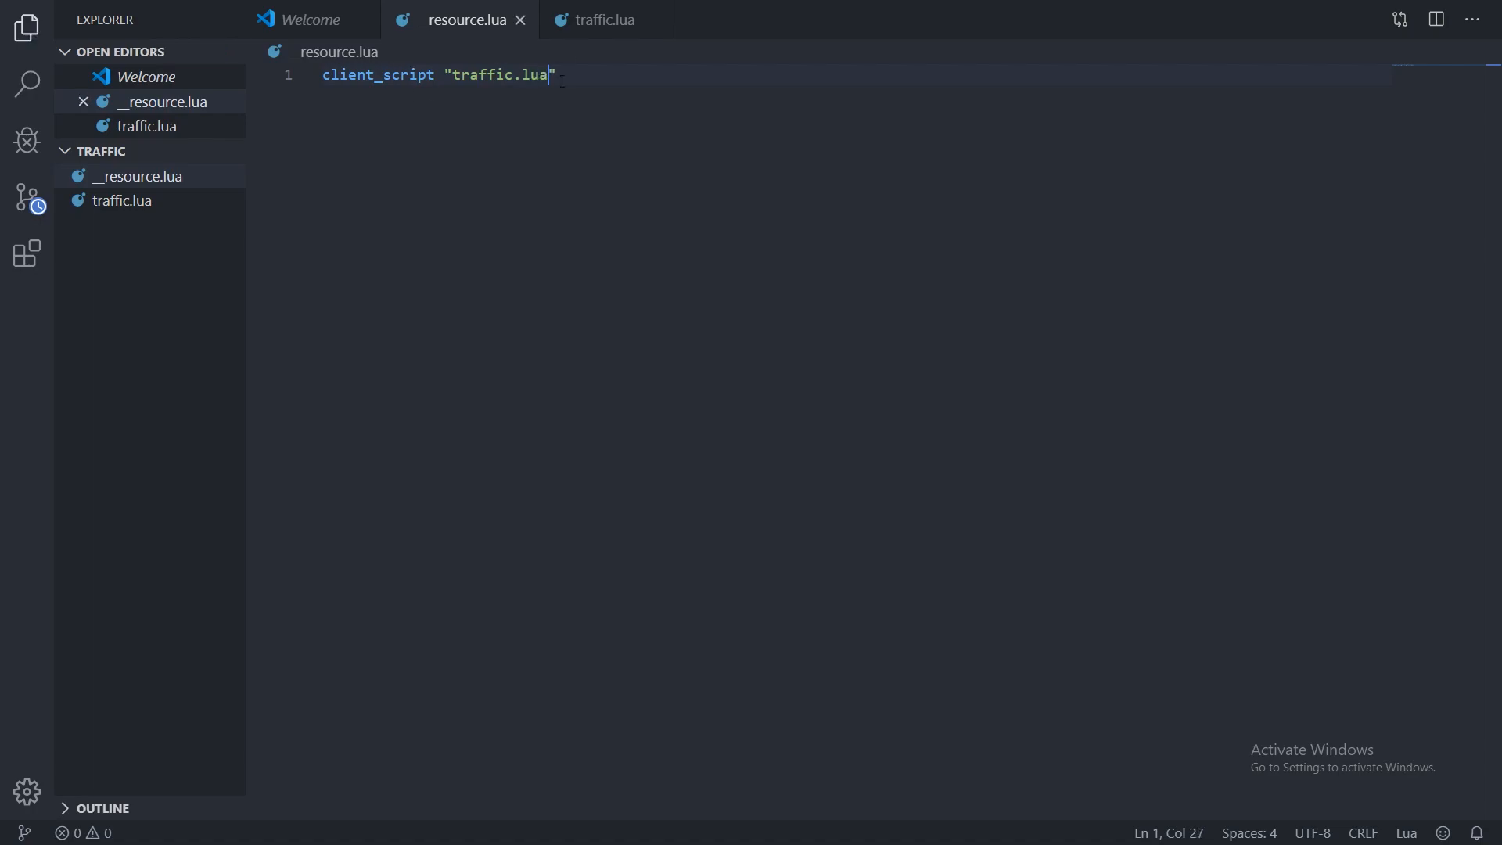
left_click(604, 18)
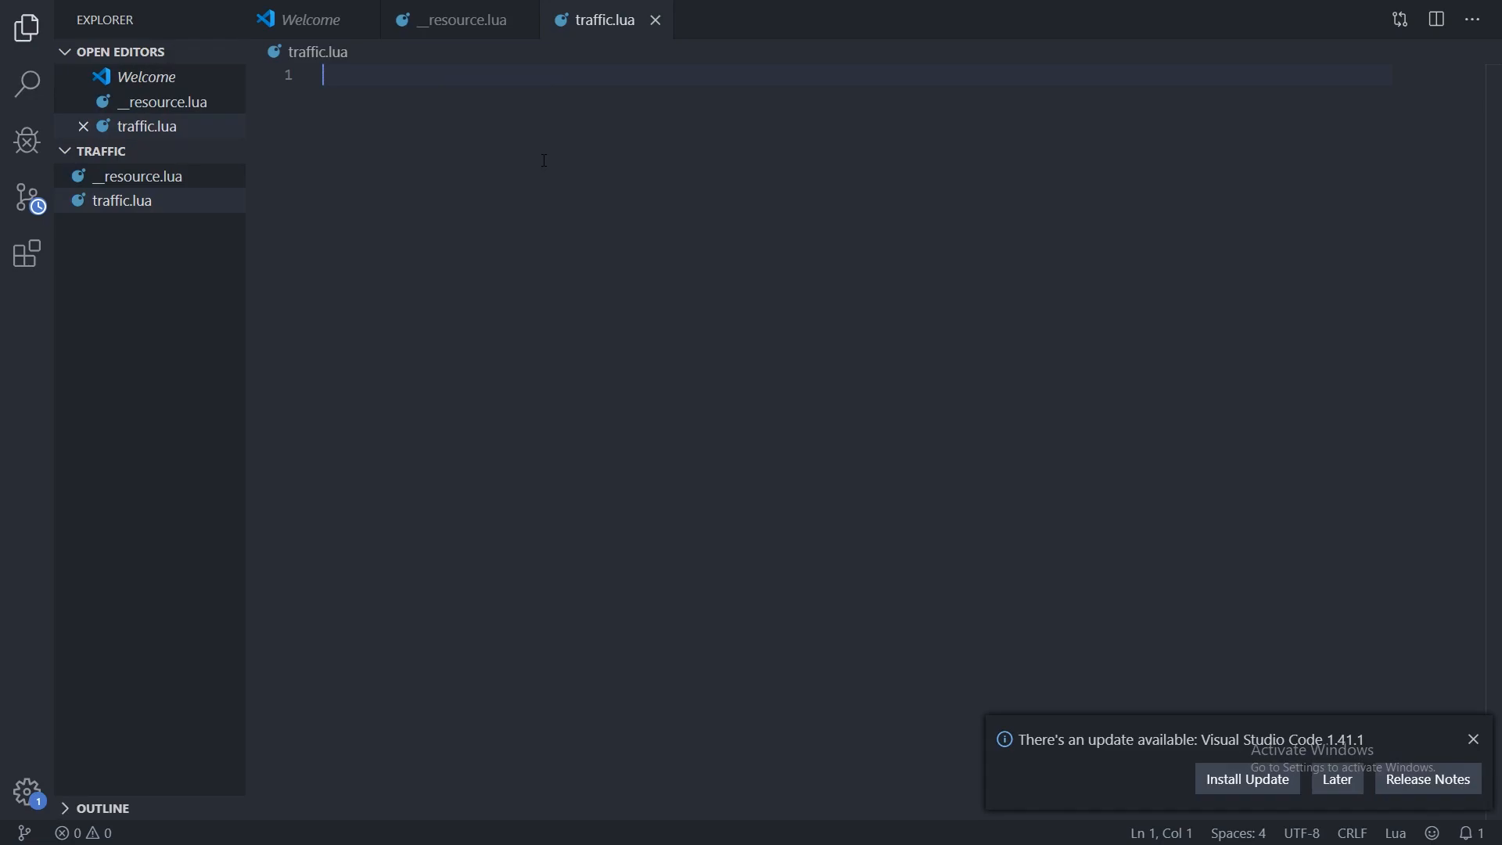
Start a local config table in traffic.lua with pedFrequency = 1.0.
left_click(1474, 739)
type("local")
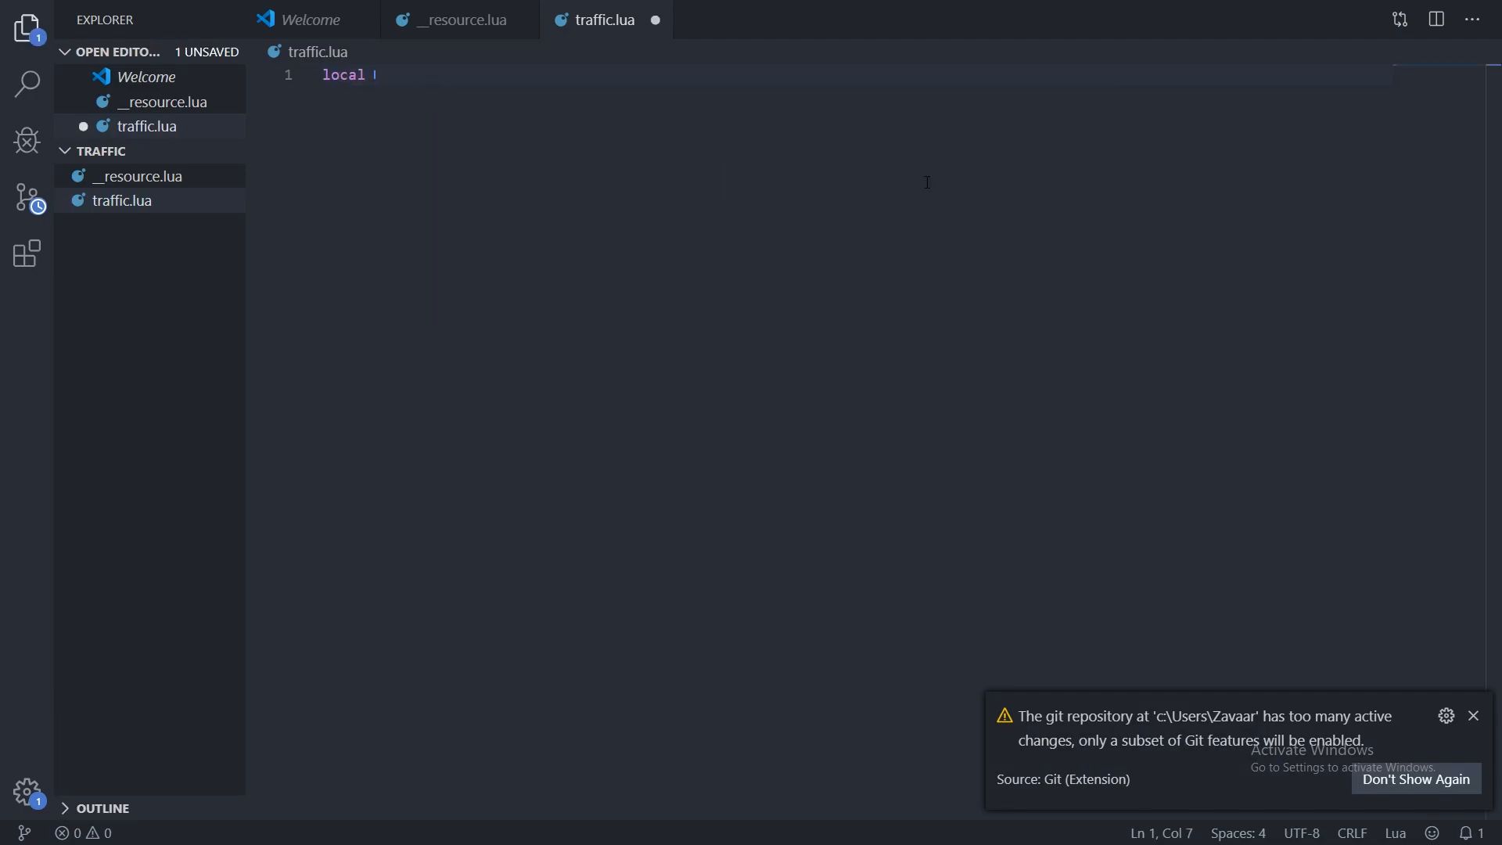
type("config = {")
type("ped")
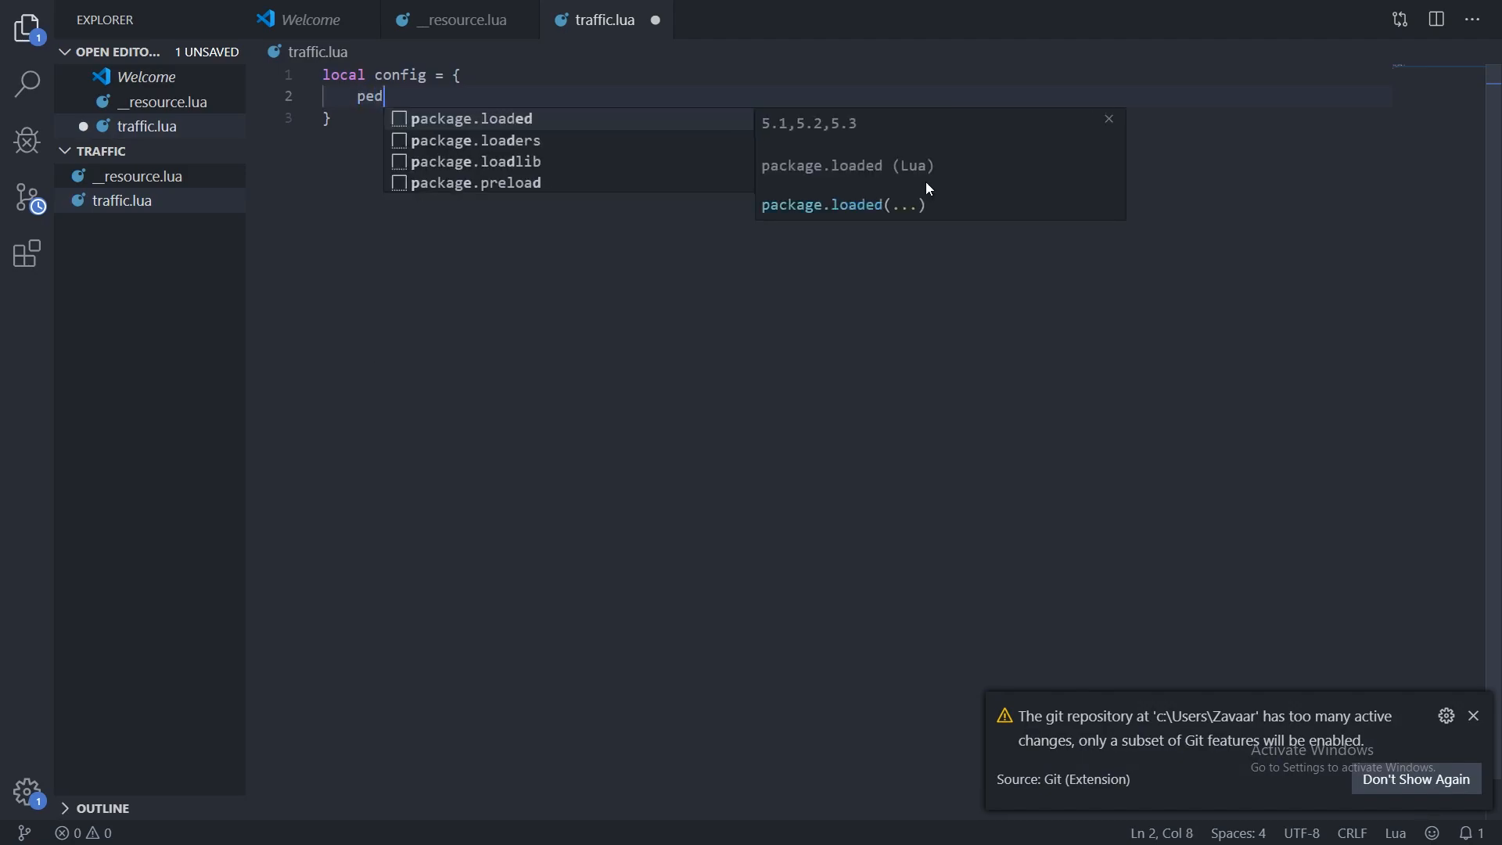
type("Freq")
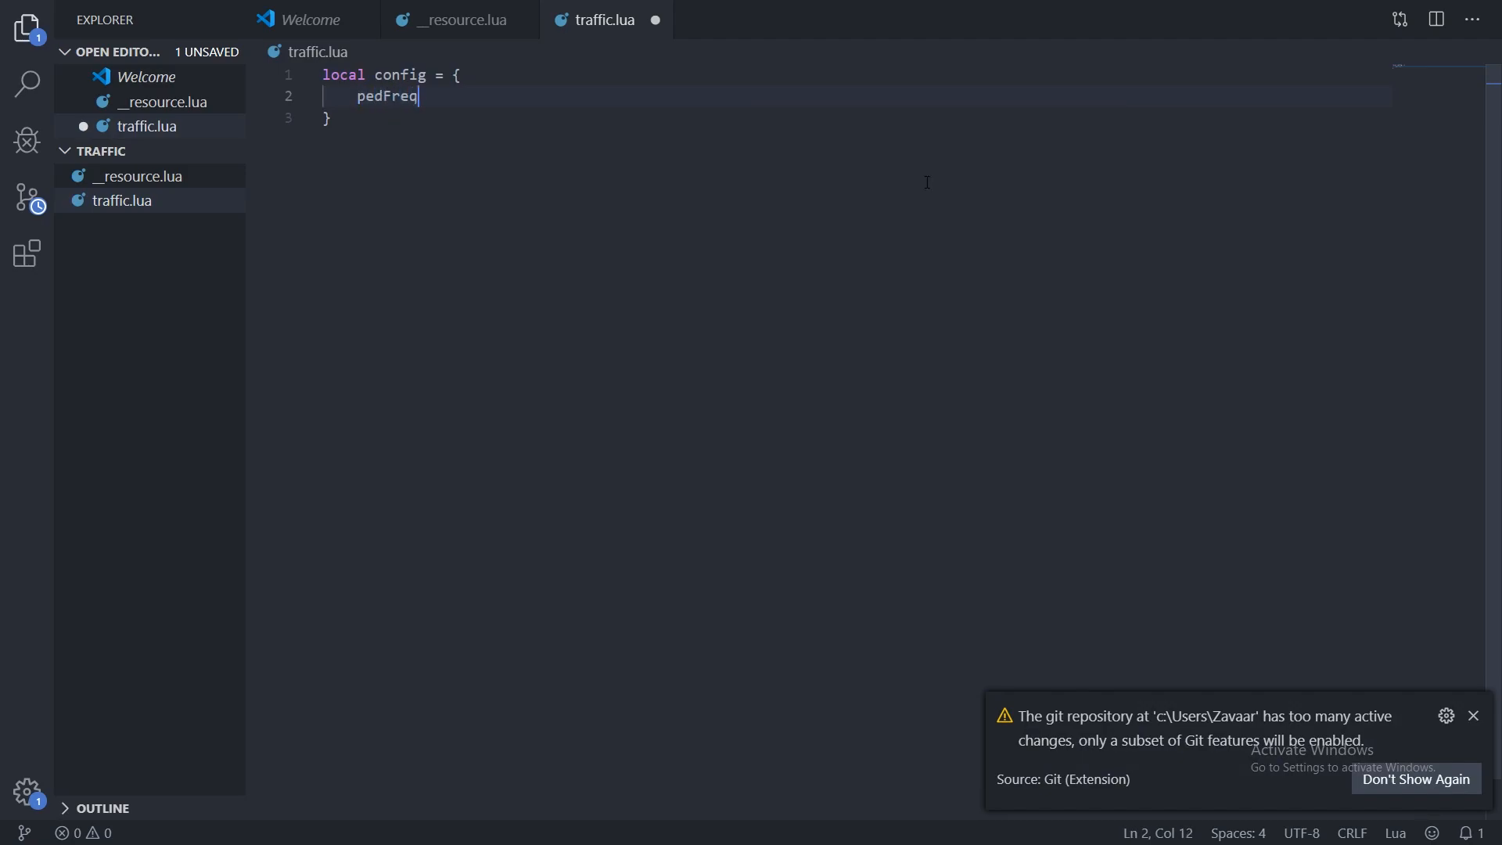
type("uenc")
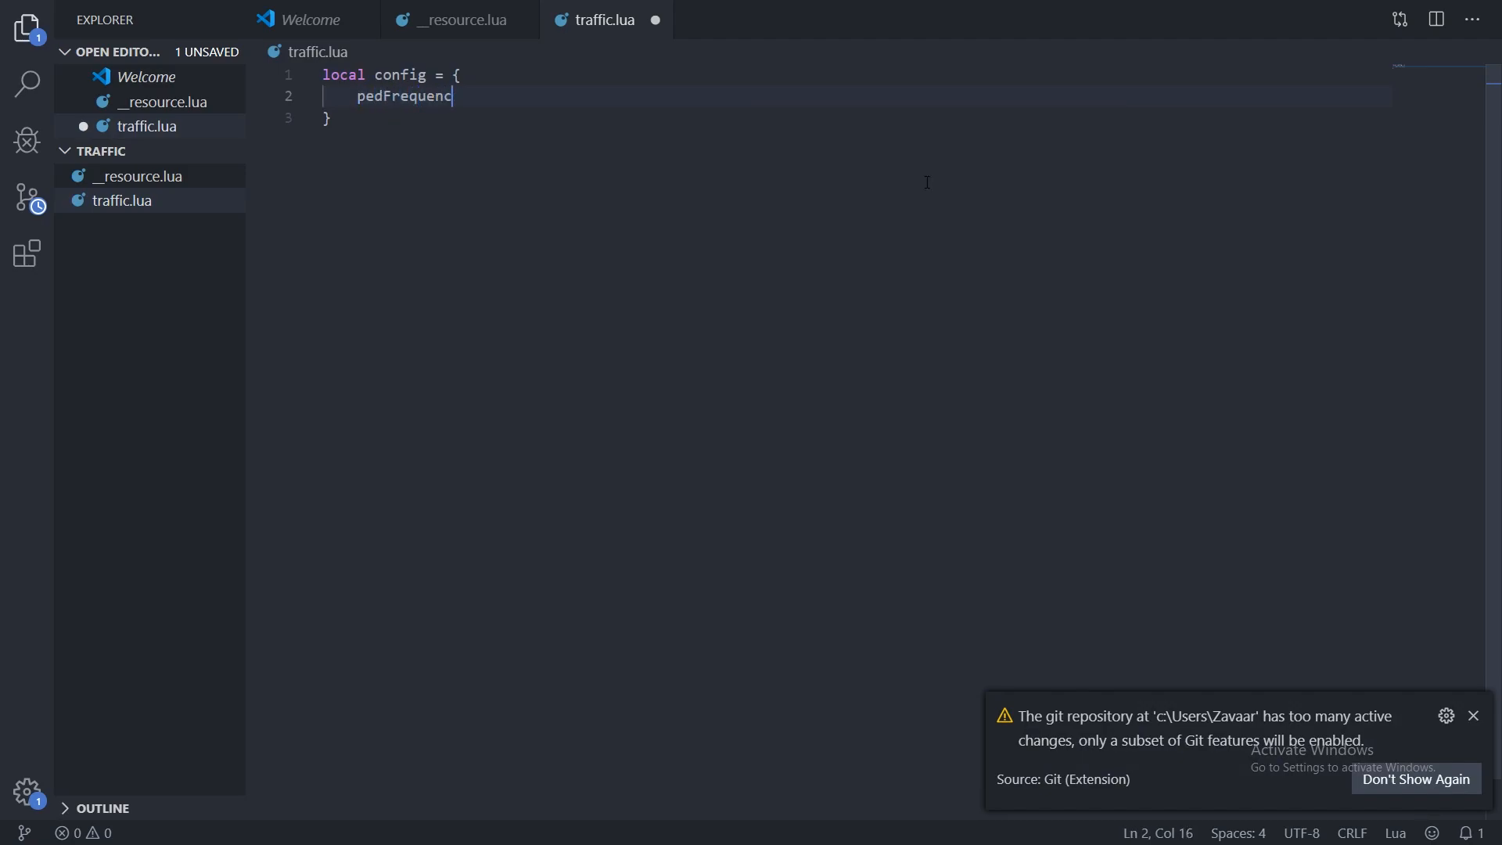
type("y")
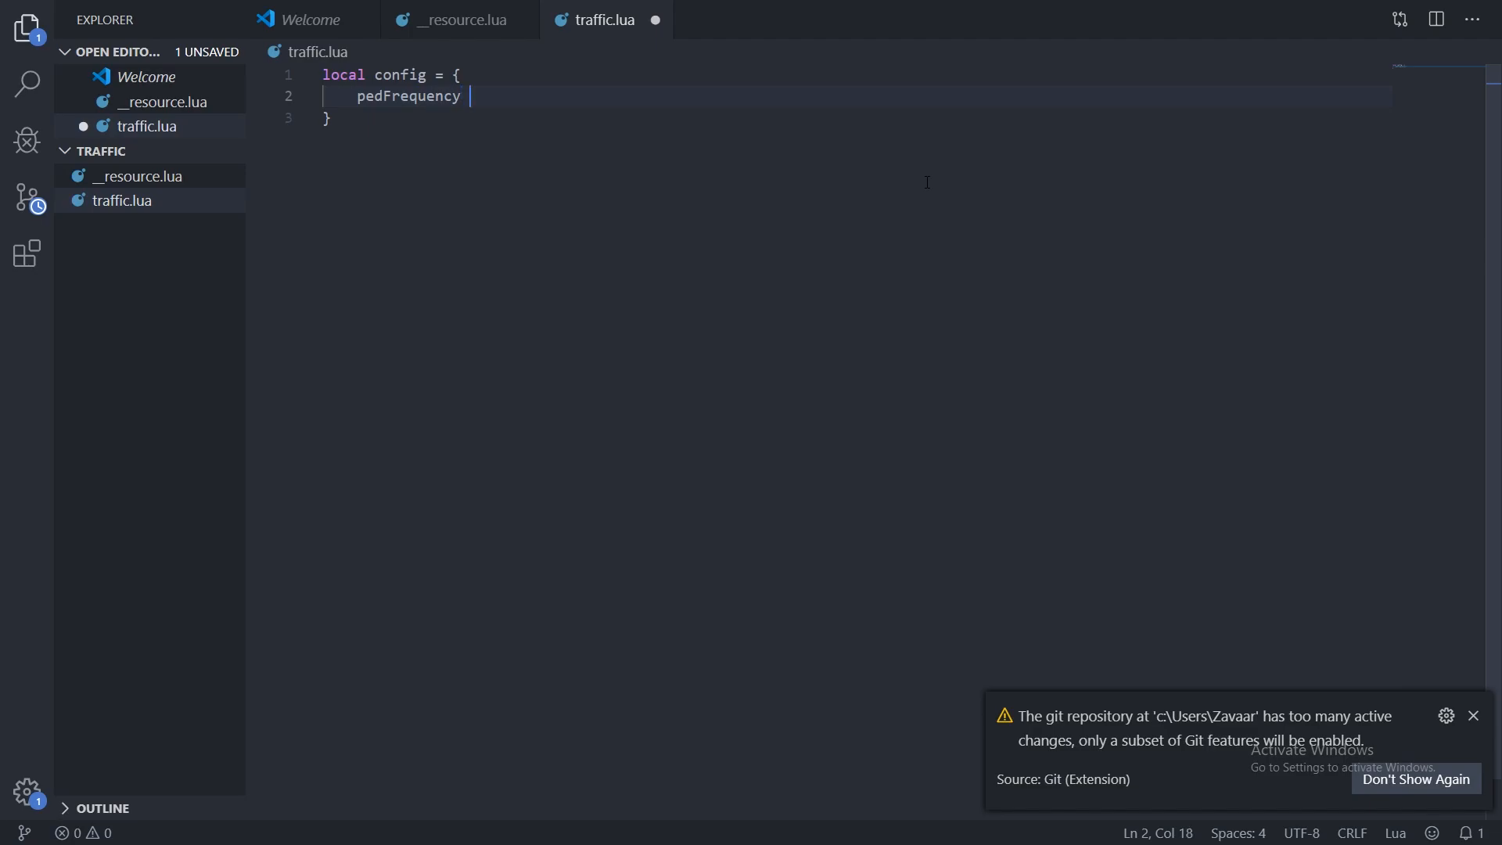
type("= 1.9")
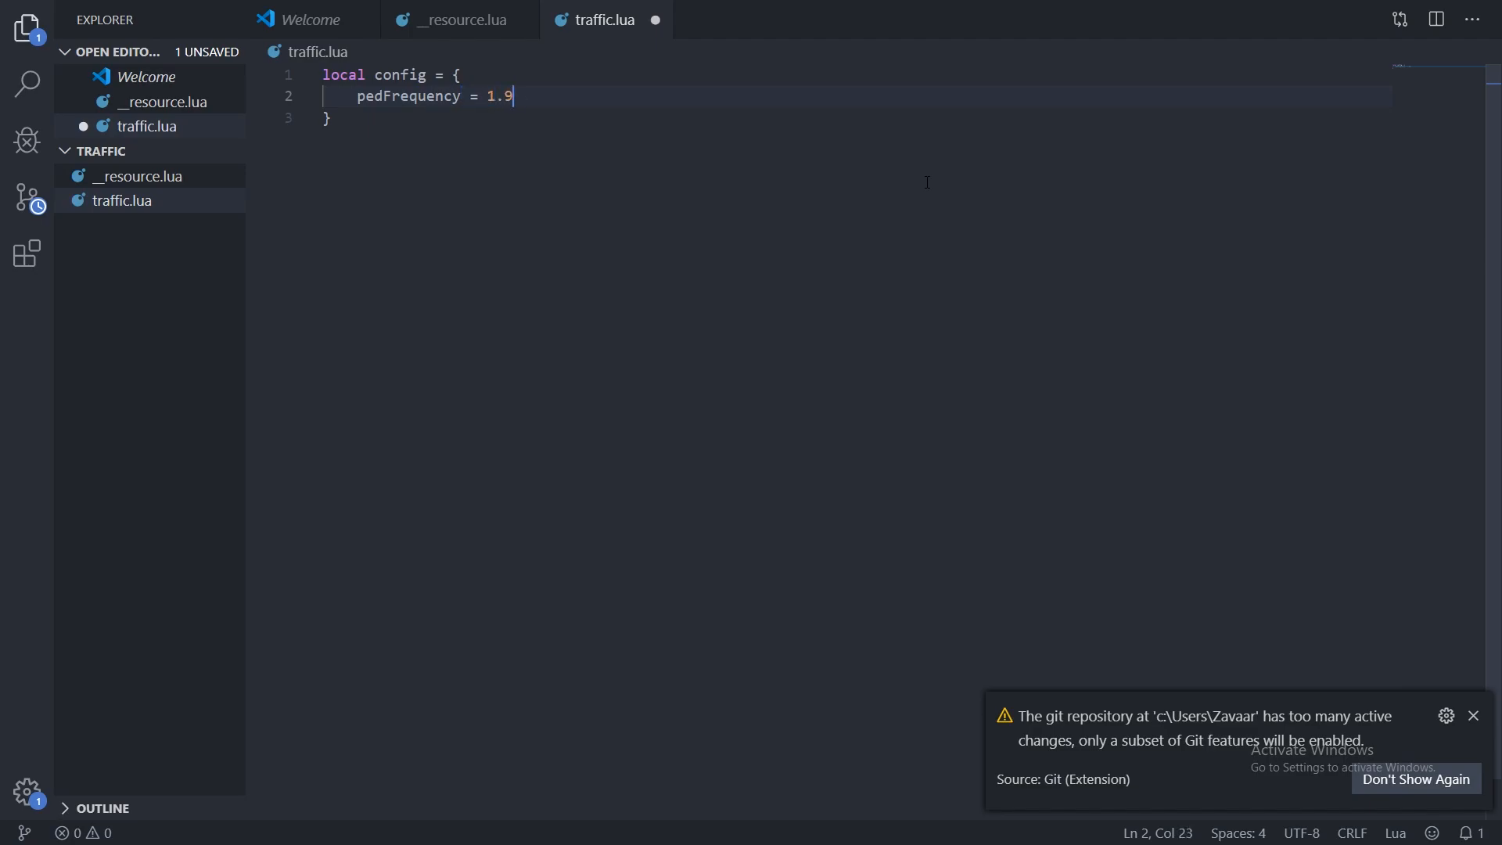
type("0,")
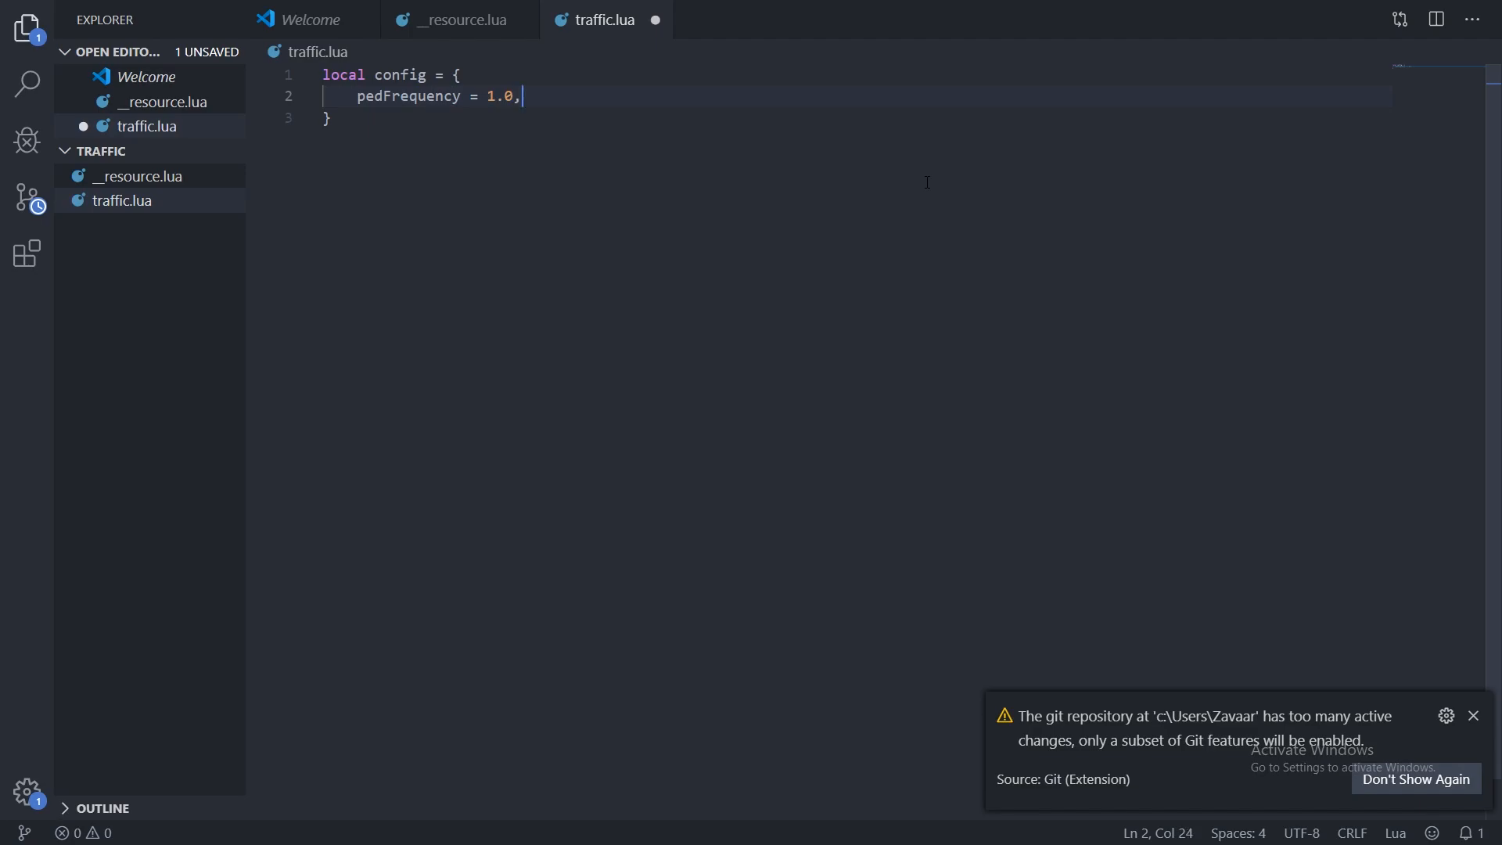
Add trafficFrequency = 1.0 to the config table.
type("t")
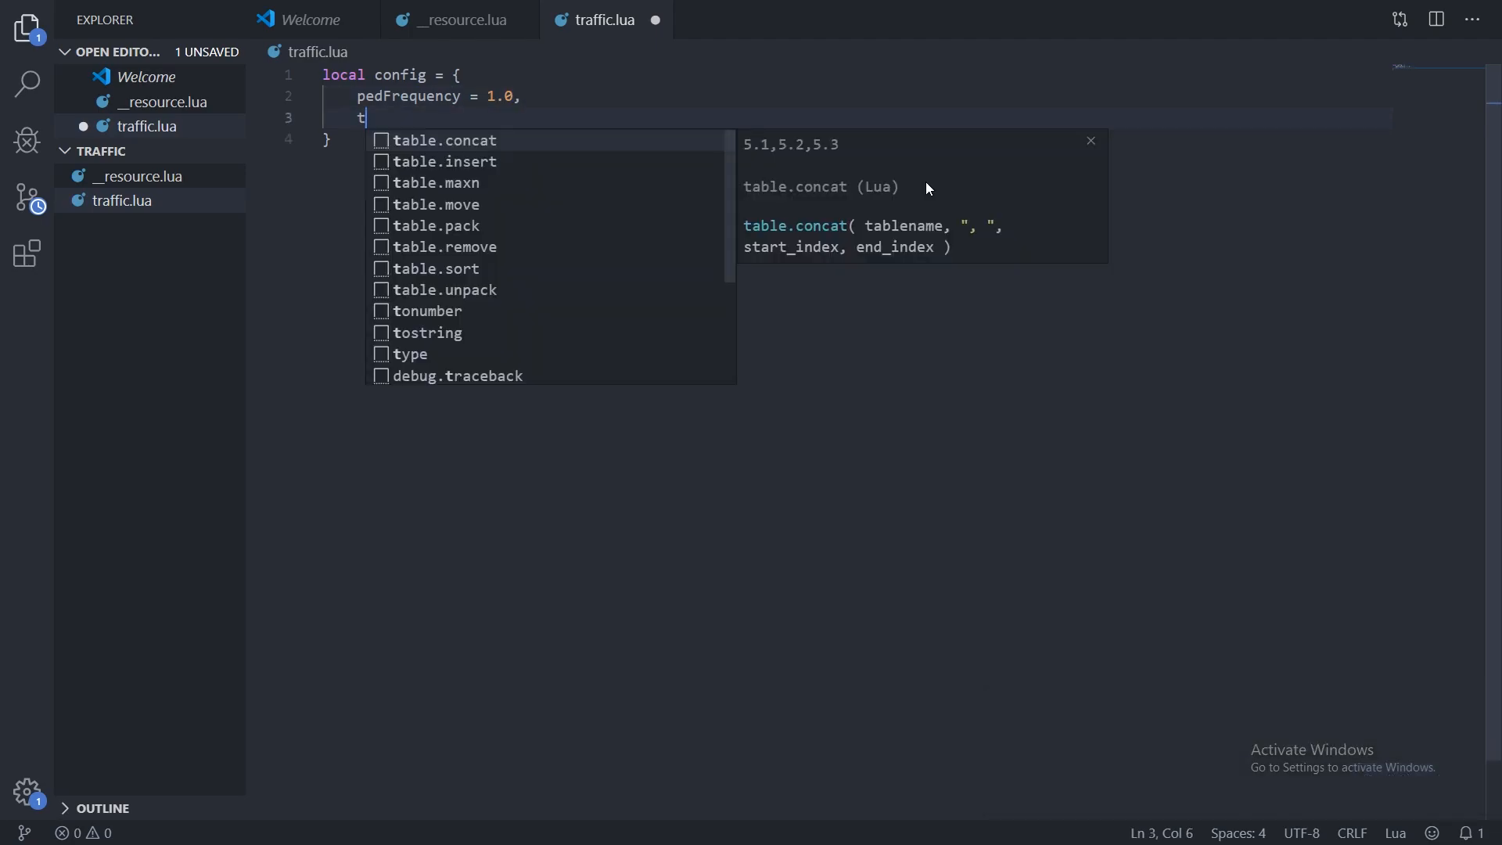
type("rafficF")
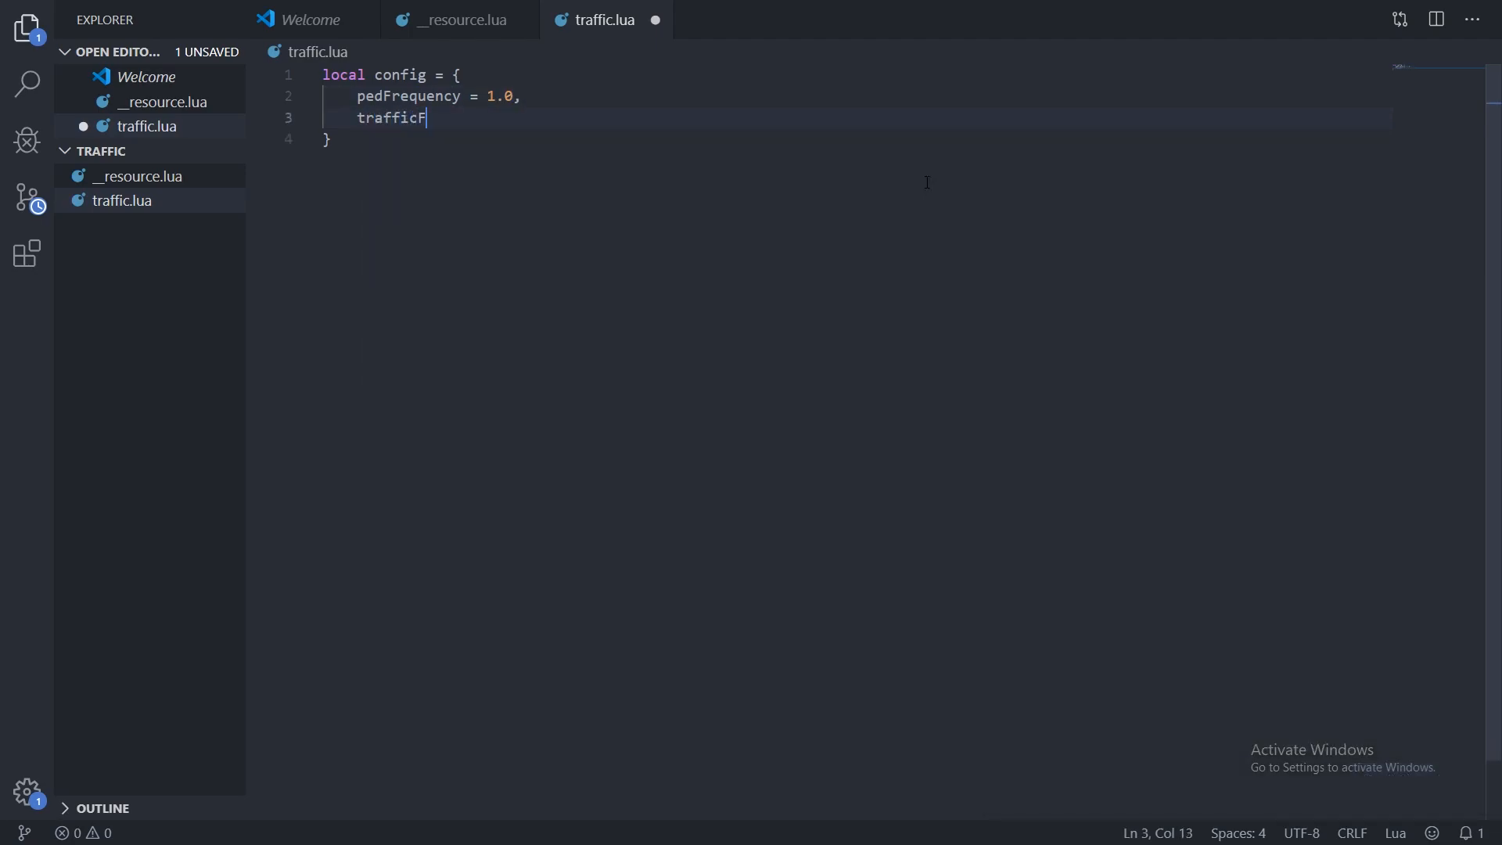
type("requen")
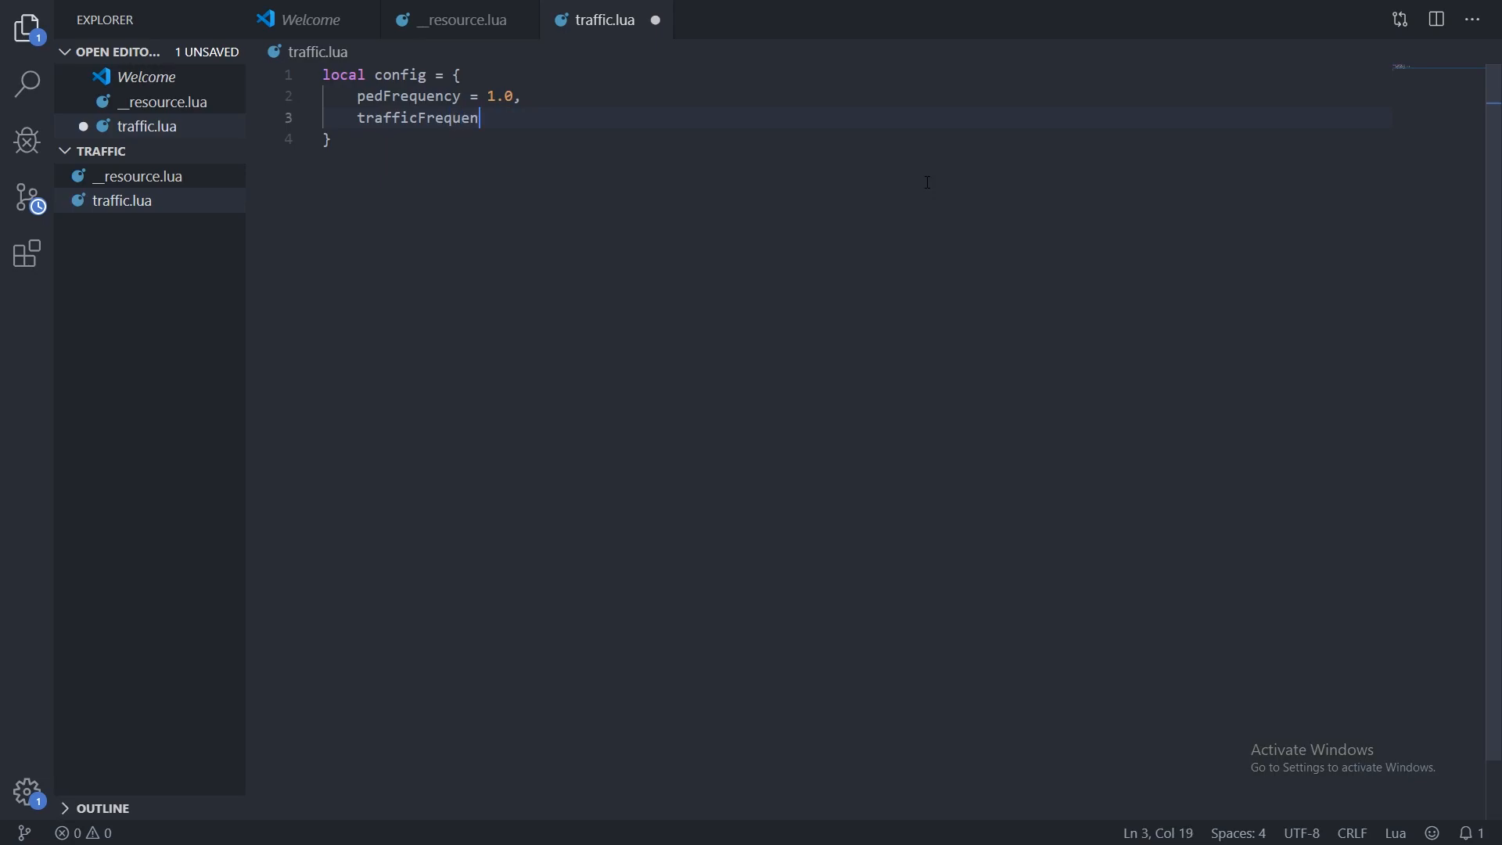
type("cy -")
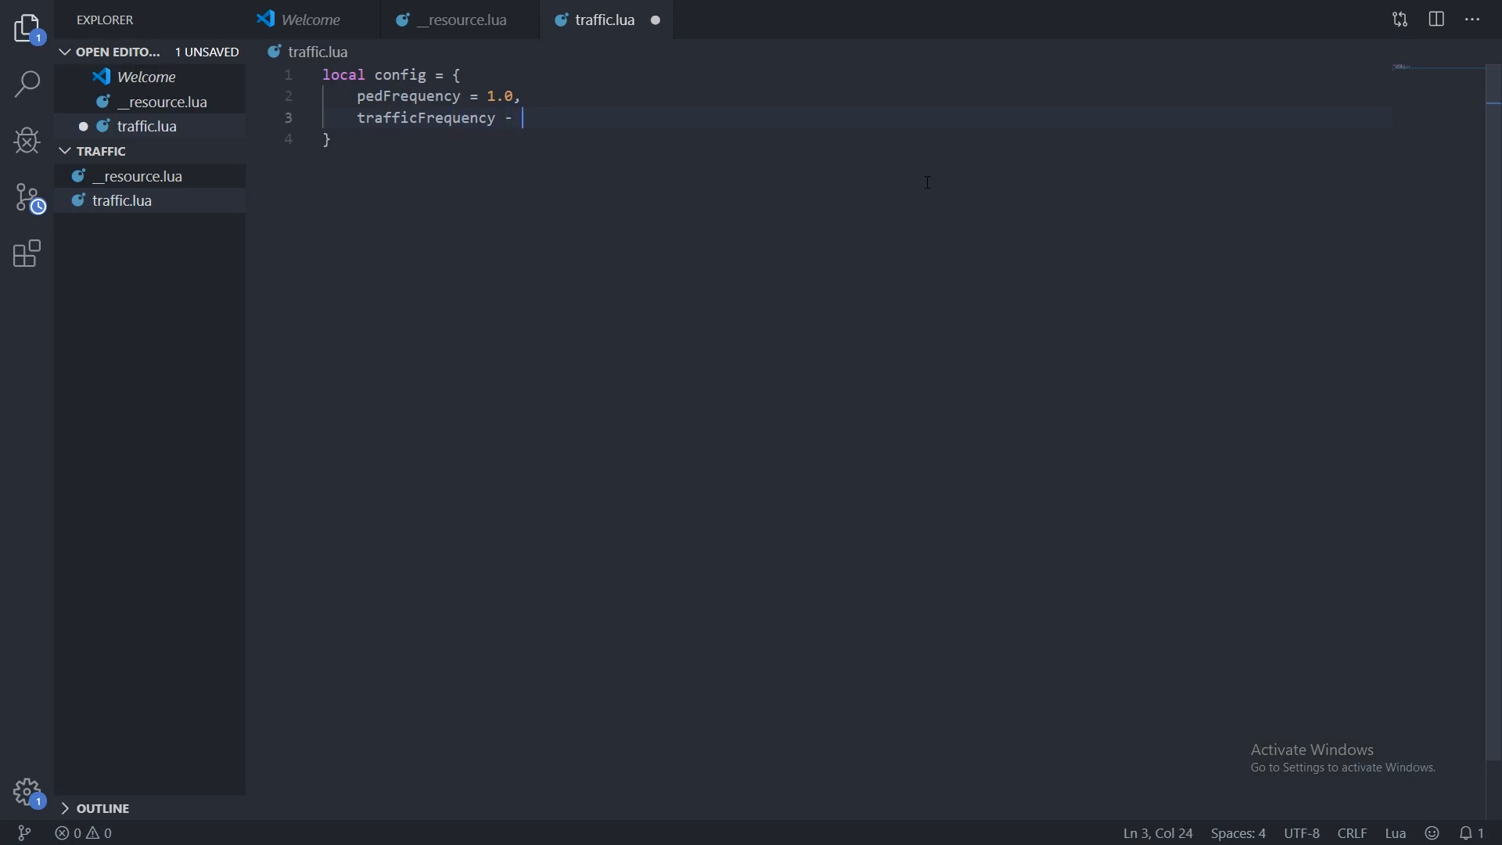
type("= 1.0")
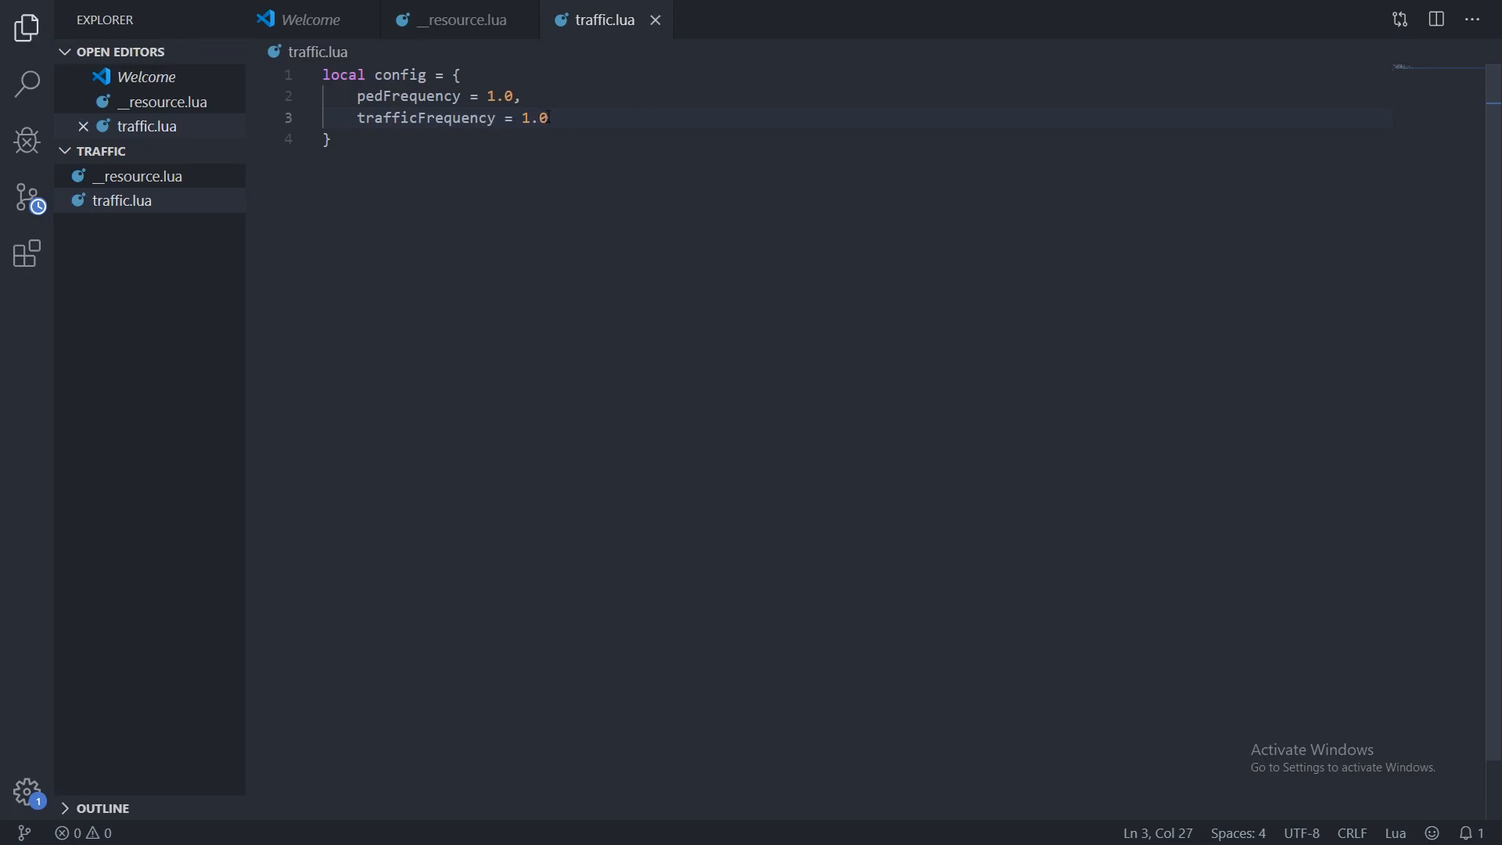
double_click(534, 117)
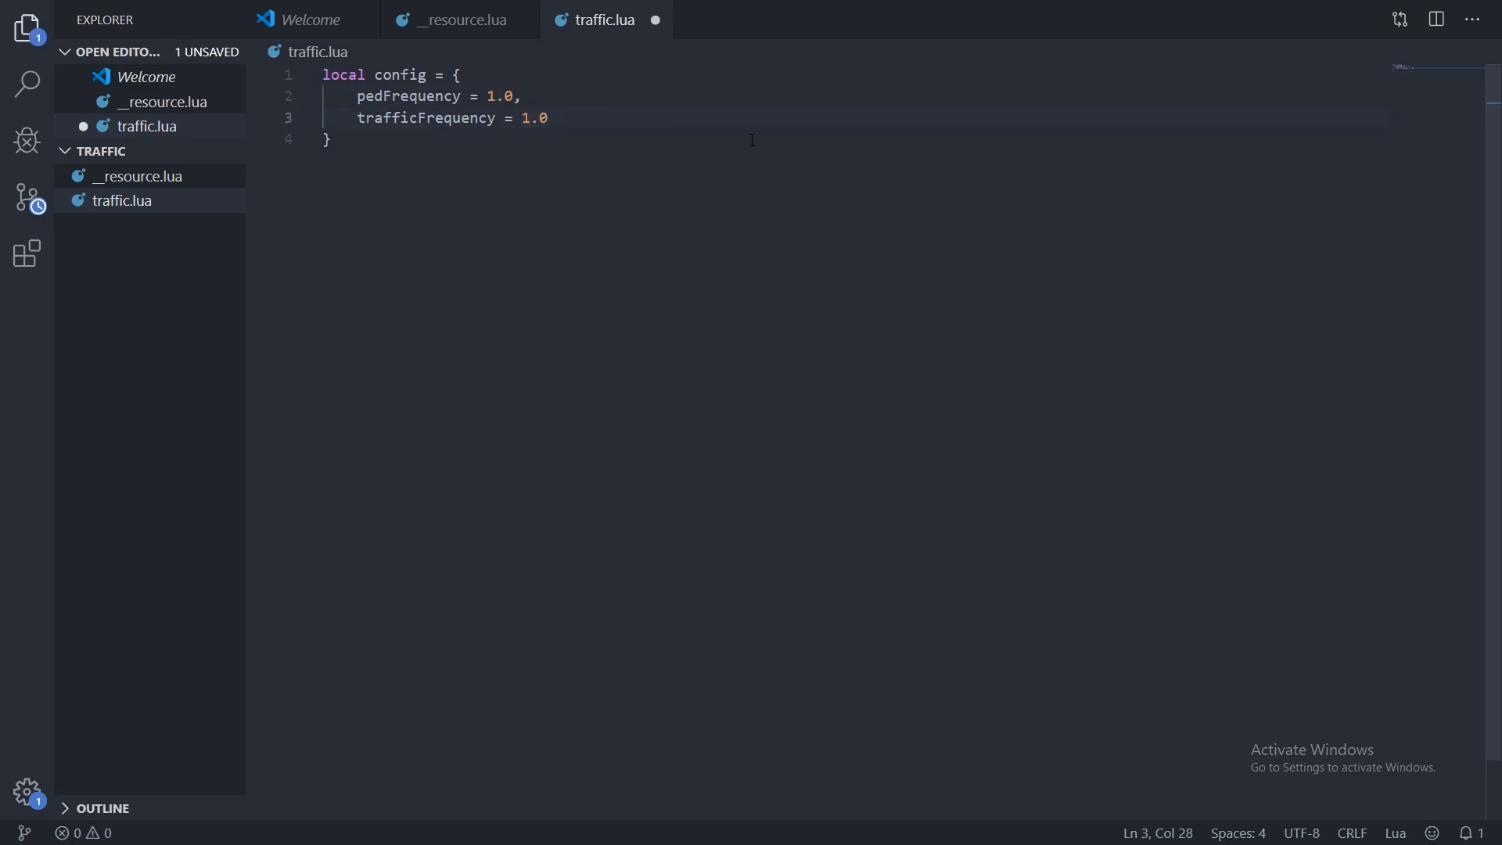
Add a --[[ 0.0 ]] comment in the config, trimming the extra note, and save.
type("--[[  ]]")
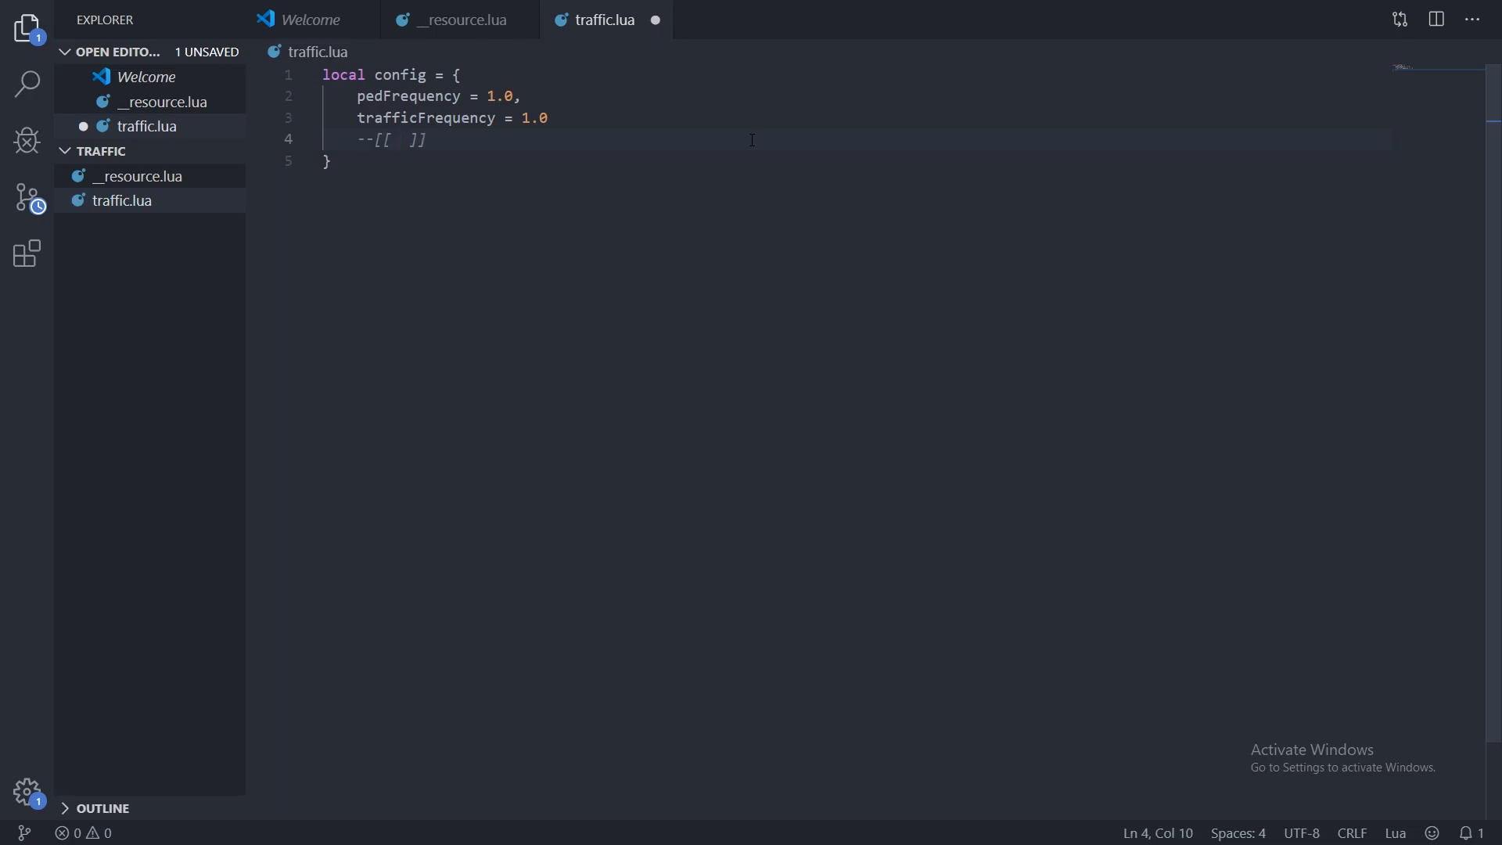
type("0.0")
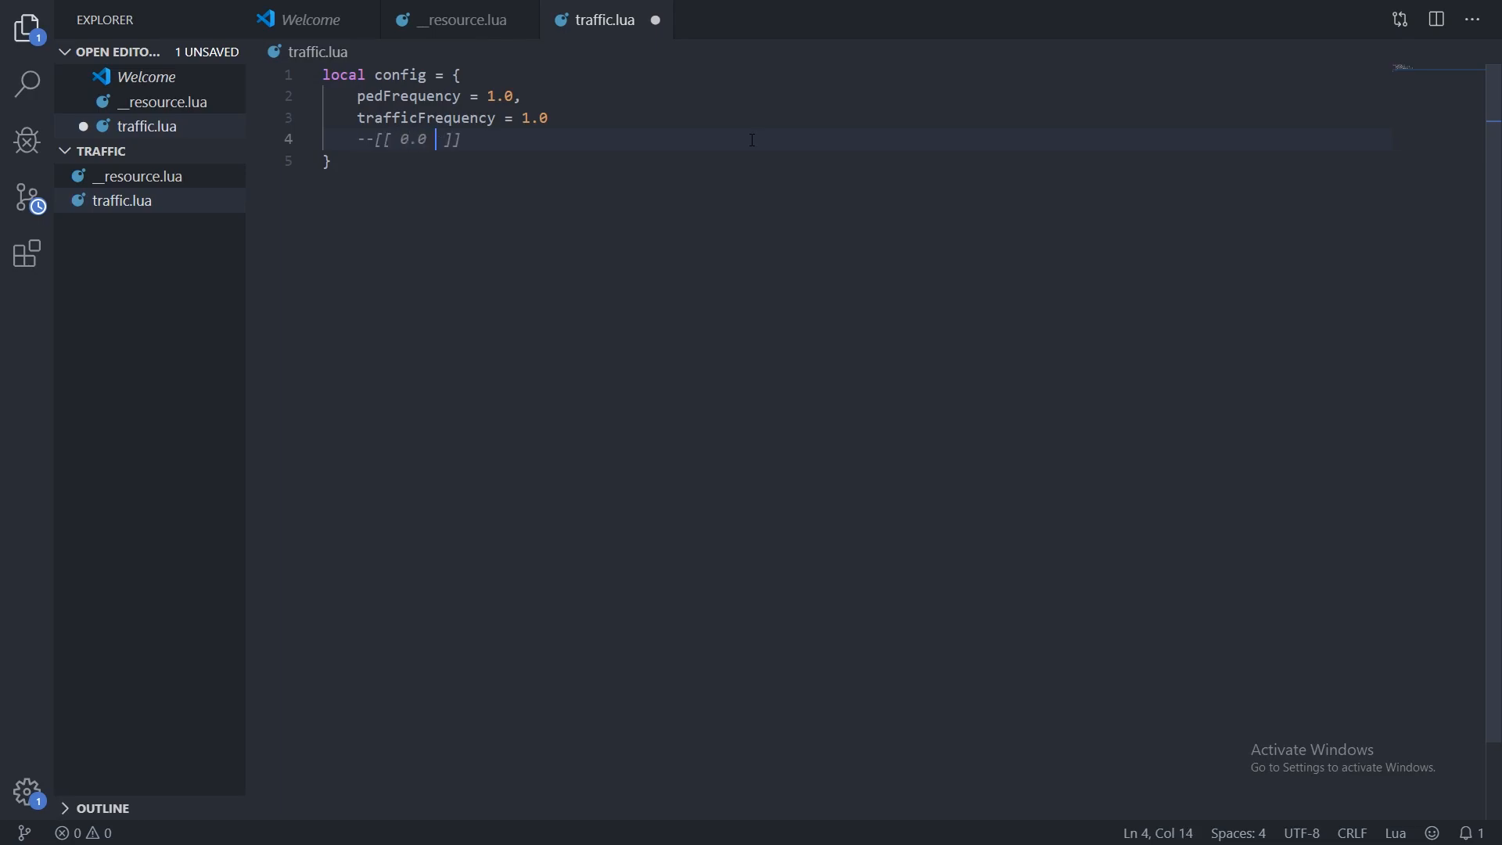
type("not")
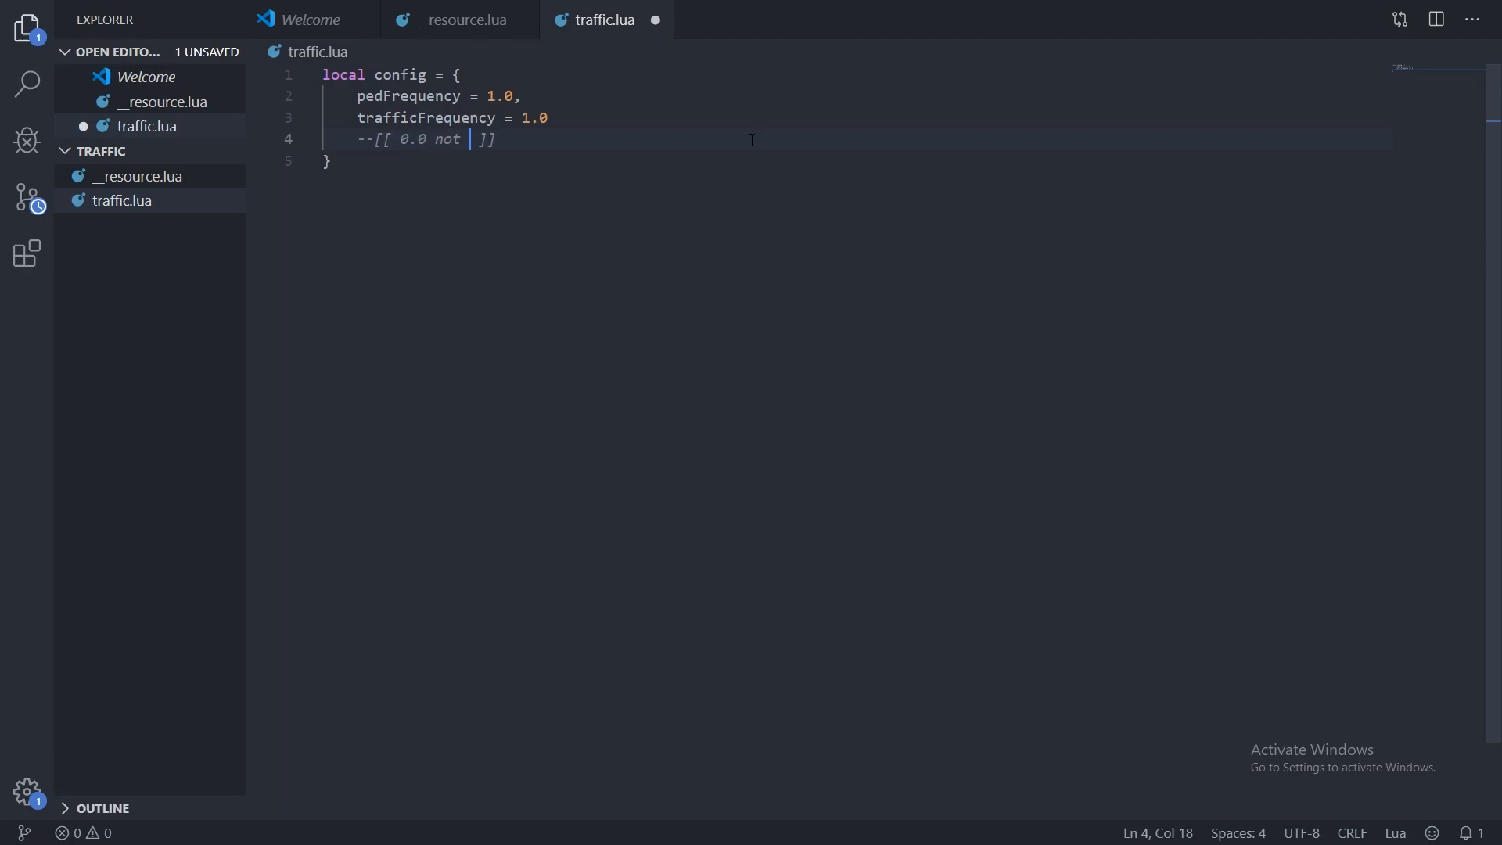
type("0")
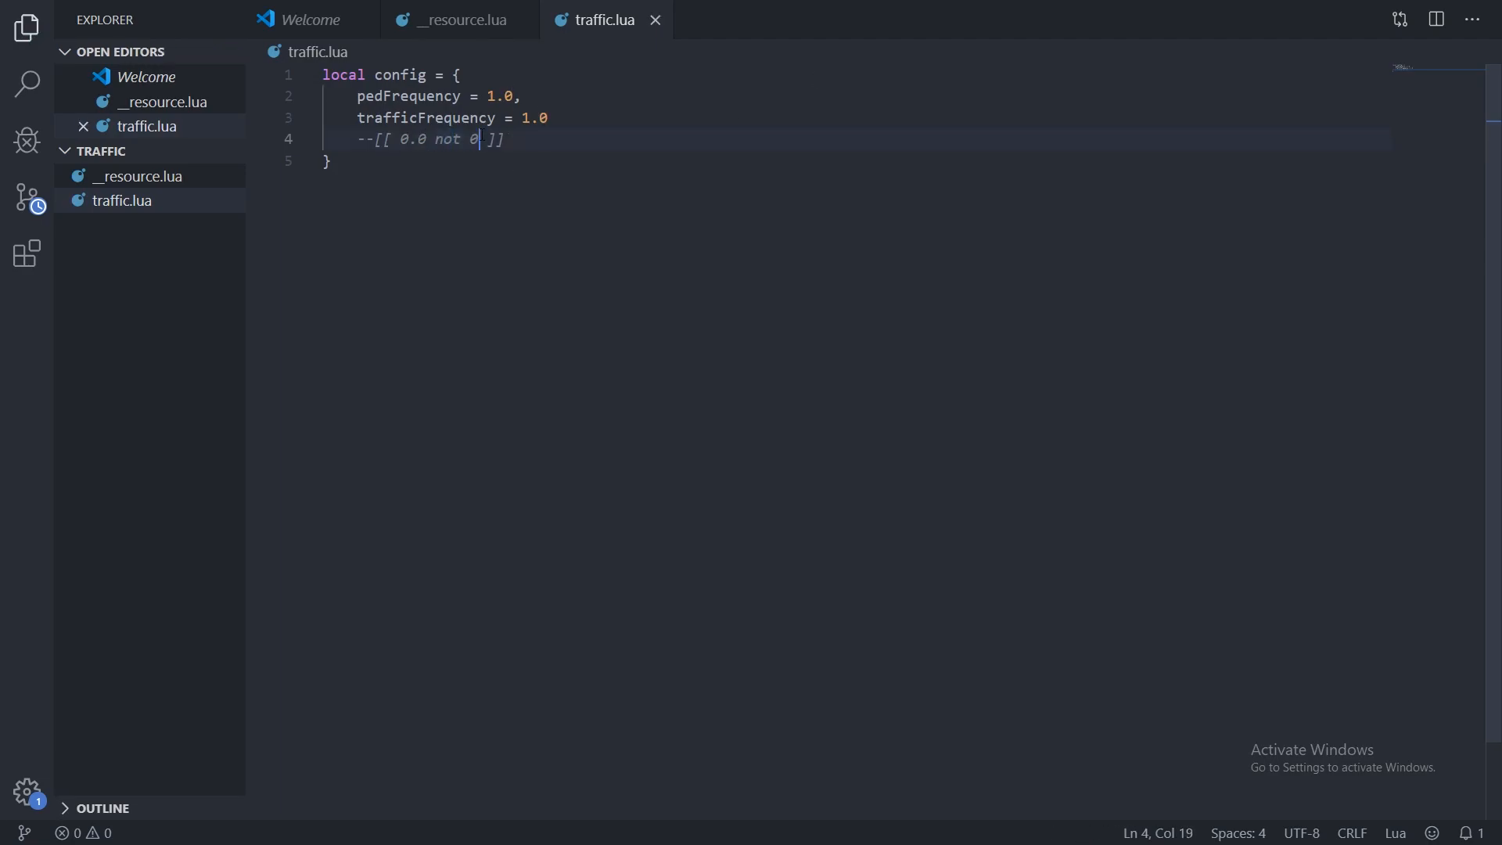
double_click(447, 139)
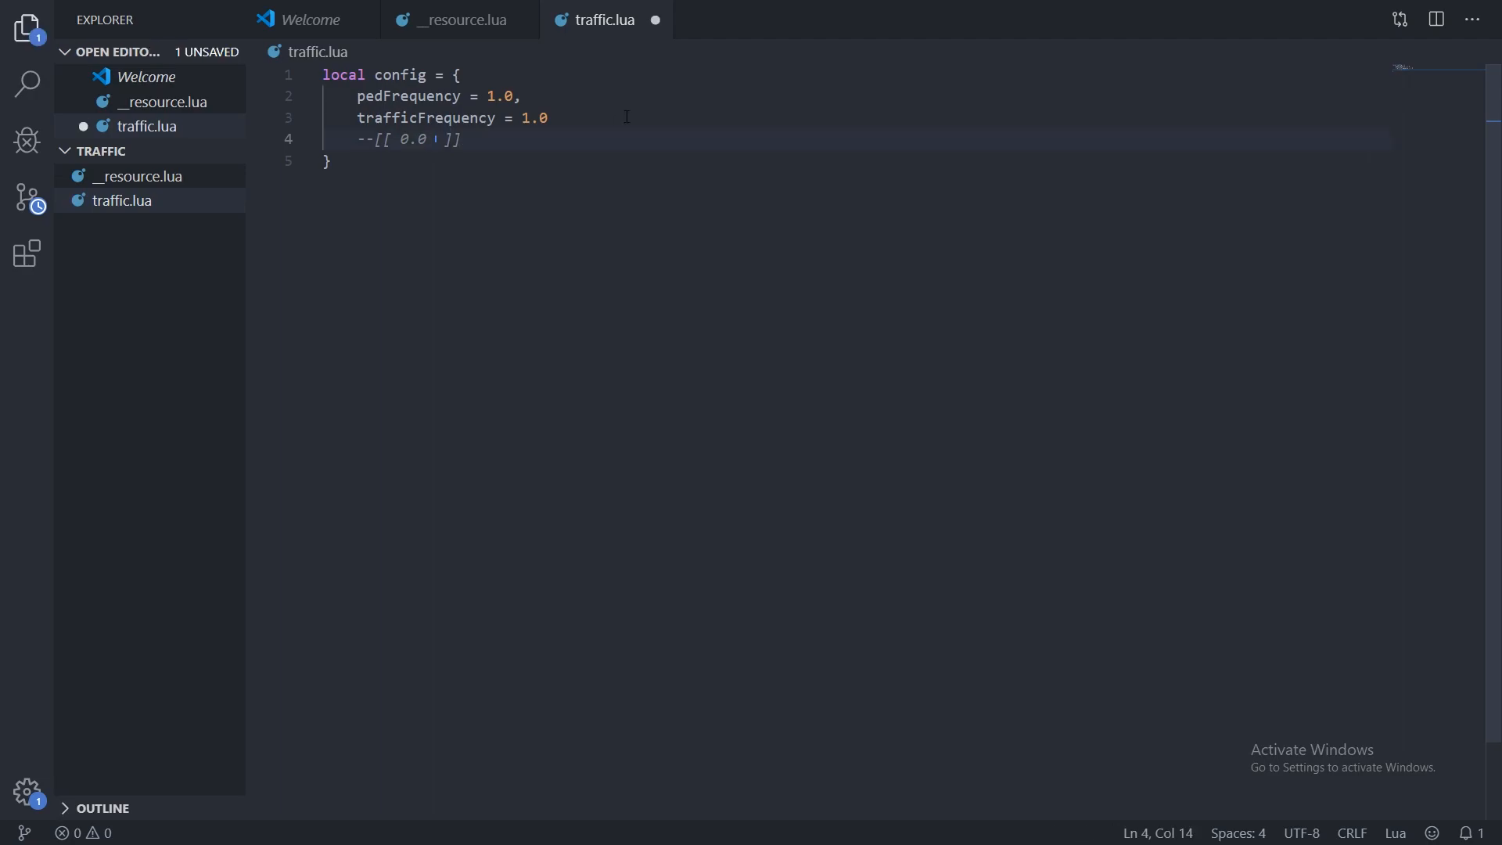
key("Backspace")
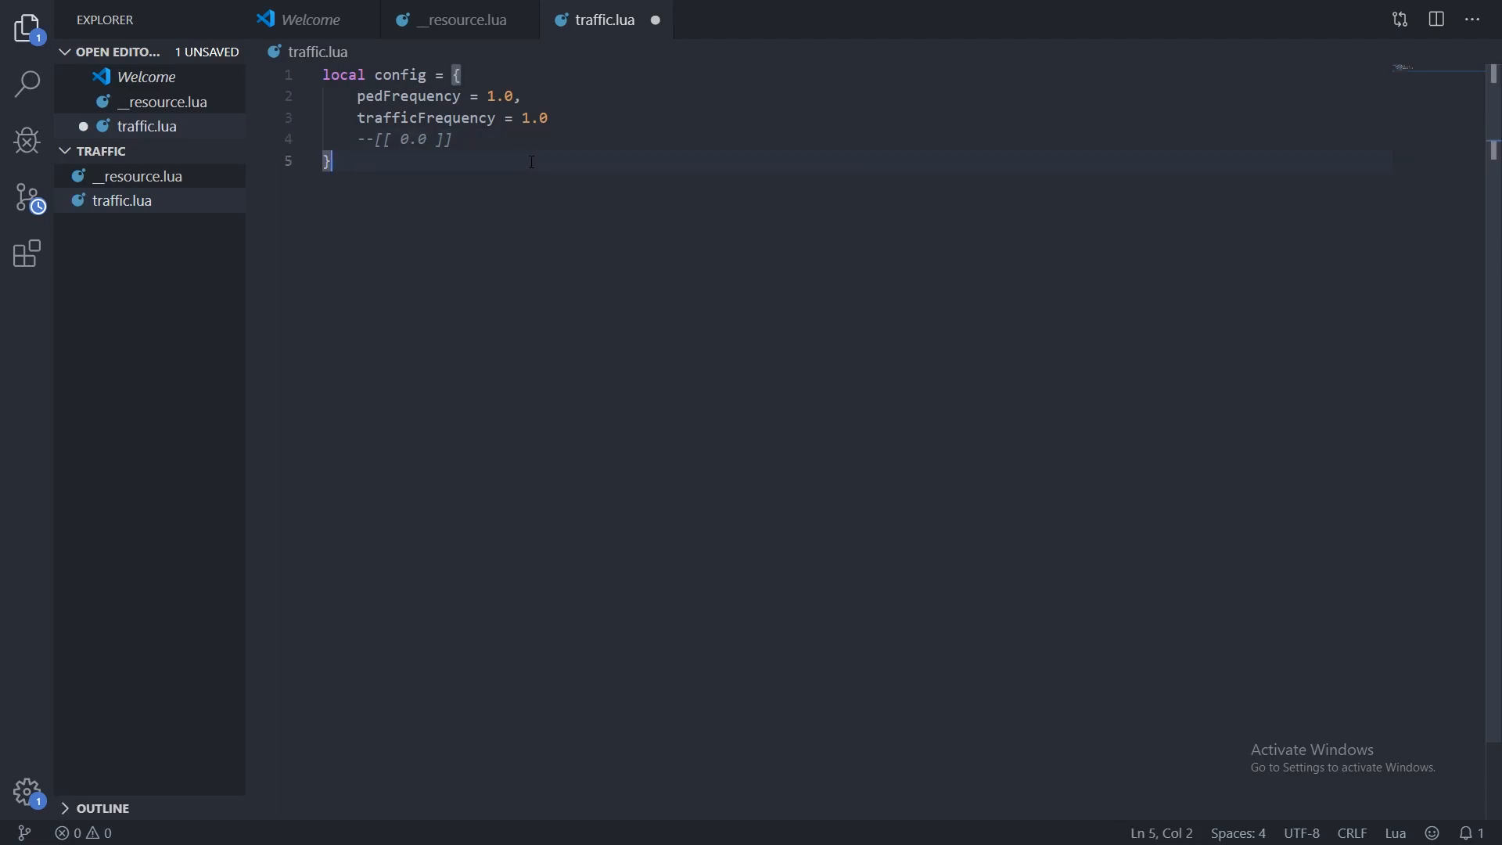
key("ctrl+s")
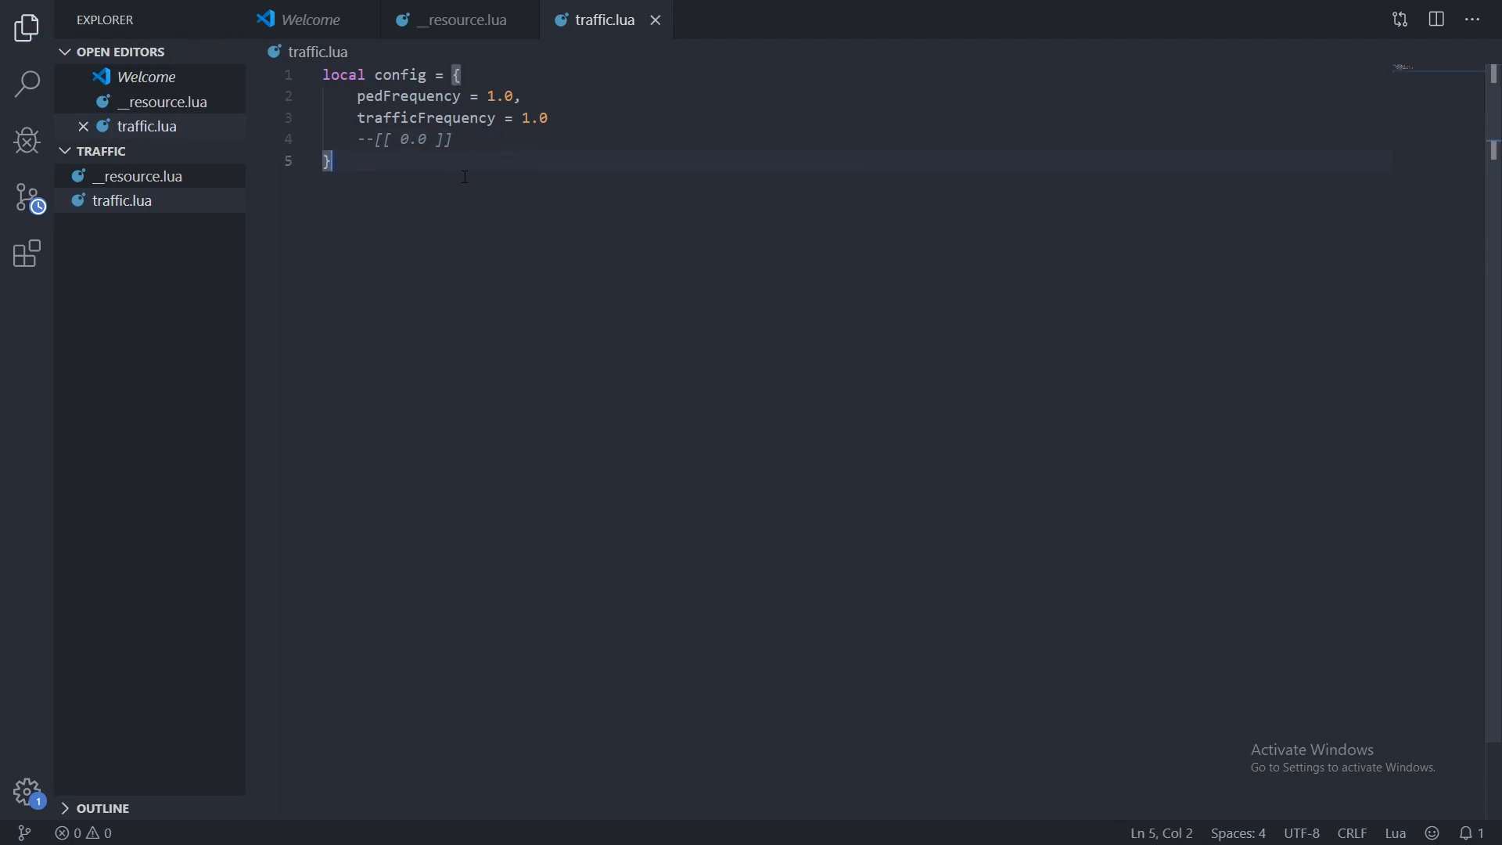
Write a Citizen.CreateThread function with a while true loop calling Citizen.Wait(0).
key("Enter")
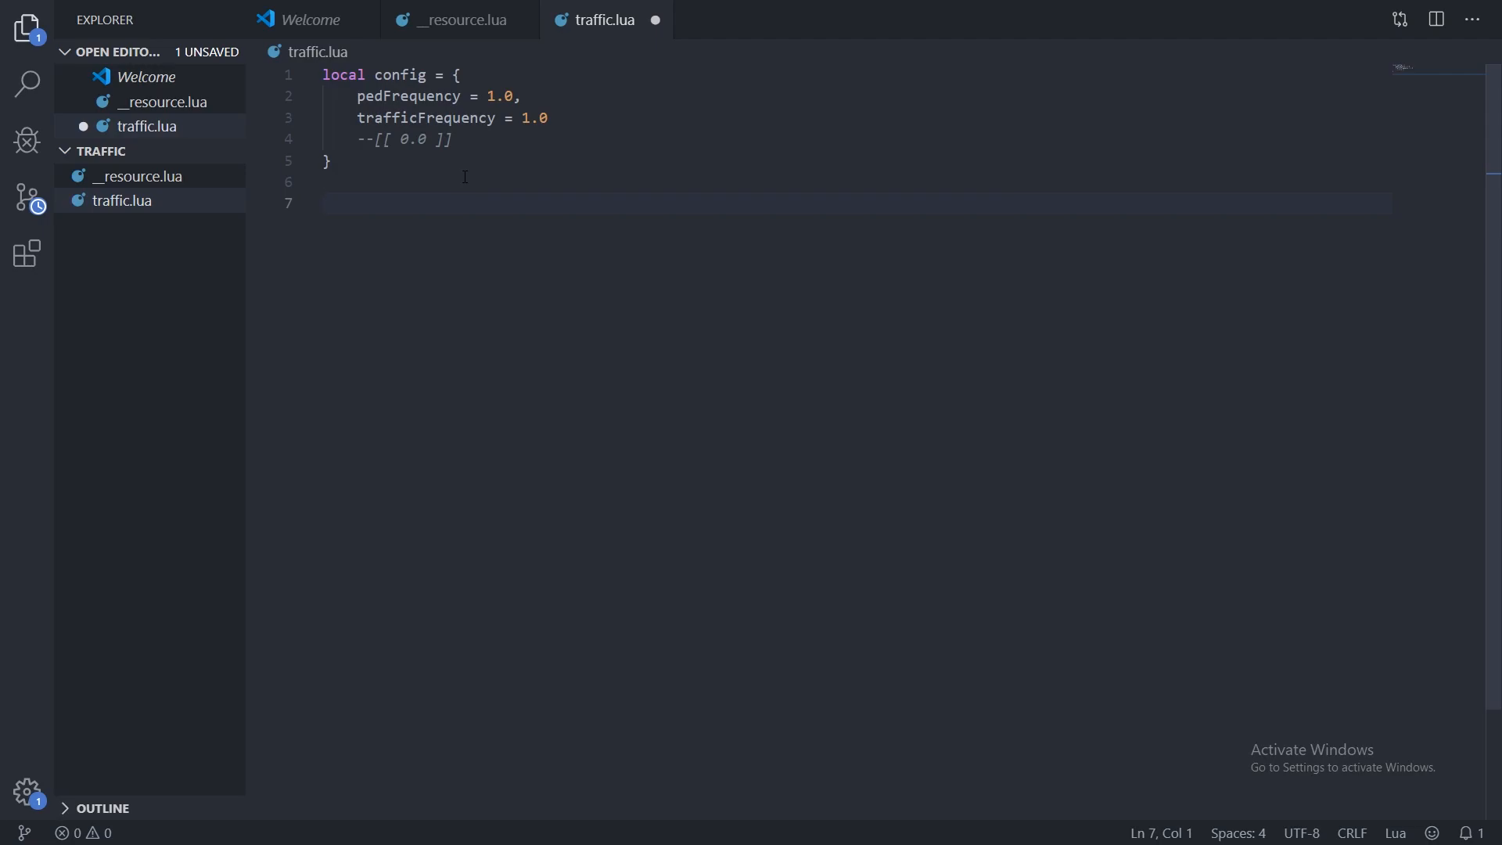
type("Citi")
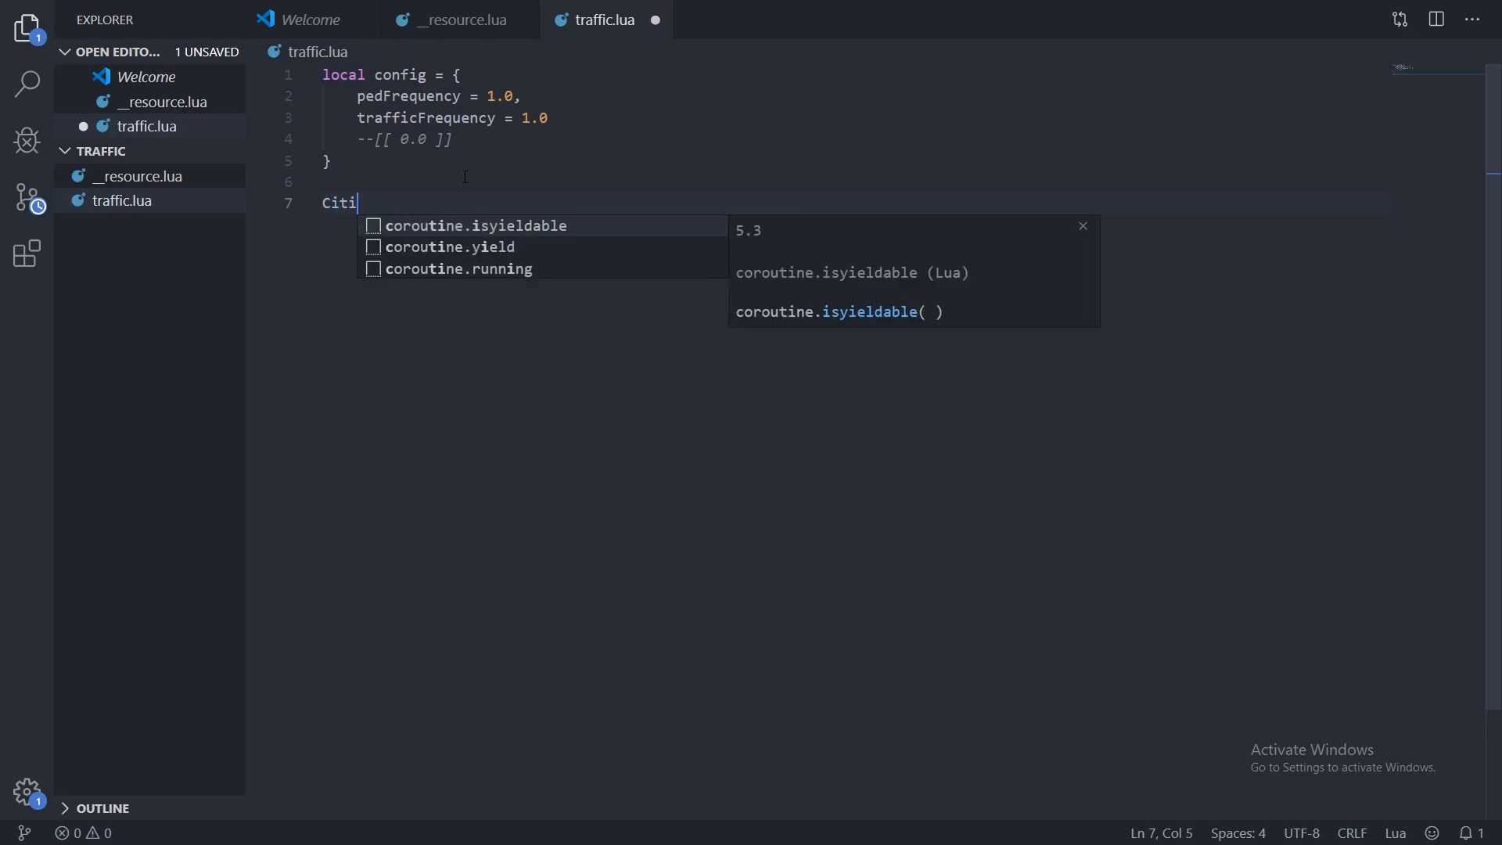
type("zen.")
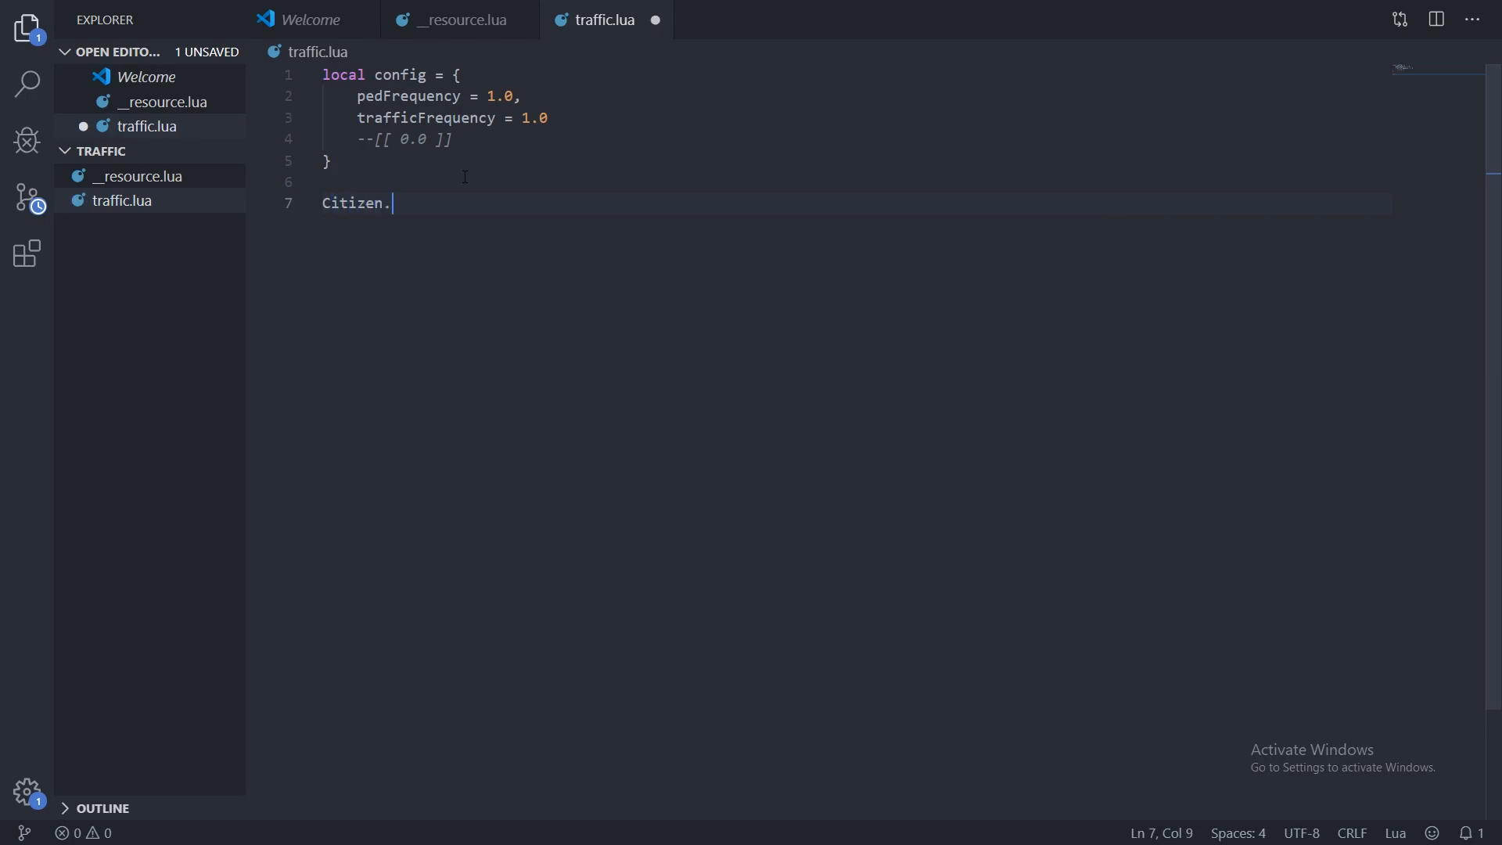
type("Create")
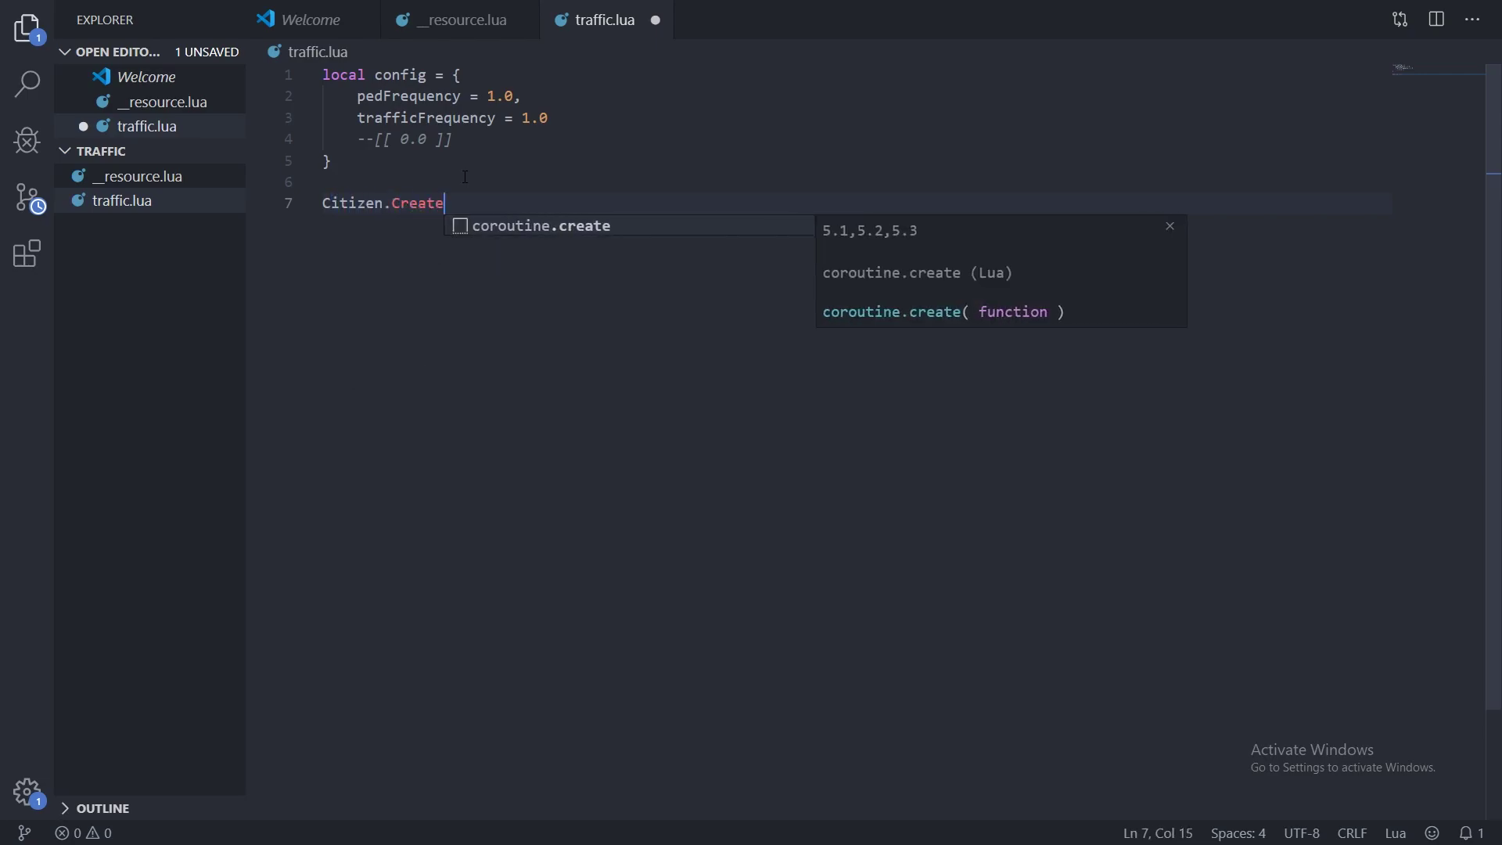
type("Thread(fr")
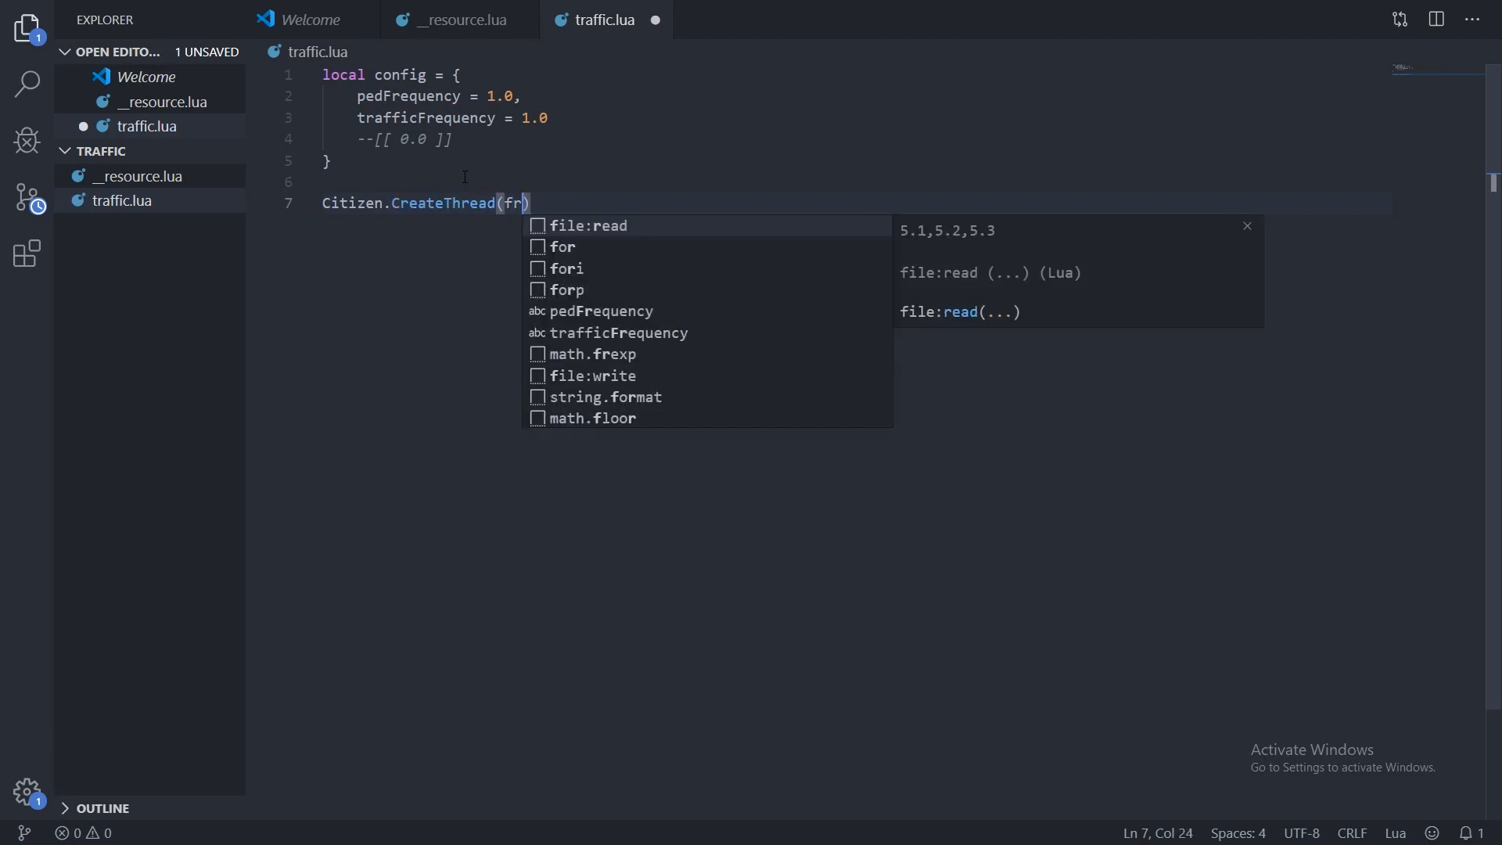
type("function(")
type("end)")
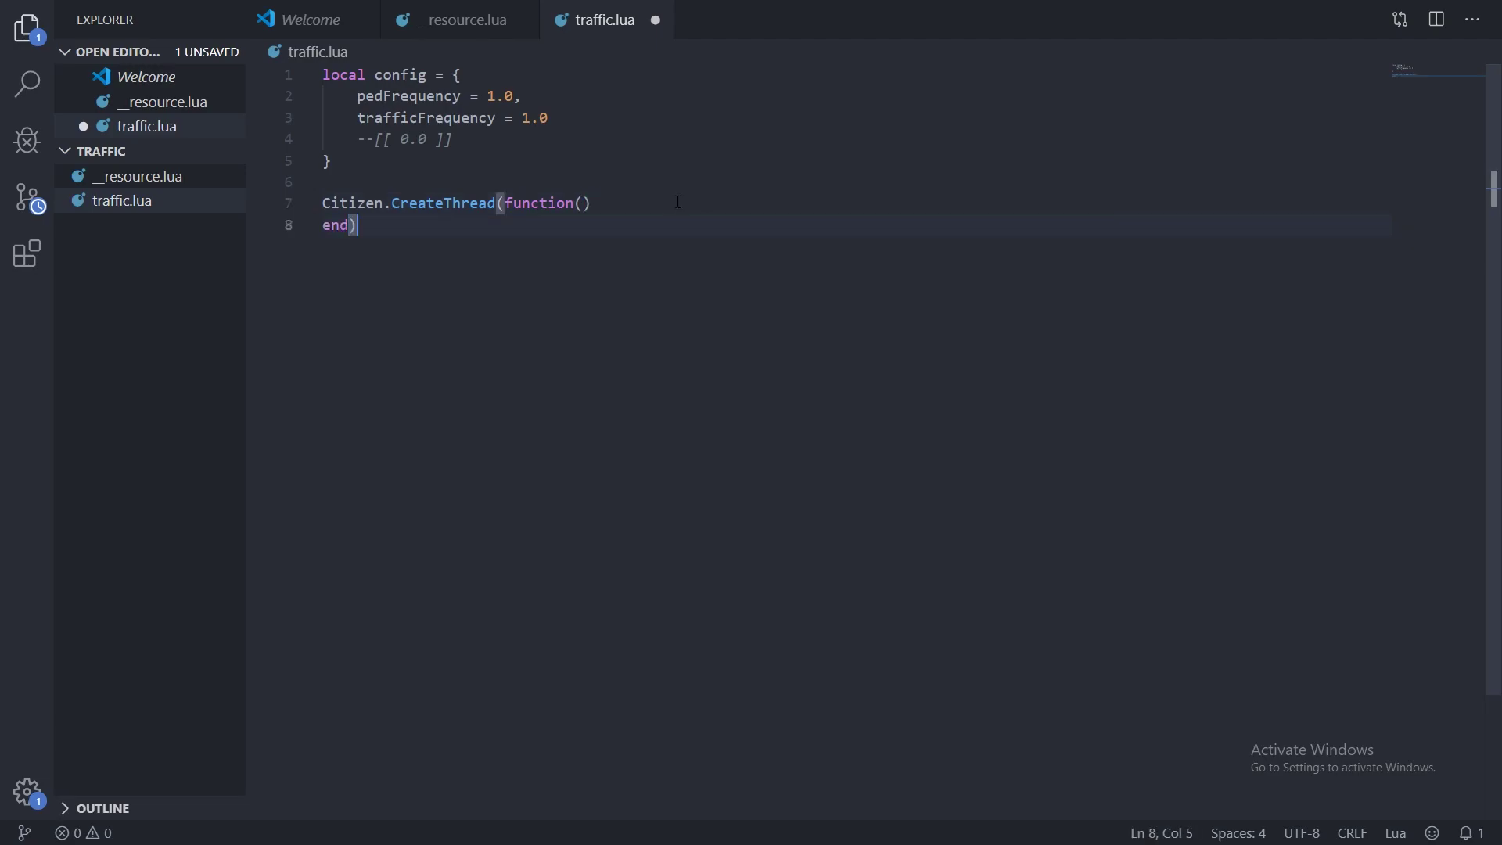
type("while true do")
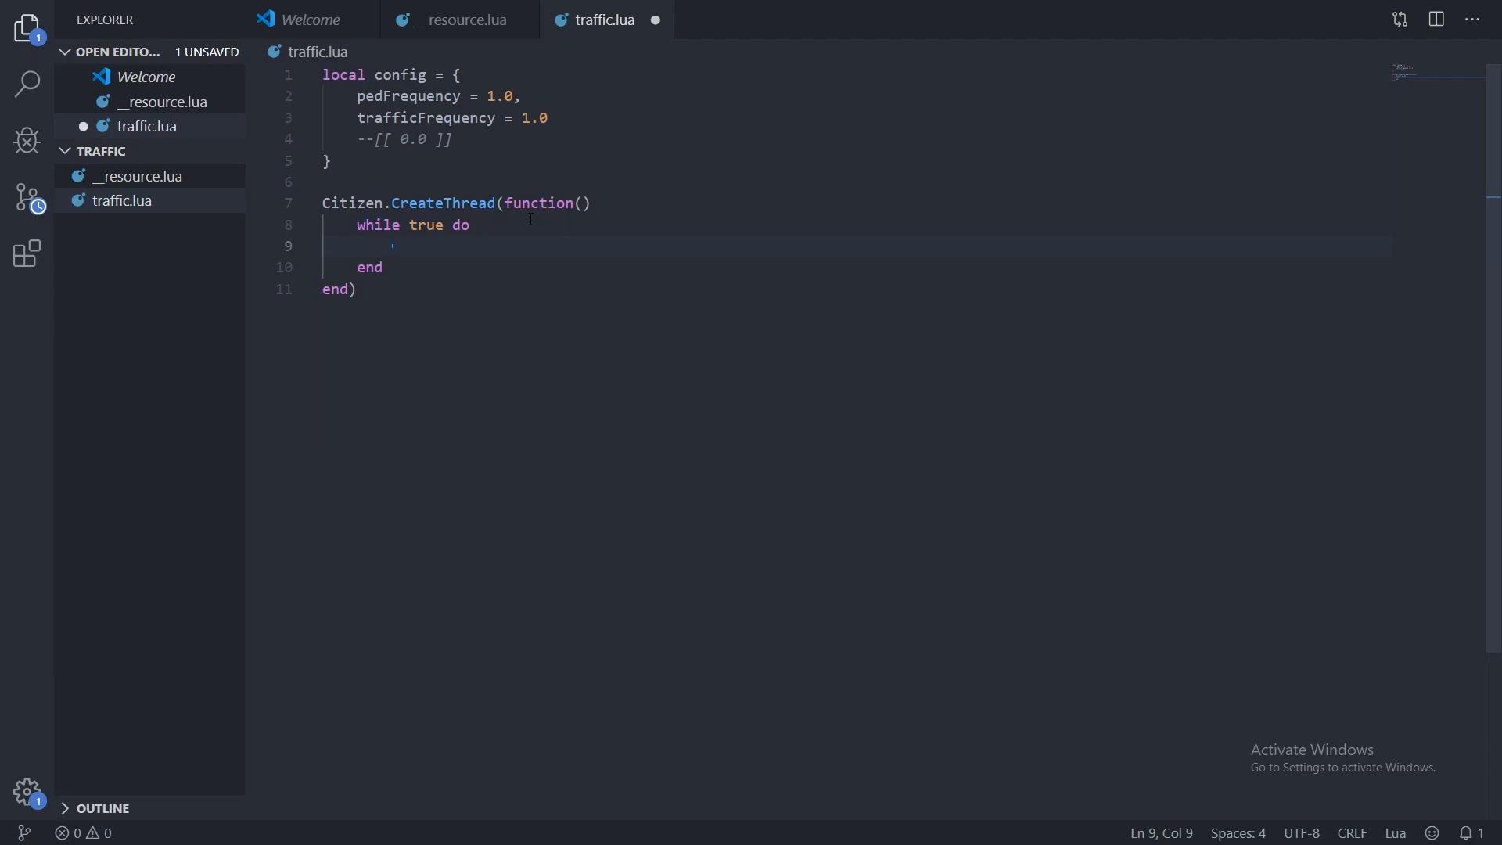
type("Citizen.")
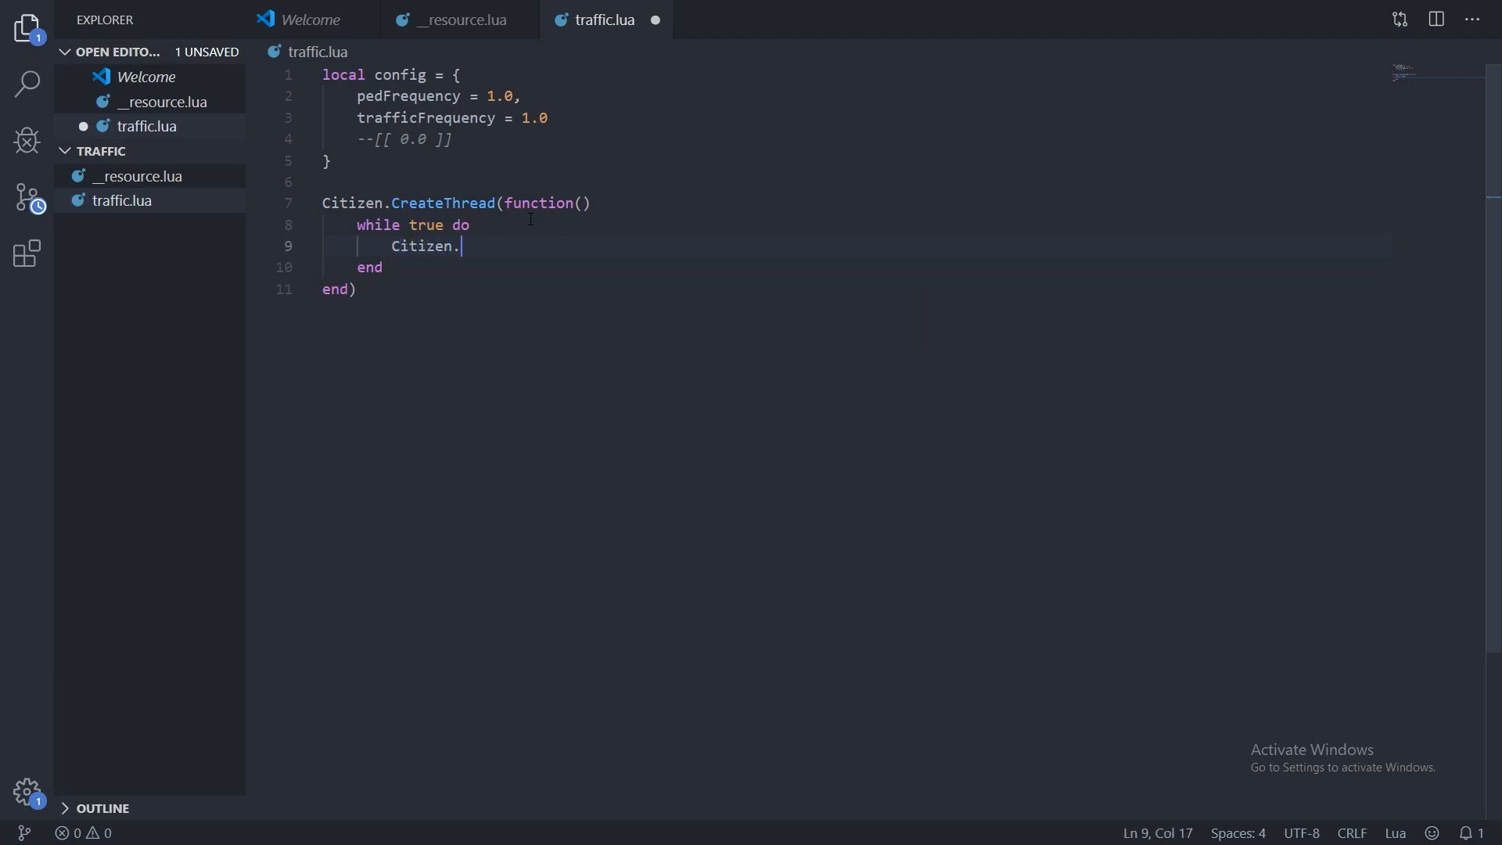
type("Wait(0)")
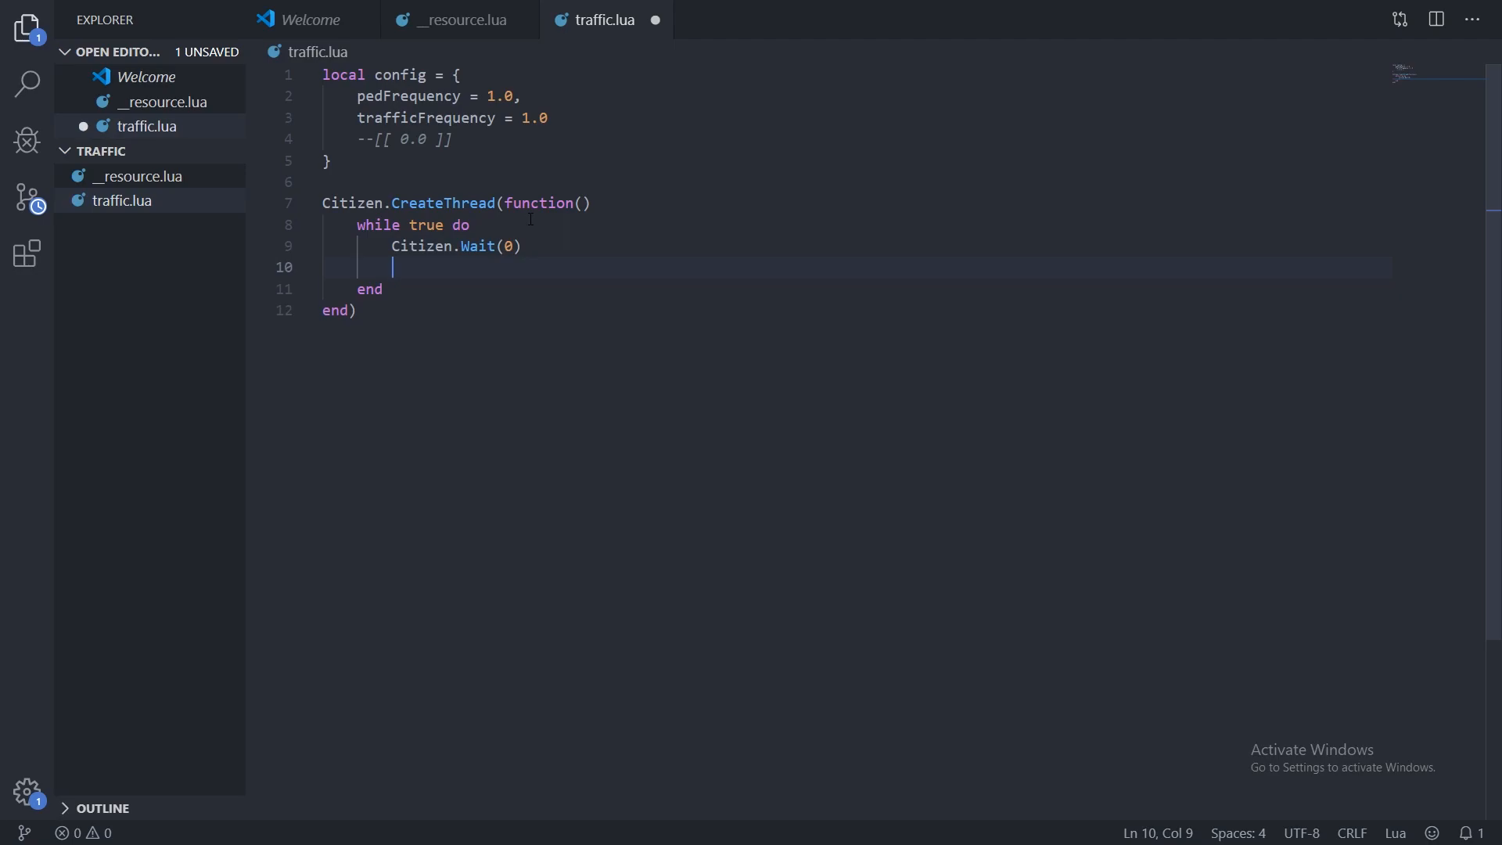
Add a SetPedDensityMultiplierThisFrame() call inside the loop.
type("SetP")
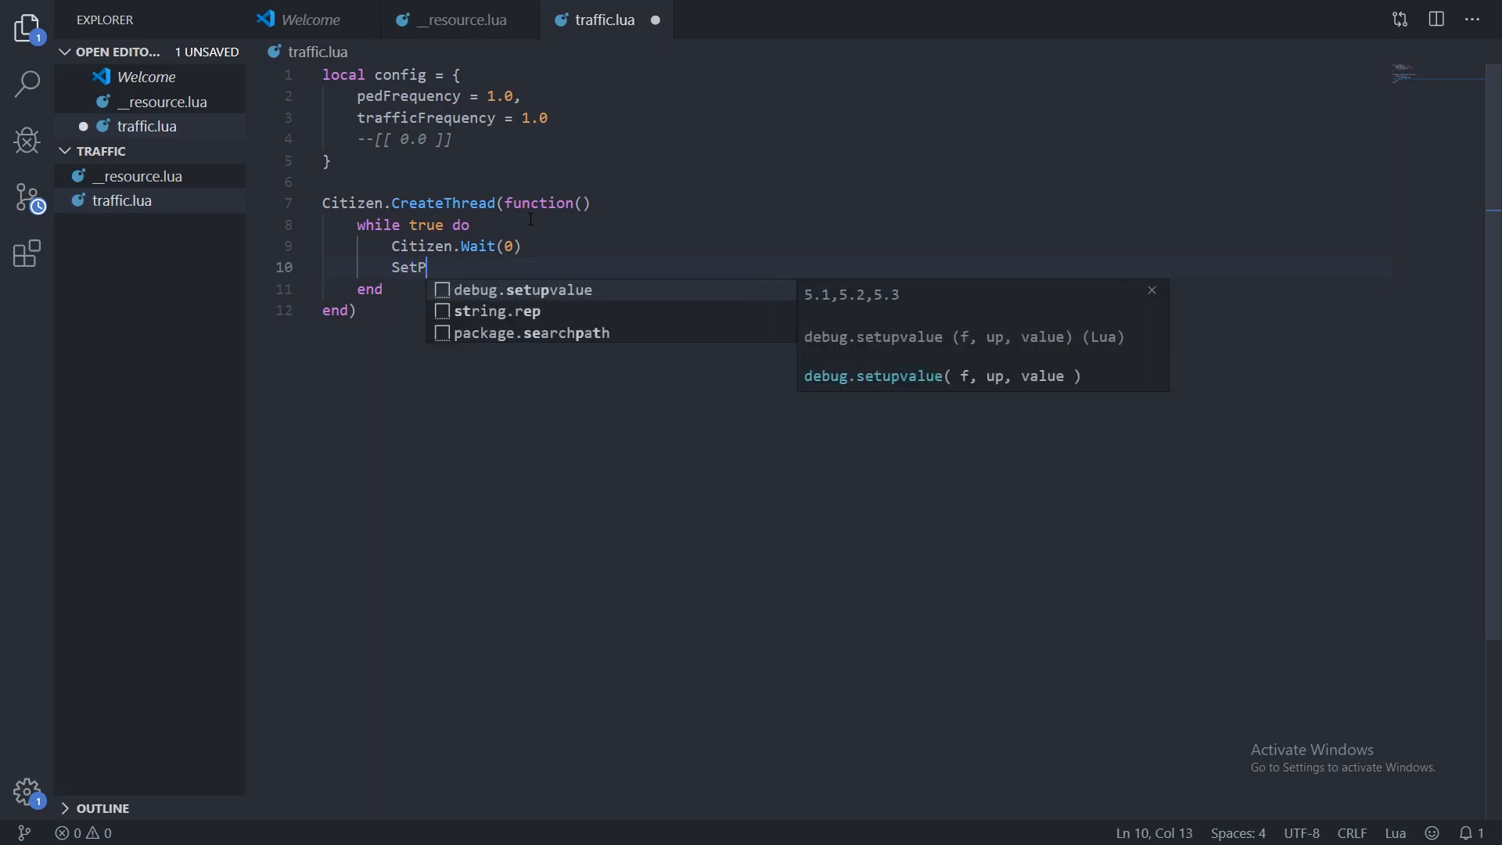
type("edDensit")
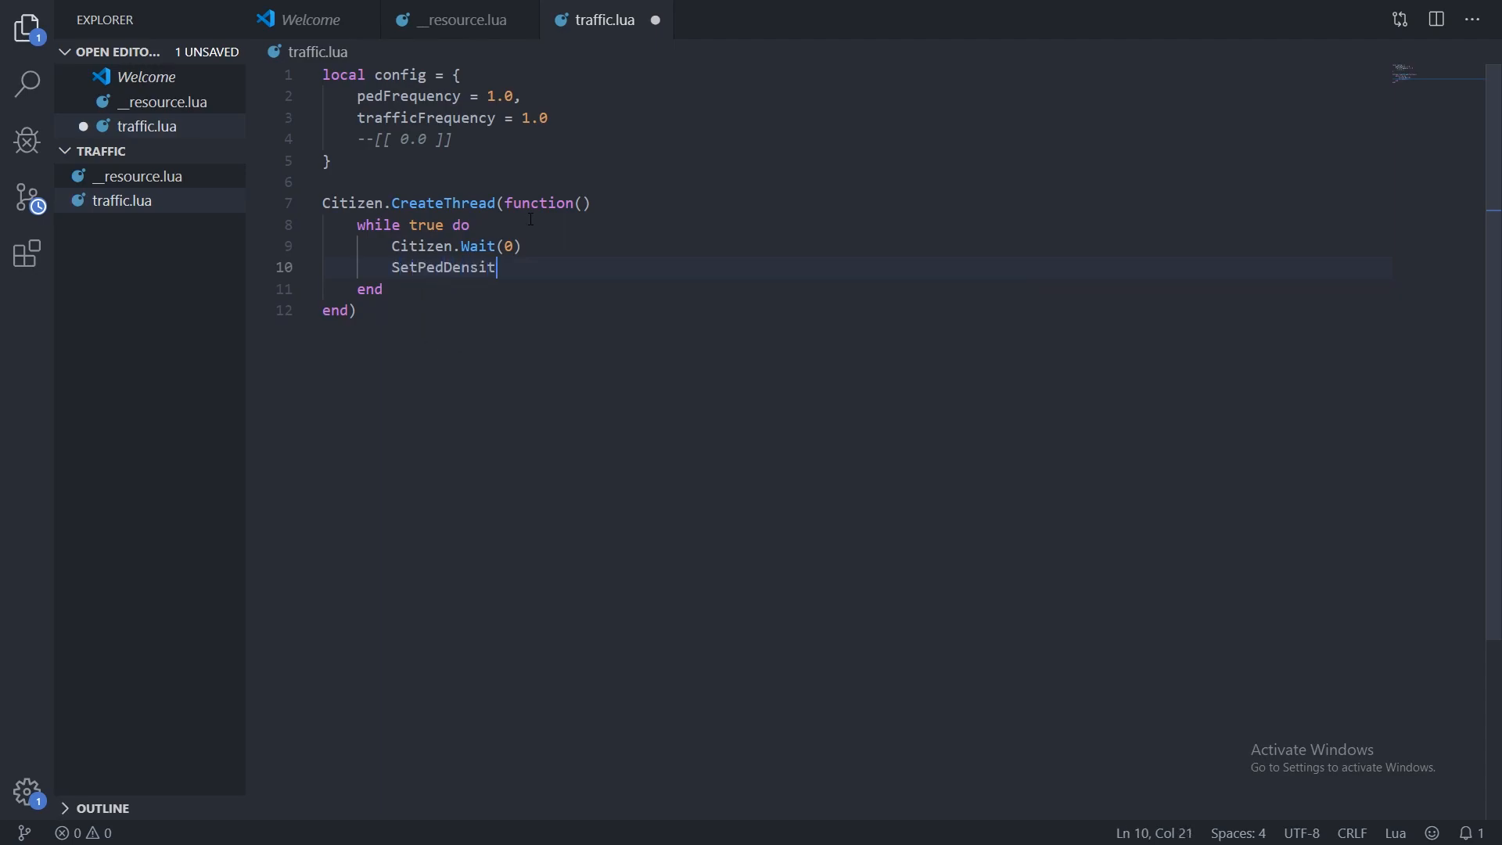
type("yMultip")
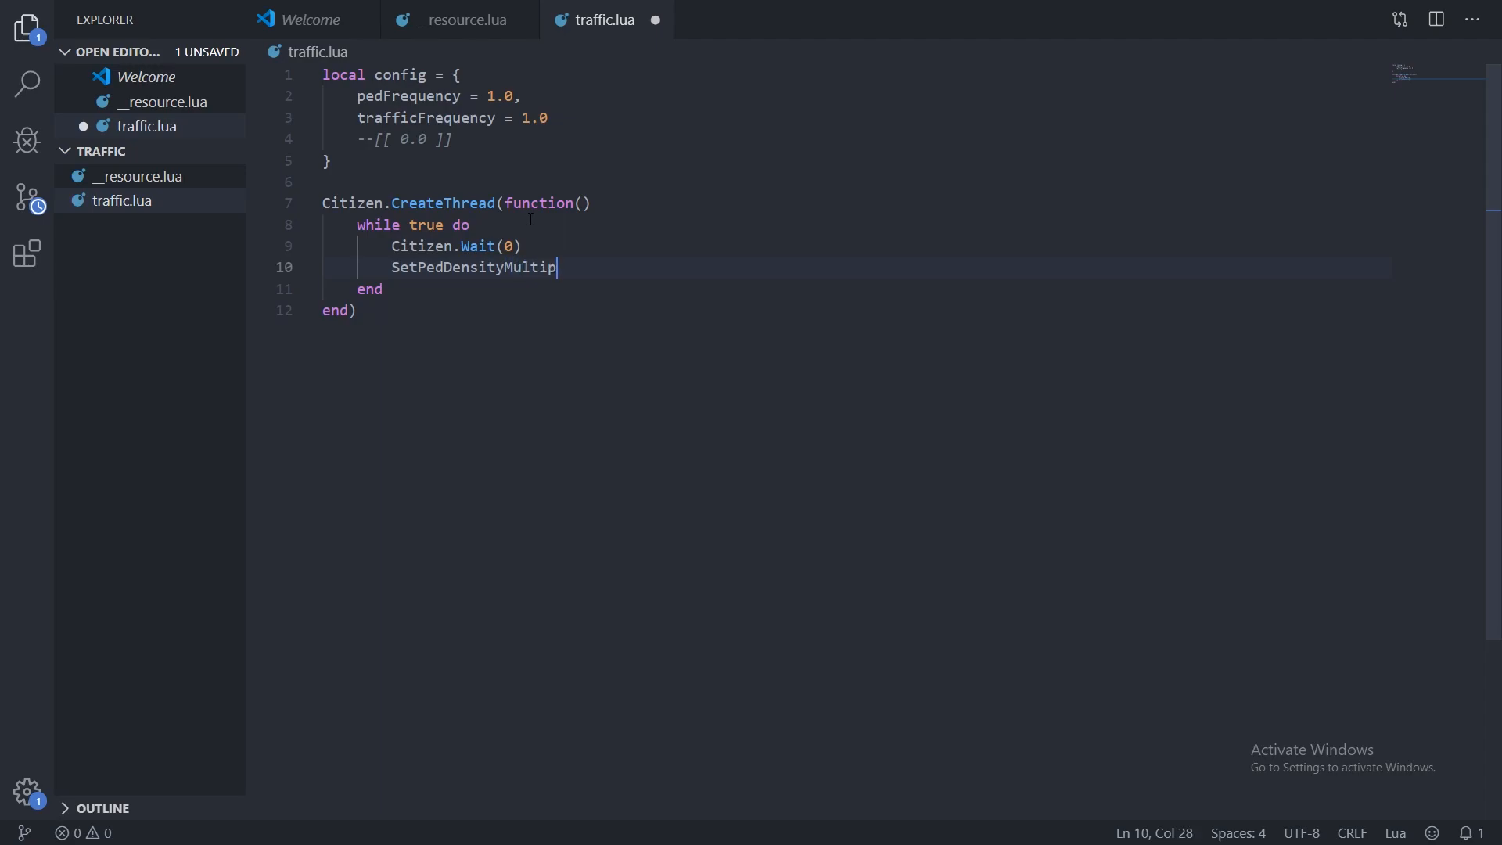
type("ier")
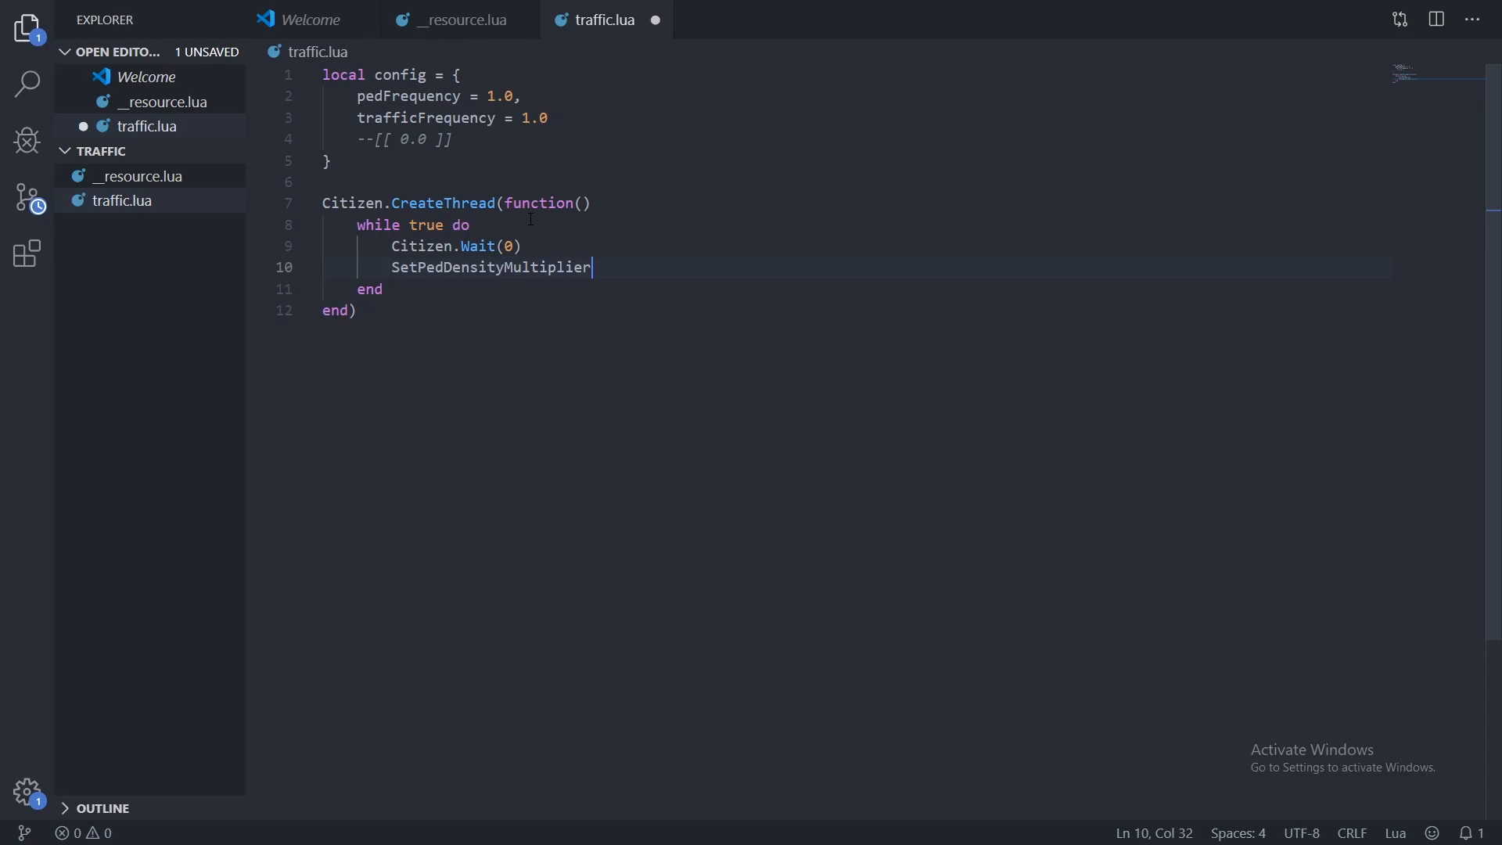
key("Backspace")
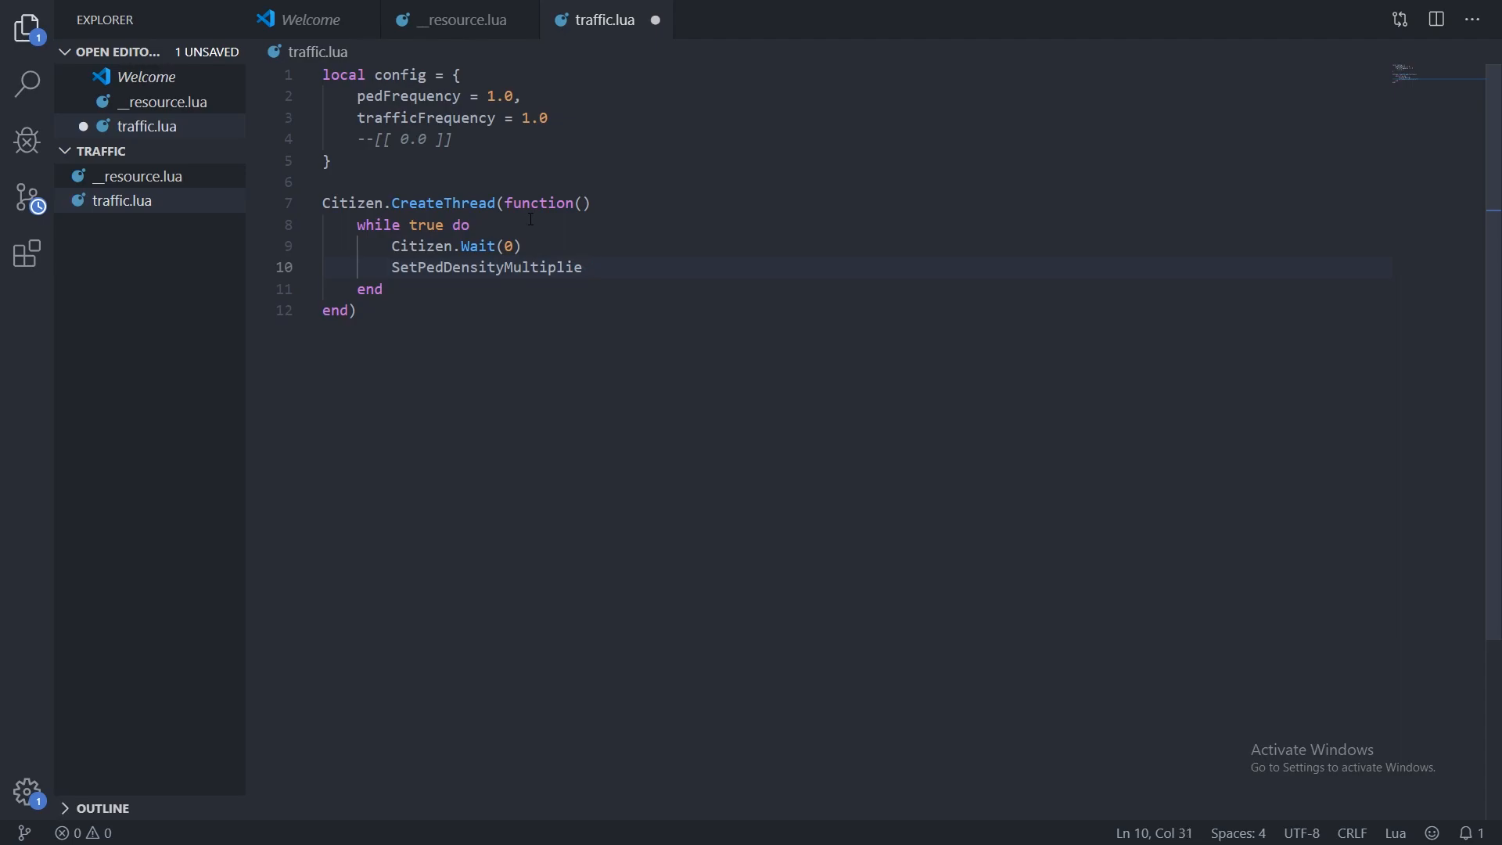
type("r")
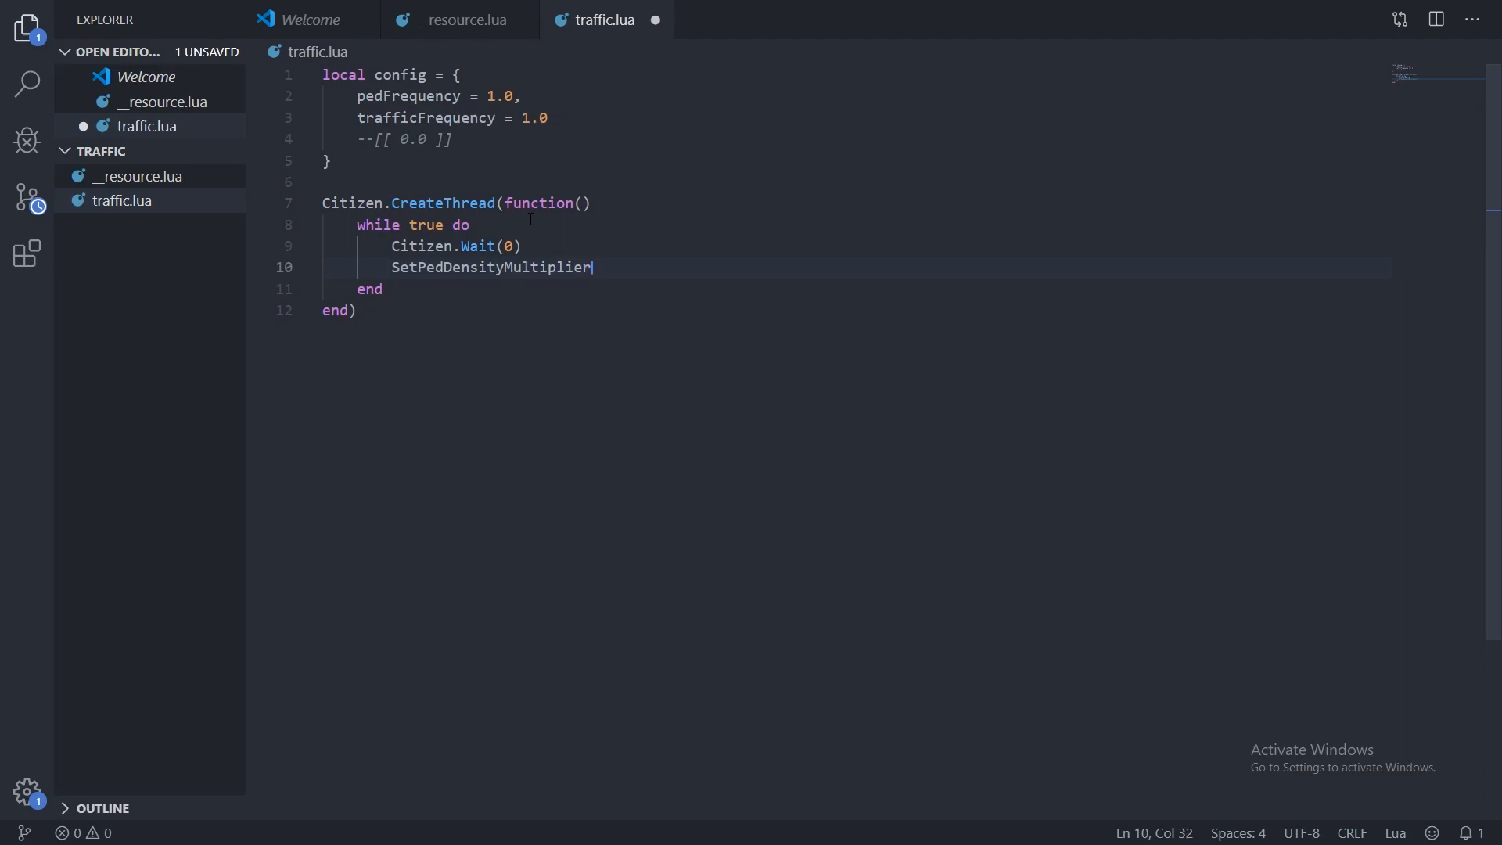
type("ThisFrame")
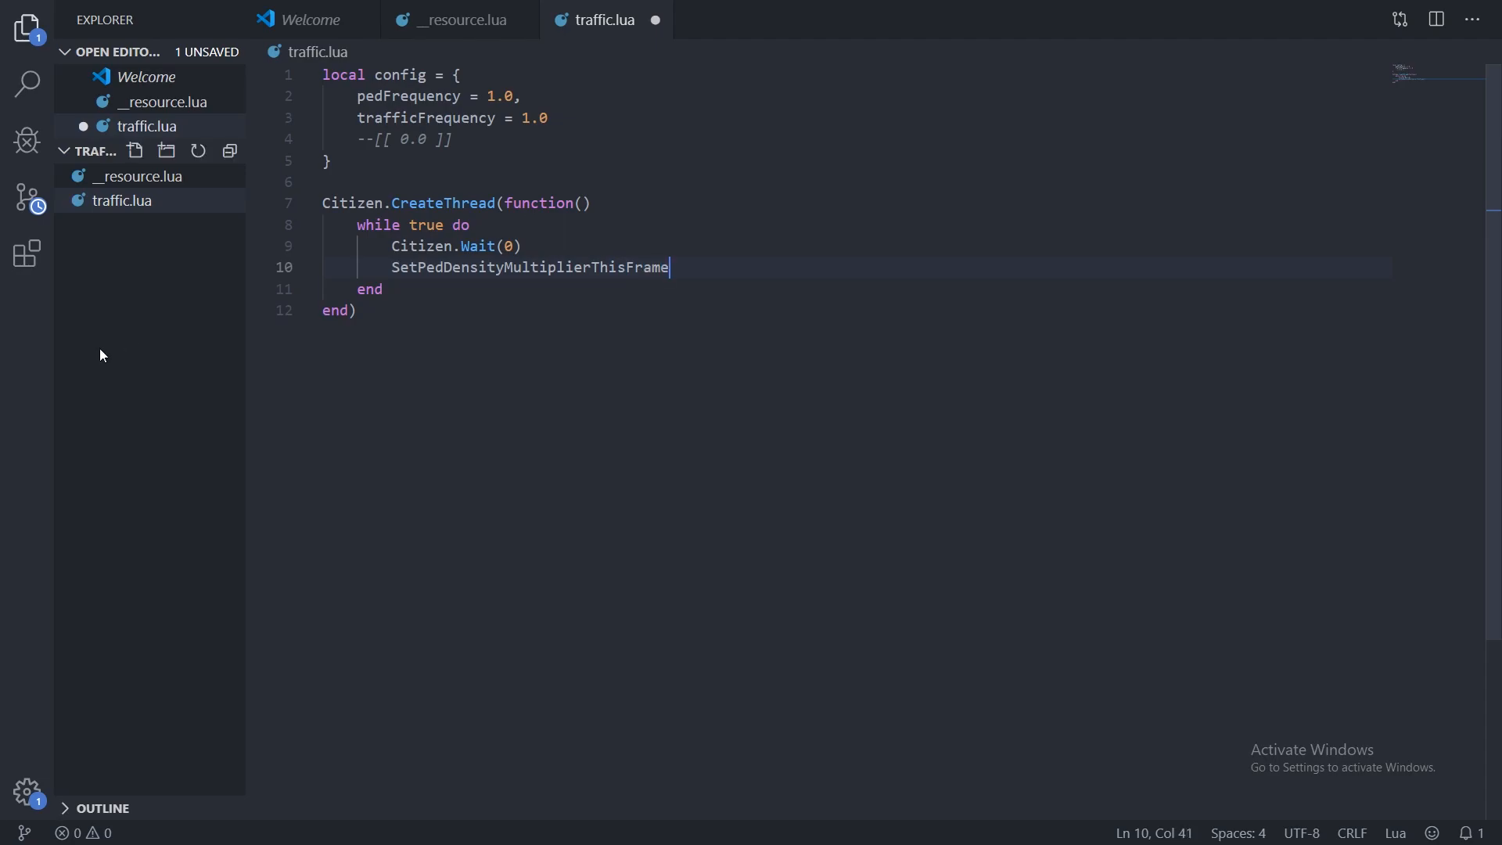
double_click(518, 267)
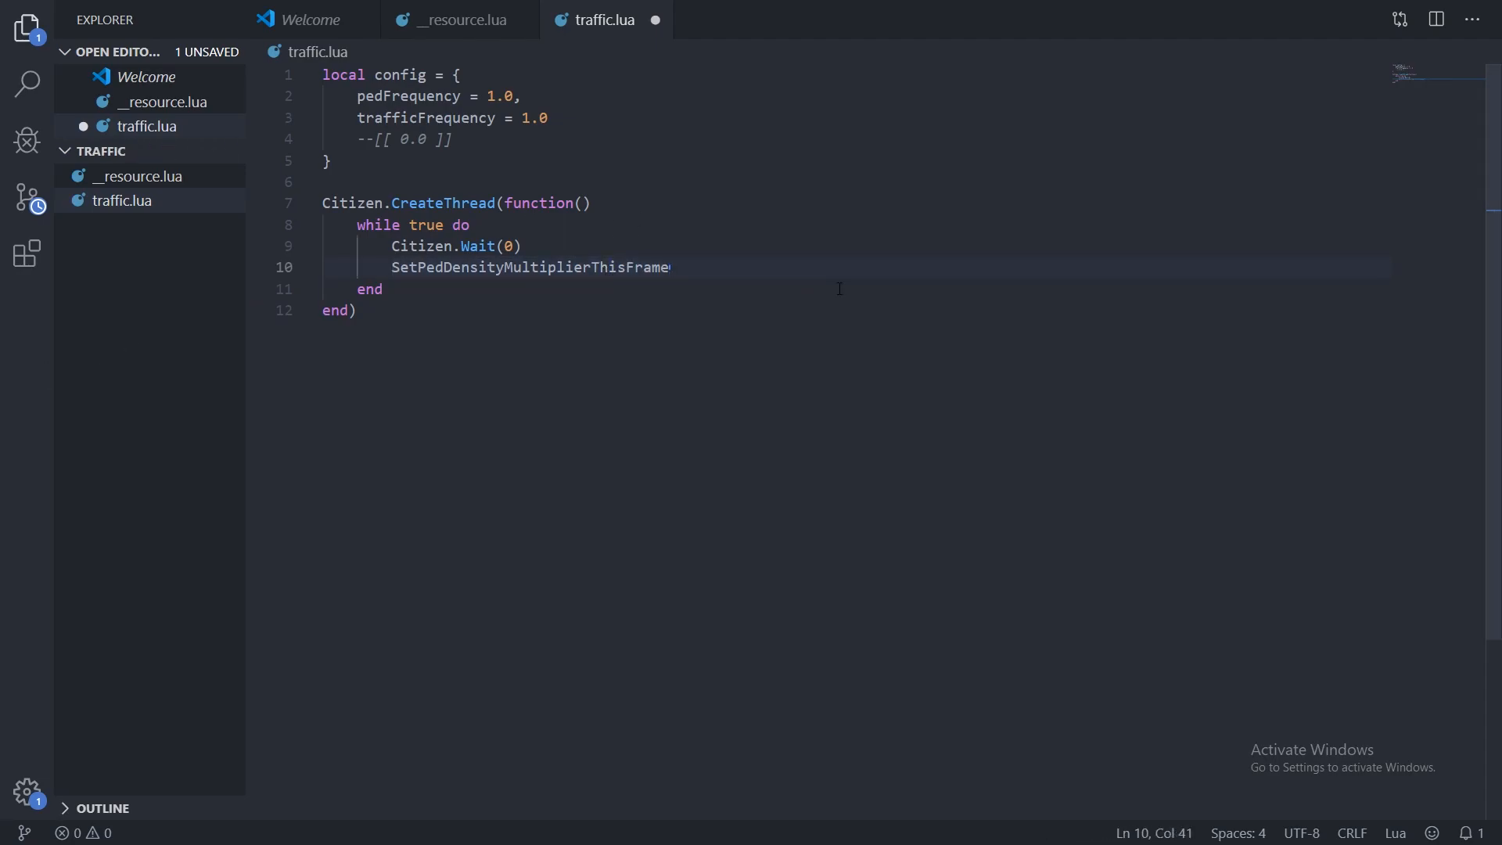
type("()")
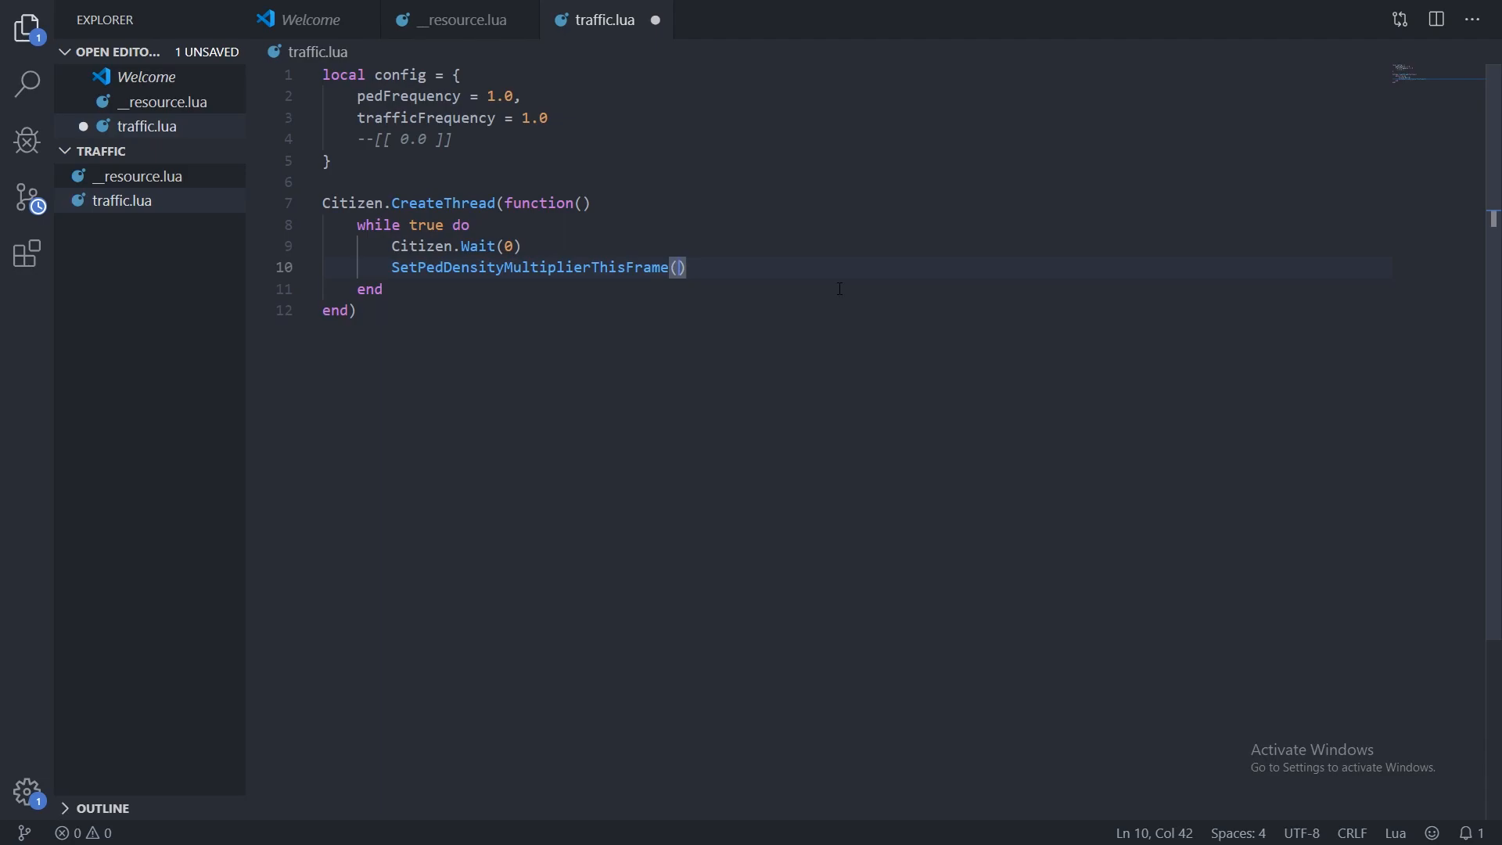
Pass config.pedFrequency to the ped density call and open a new line below.
left_click(400, 95)
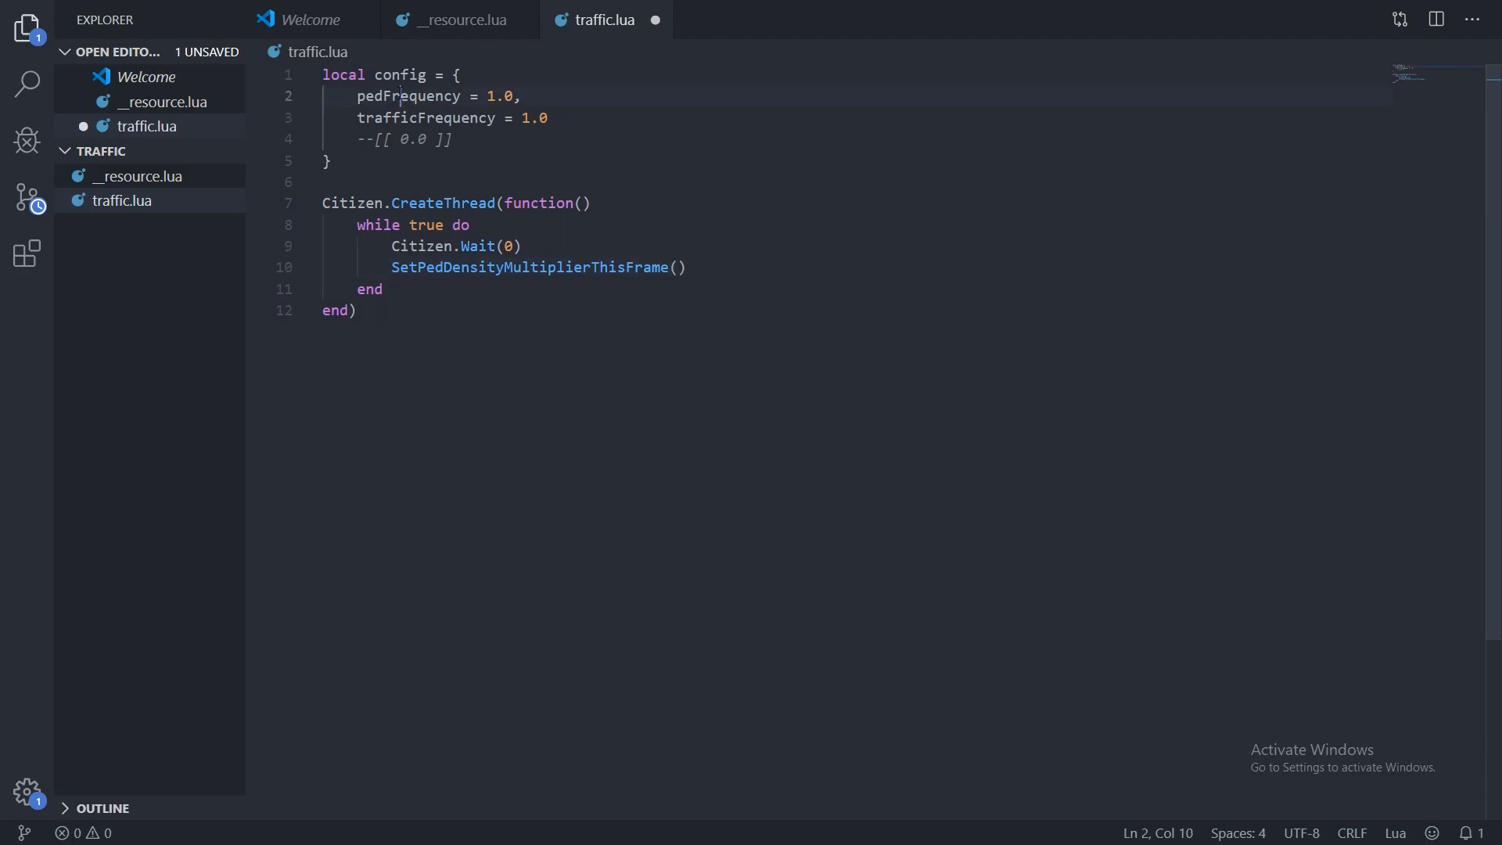
left_click(678, 268)
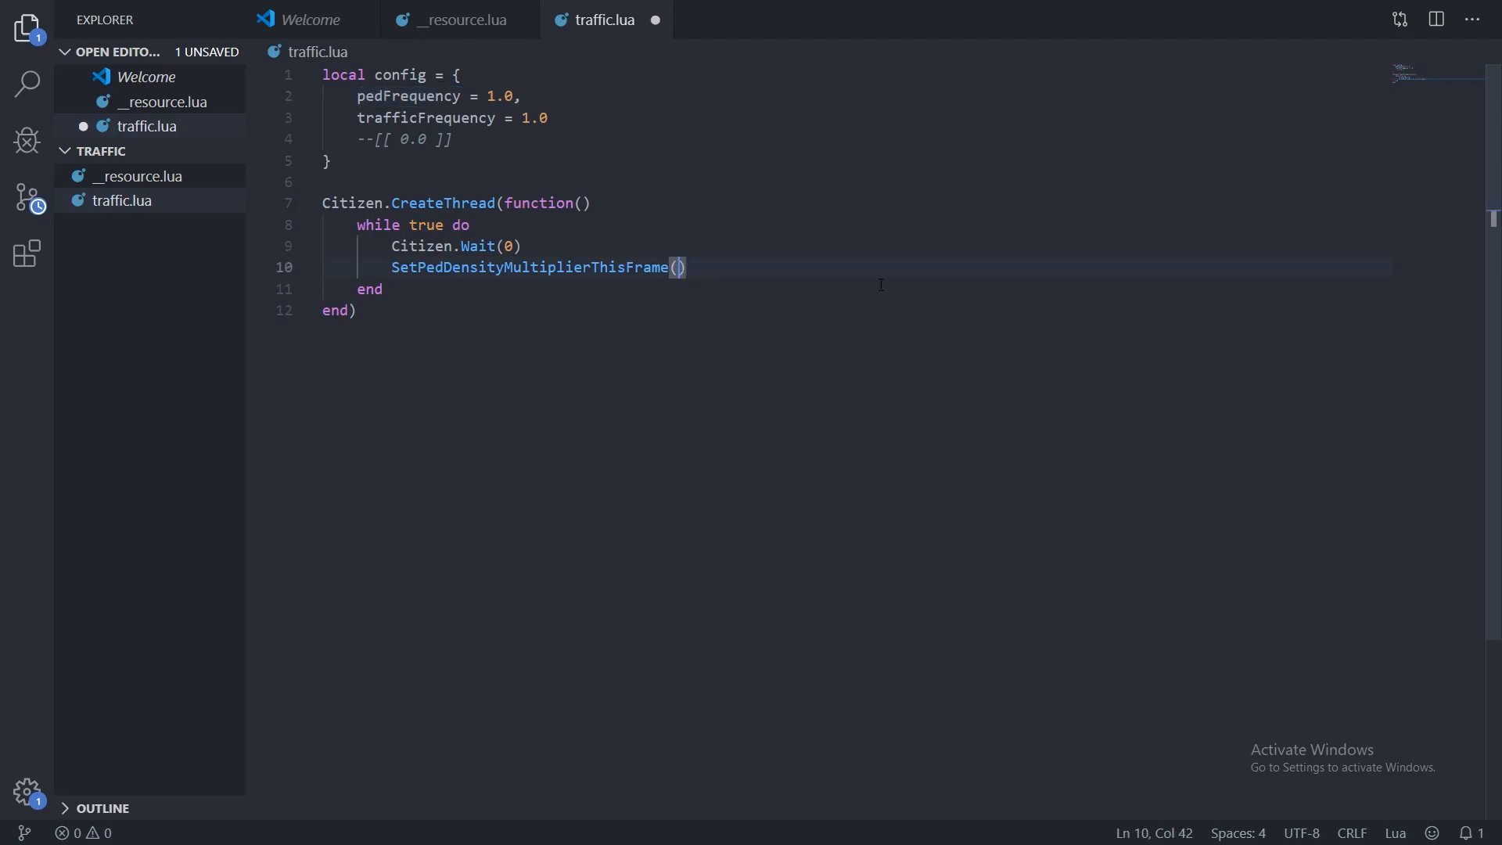
type("config.")
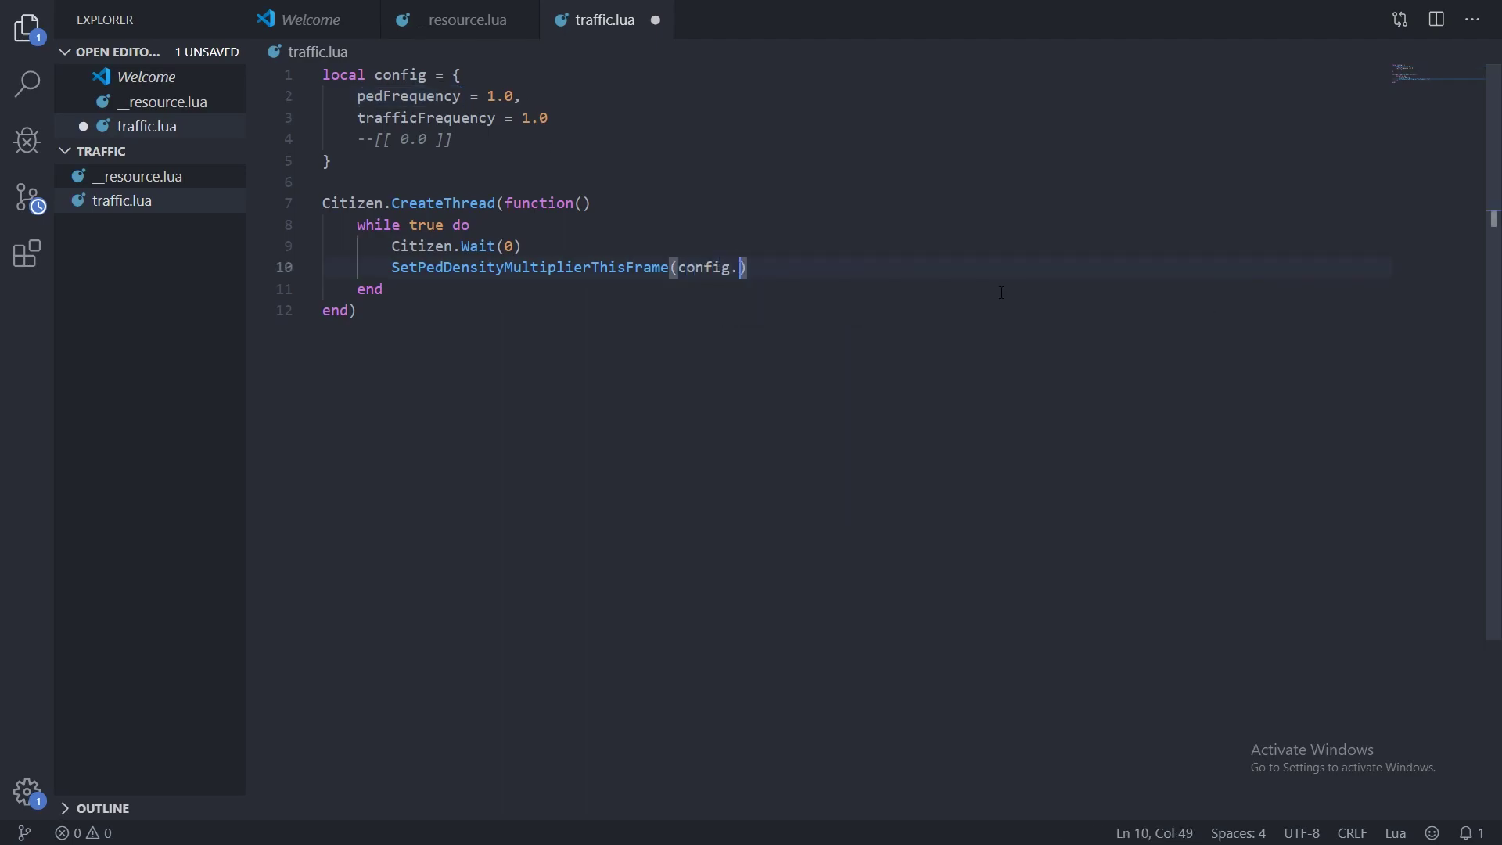
type("pedFrequency")
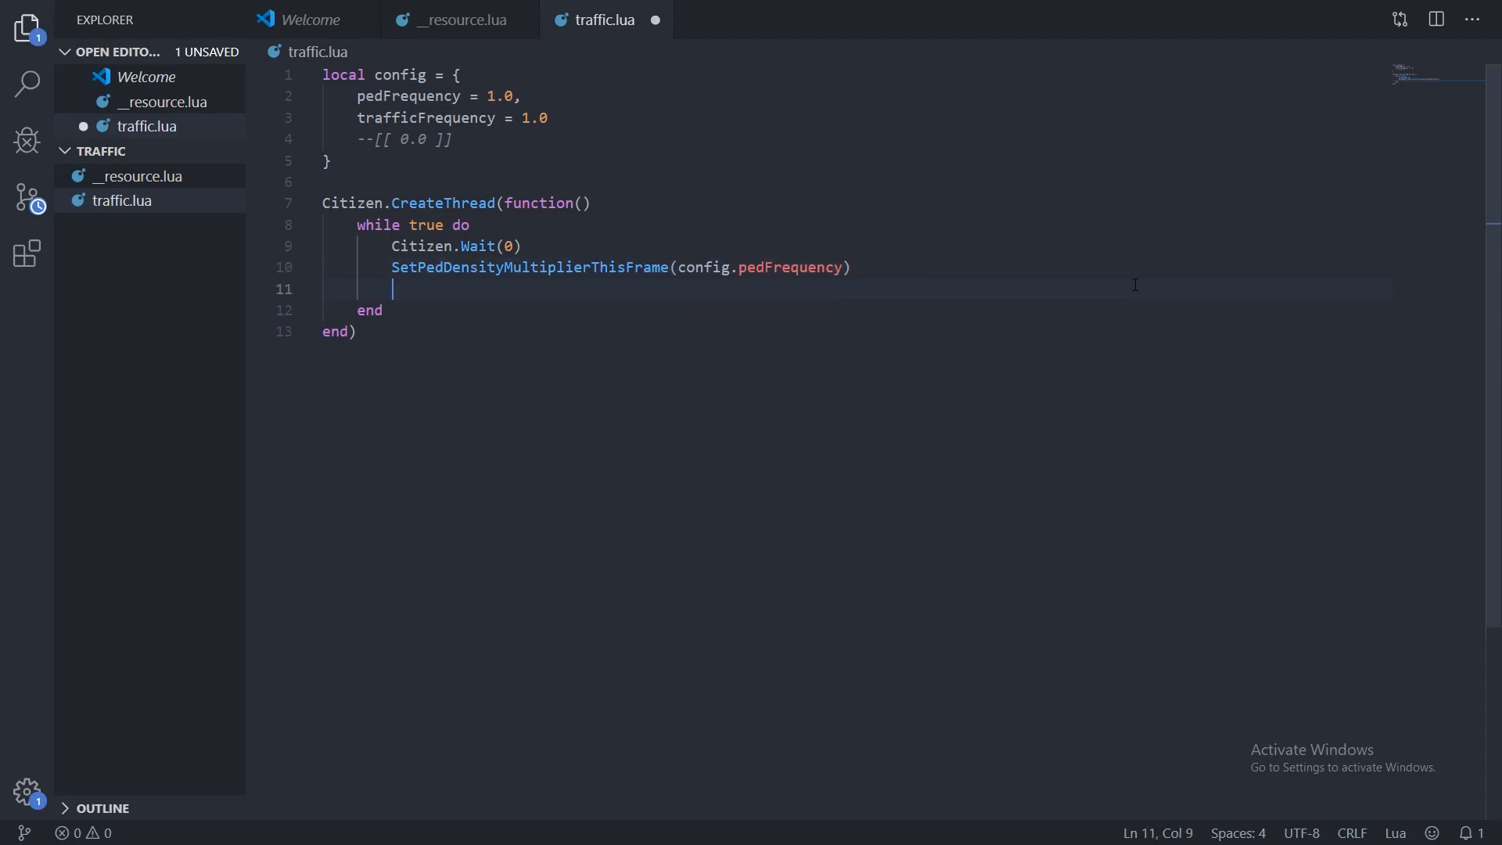
key("Enter")
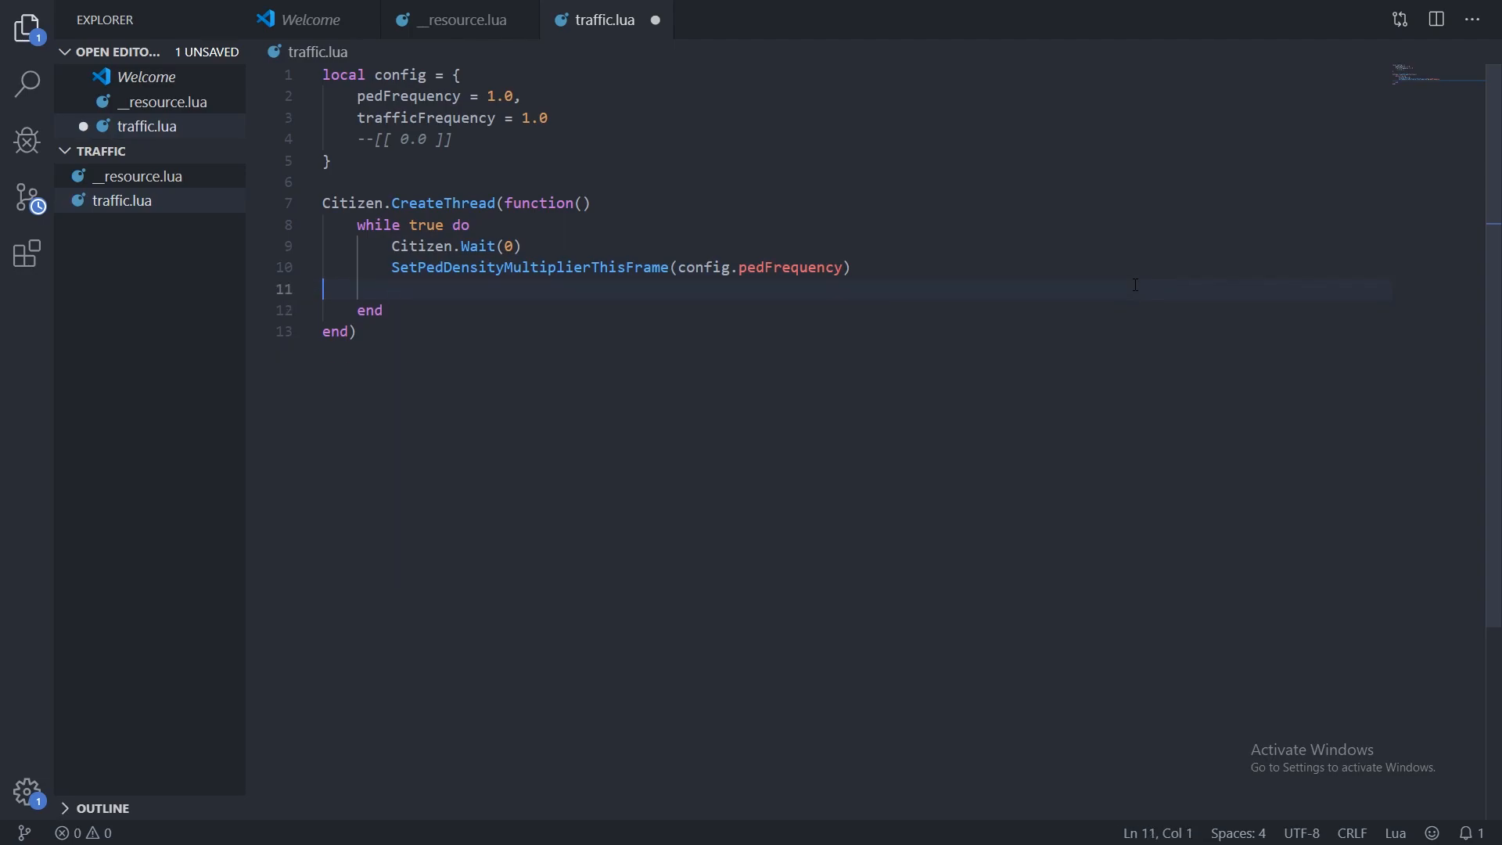
Add SetScenarioPedDensityMultiplierThisFrame(config.pedFrequency, config.pedFrequency) inside the loop.
type("SetScena")
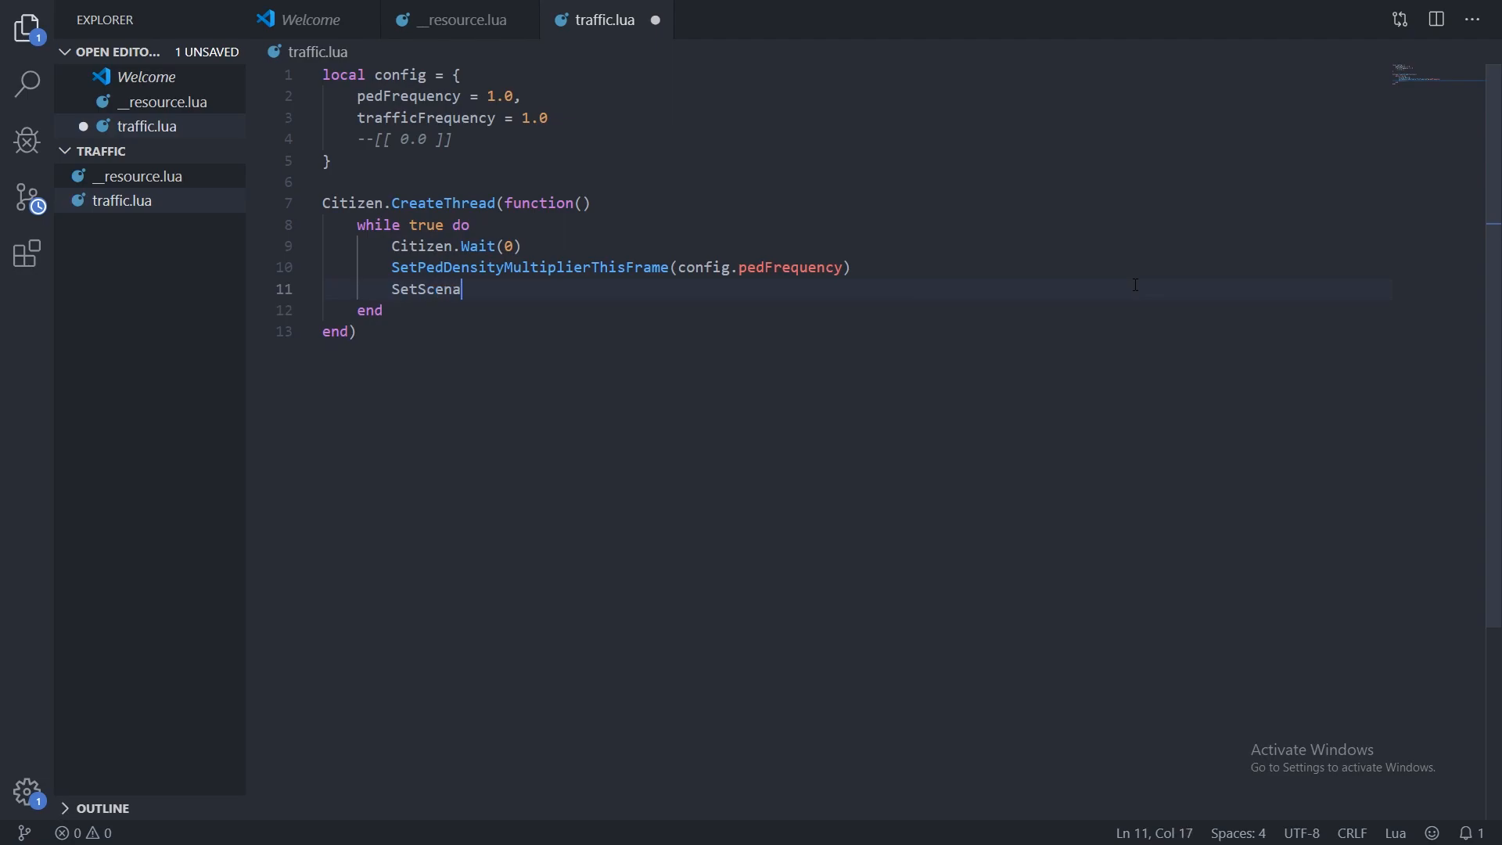
type("rio")
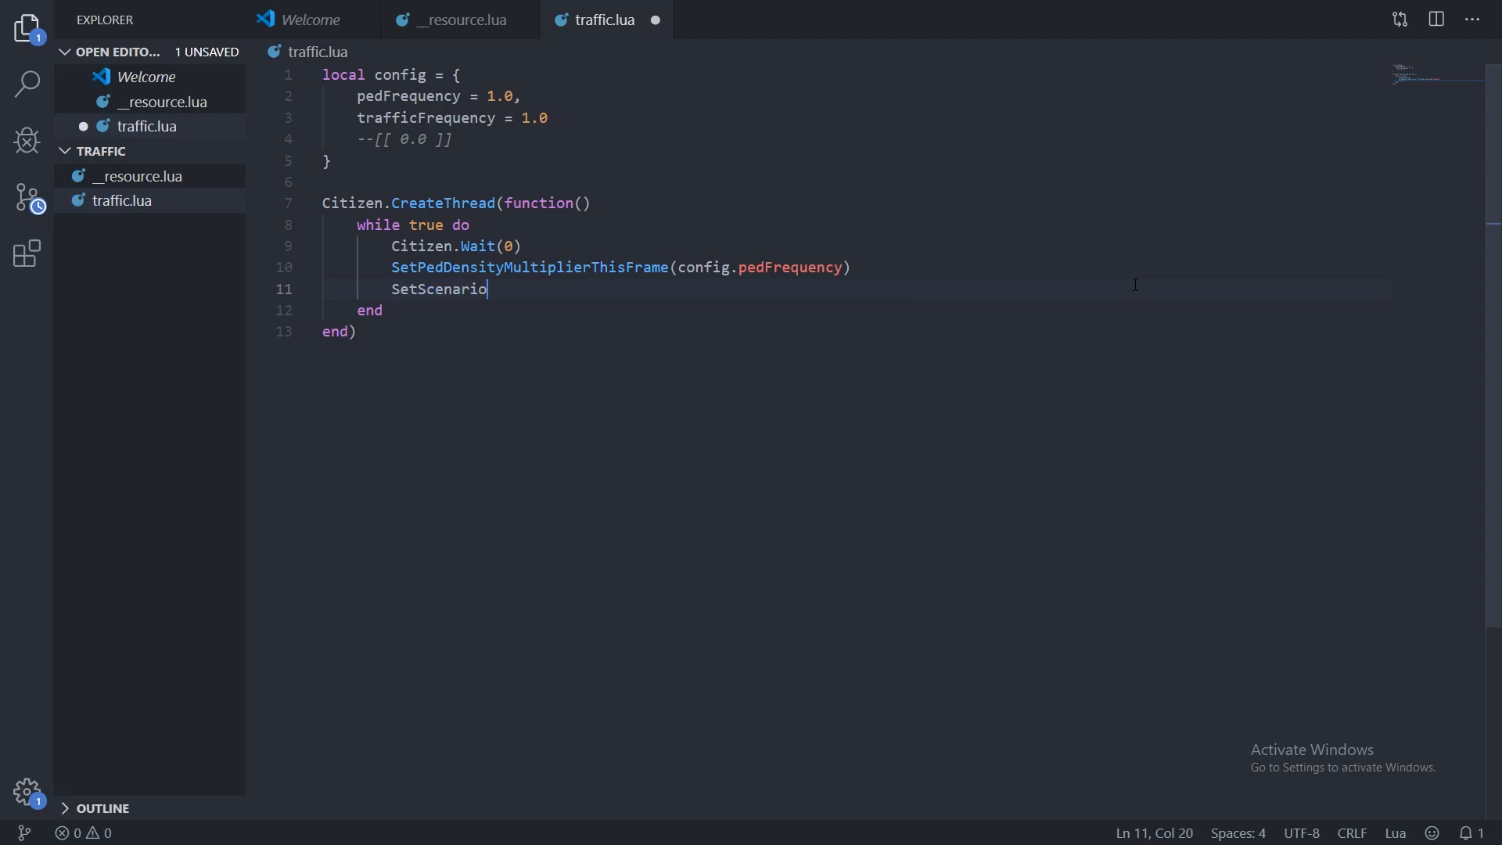
type("PedDen")
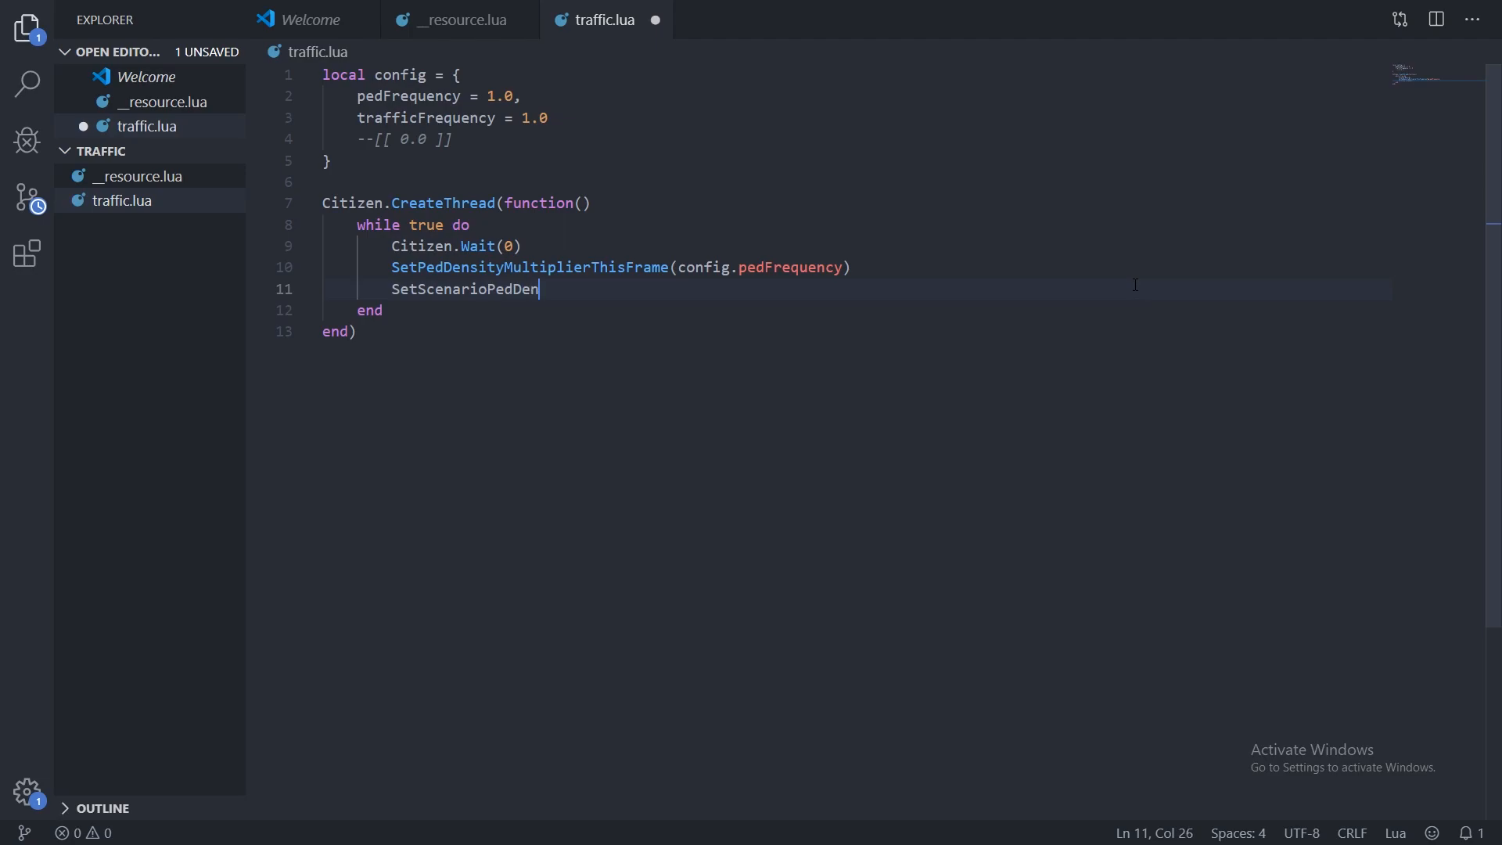
type("sity")
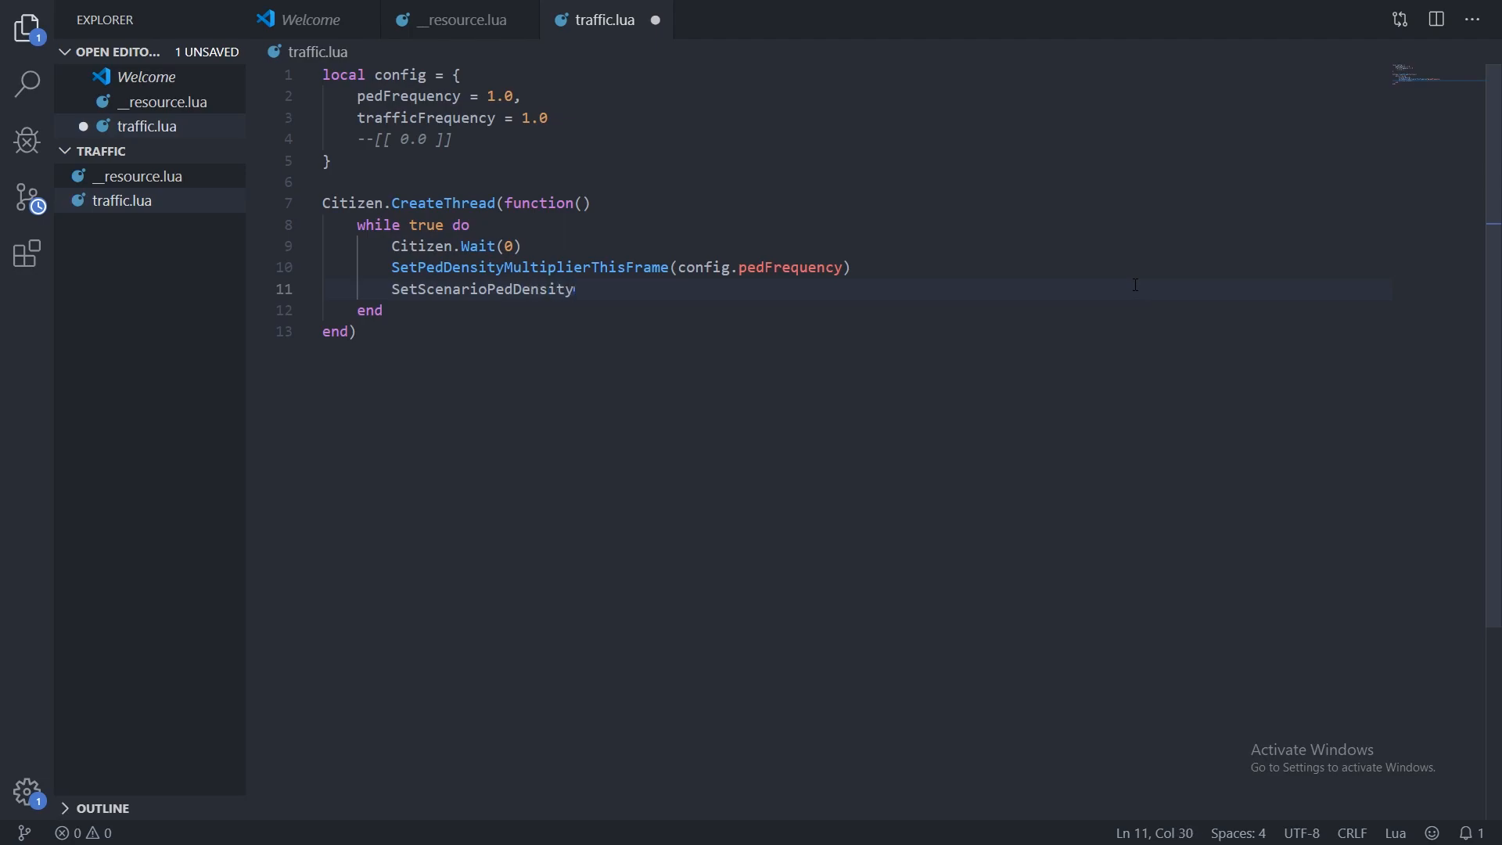
type("MultiplierThis")
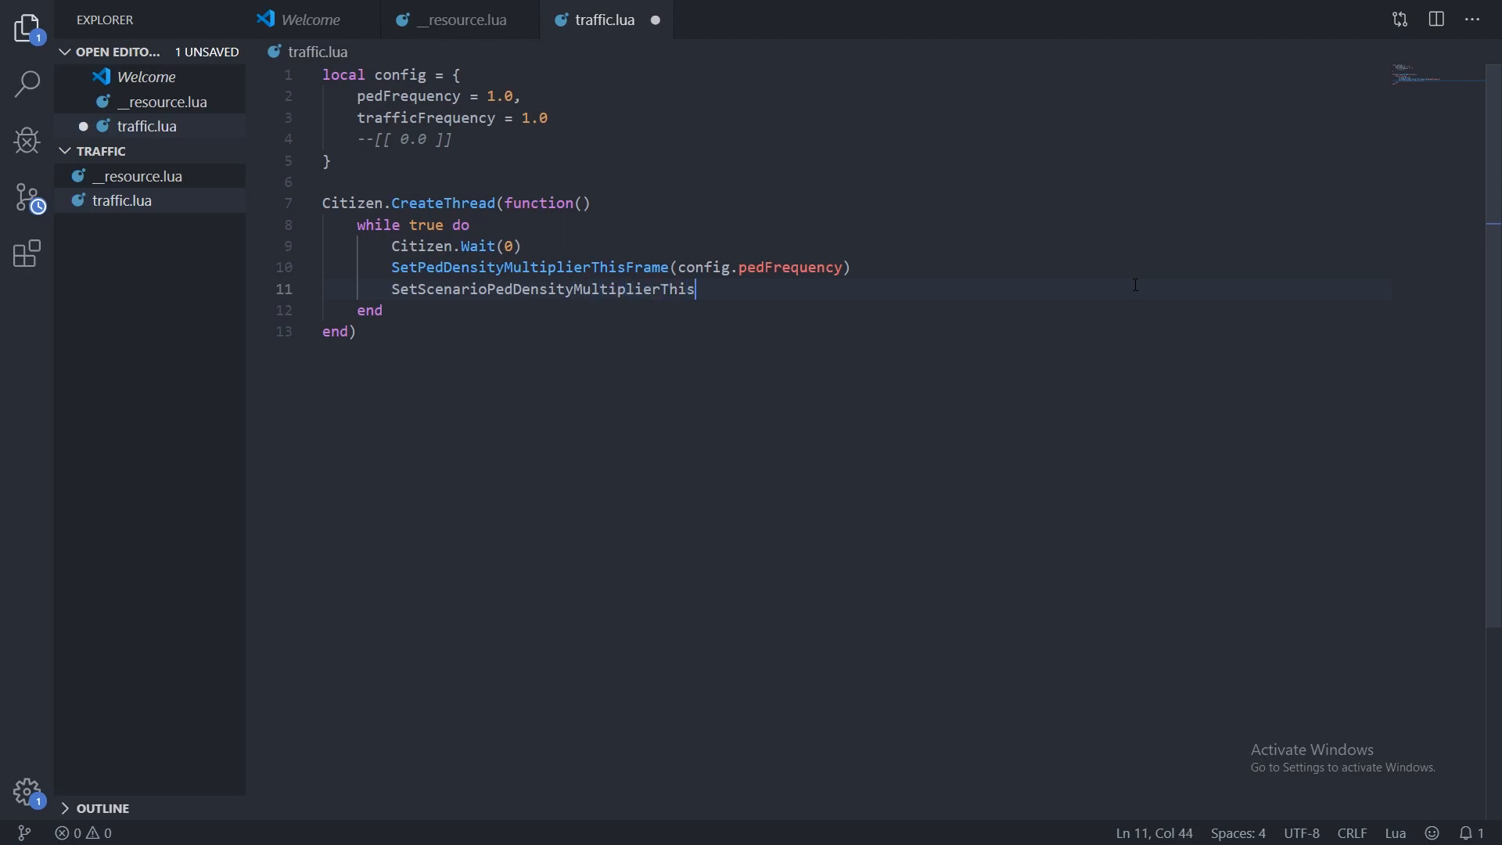
type("Frame")
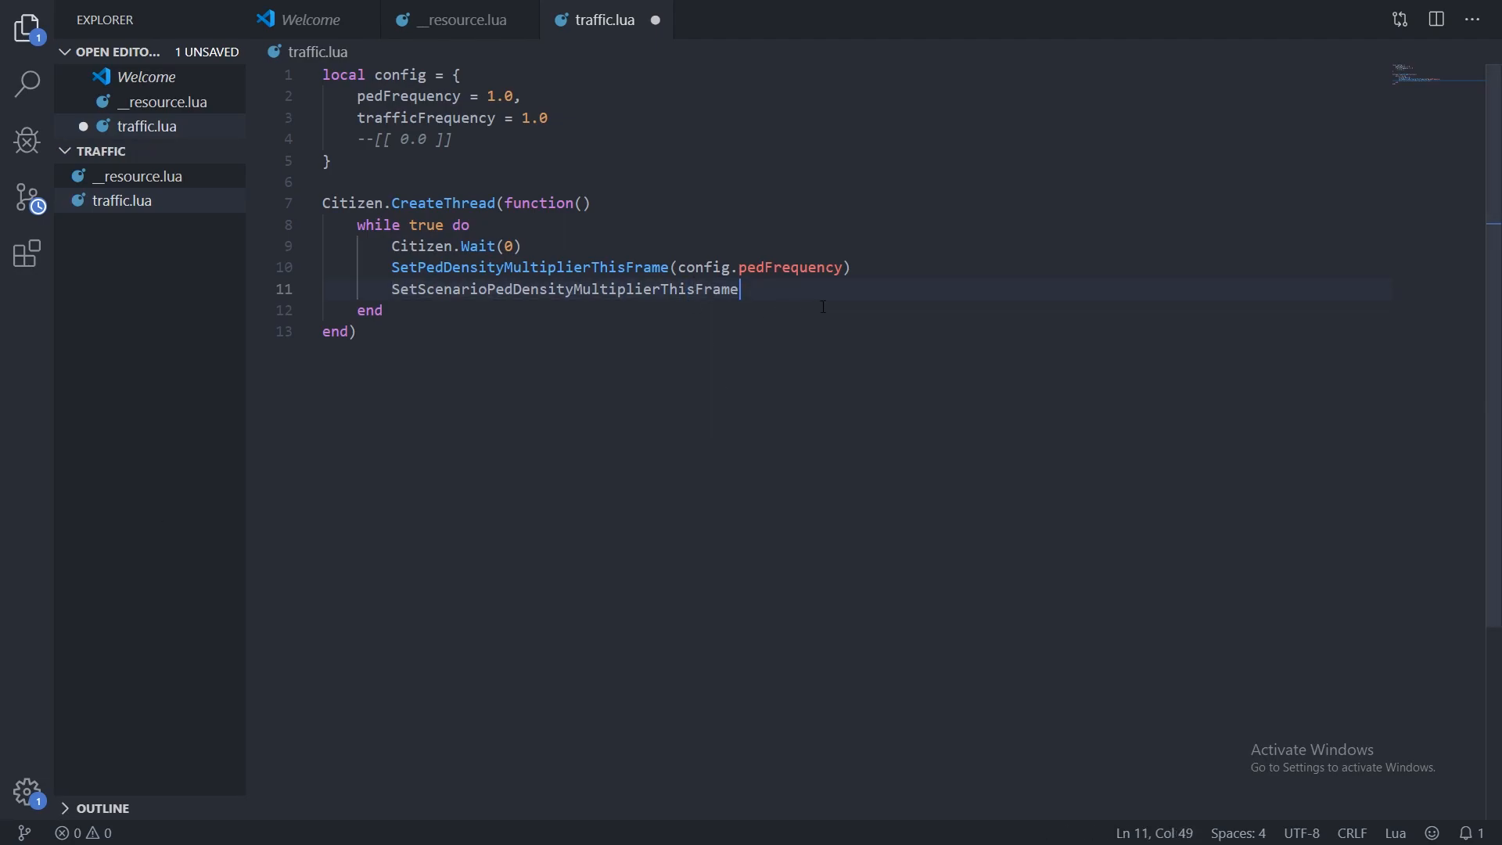
type("()")
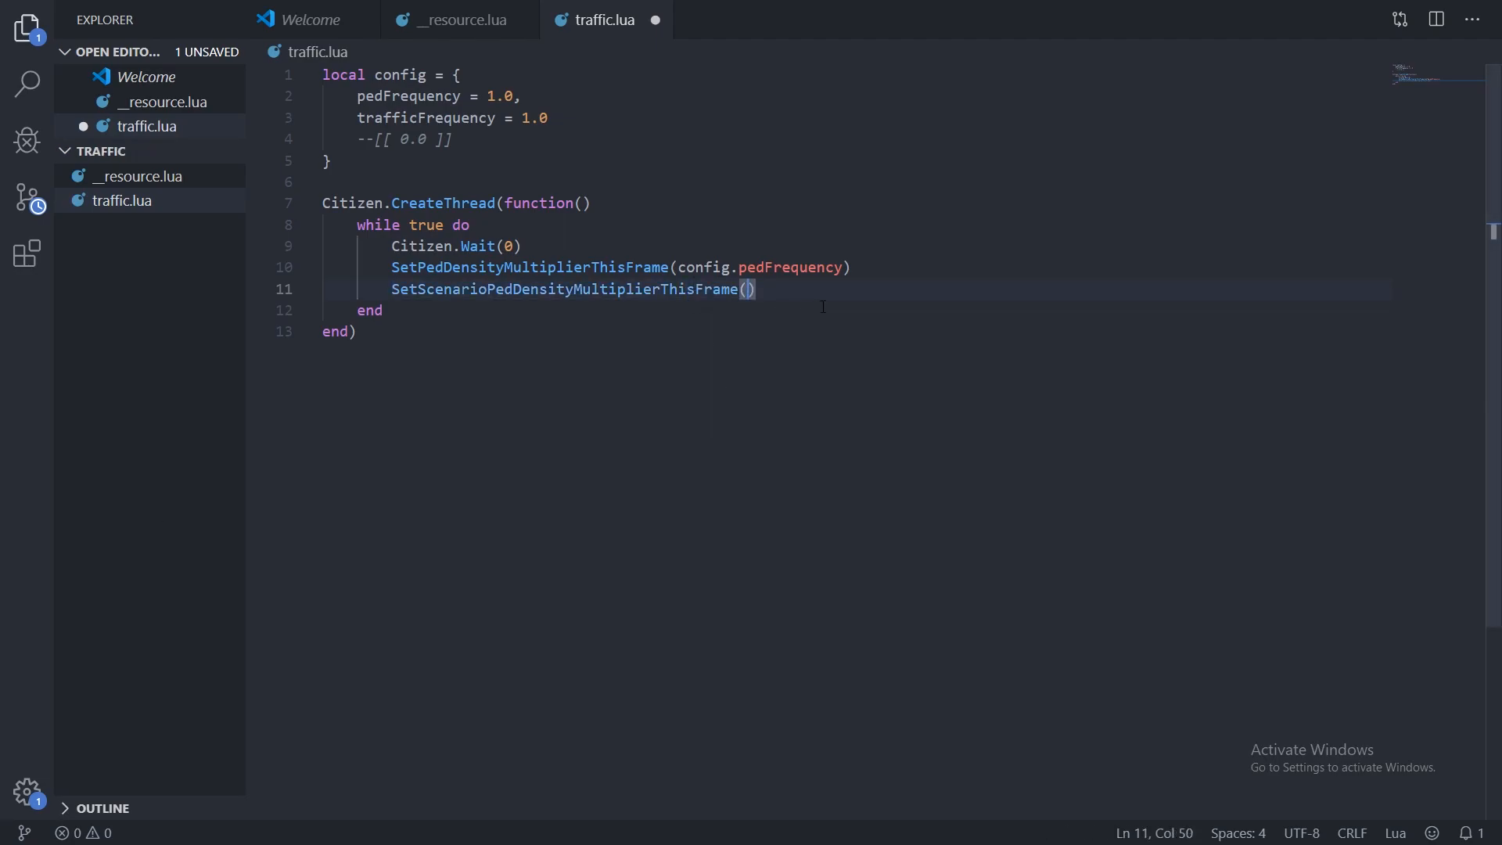
type("ci")
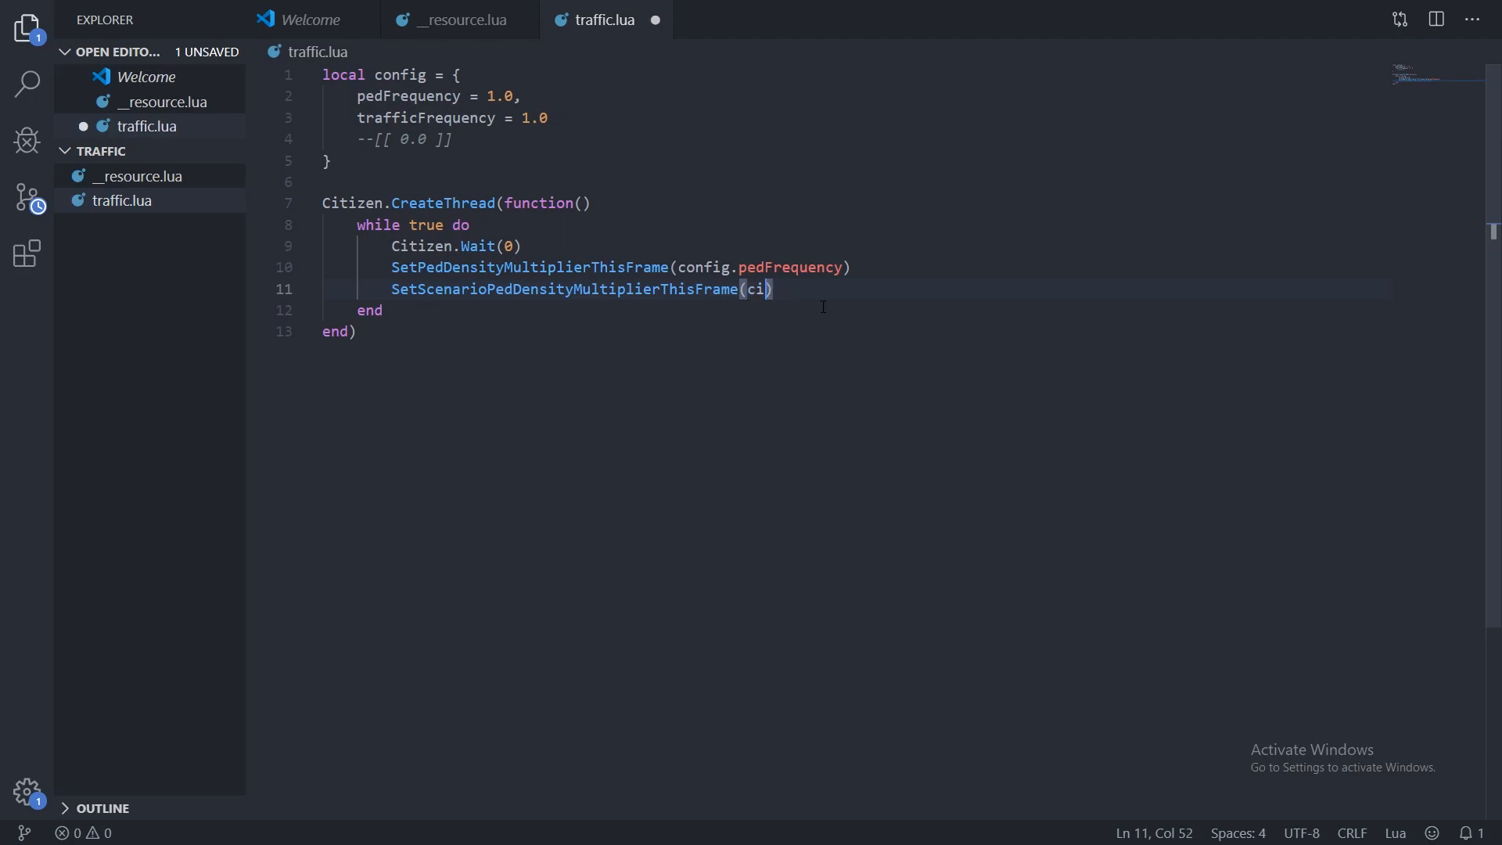
type("onfig")
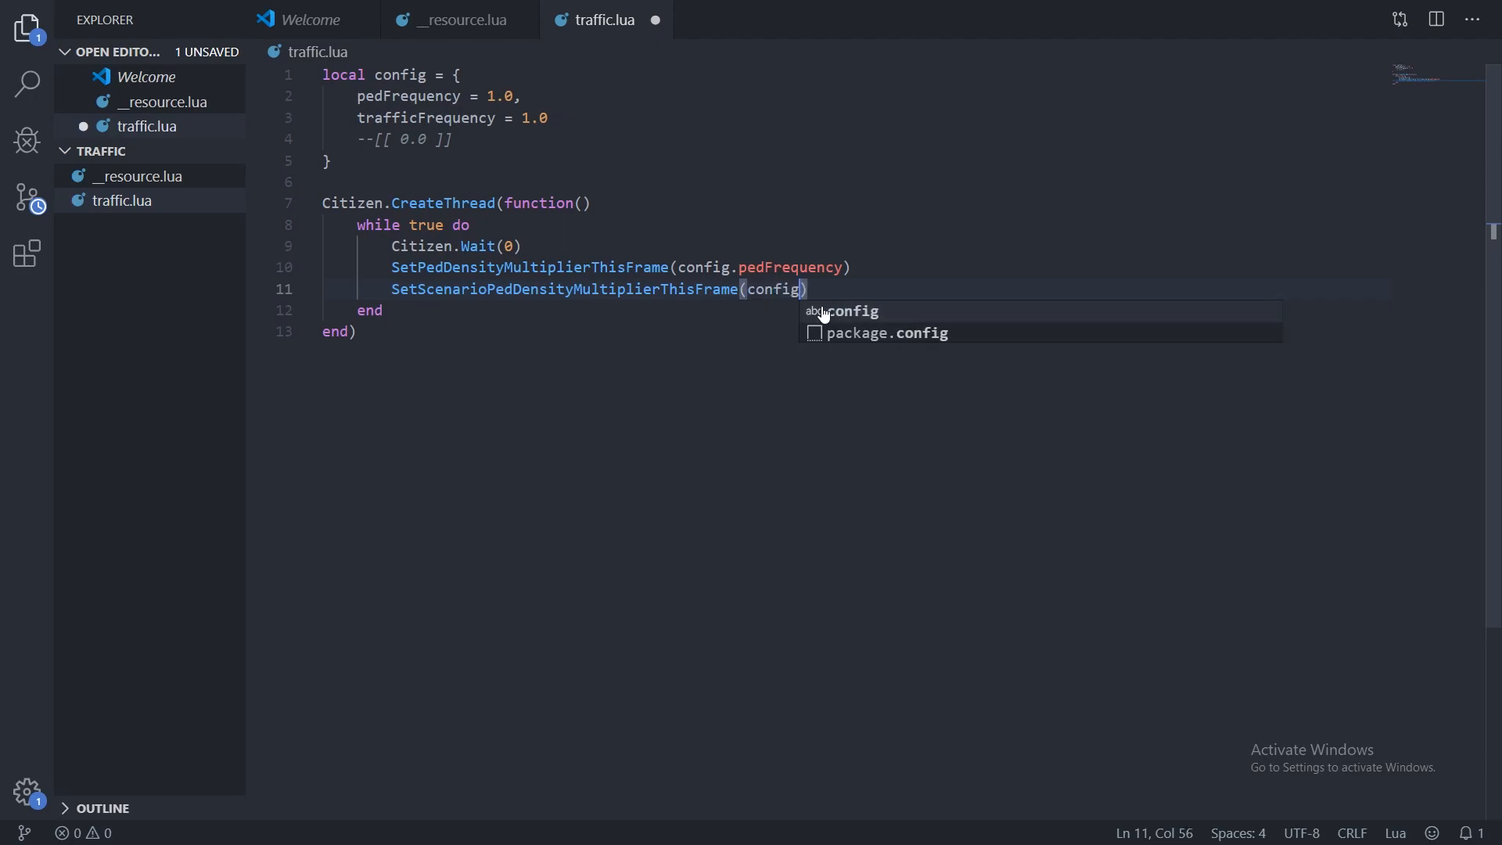
type("Pe")
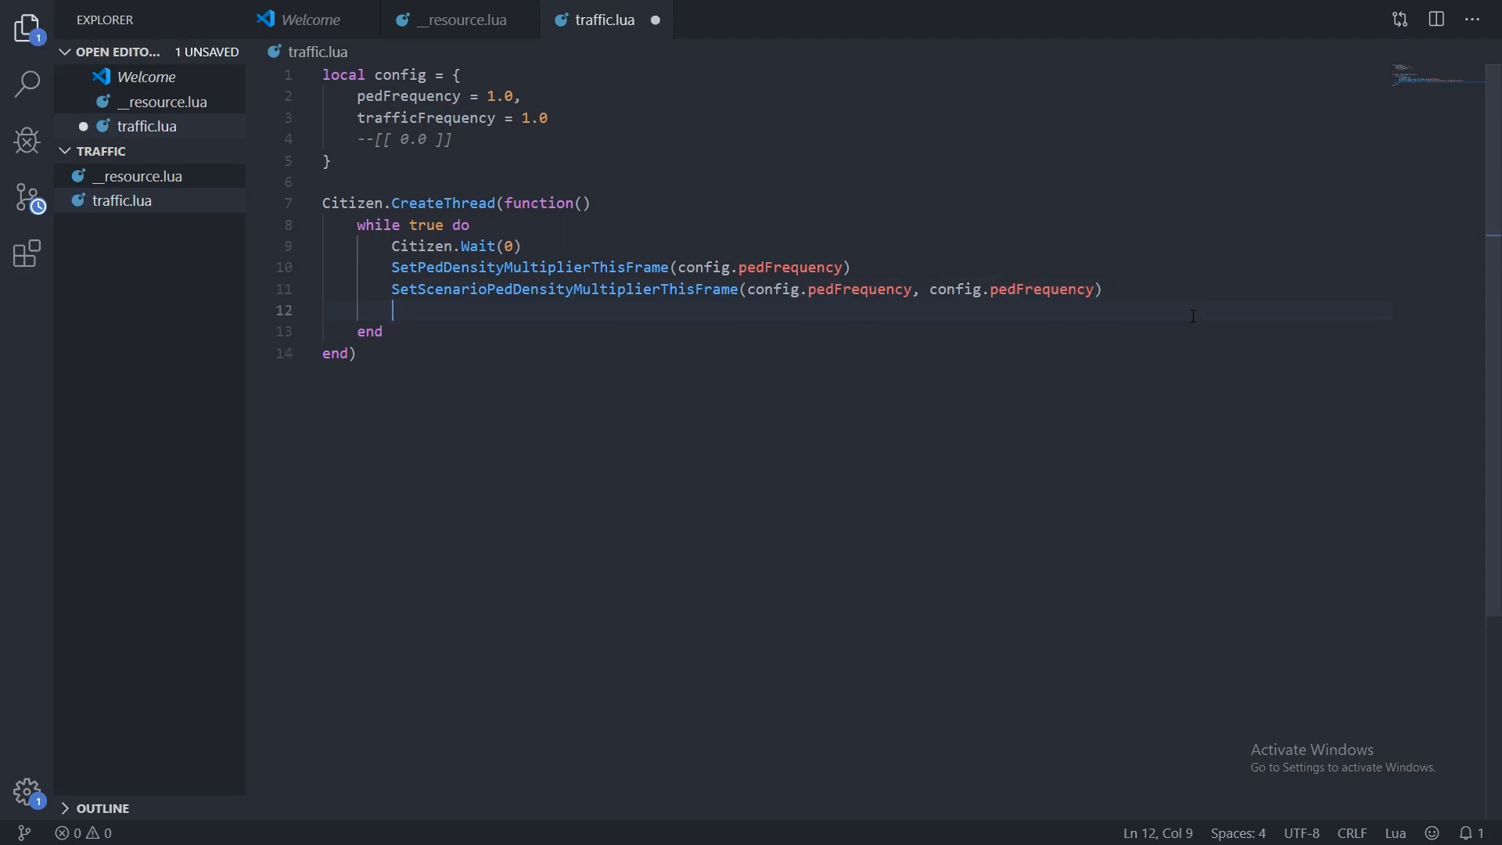
Add SetRandomVehicleDensityMultiplierThisFrame(config.trafficFrequency) inside the loop.
key("Enter")
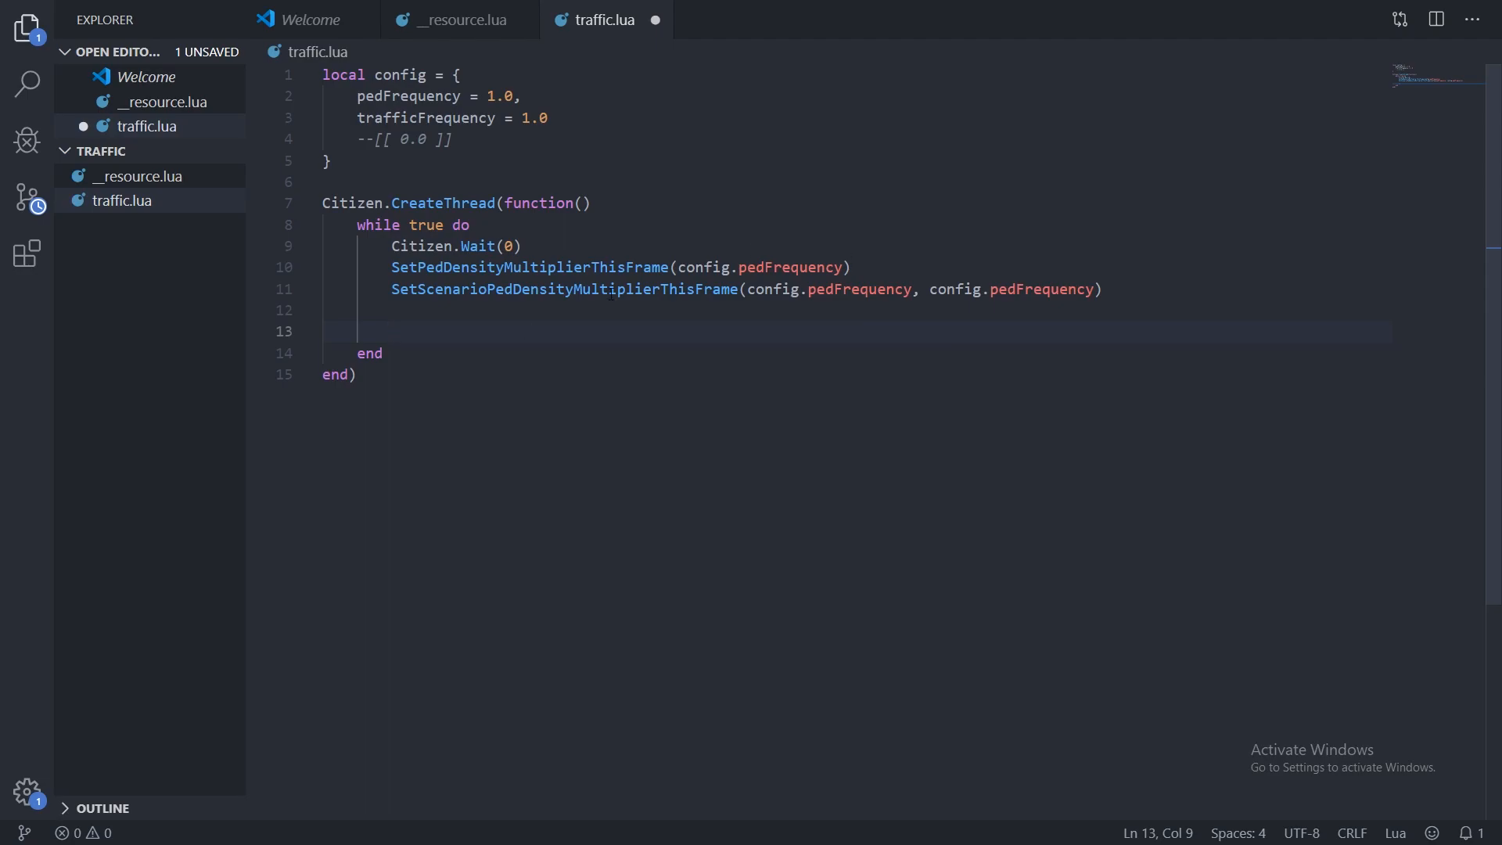
key("Enter")
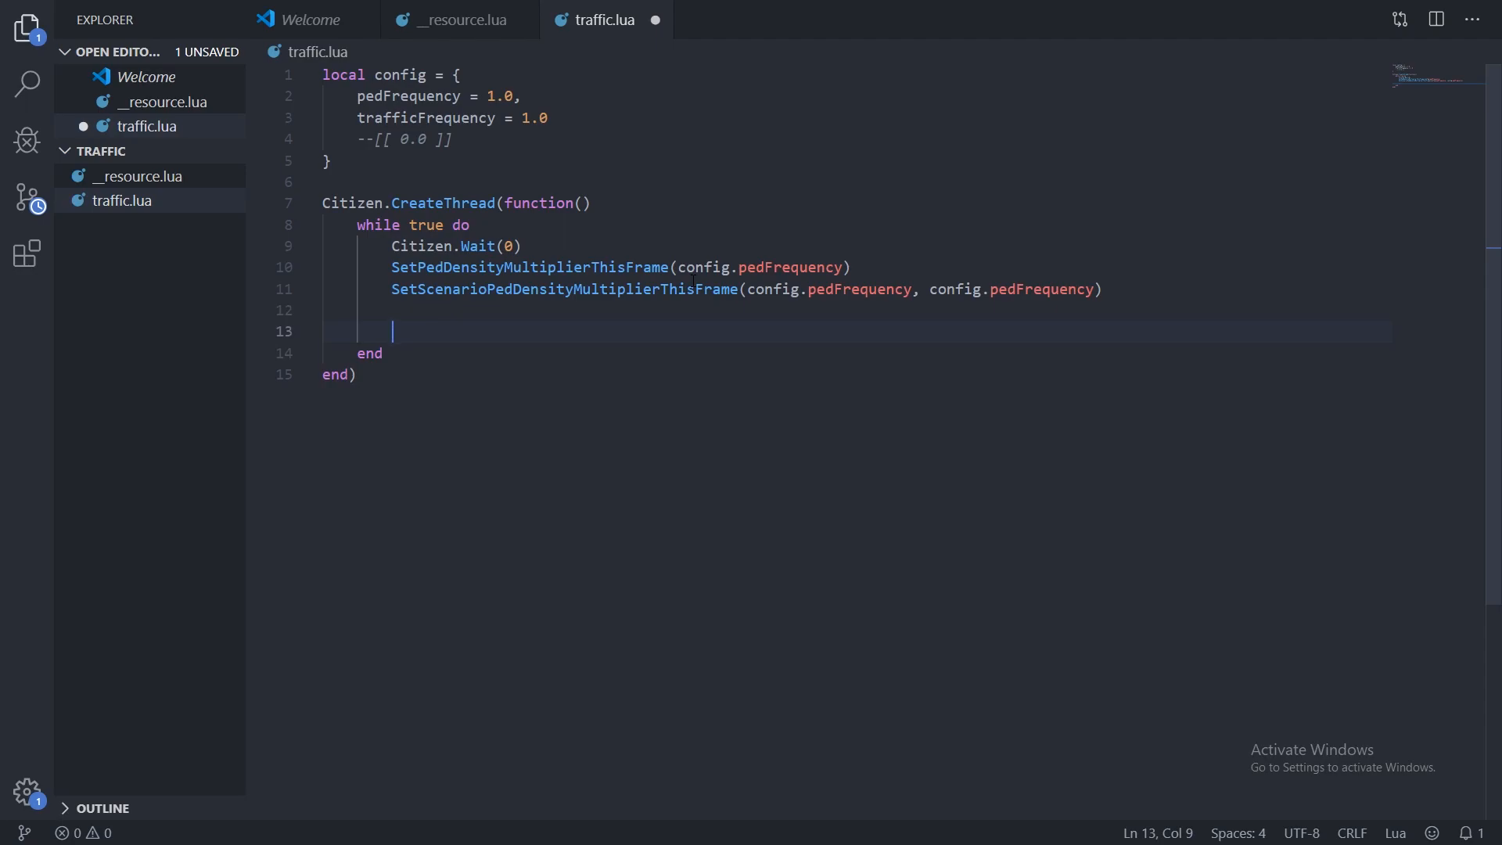
type("Set")
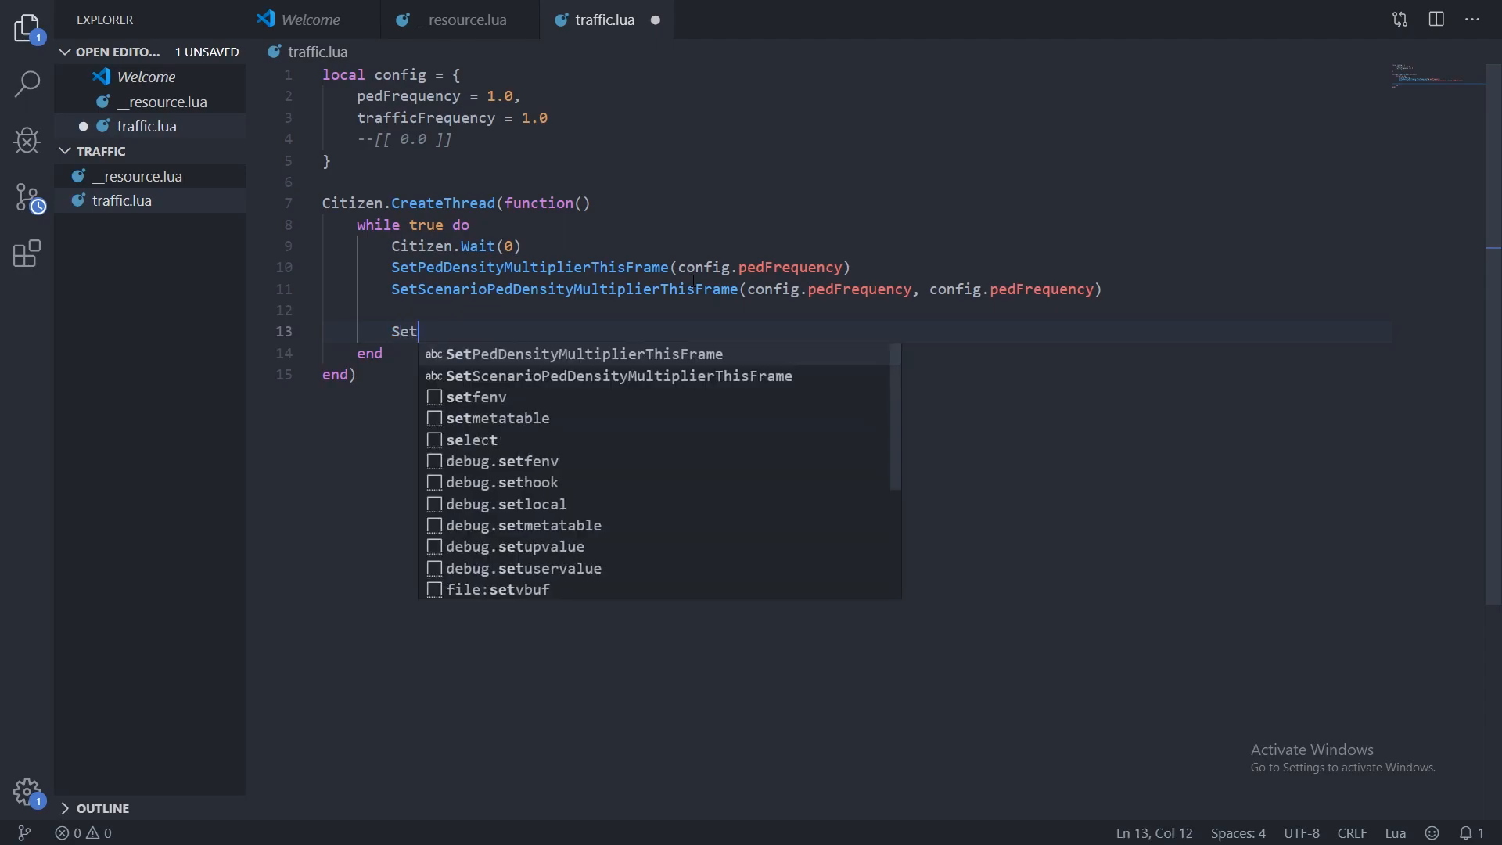
type("Ran")
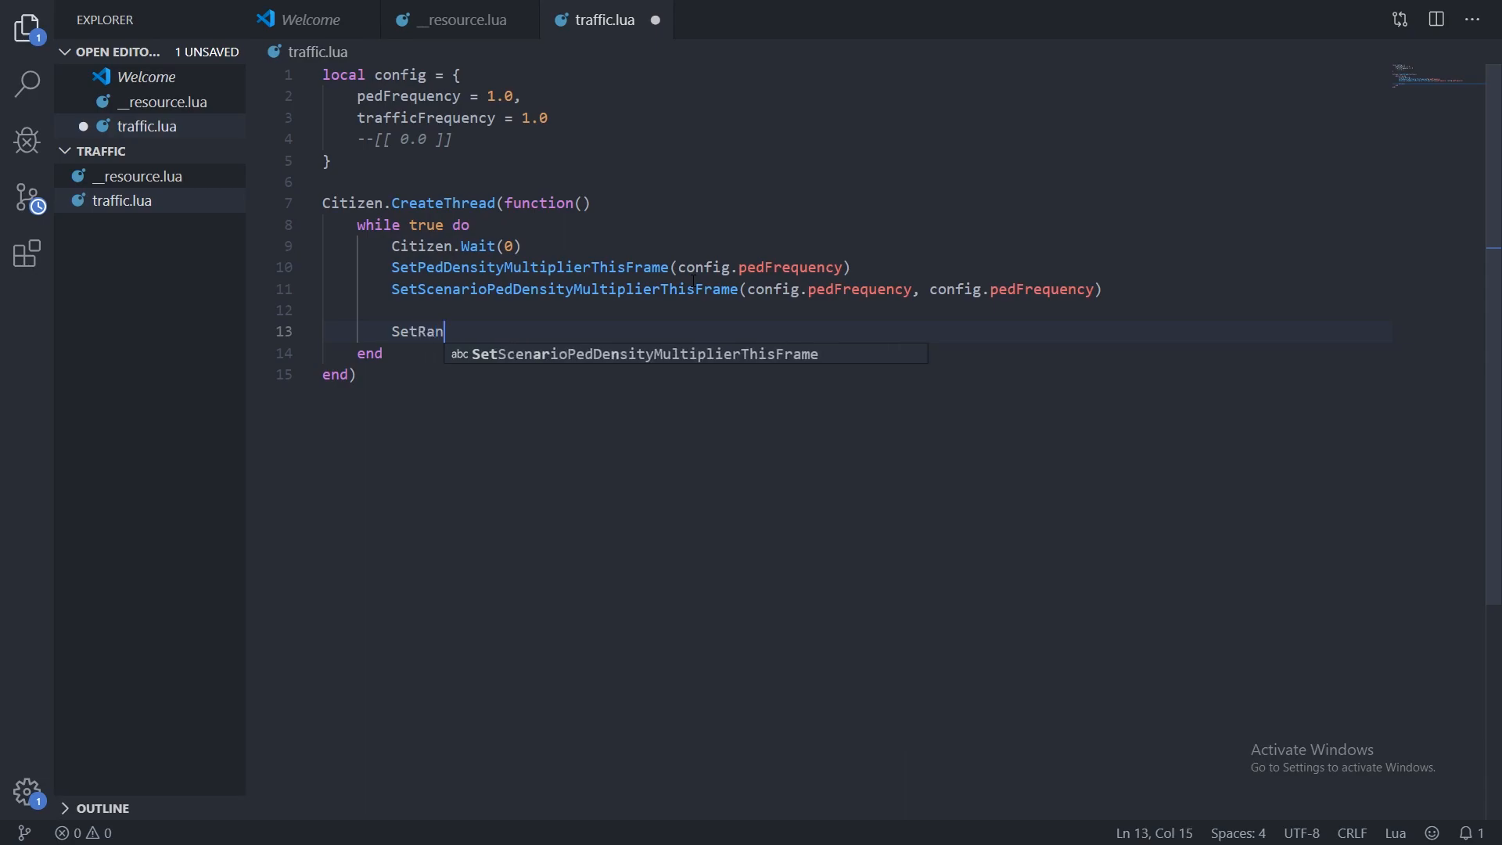
type("dom")
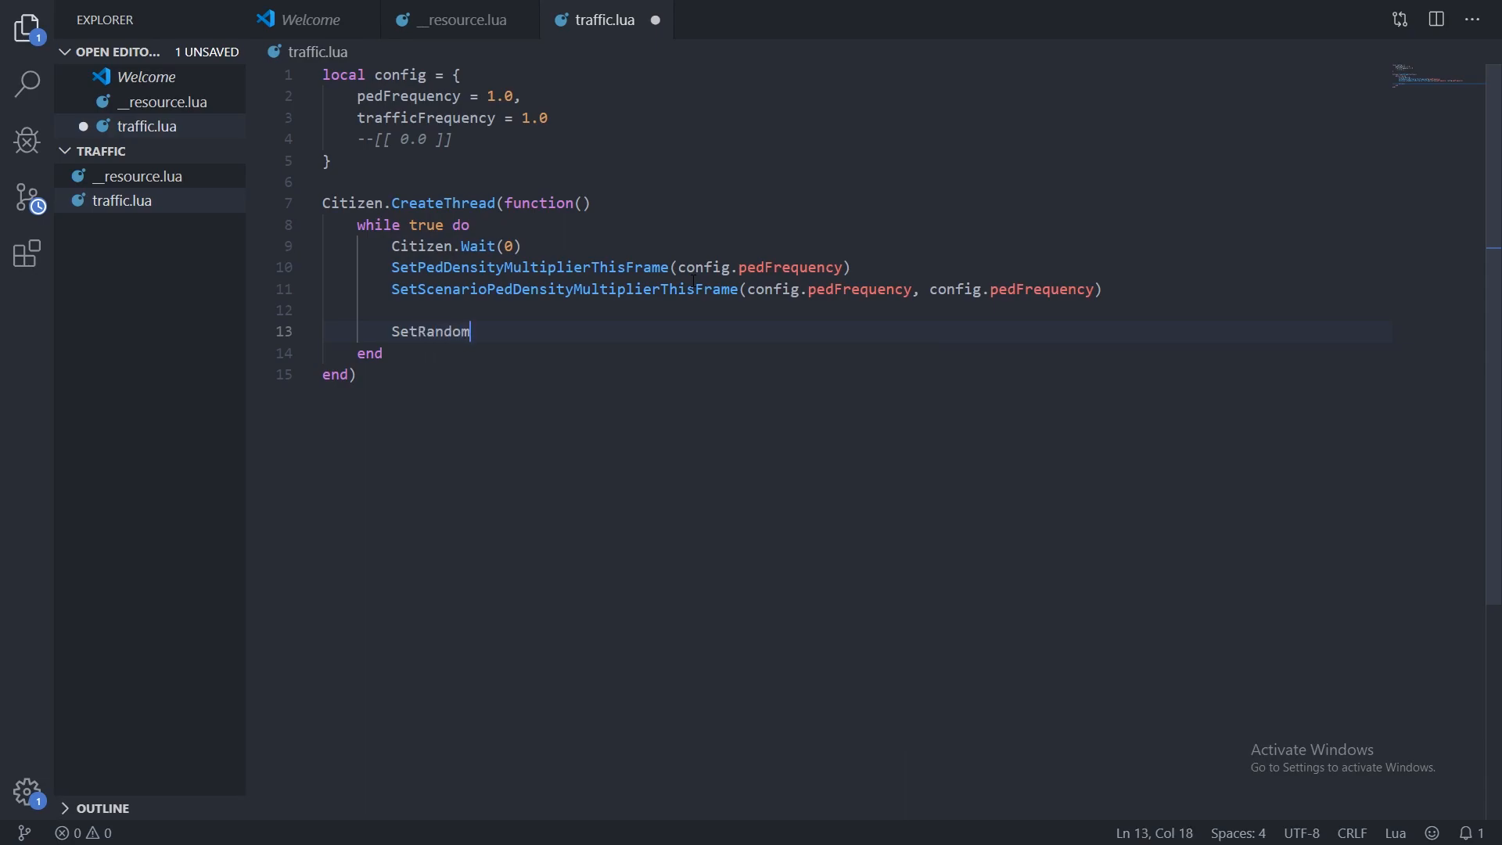
type("Veh")
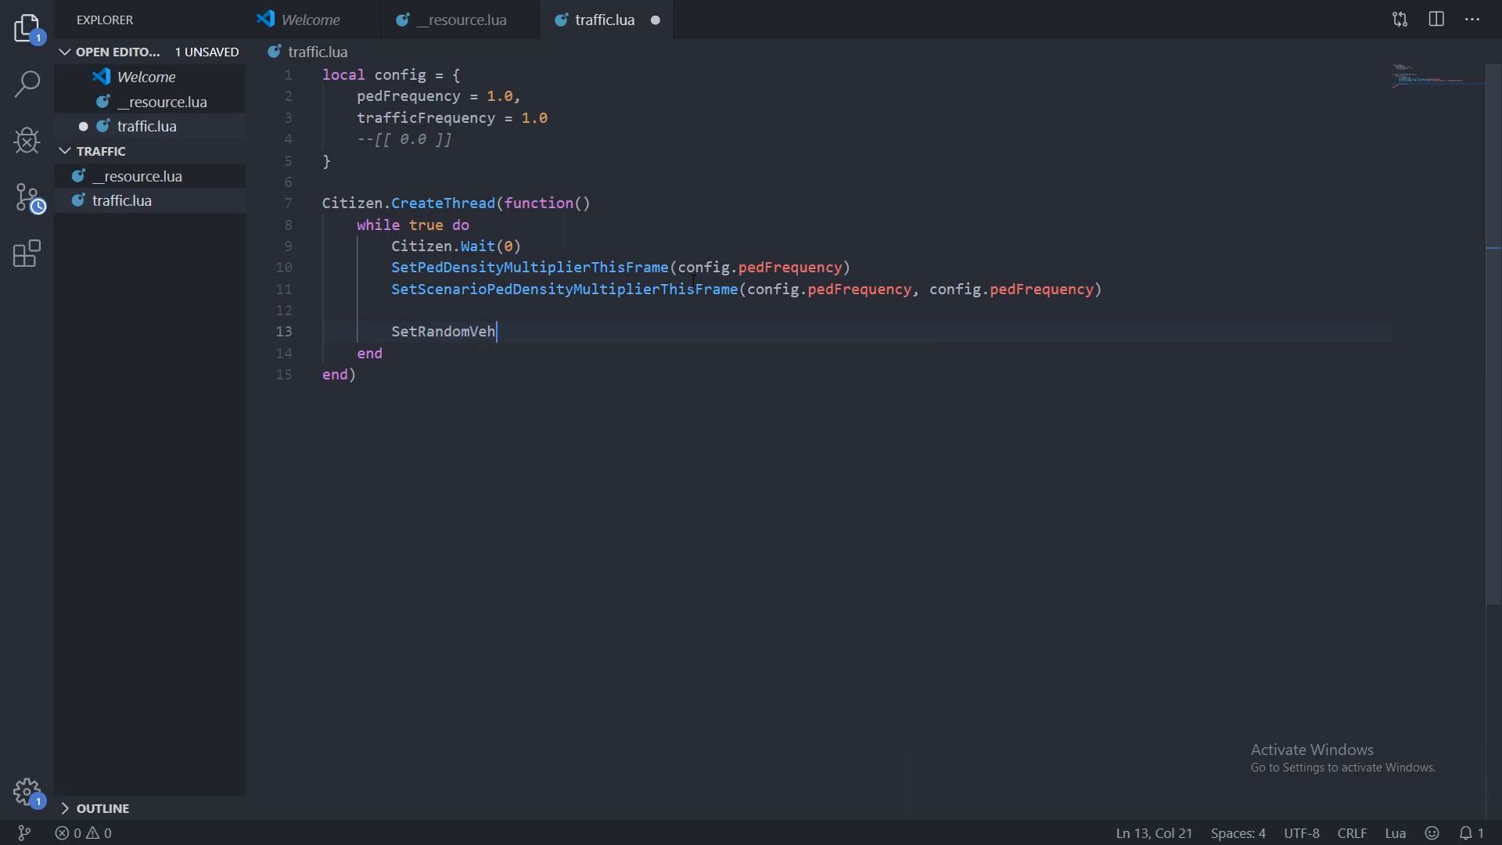
type("icleDens")
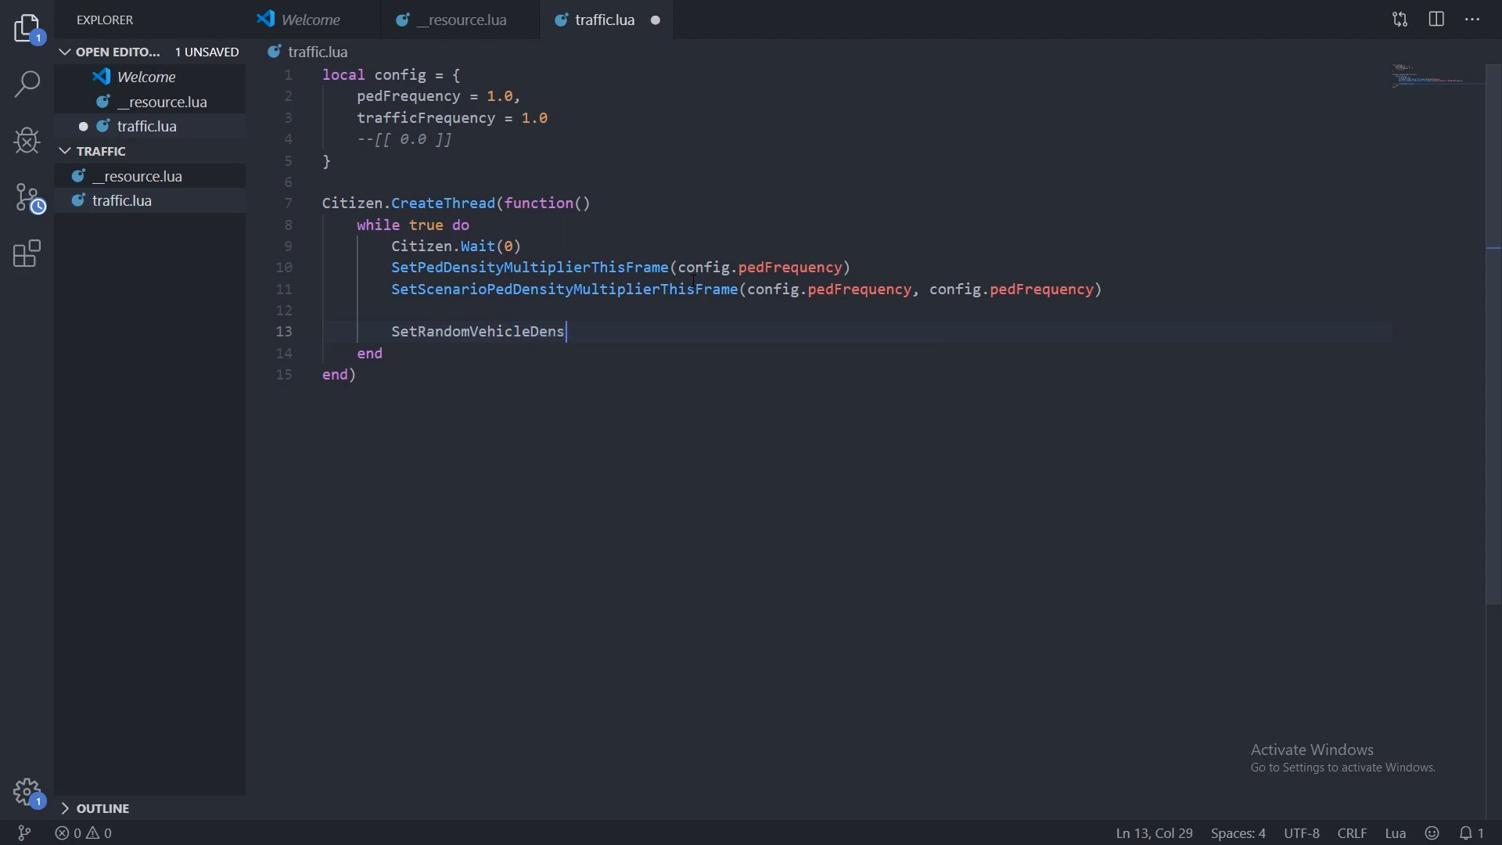
type("ityMultiplierThisFrame")
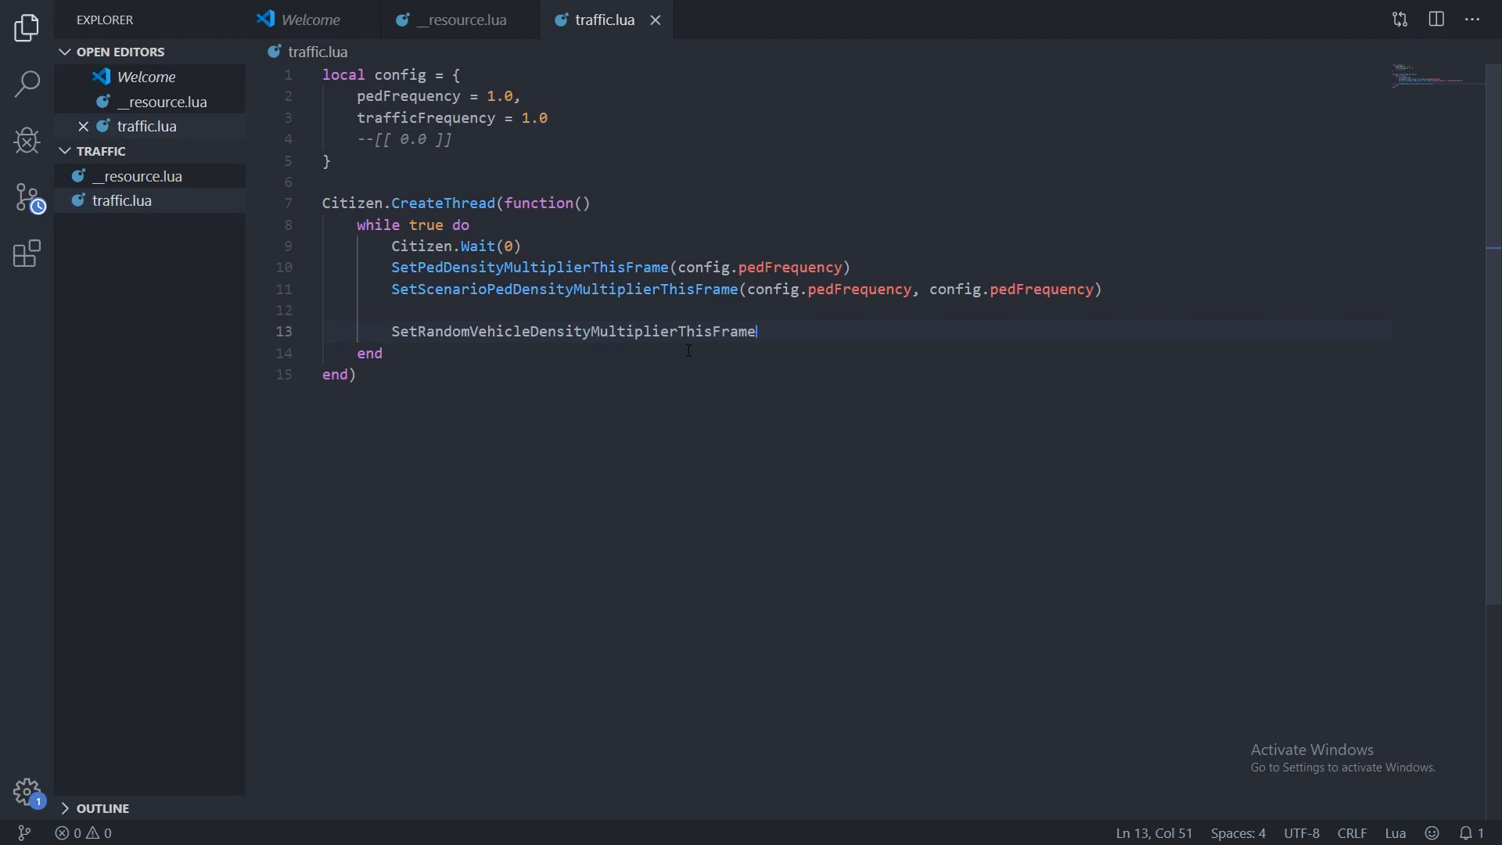
type("(config")
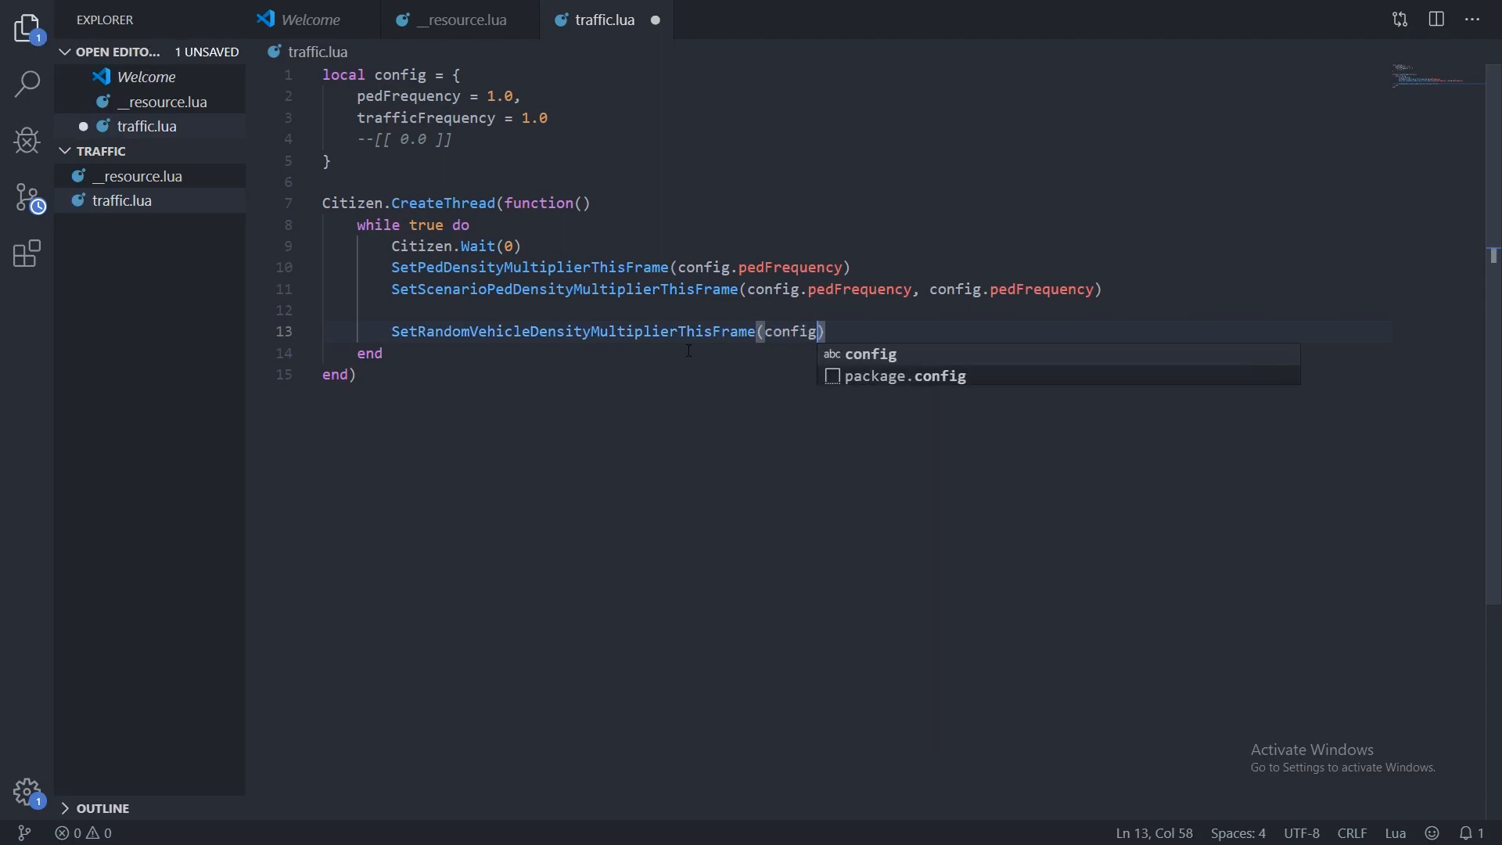
type(".")
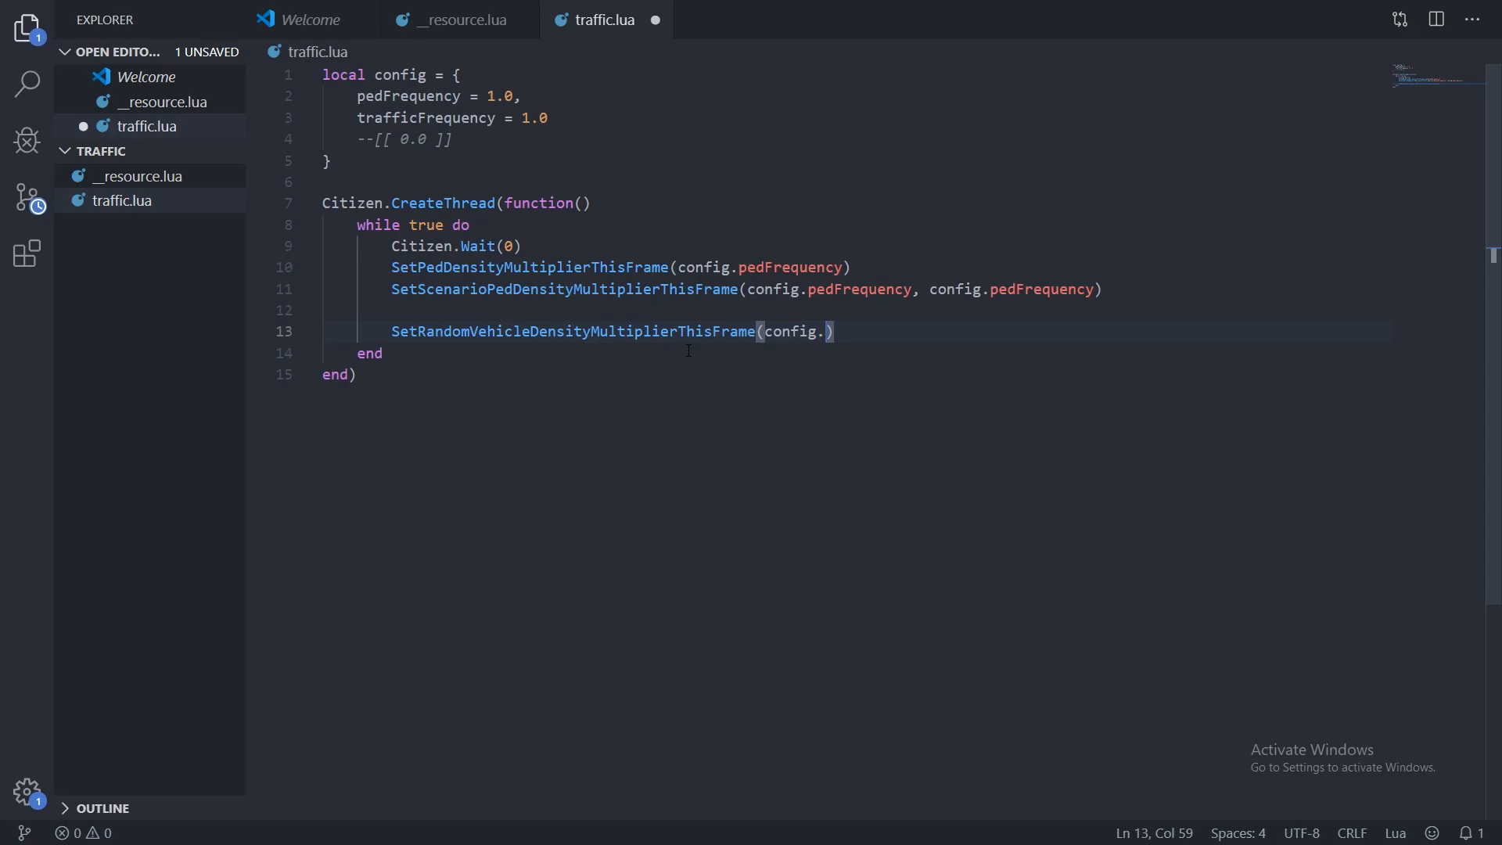
type("traf")
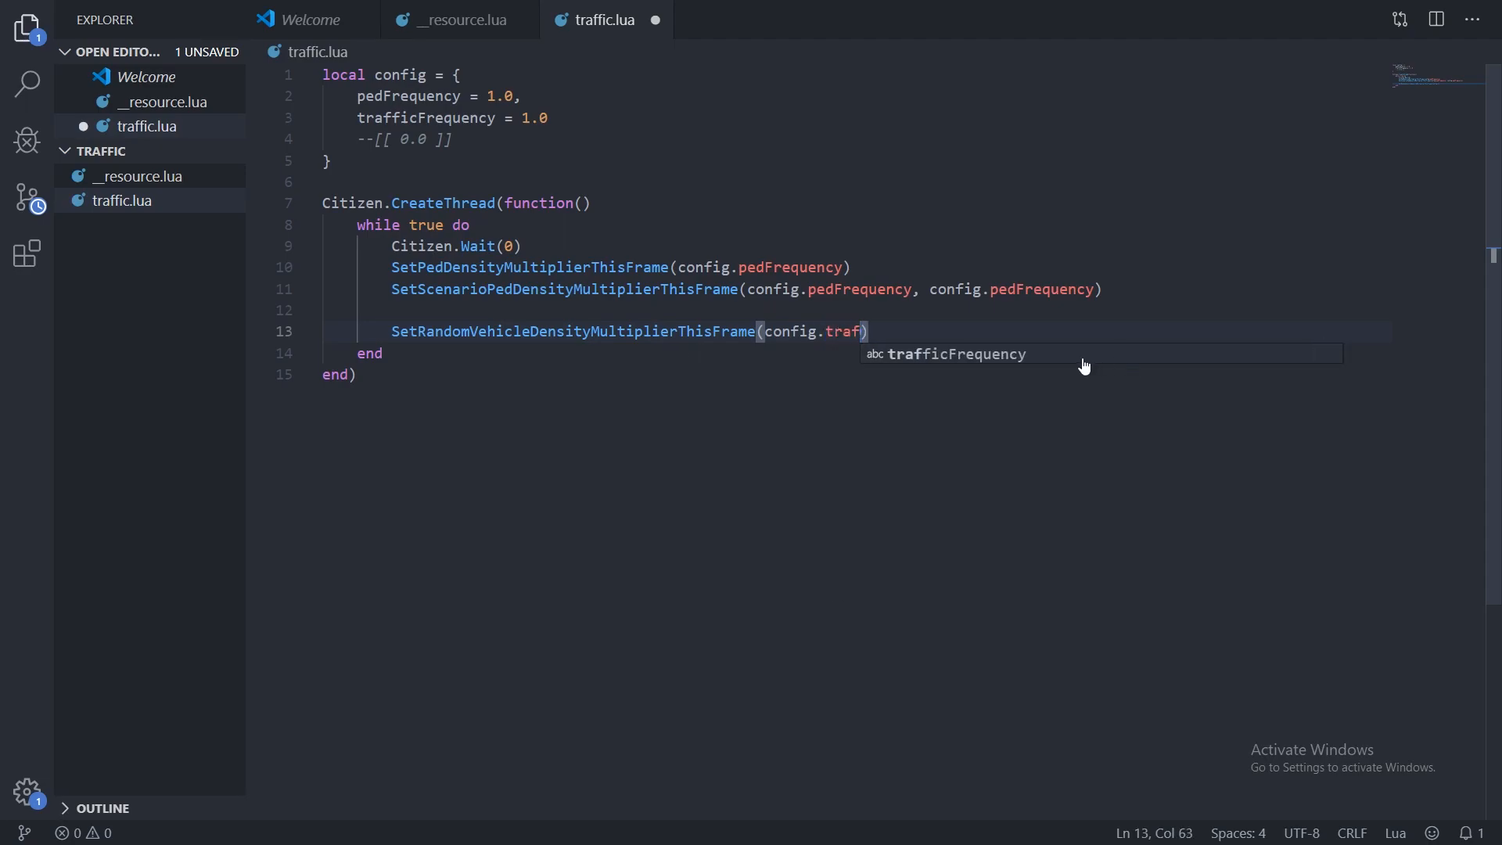
key("Enter")
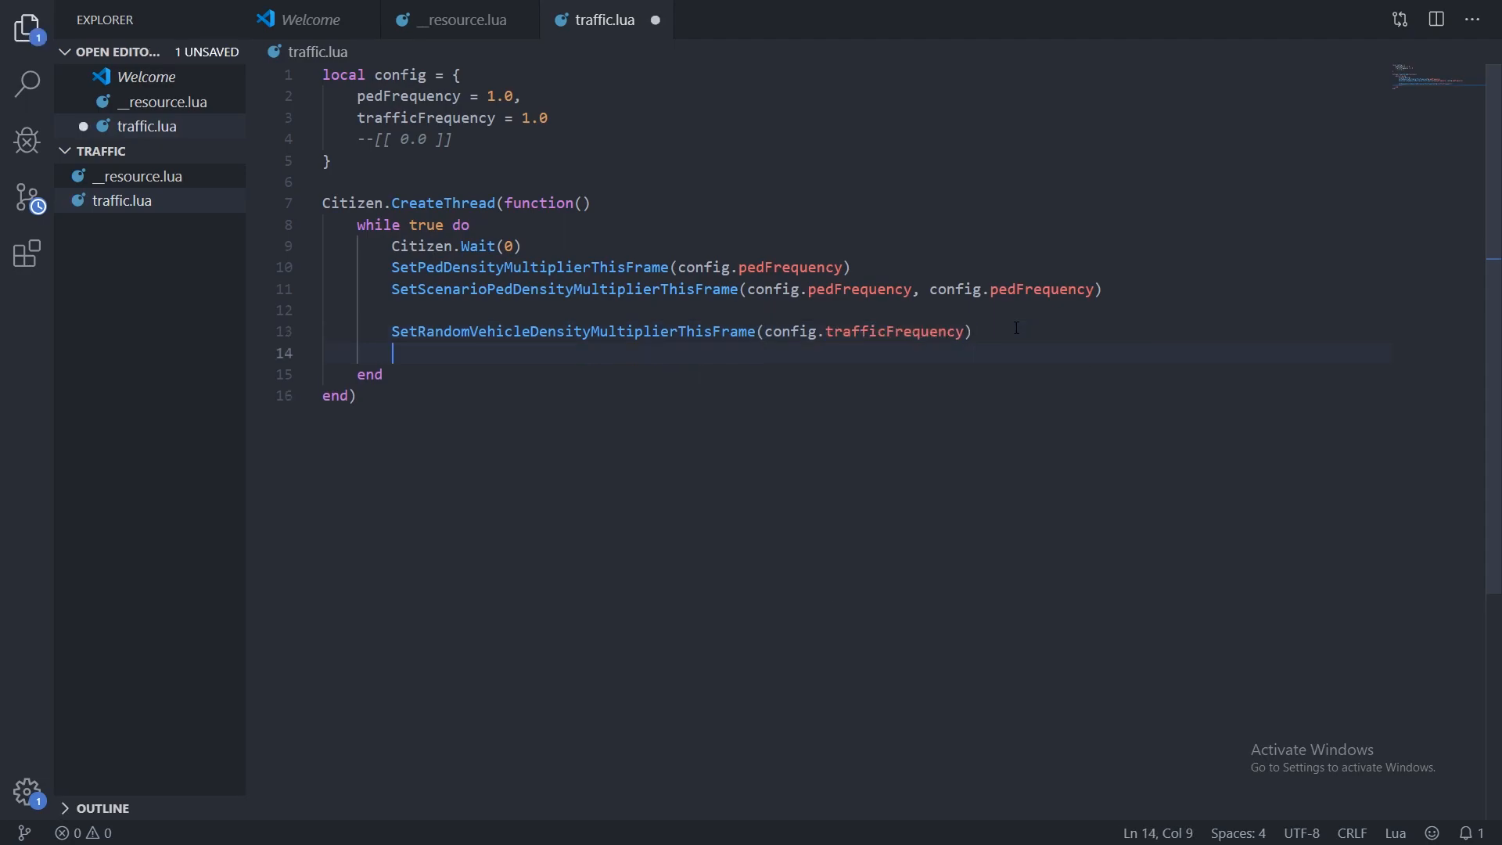
Add SetParkedVehicleDensityMultiplierThisFrame(config.trafficFrequency) and save.
type("SetParked")
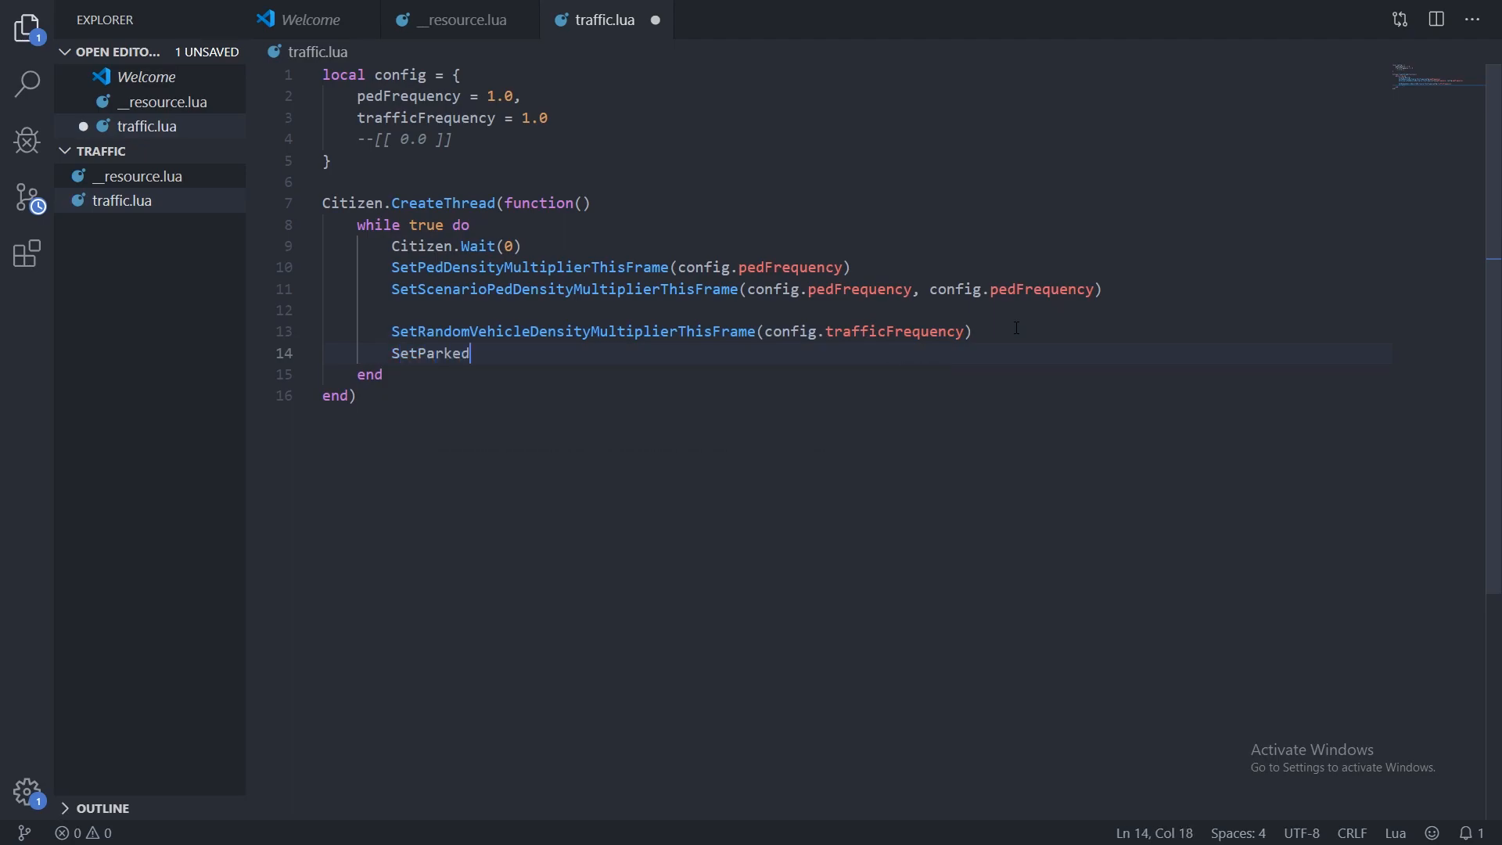
type("Ve")
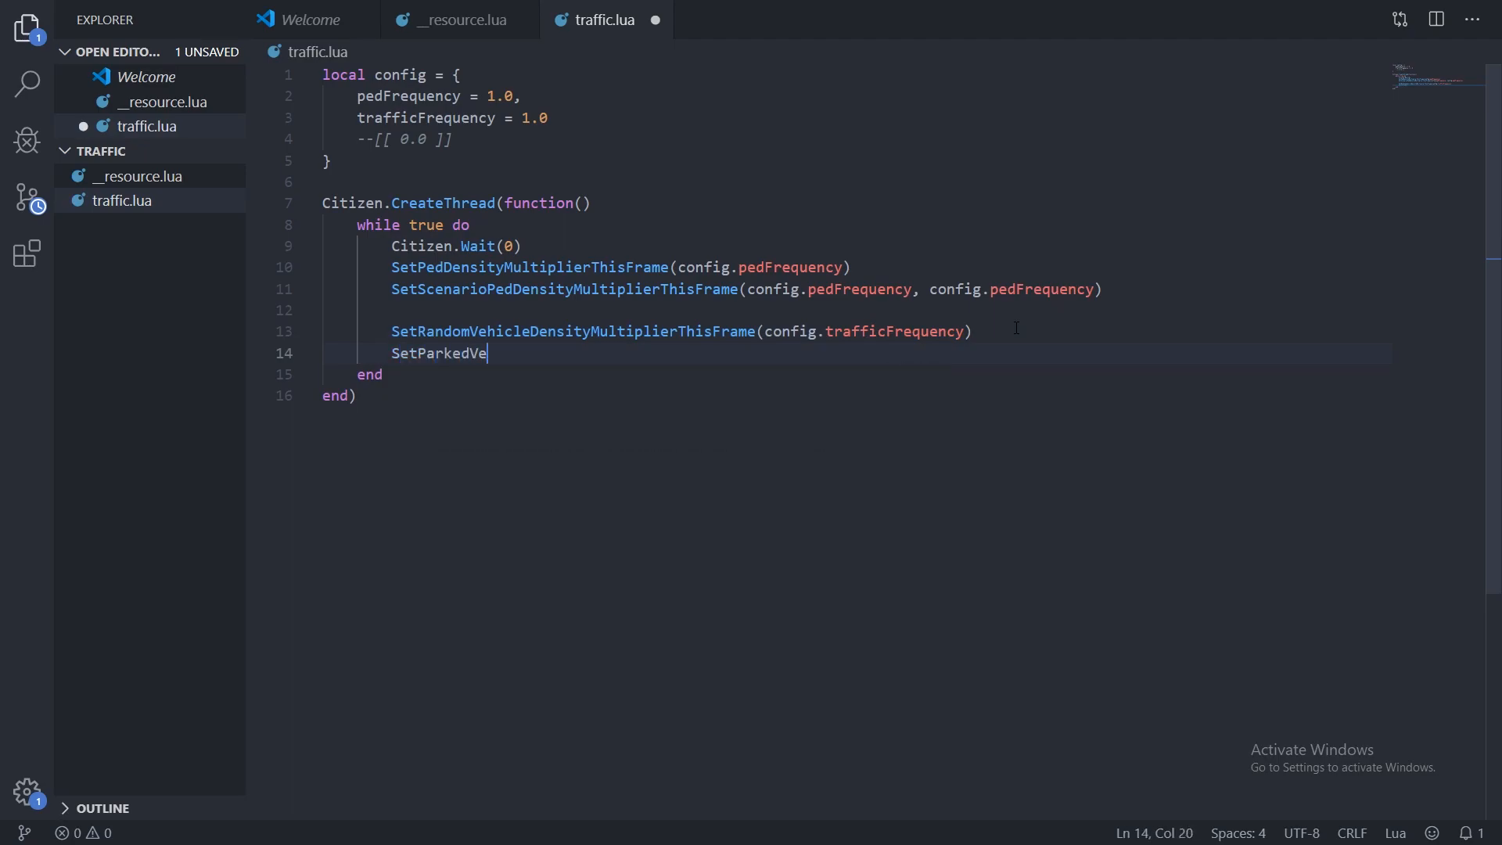
type("hicleDensityMultiplierThisFrame")
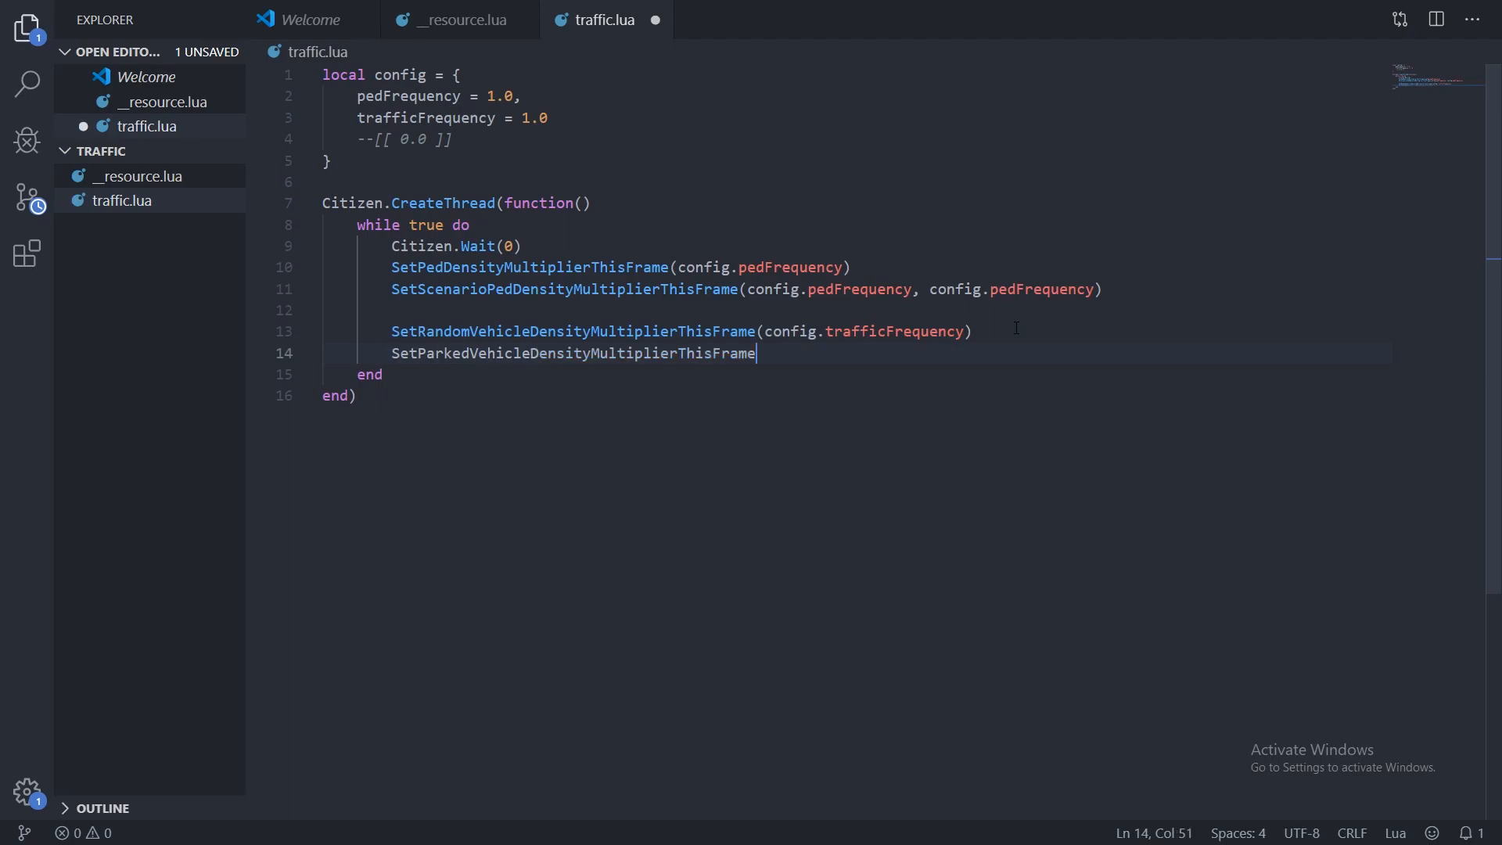
key("ctrl+s")
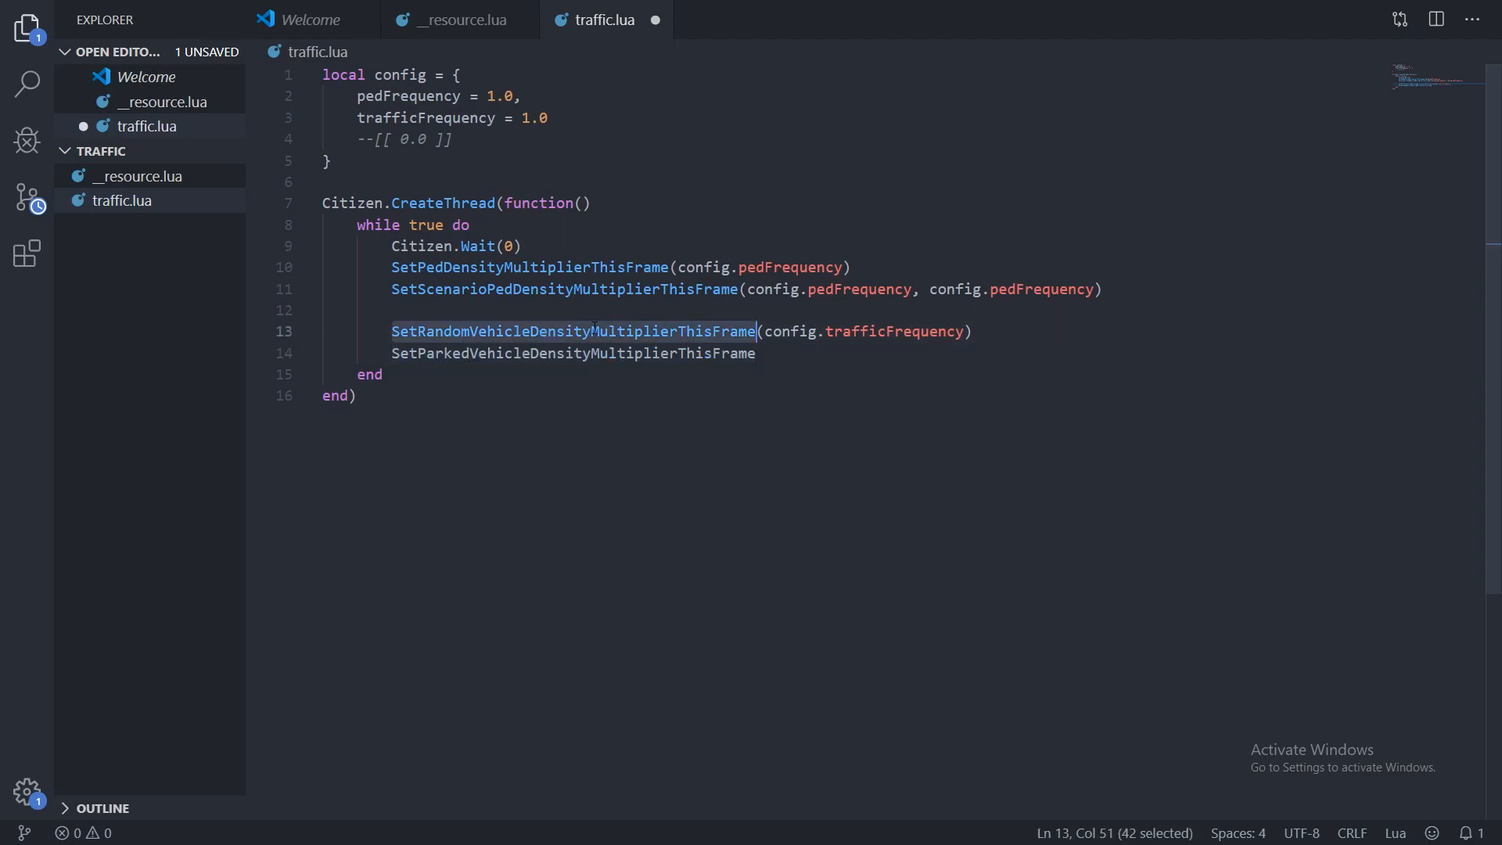
left_click(755, 353)
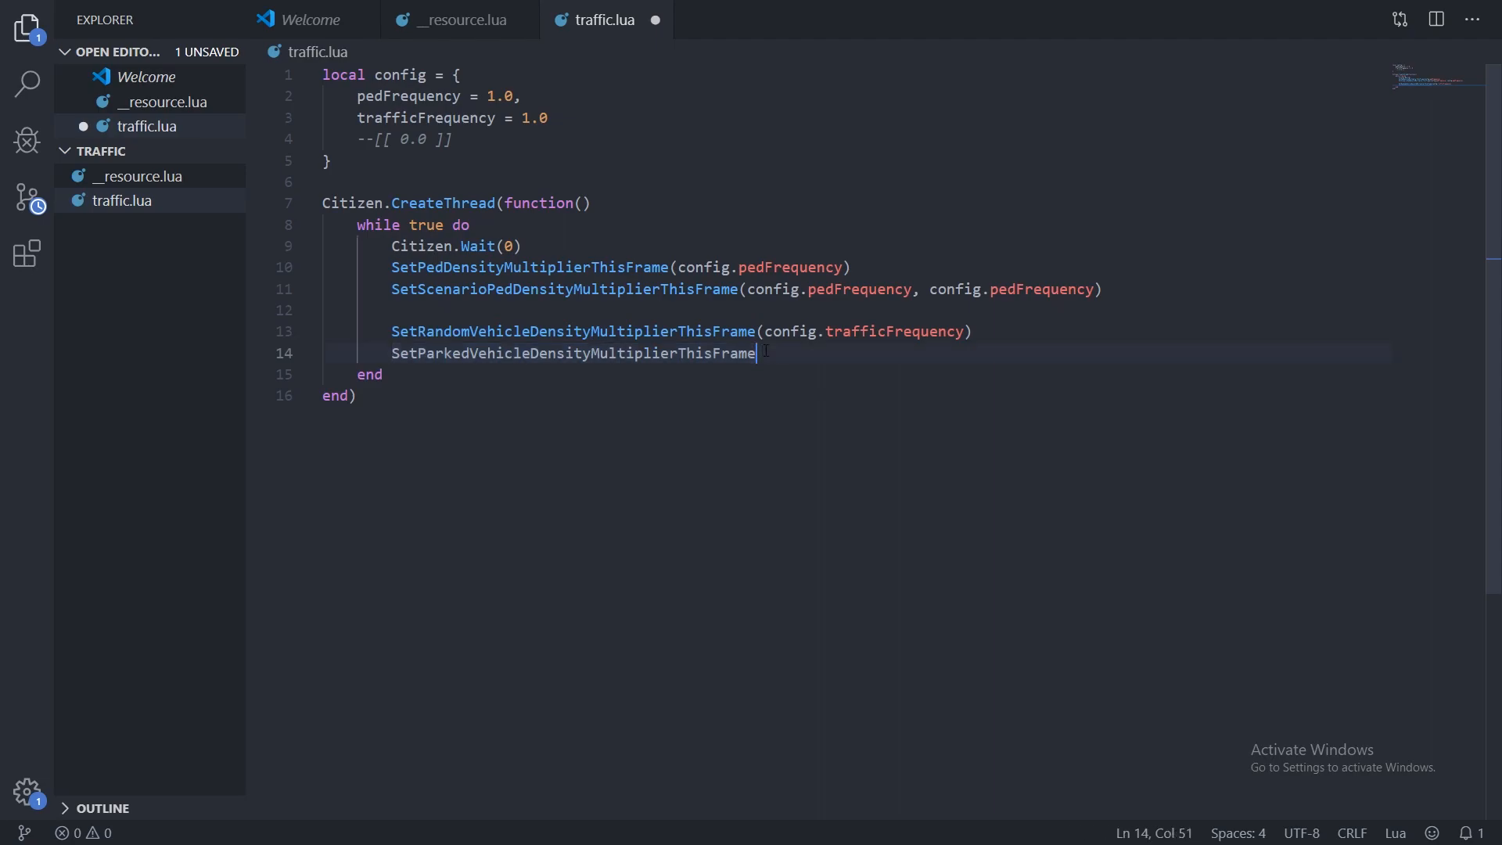
type("(config.")
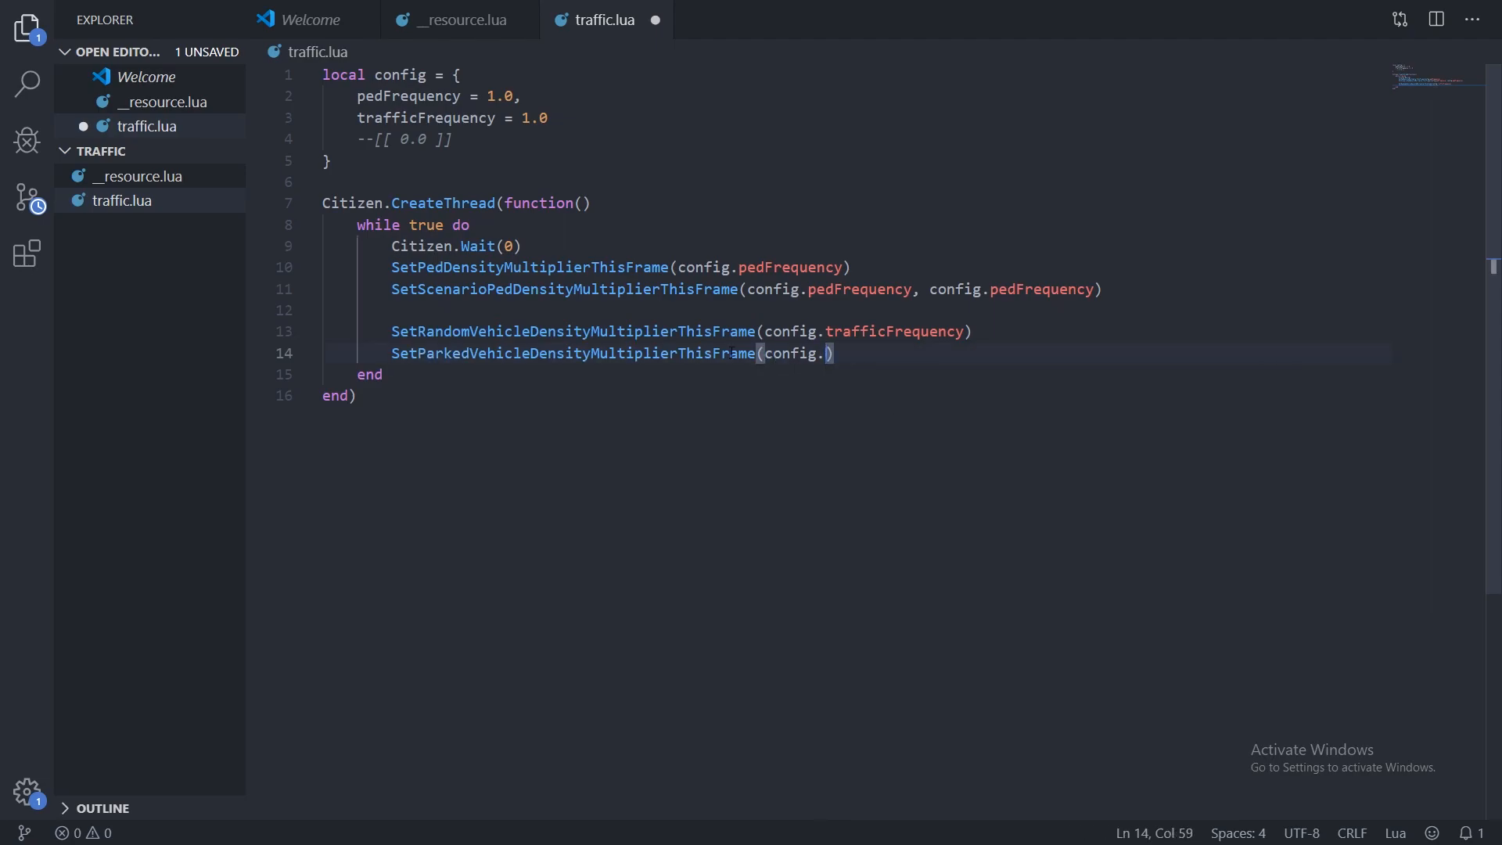
type("trafficFrequency")
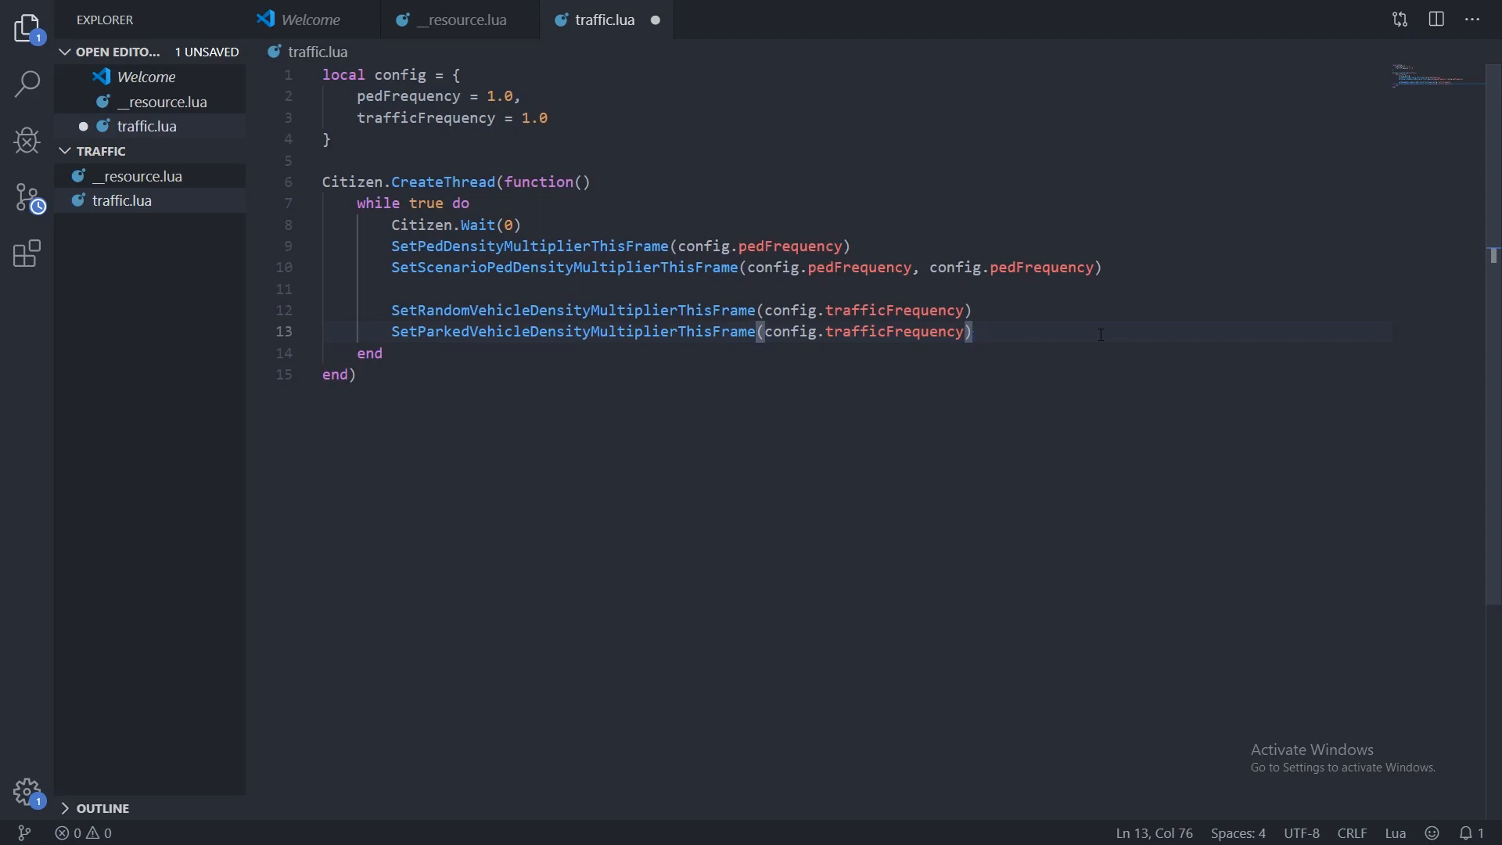
Add SetVehicleDensityMultiplierThisFrame(config.trafficFrequency) inside the loop and save.
key("enter")
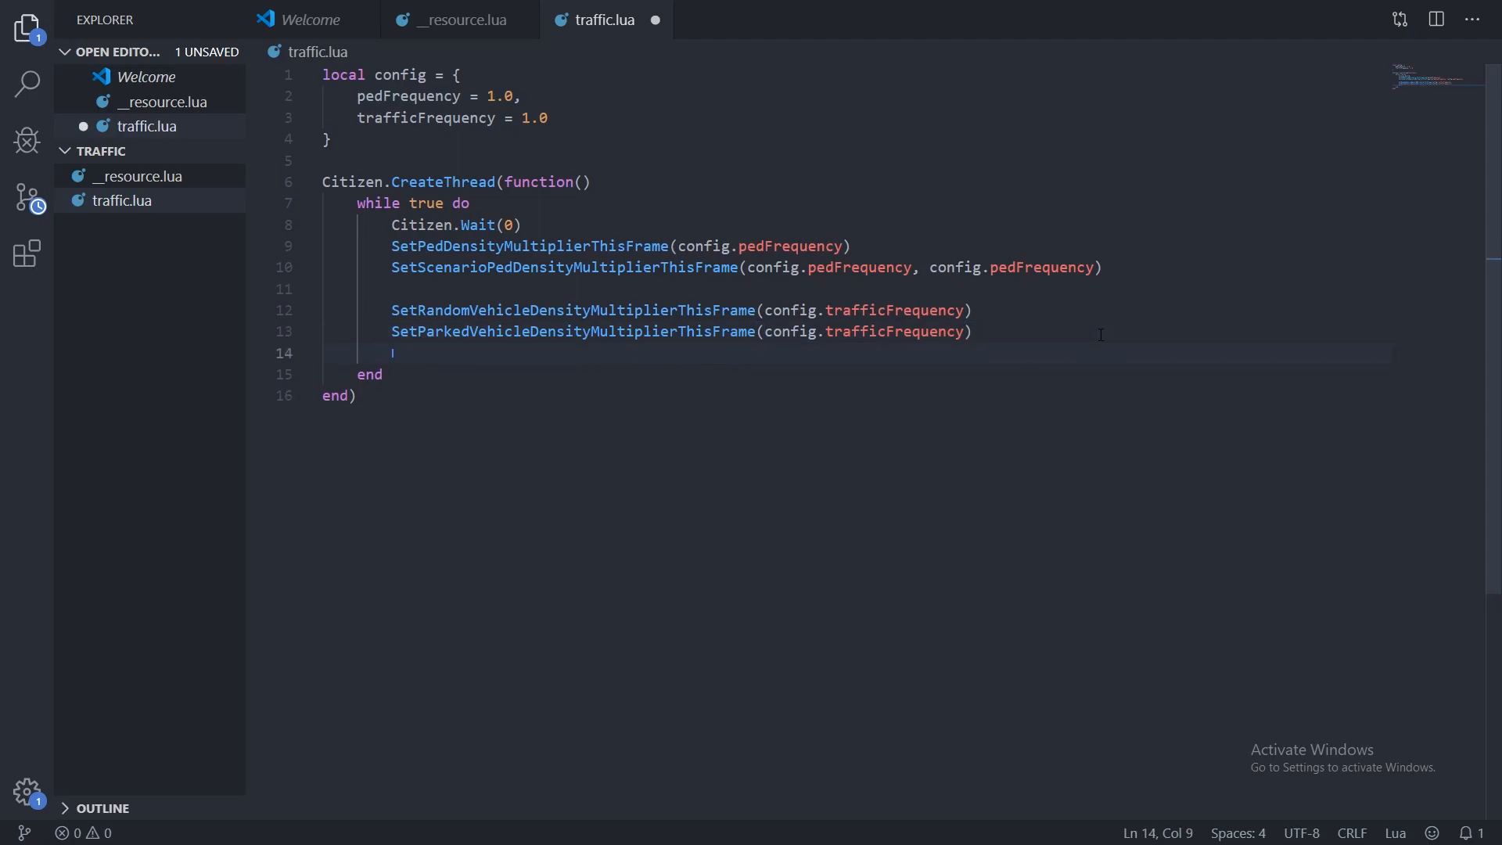
type("Set")
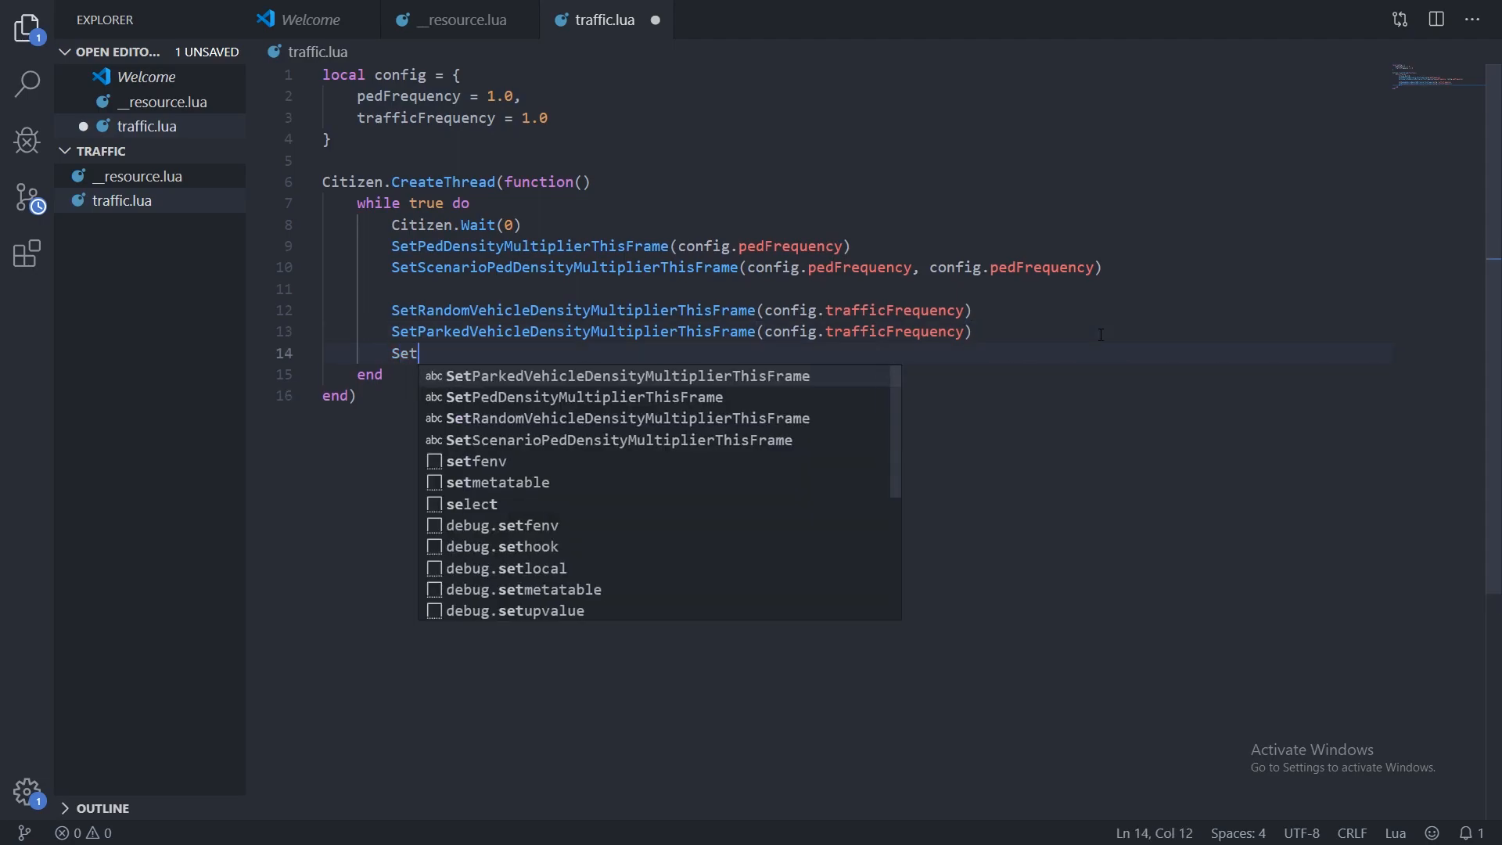
type("Vehcile")
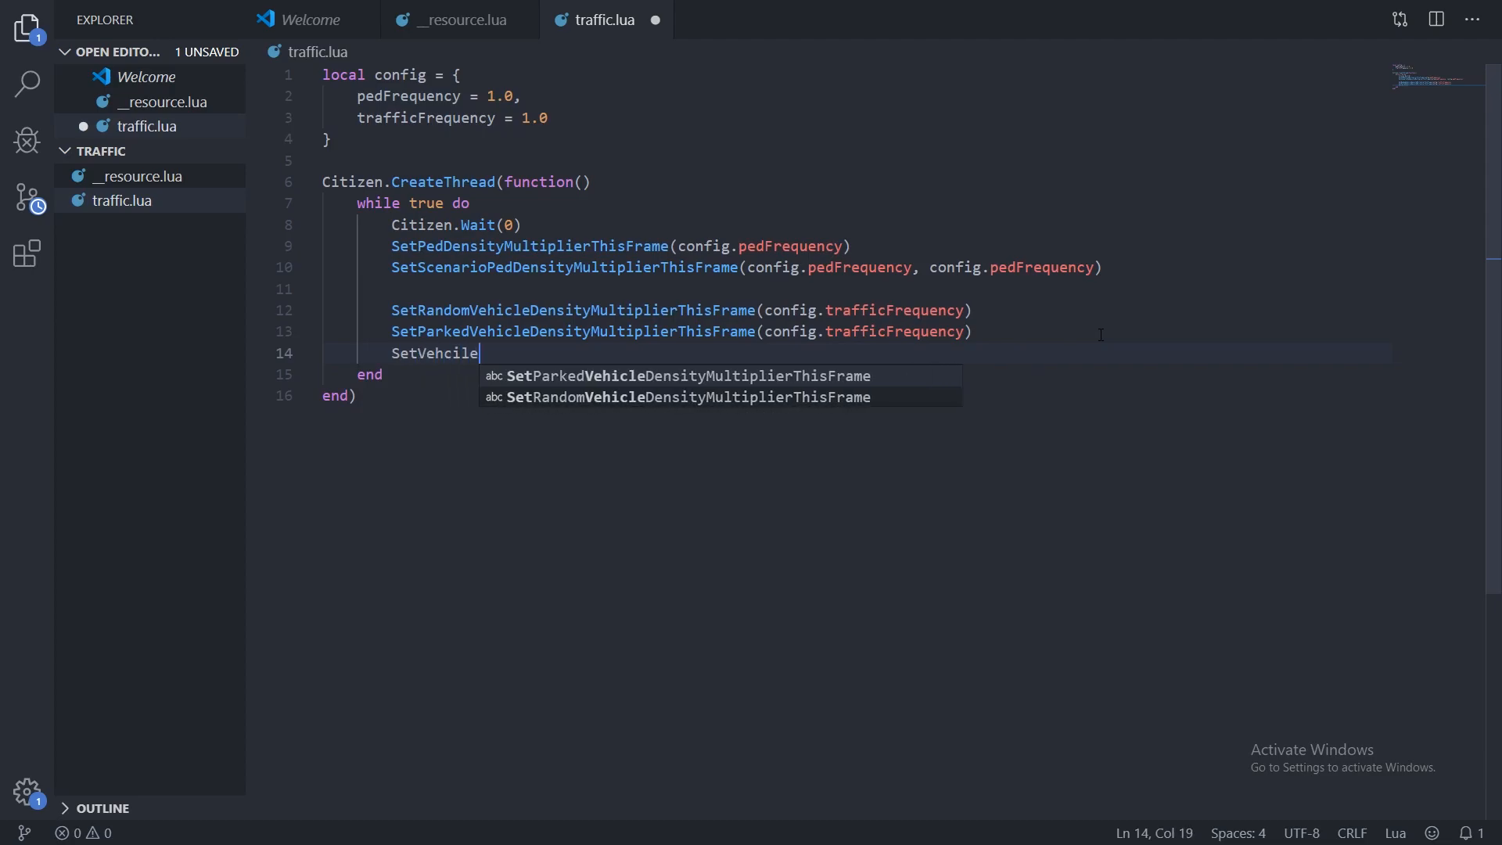
key("BackSpace")
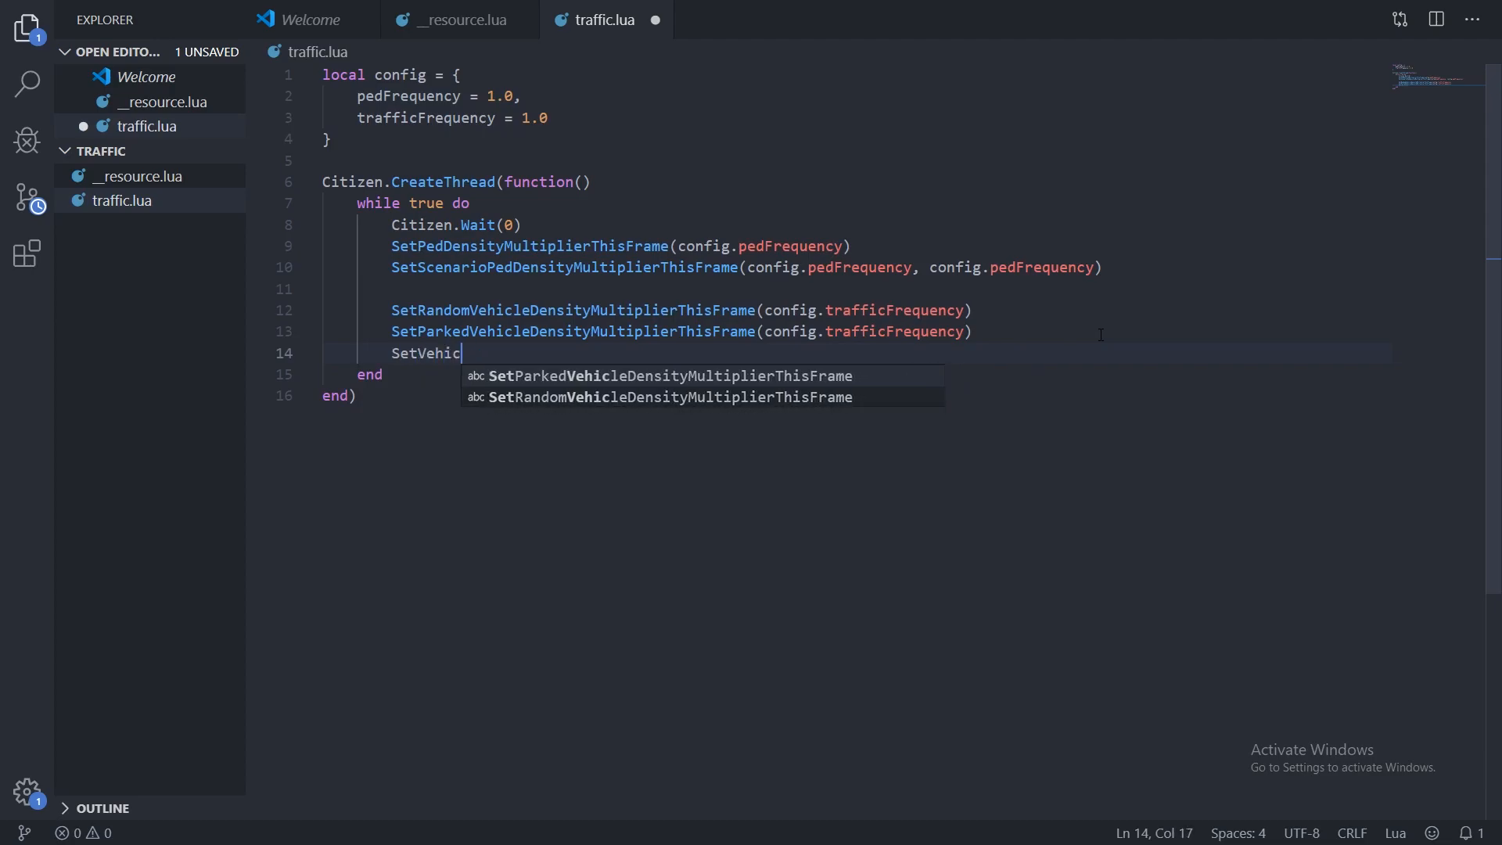
type("leDensityMultiplierThisFrame")
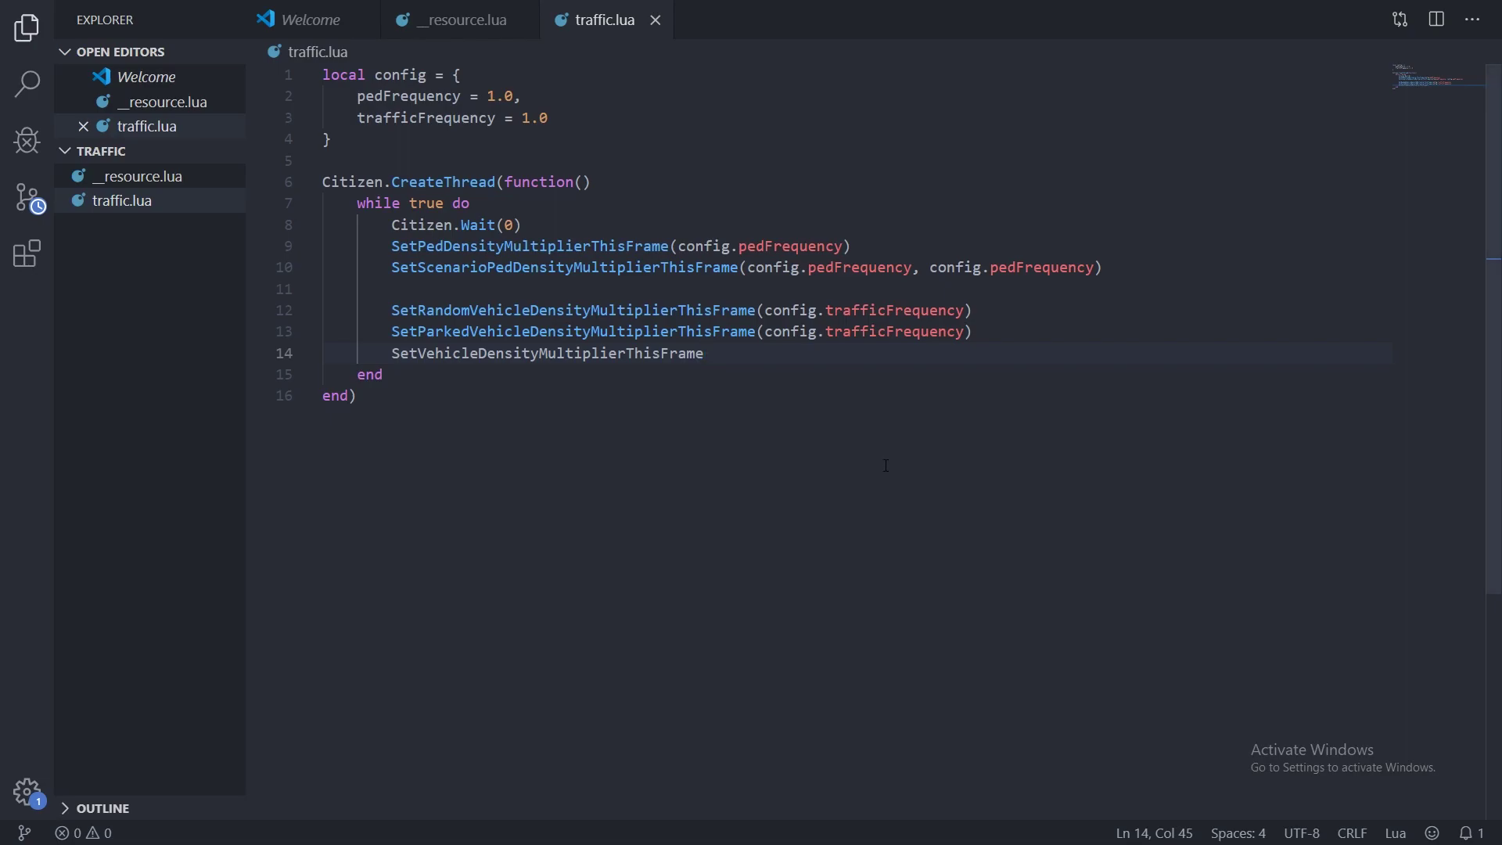
type("(config)")
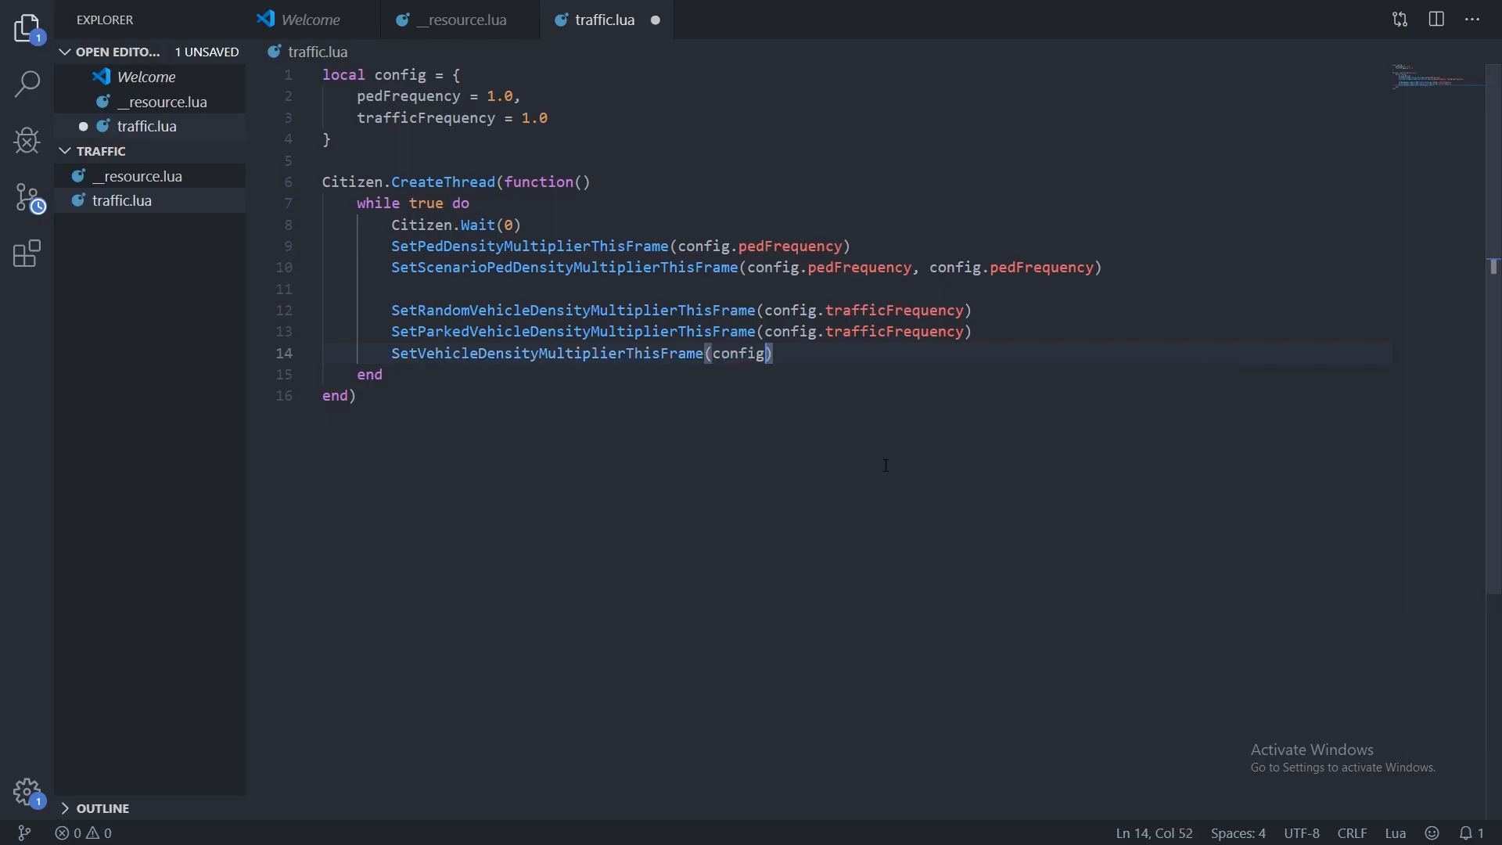
type(".trafficFrequency")
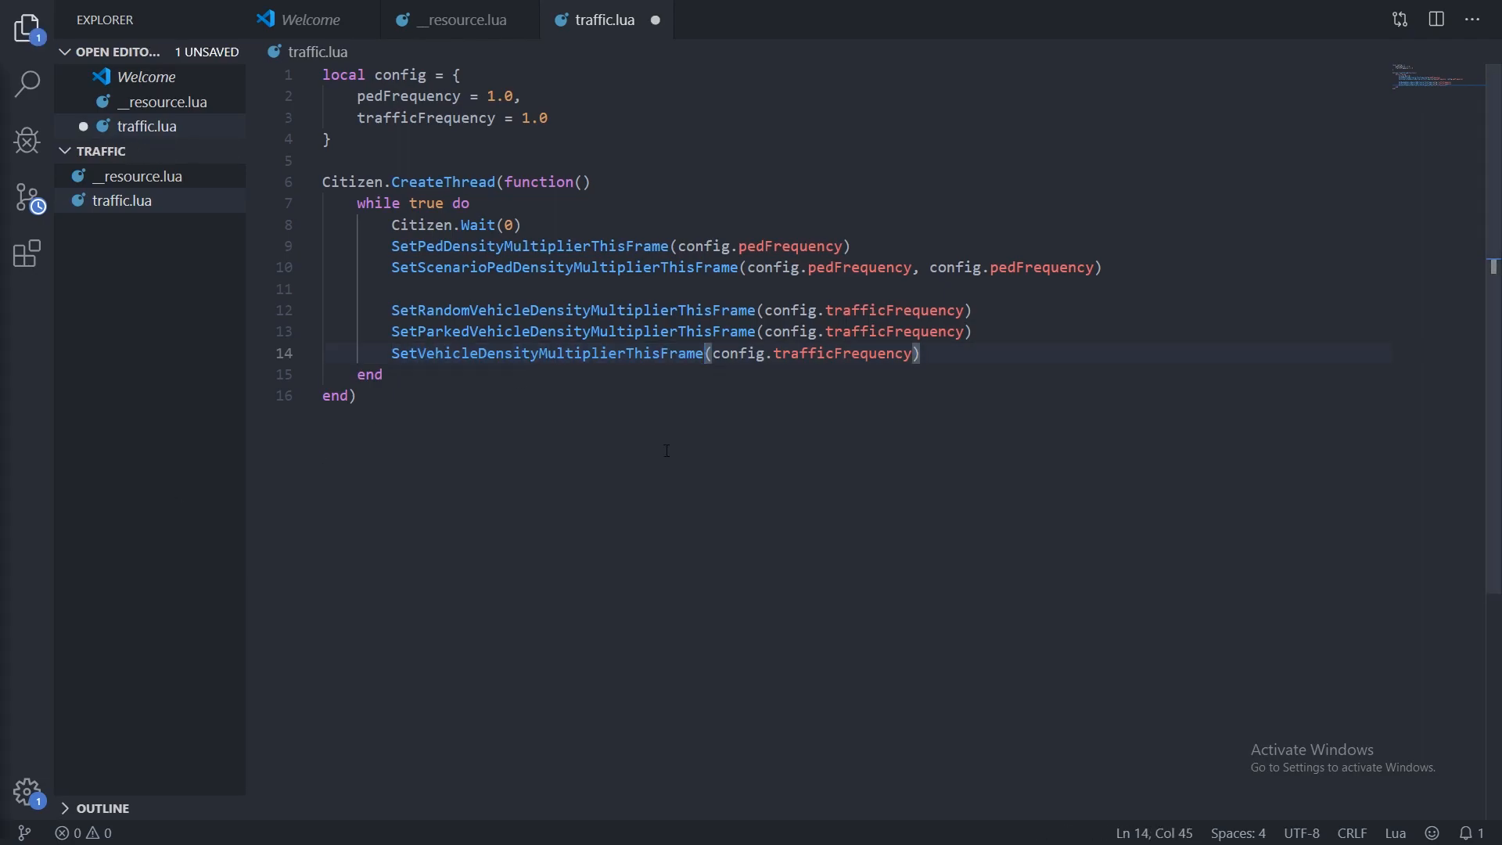
key("ctrl+s")
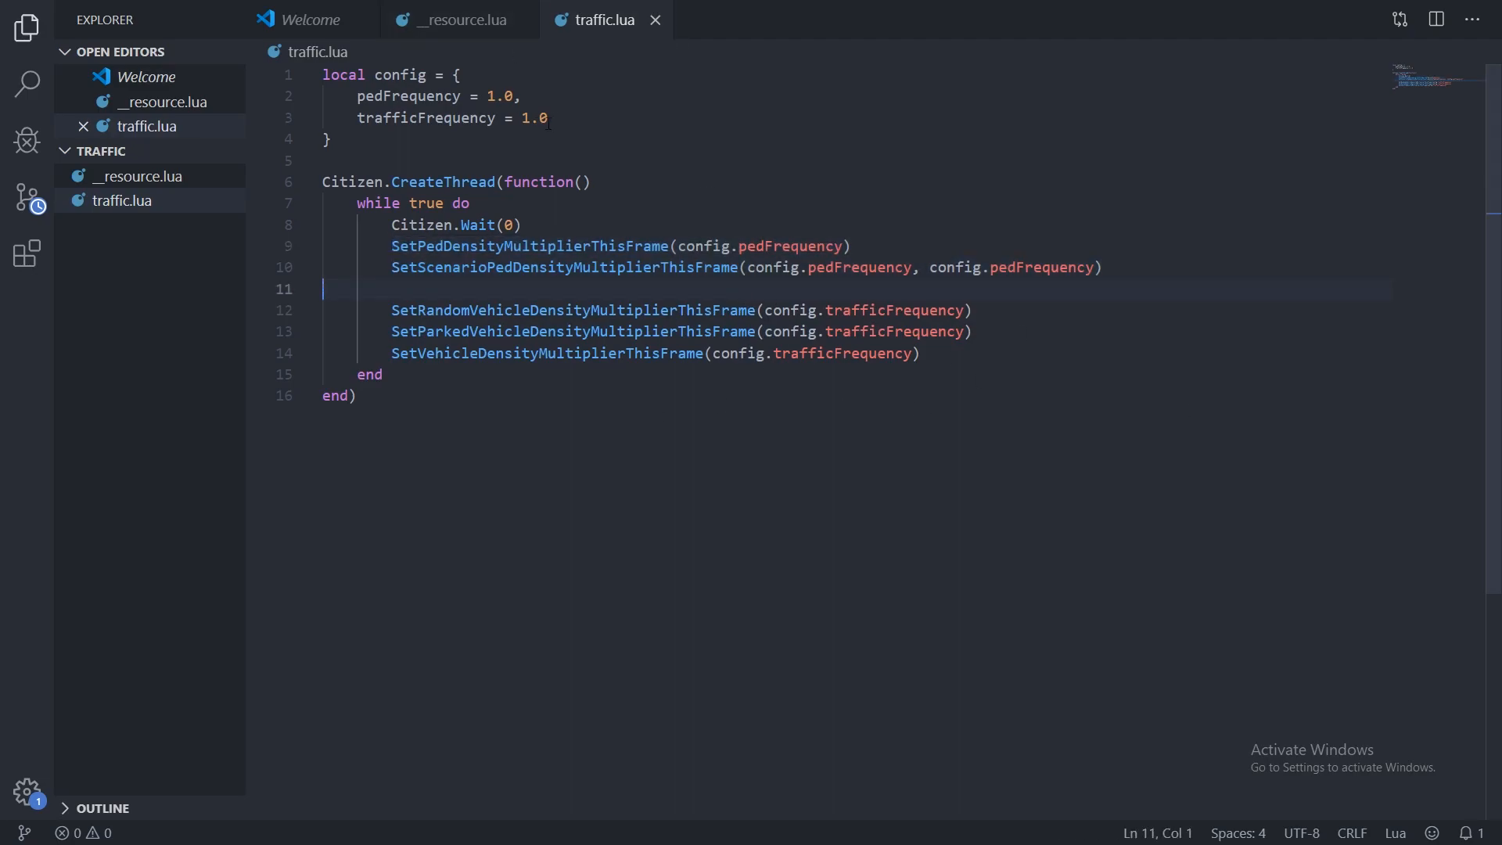
mouse_move(851, 219)
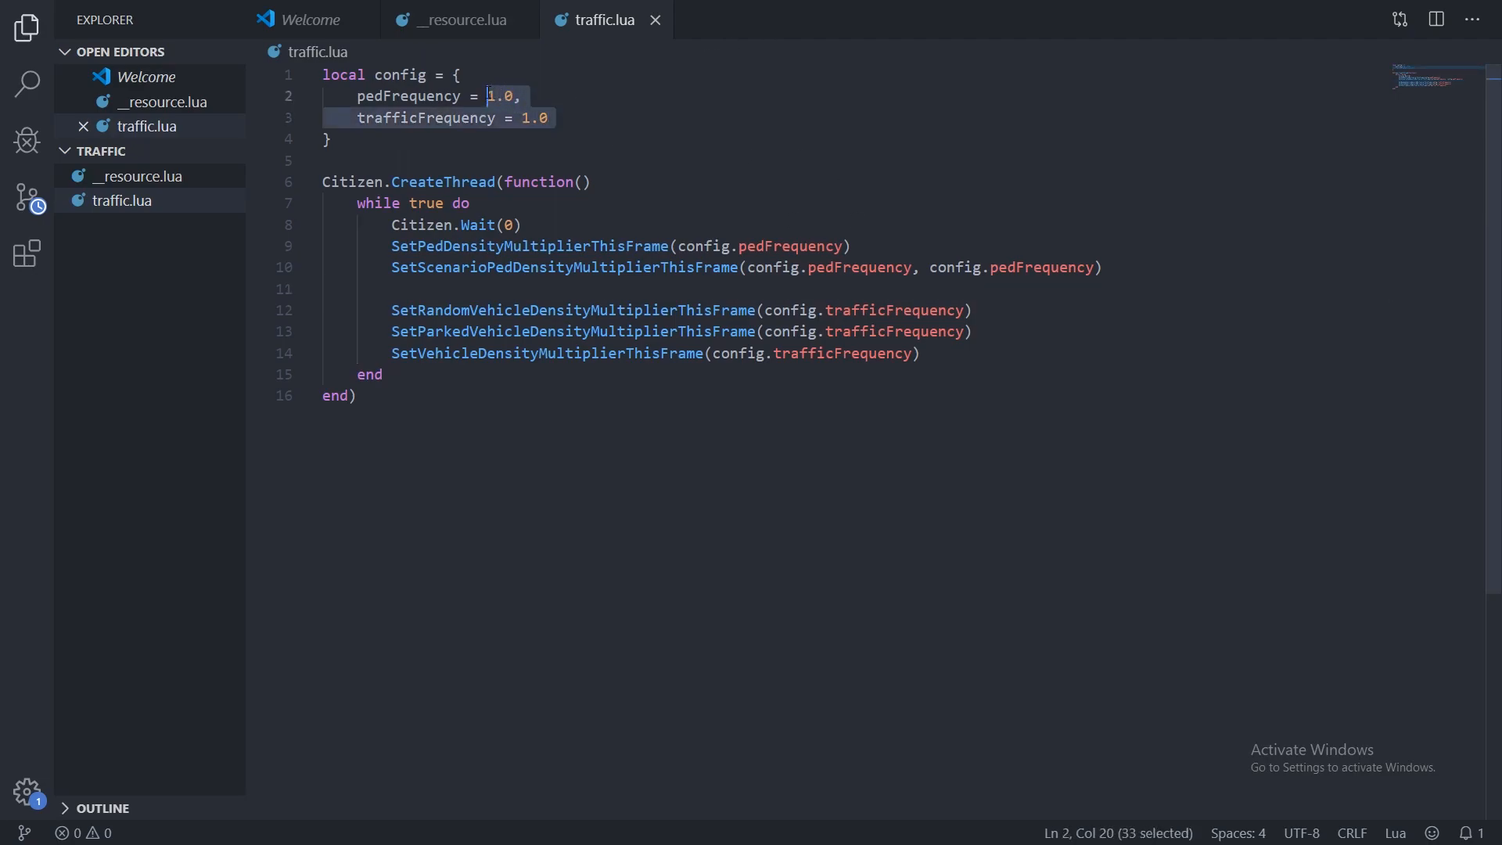
Deselect the config values, leaving traffic.lua unchanged.
left_click(560, 117)
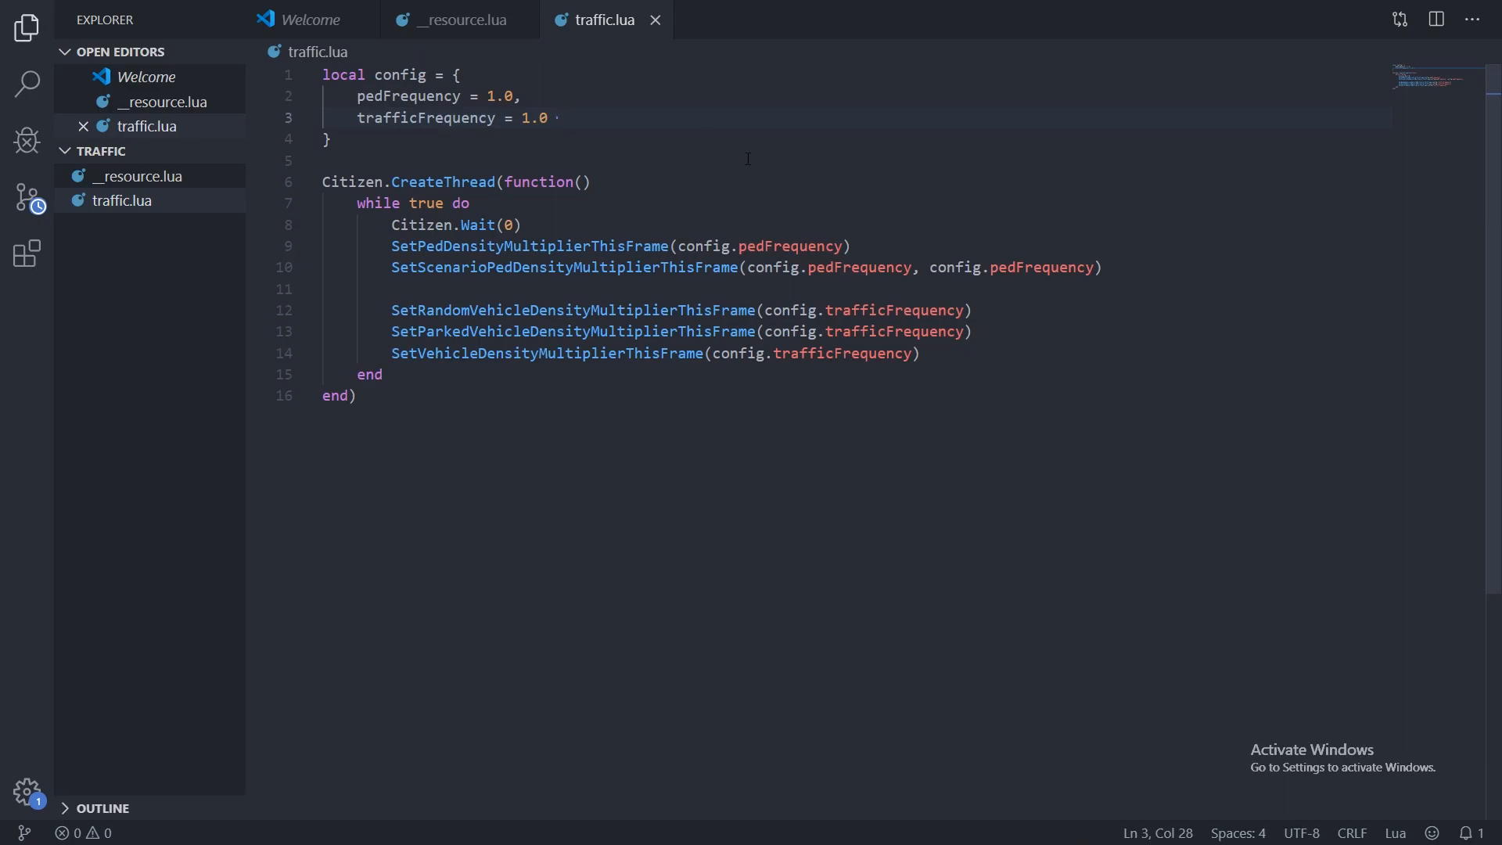
mouse_move(747, 158)
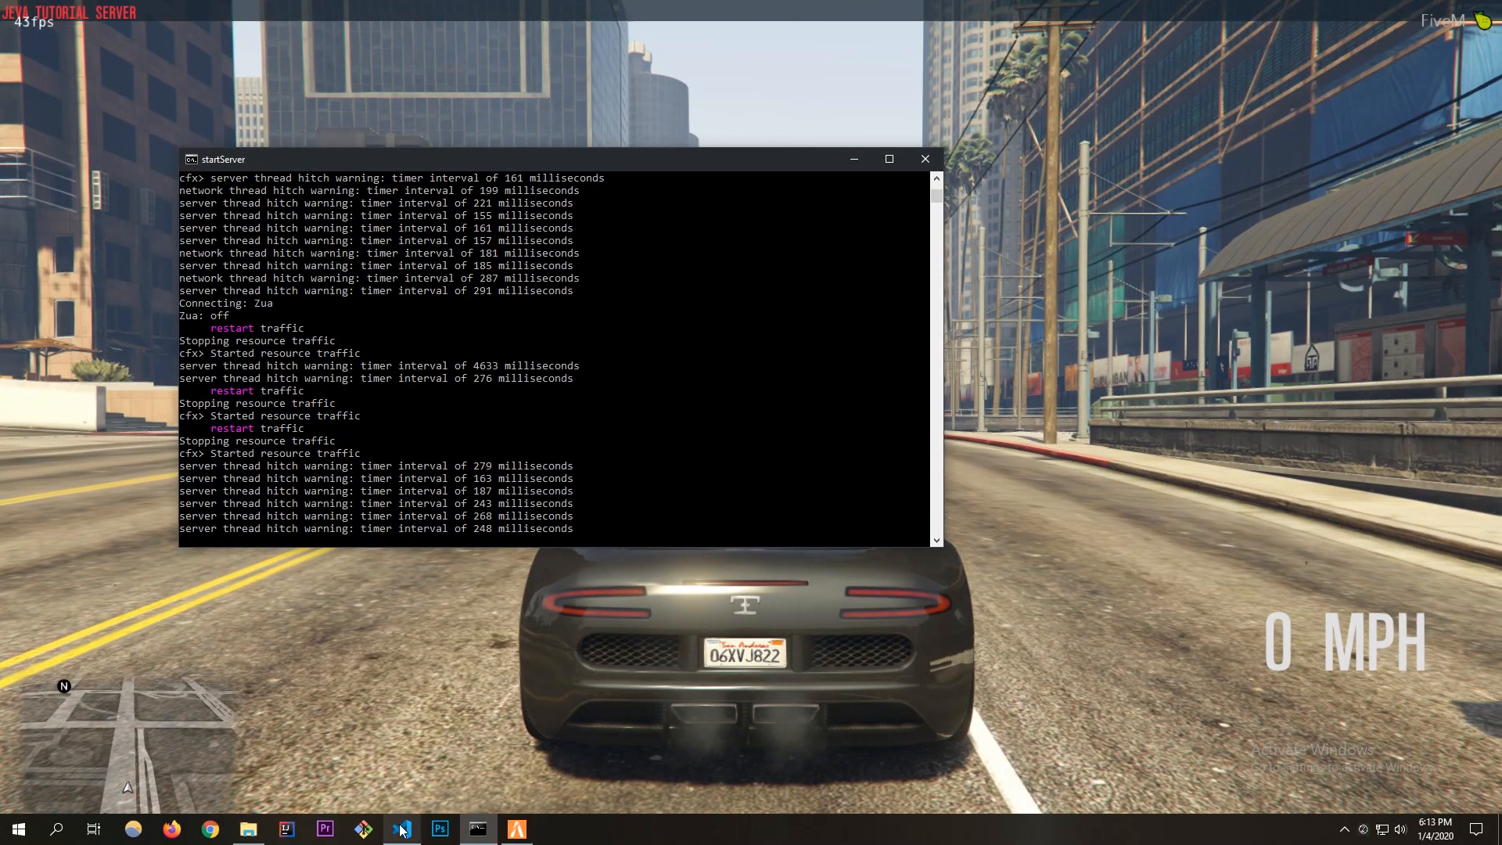
Change pedFrequency and trafficFrequency to 0.0 in traffic.lua and return to the FiveM game.
left_click(402, 829)
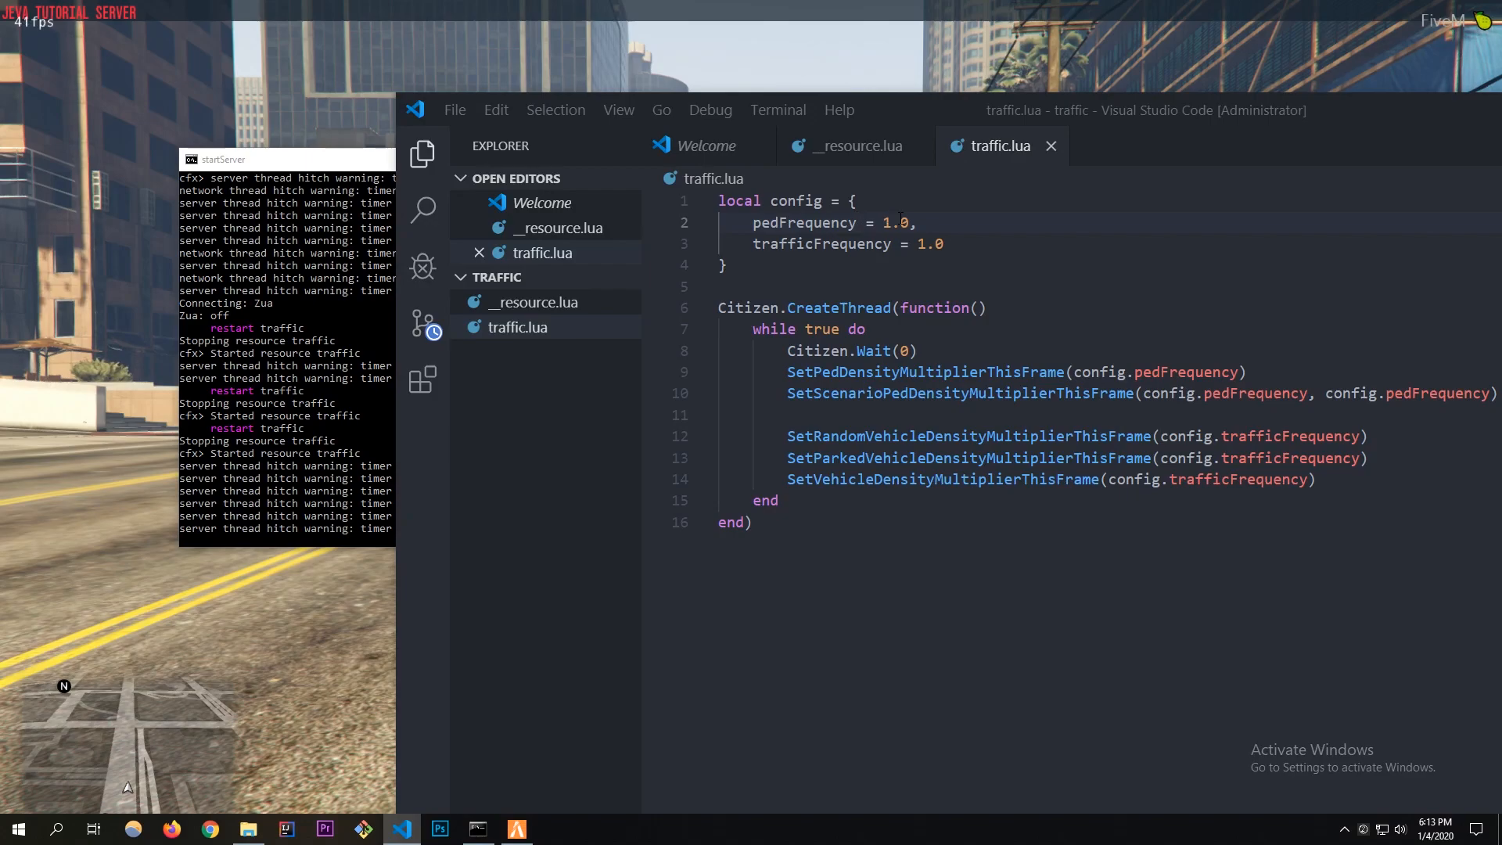
left_click(893, 222)
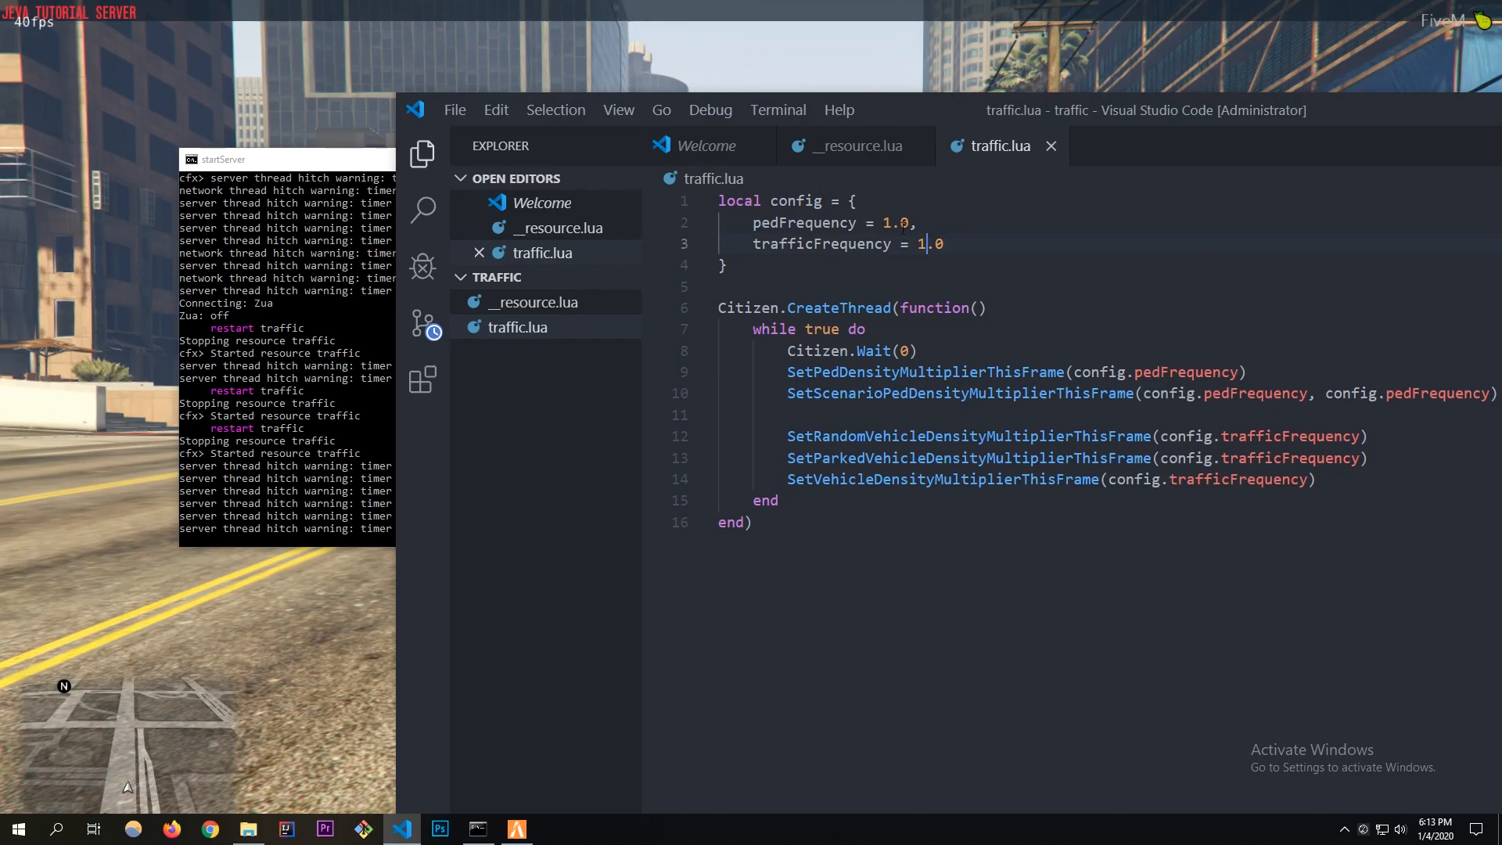
double_click(927, 244)
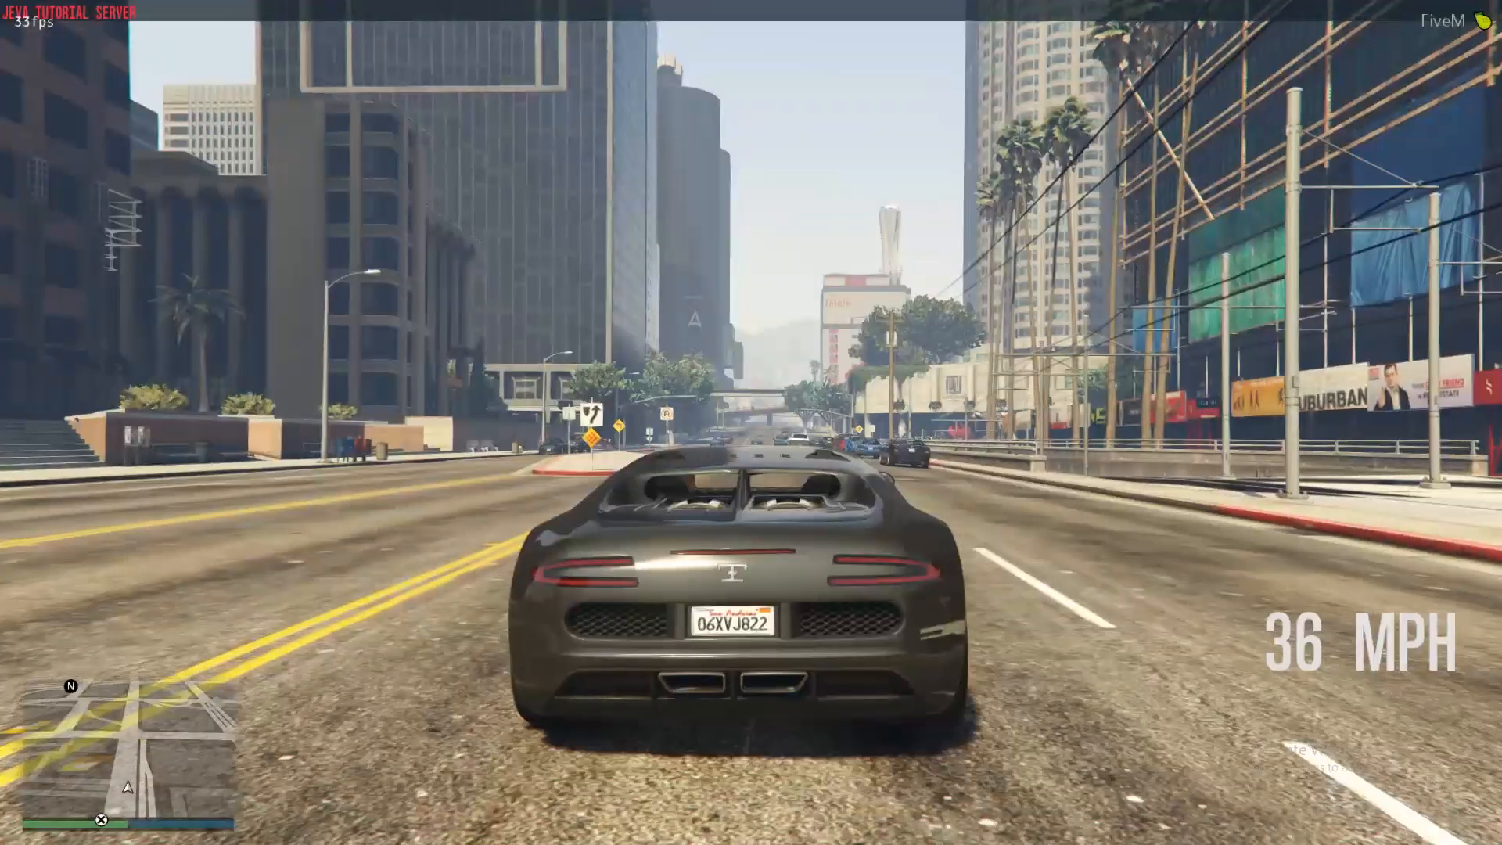
key("w")
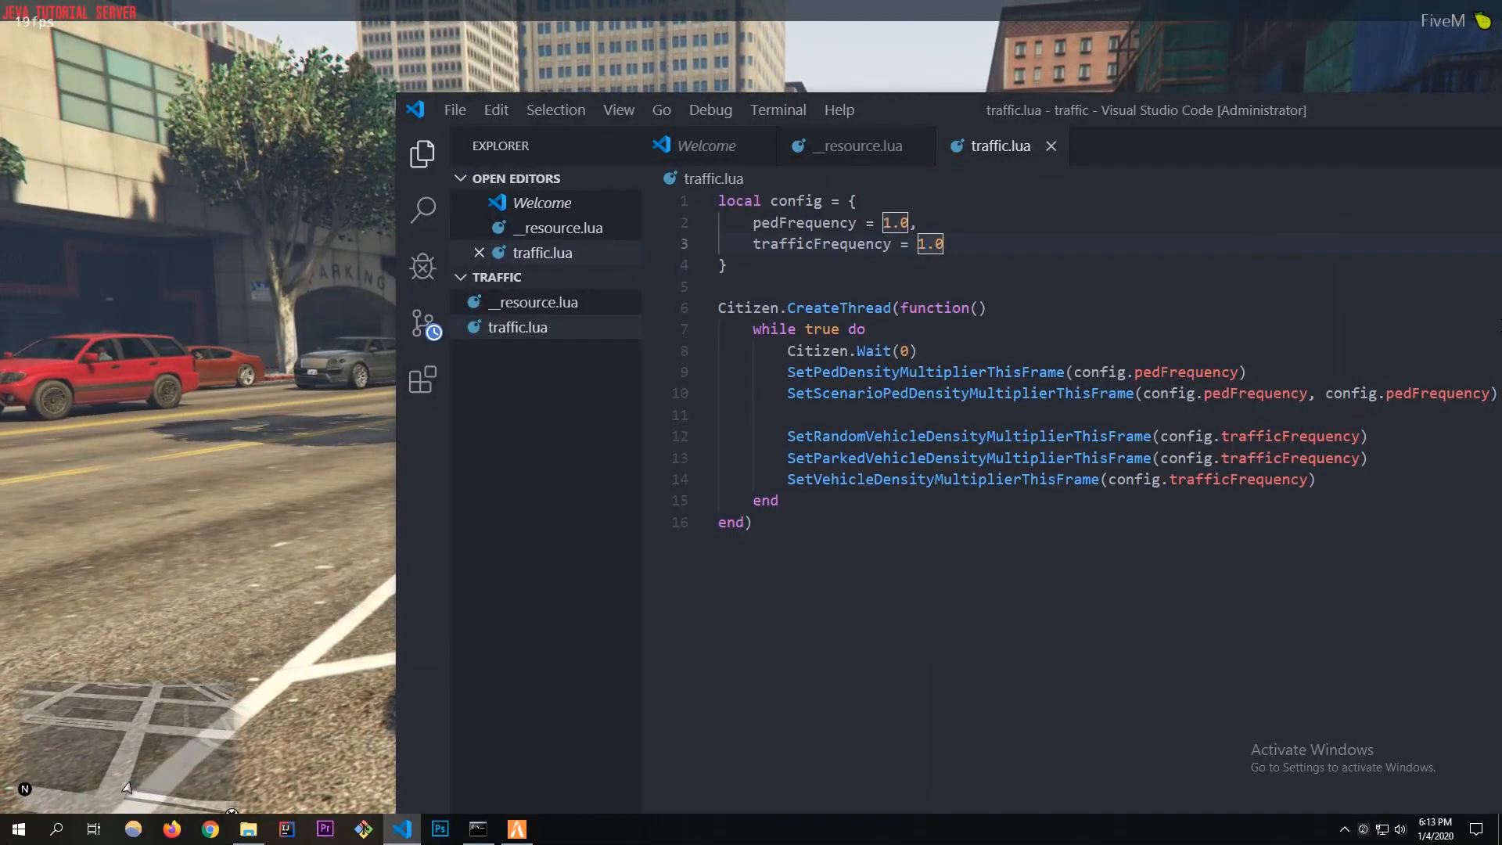
type("0.0")
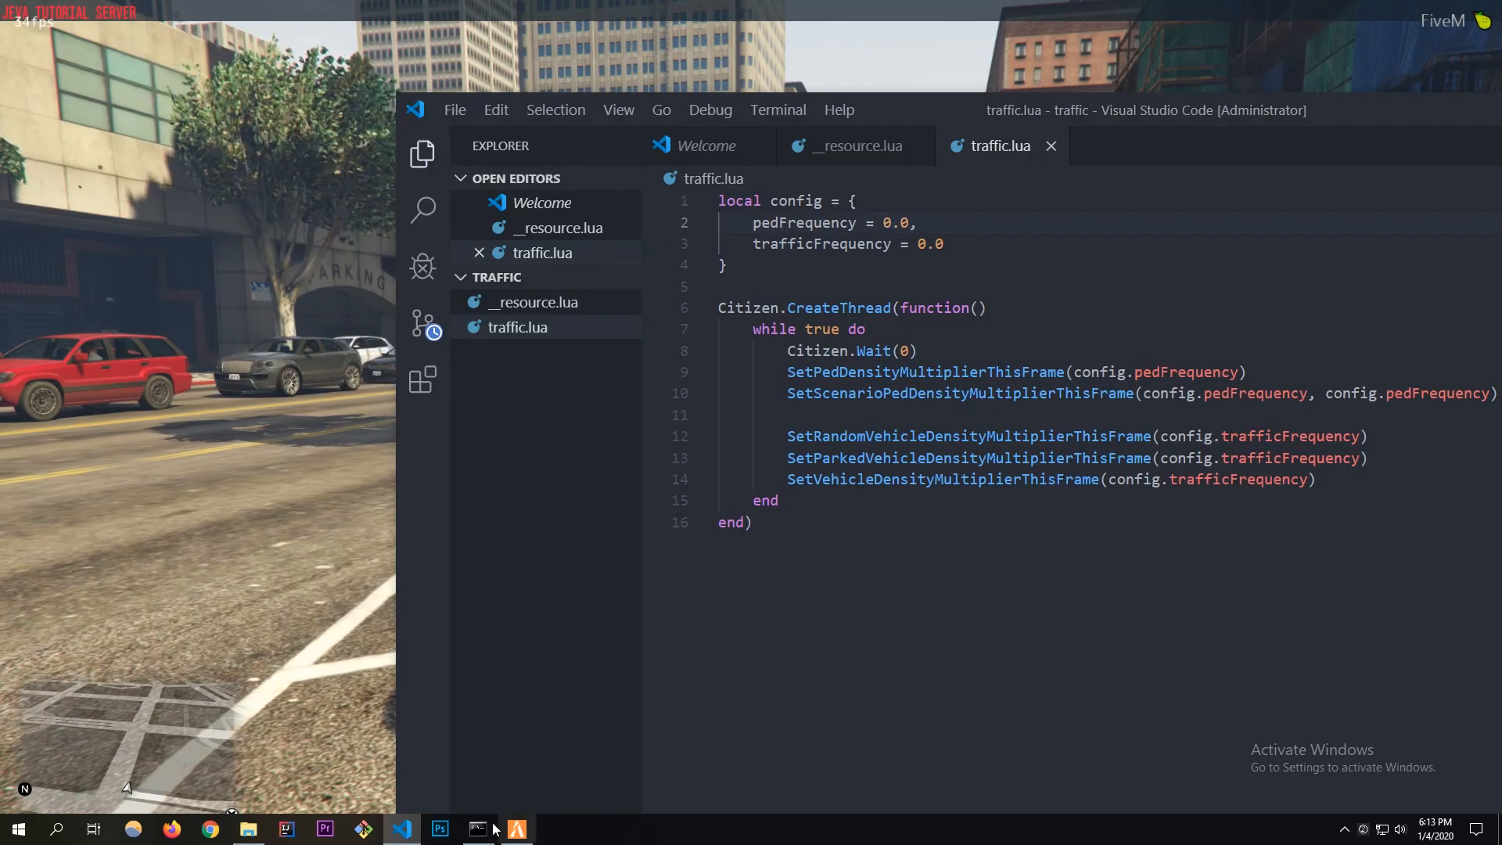
left_click(477, 829)
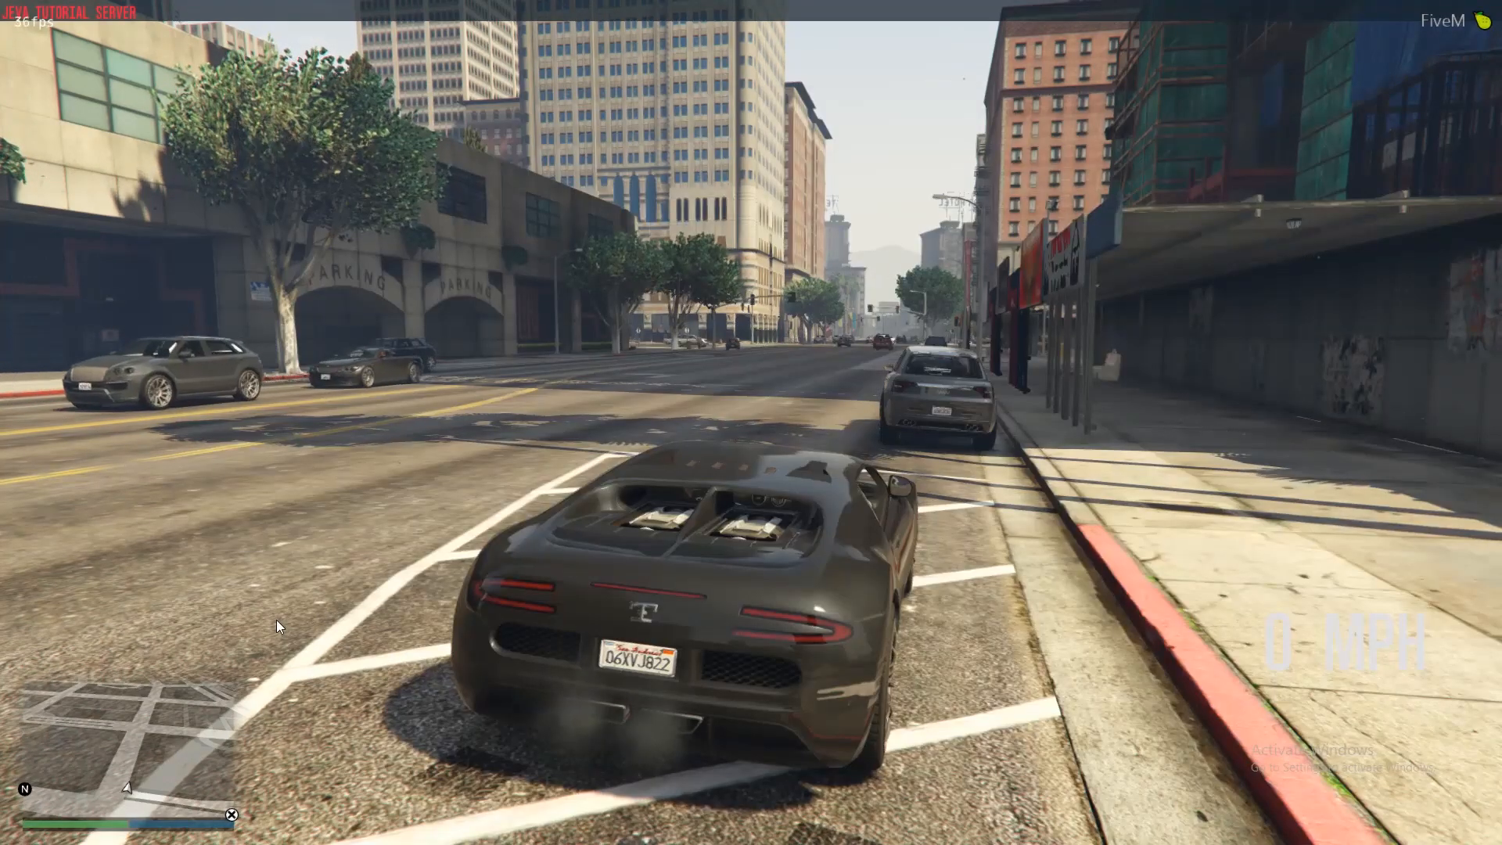
Drive the car through the empty downtown streets to confirm no traffic spawns at 0.0.
key("w")
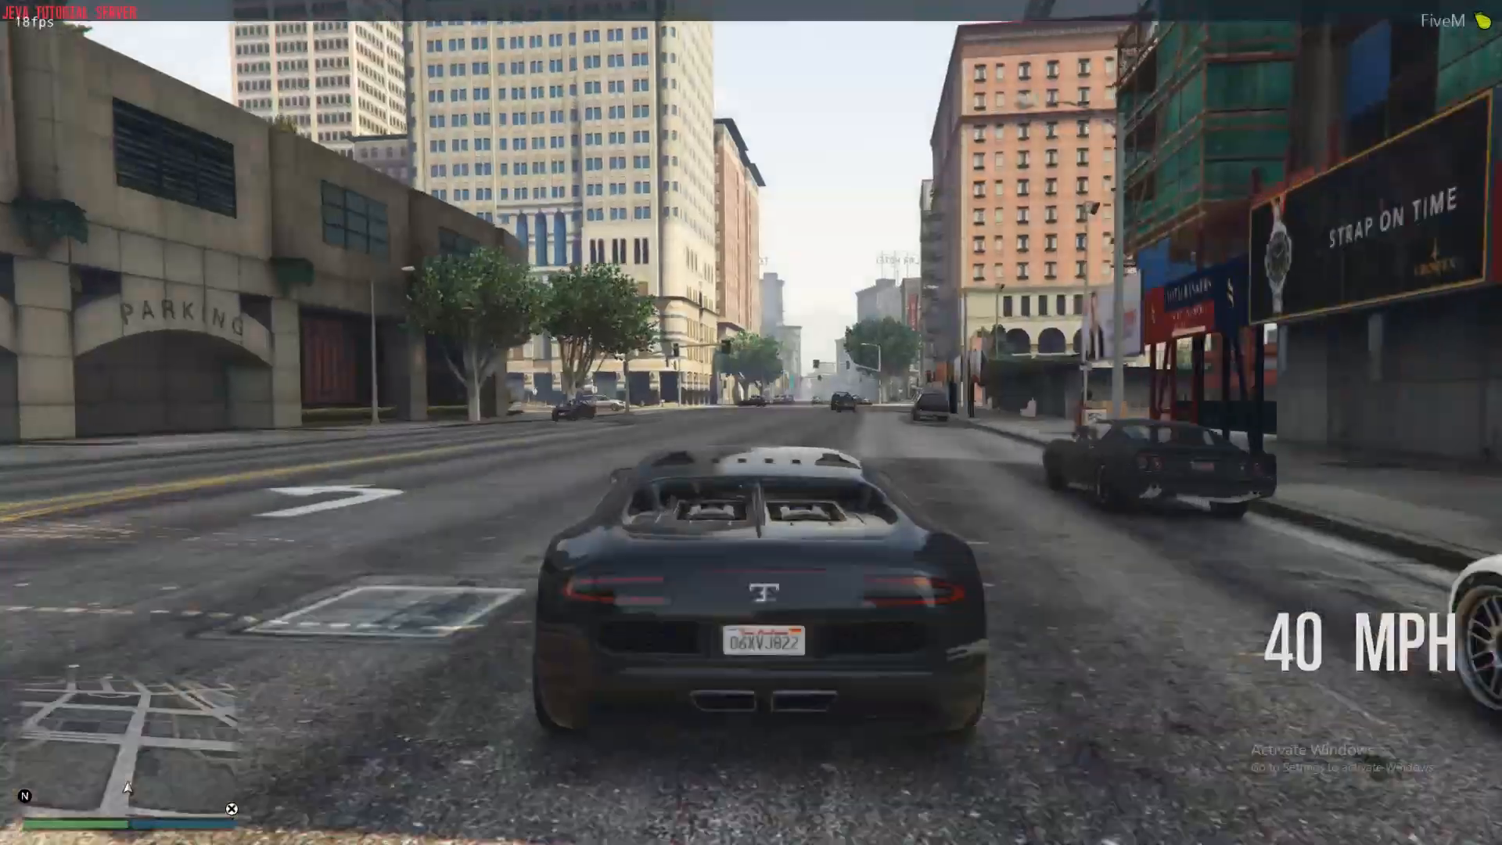
key("w")
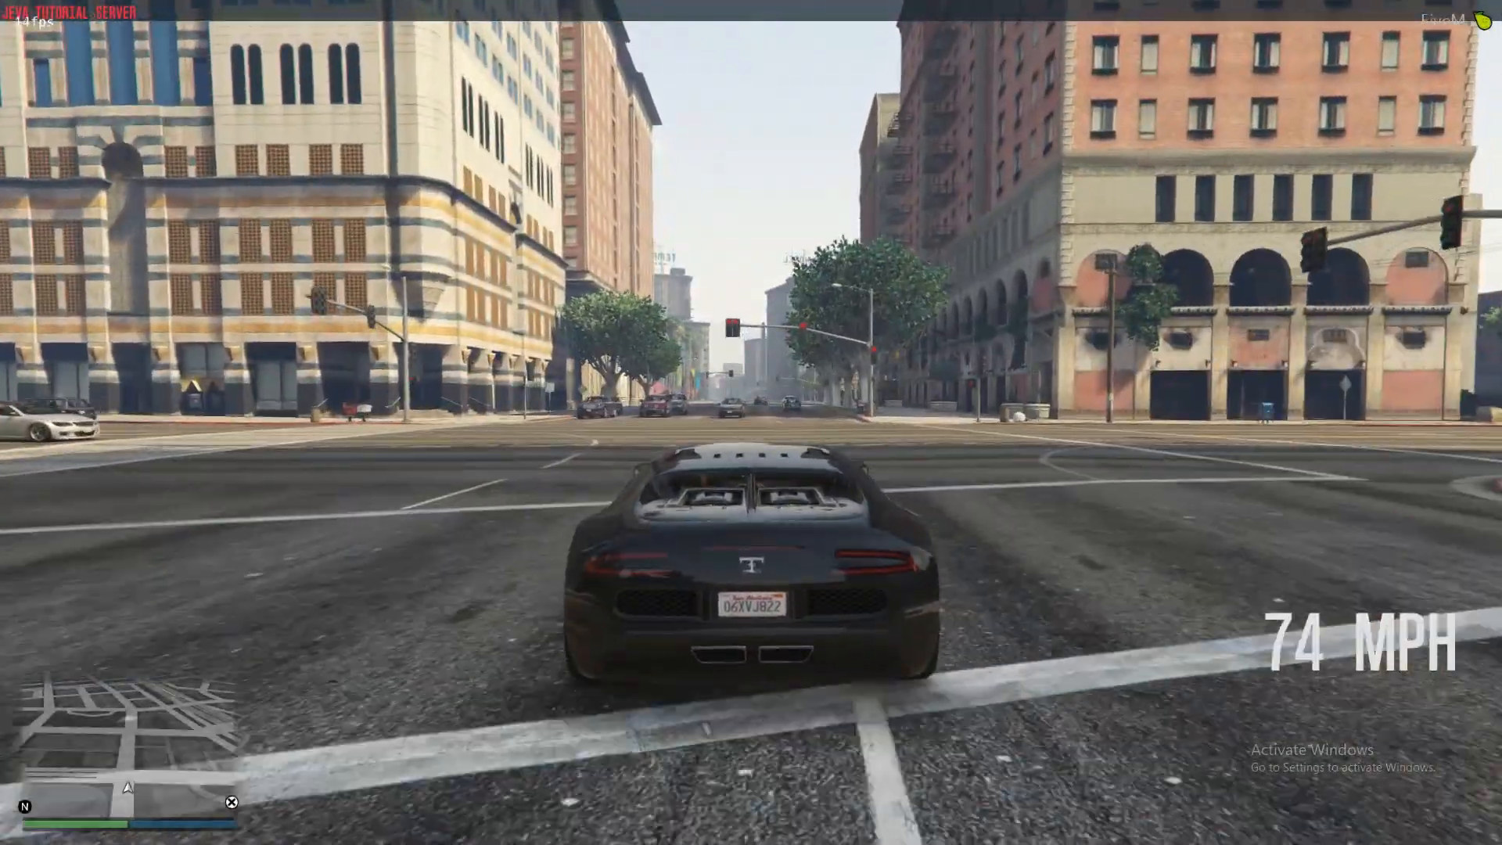
key("w")
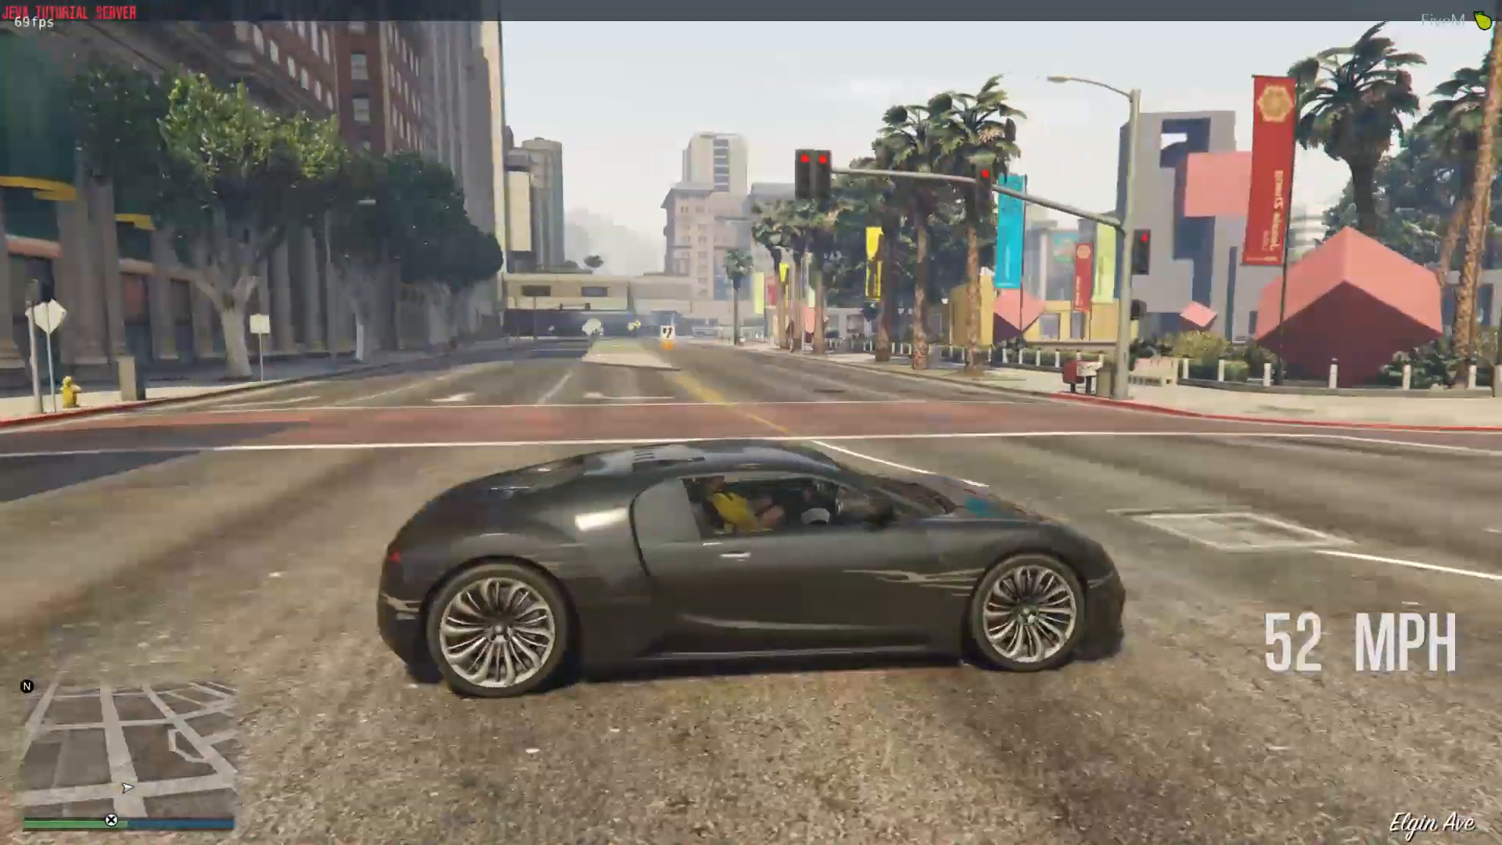
key("w")
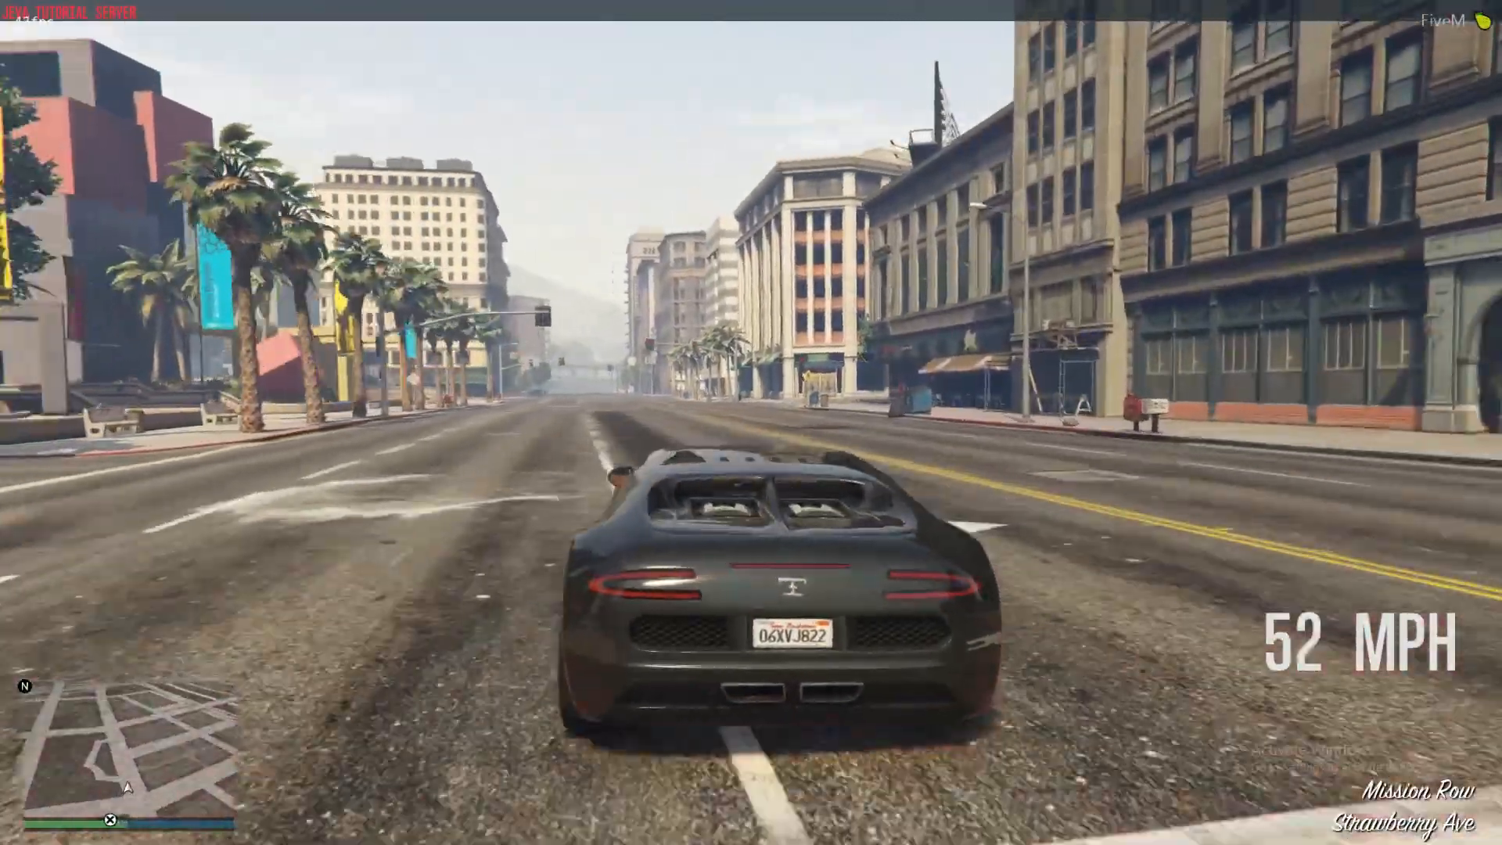
key("w")
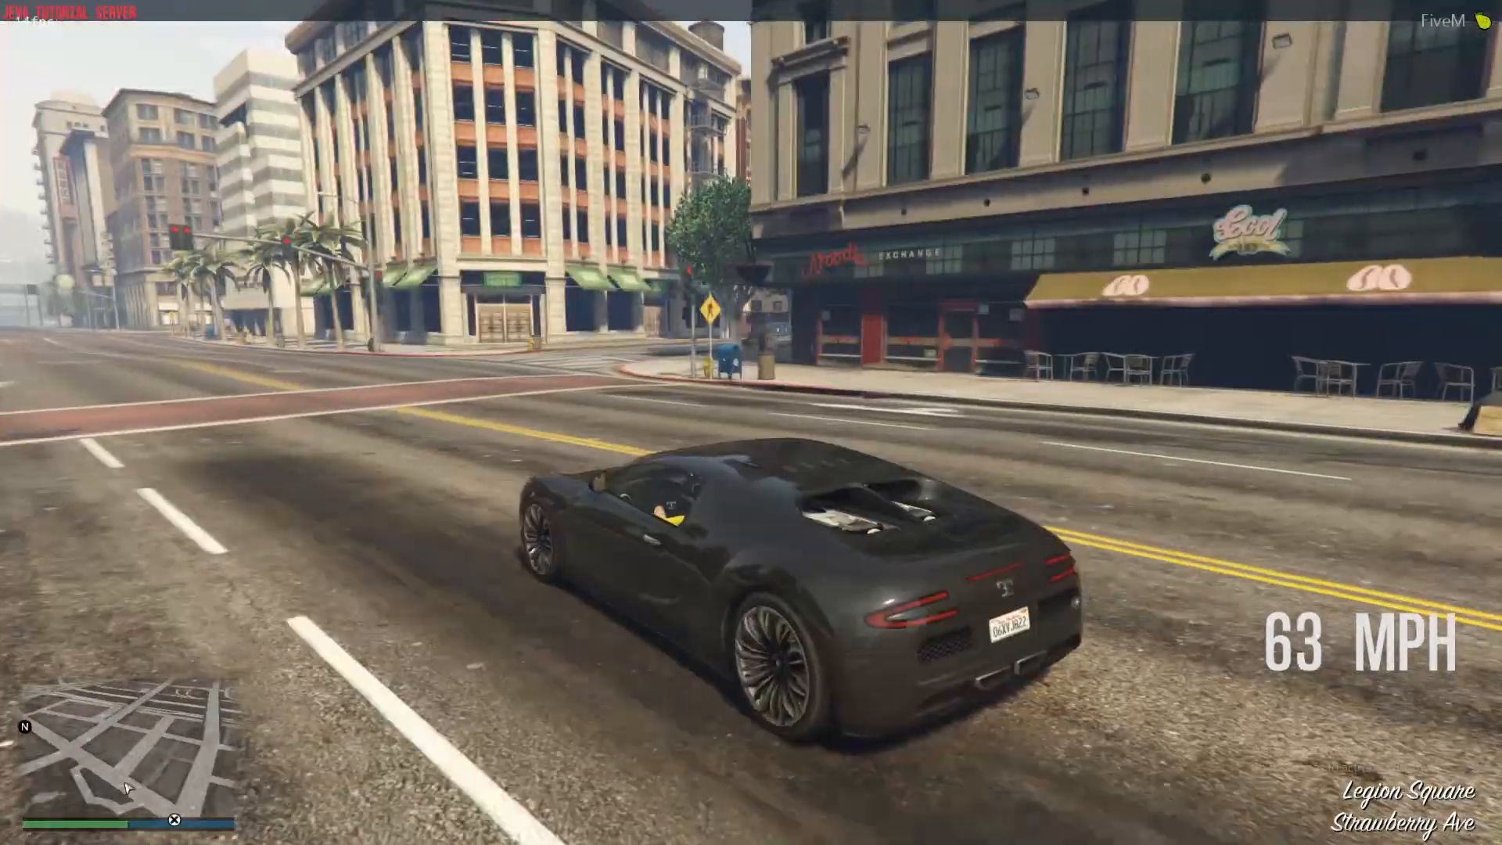
key("w")
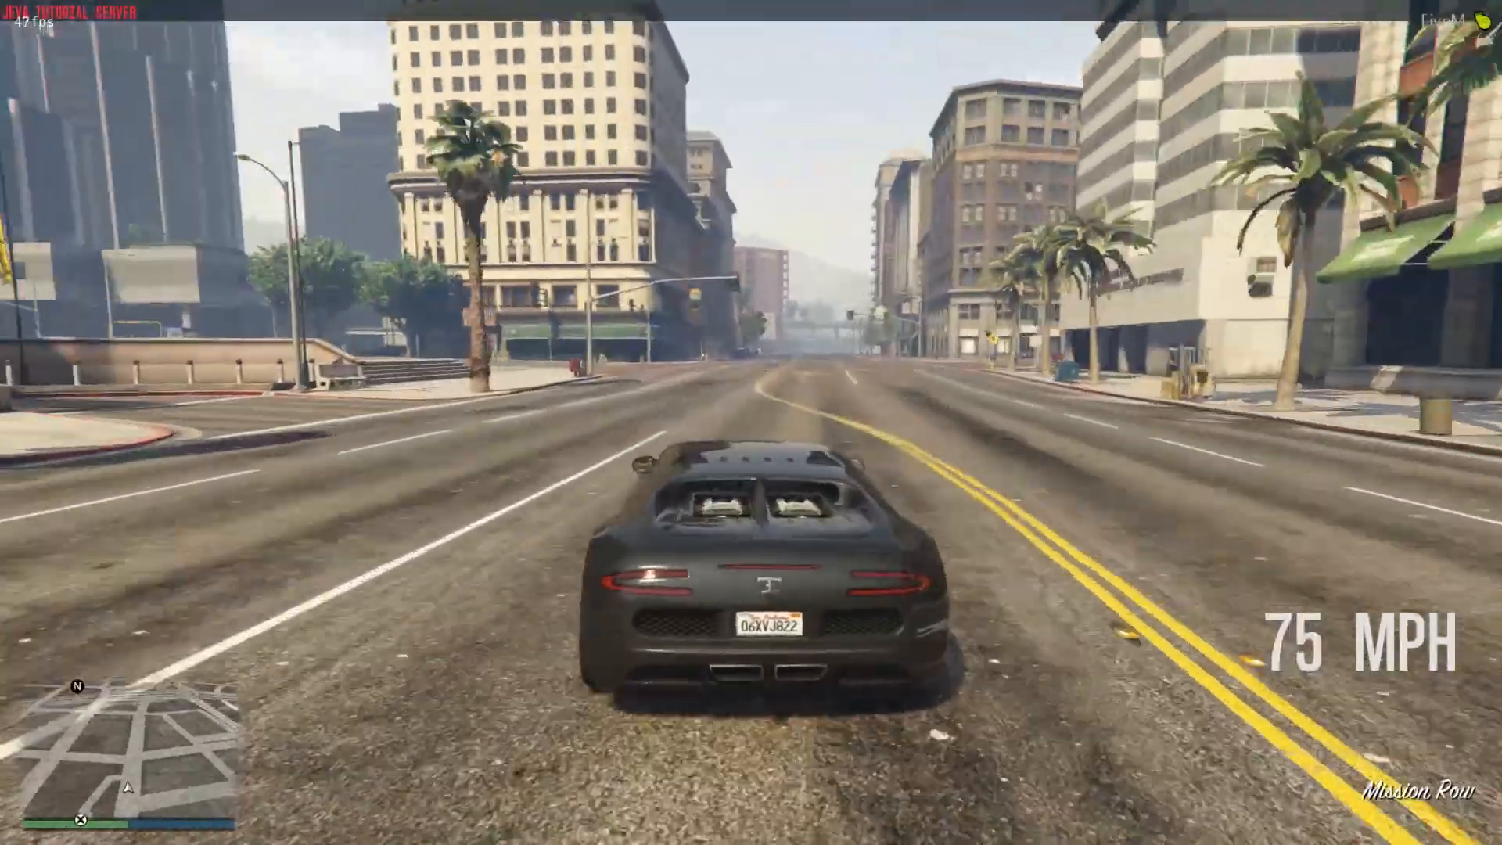
key("w")
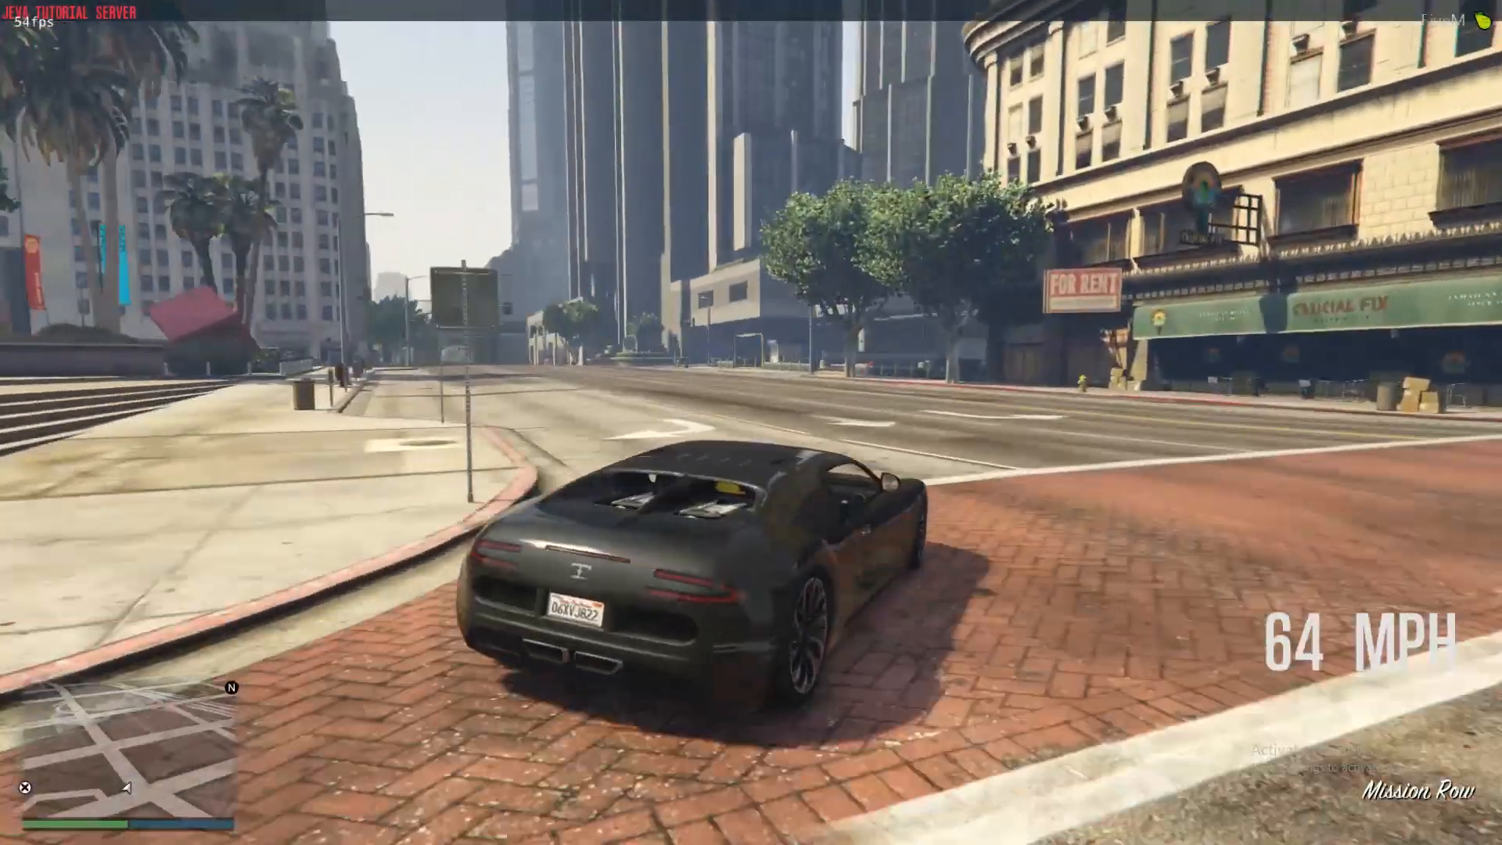
key("w")
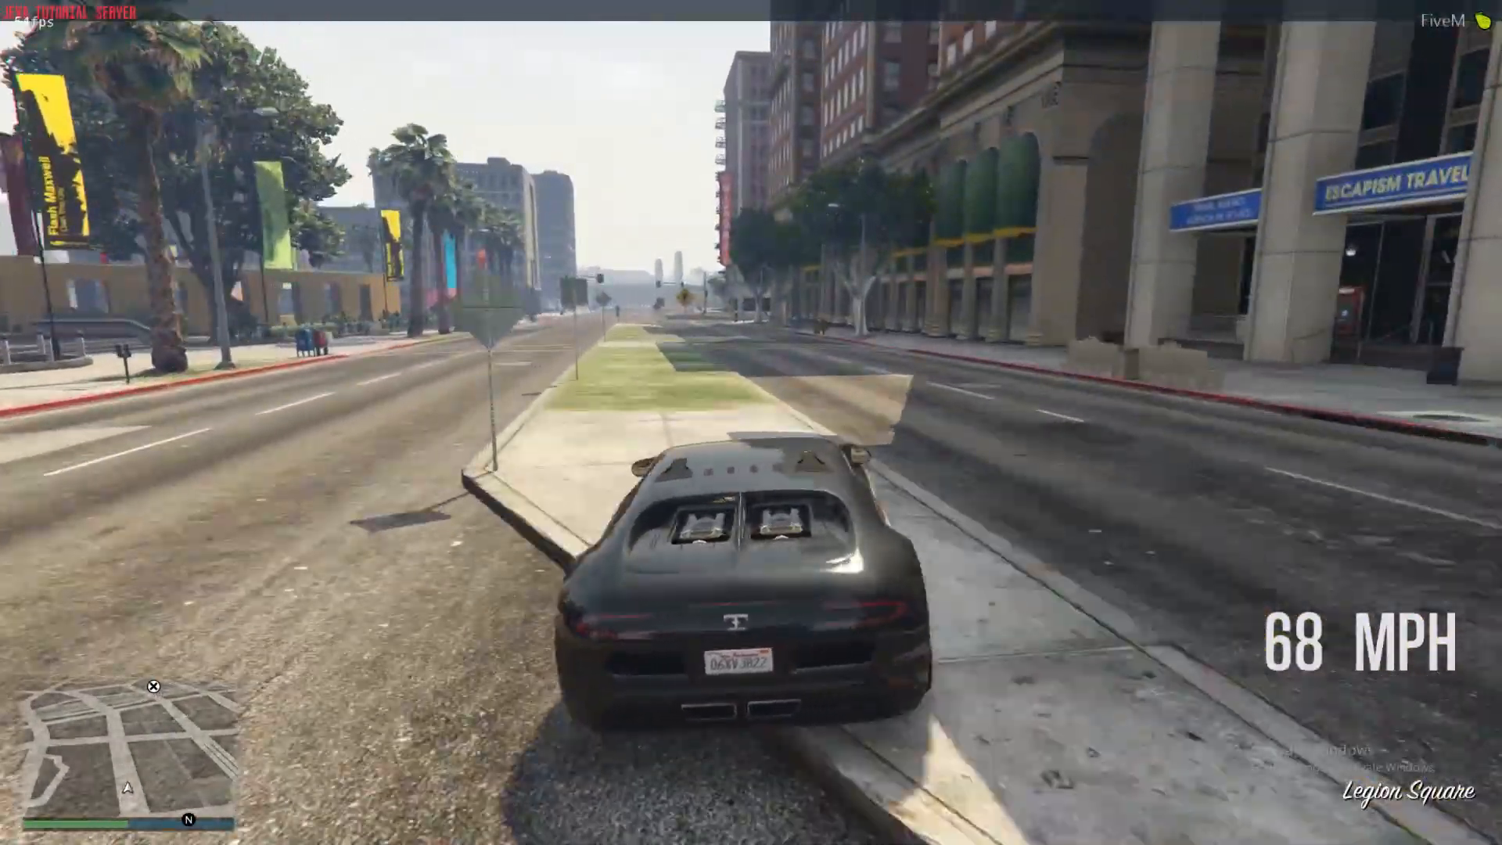
key("w")
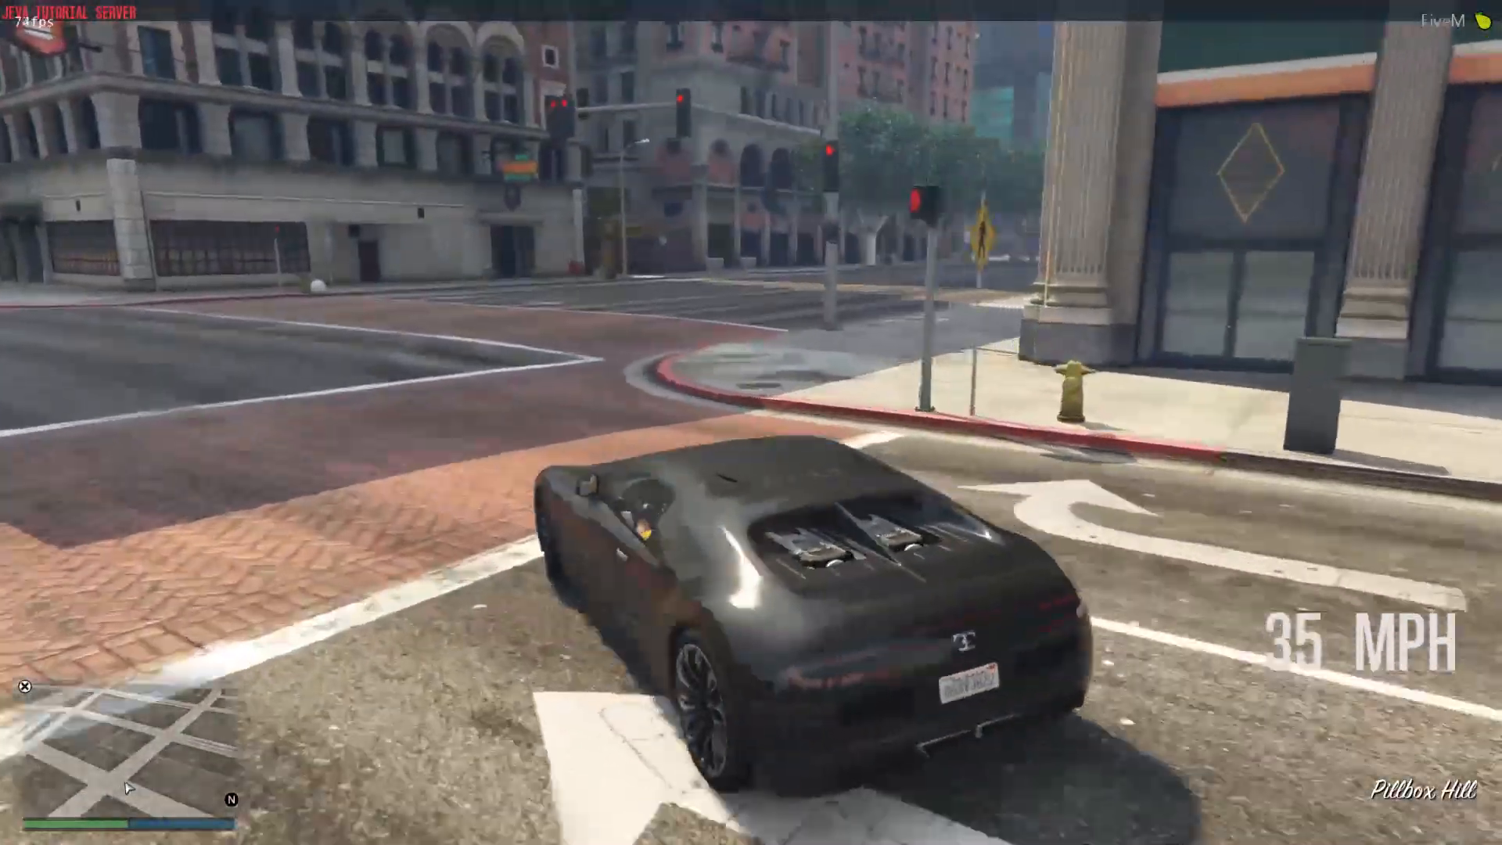
key("w")
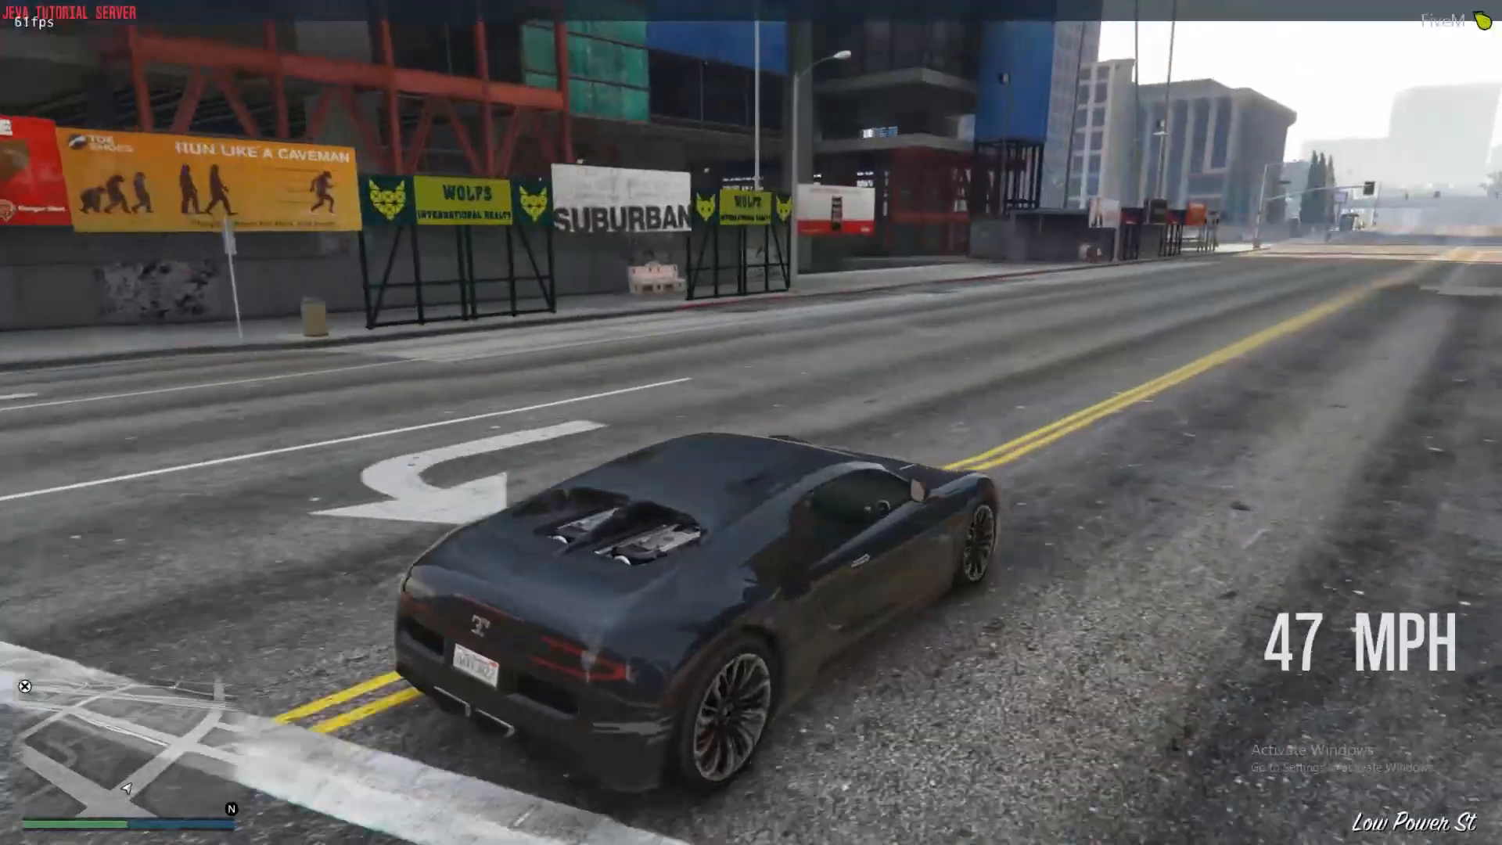
key("w")
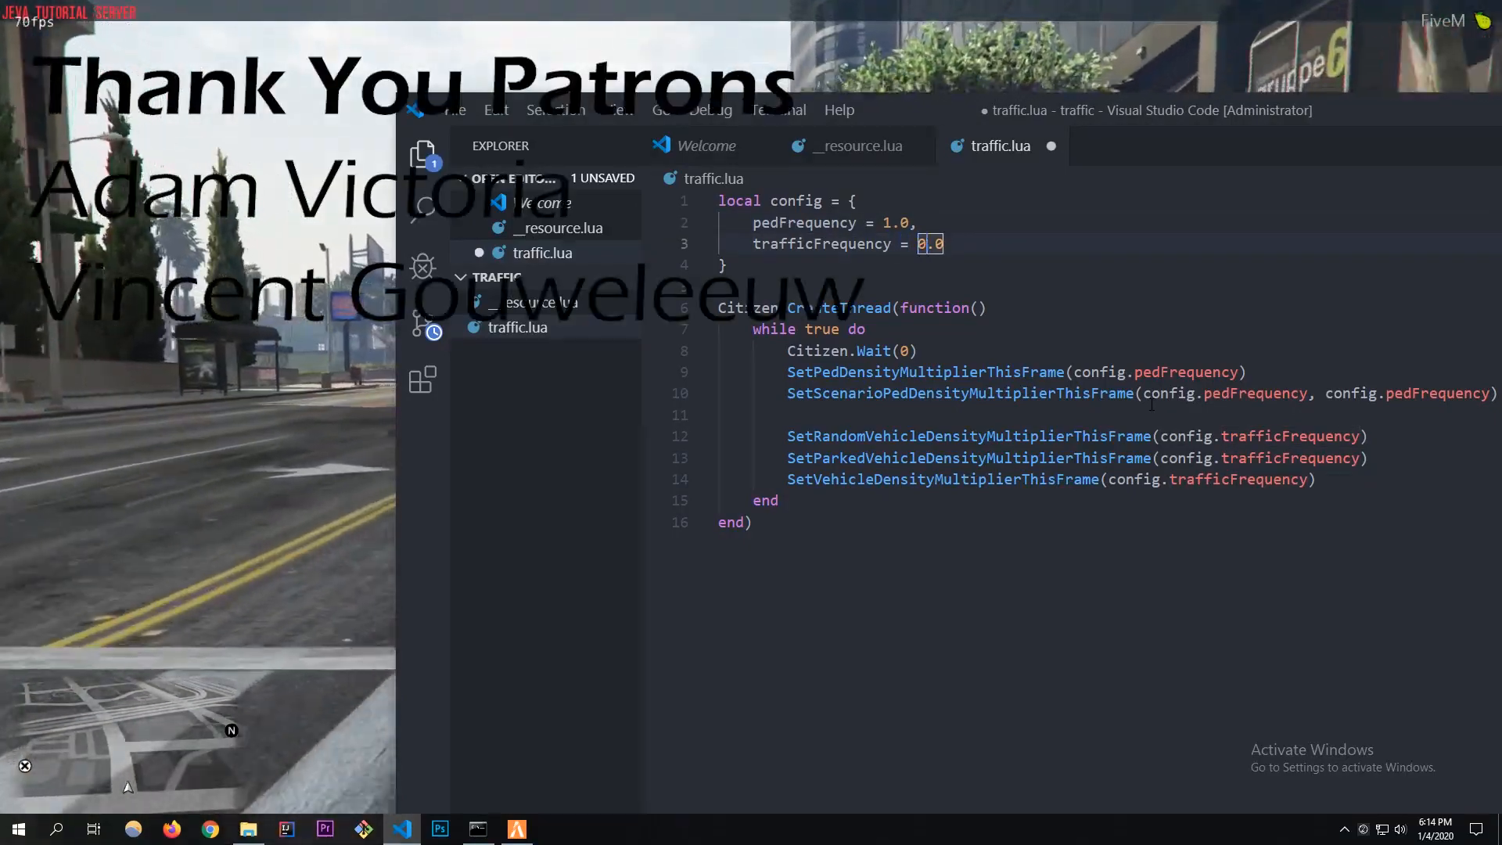
Save traffic.lua with trafficFrequency 1.0 and drive in FiveM among returning traffic.
key("ctrl+s")
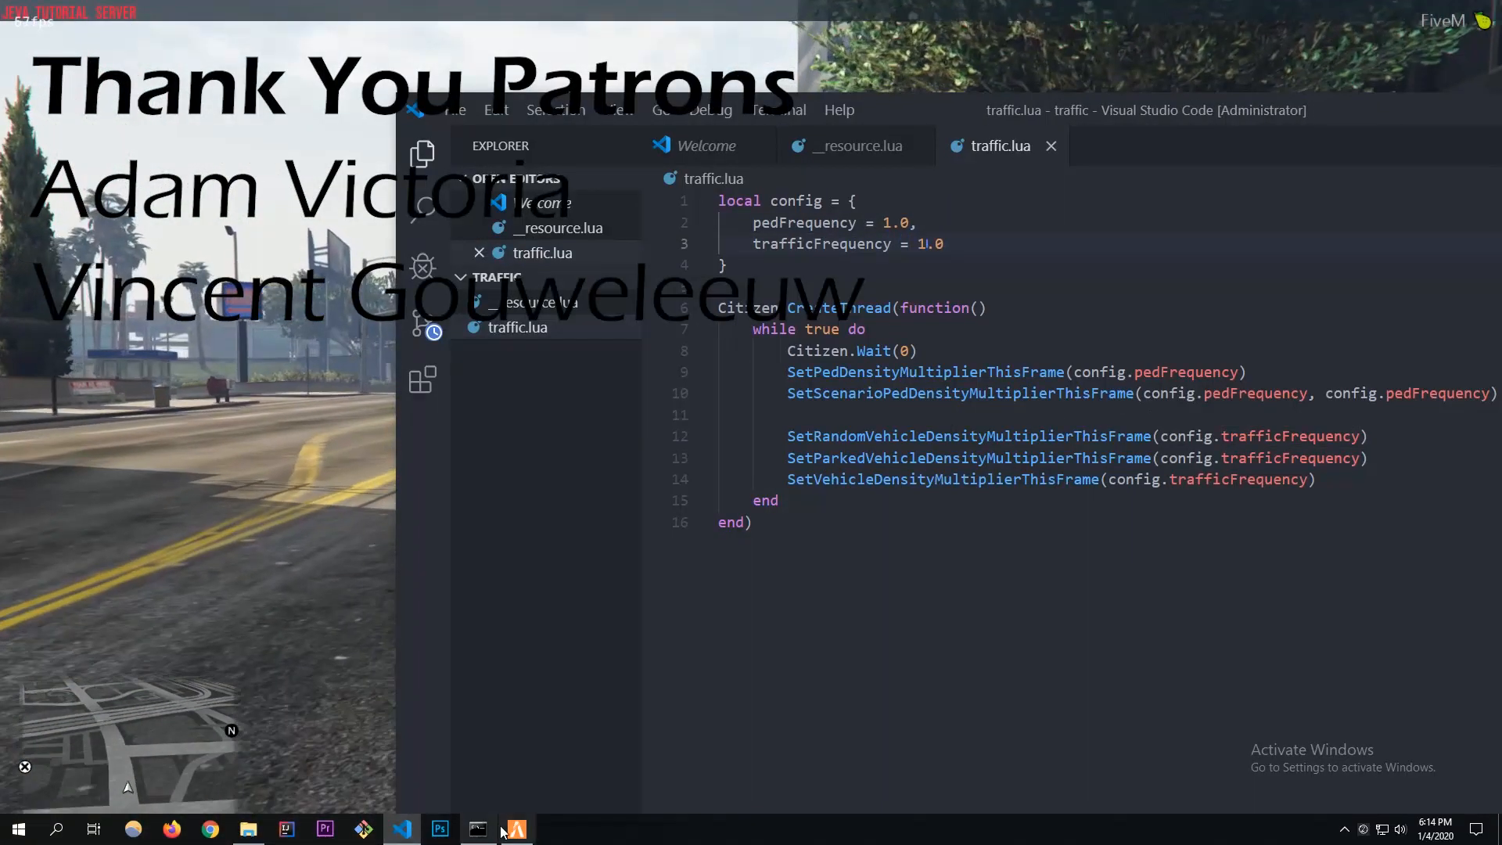
left_click(513, 829)
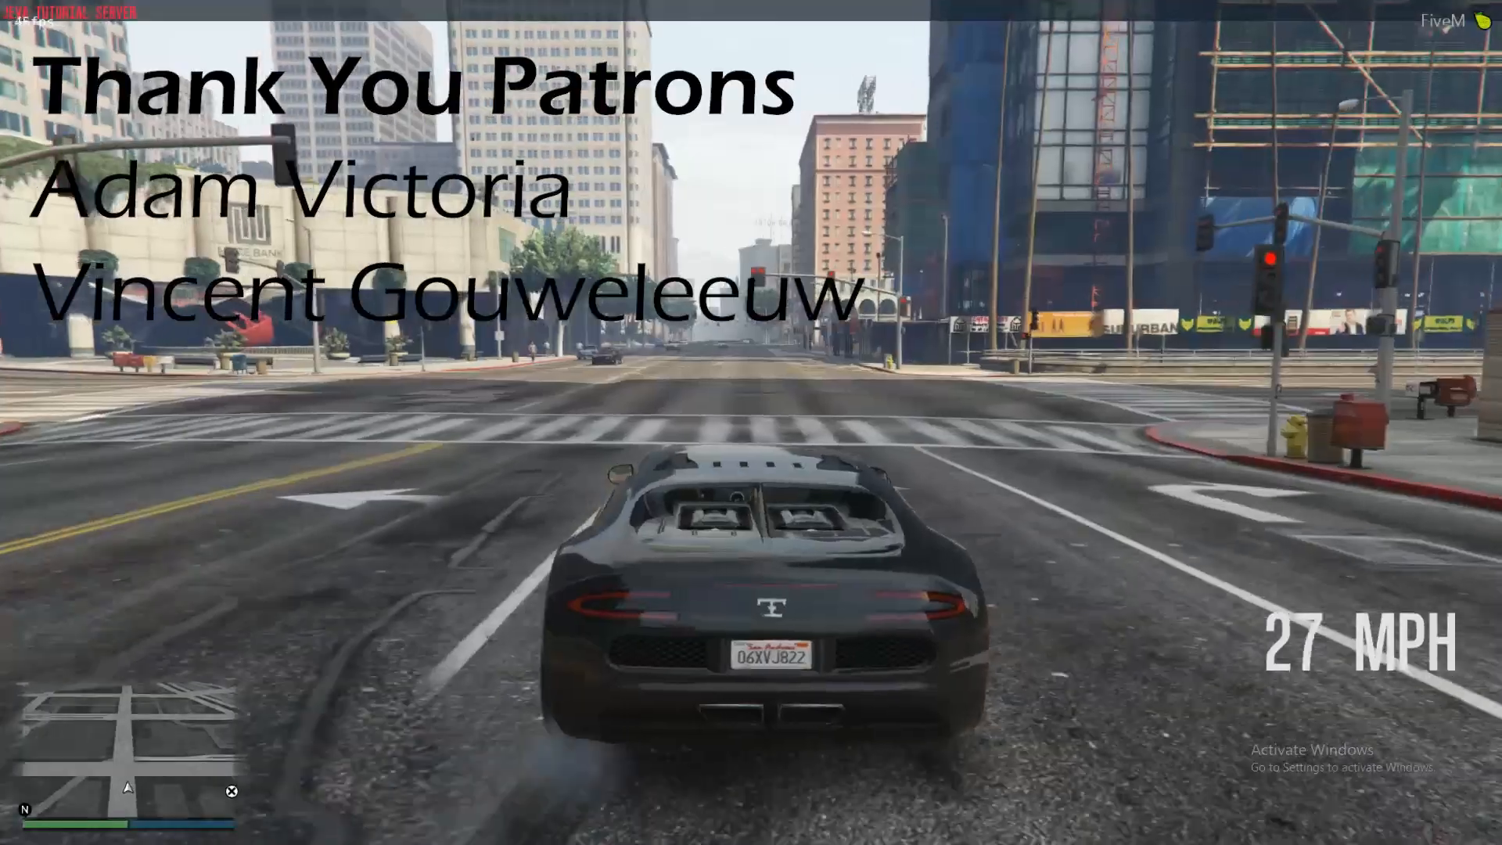
key("w")
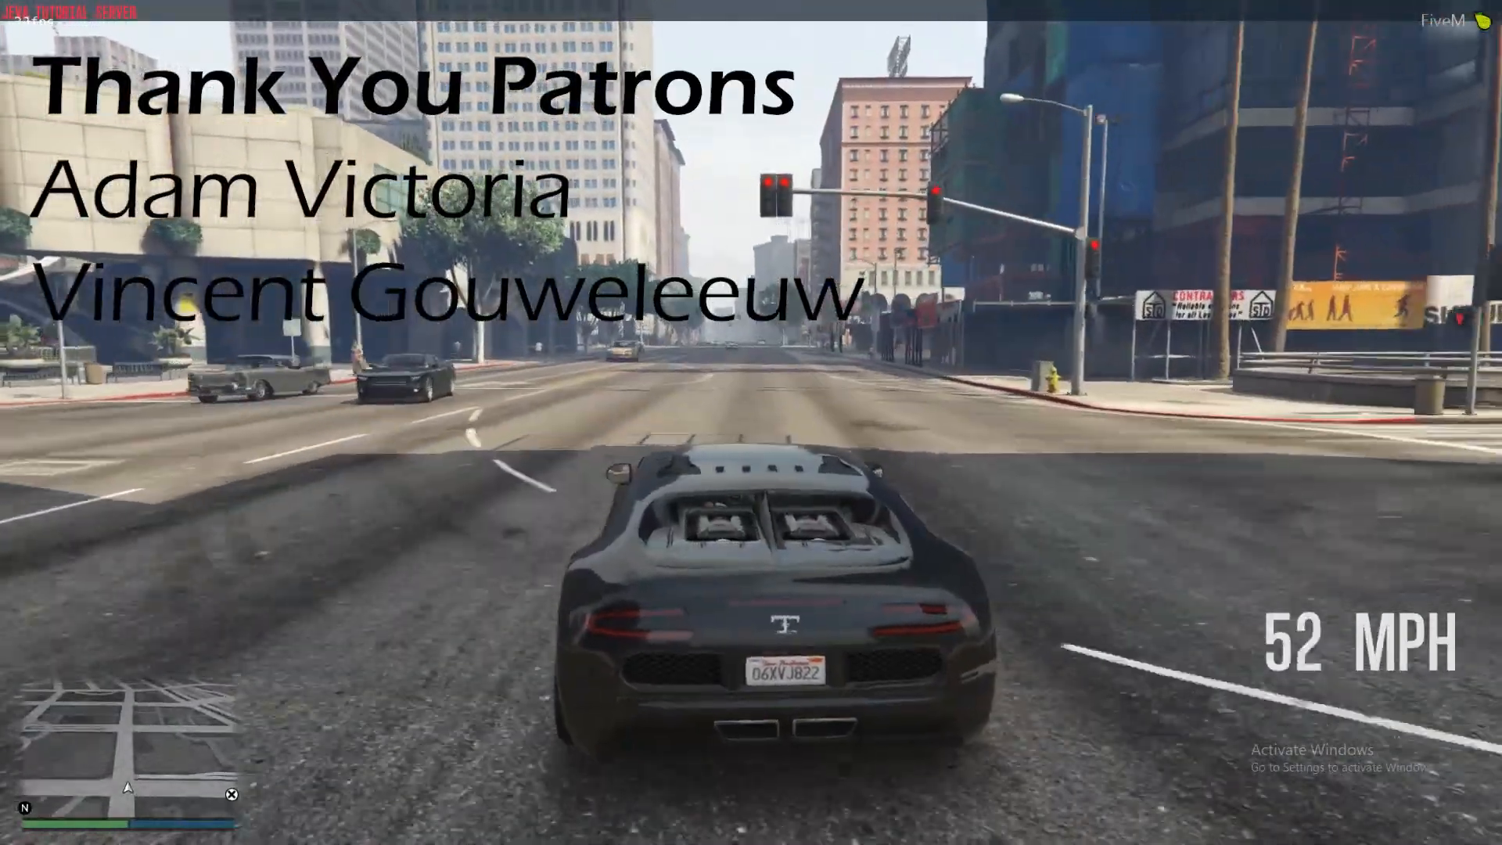